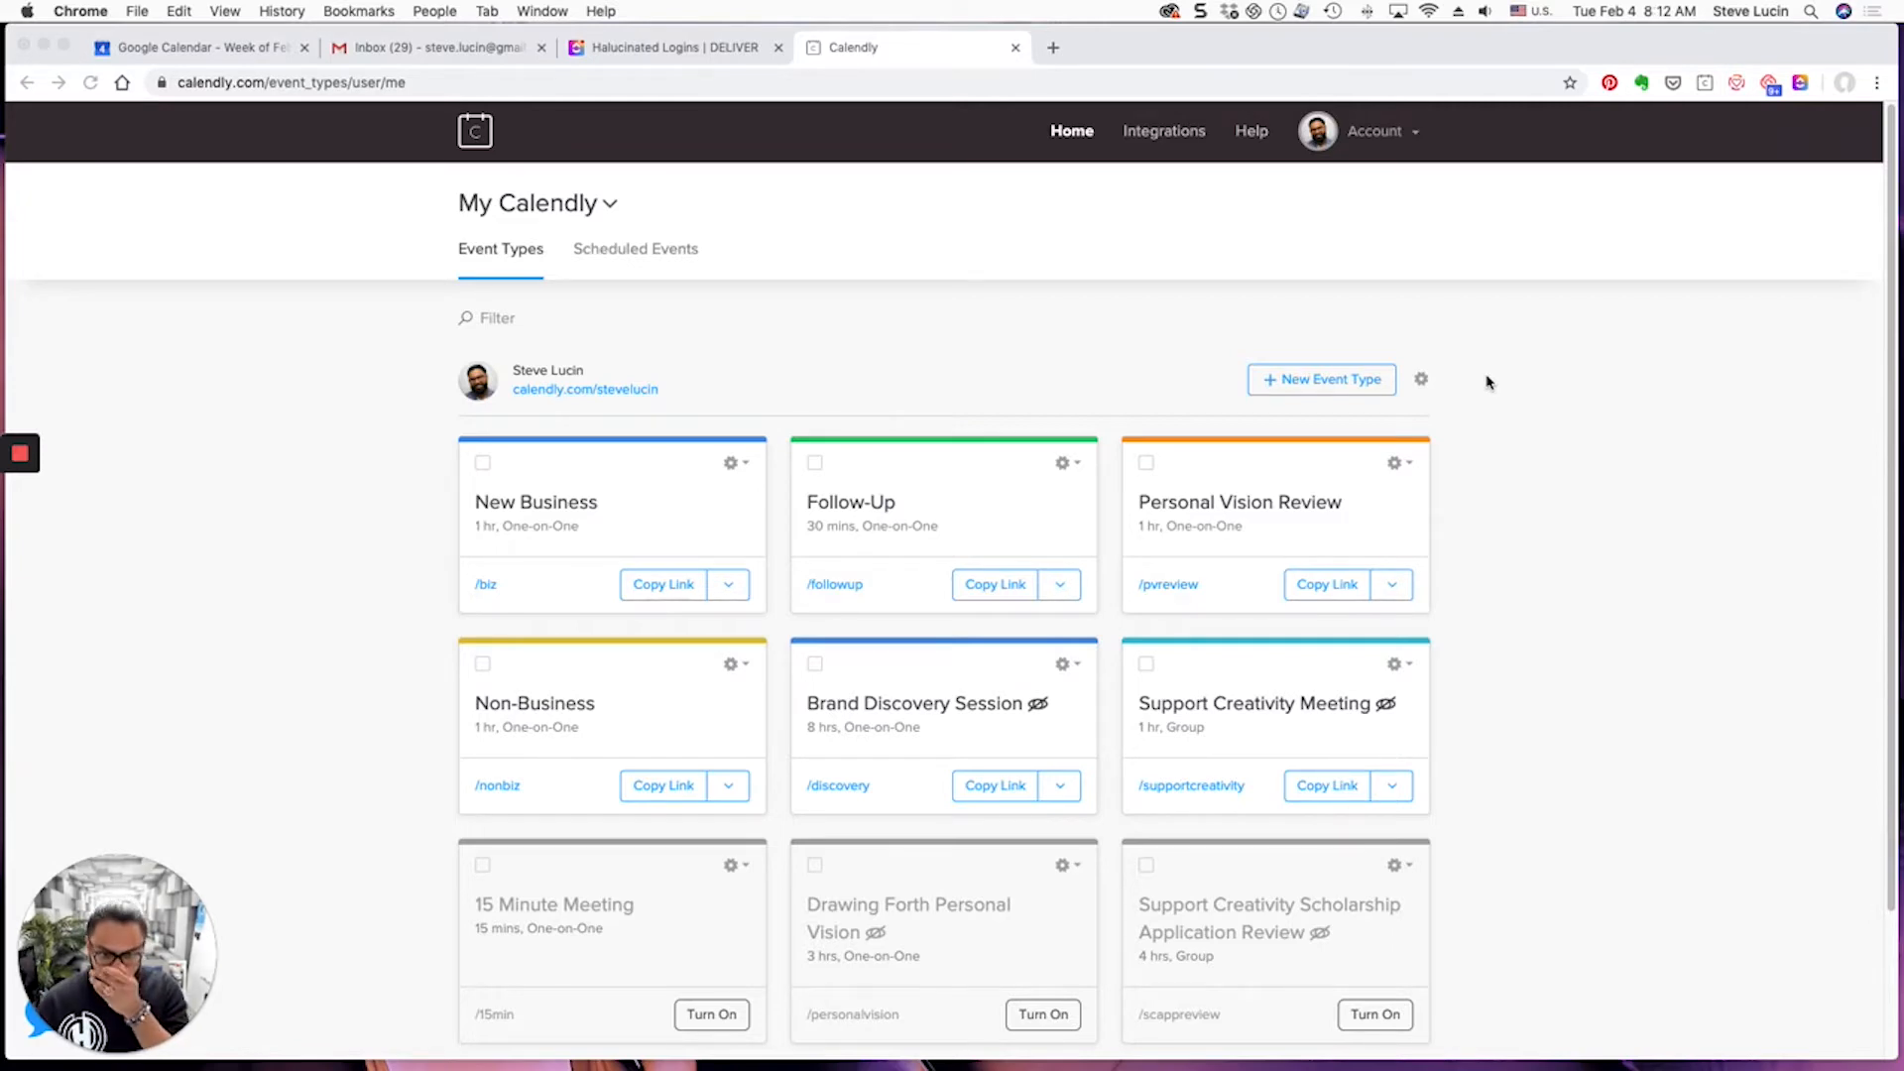
{"action": "mouse_move", "coordinate": [440, 78]}
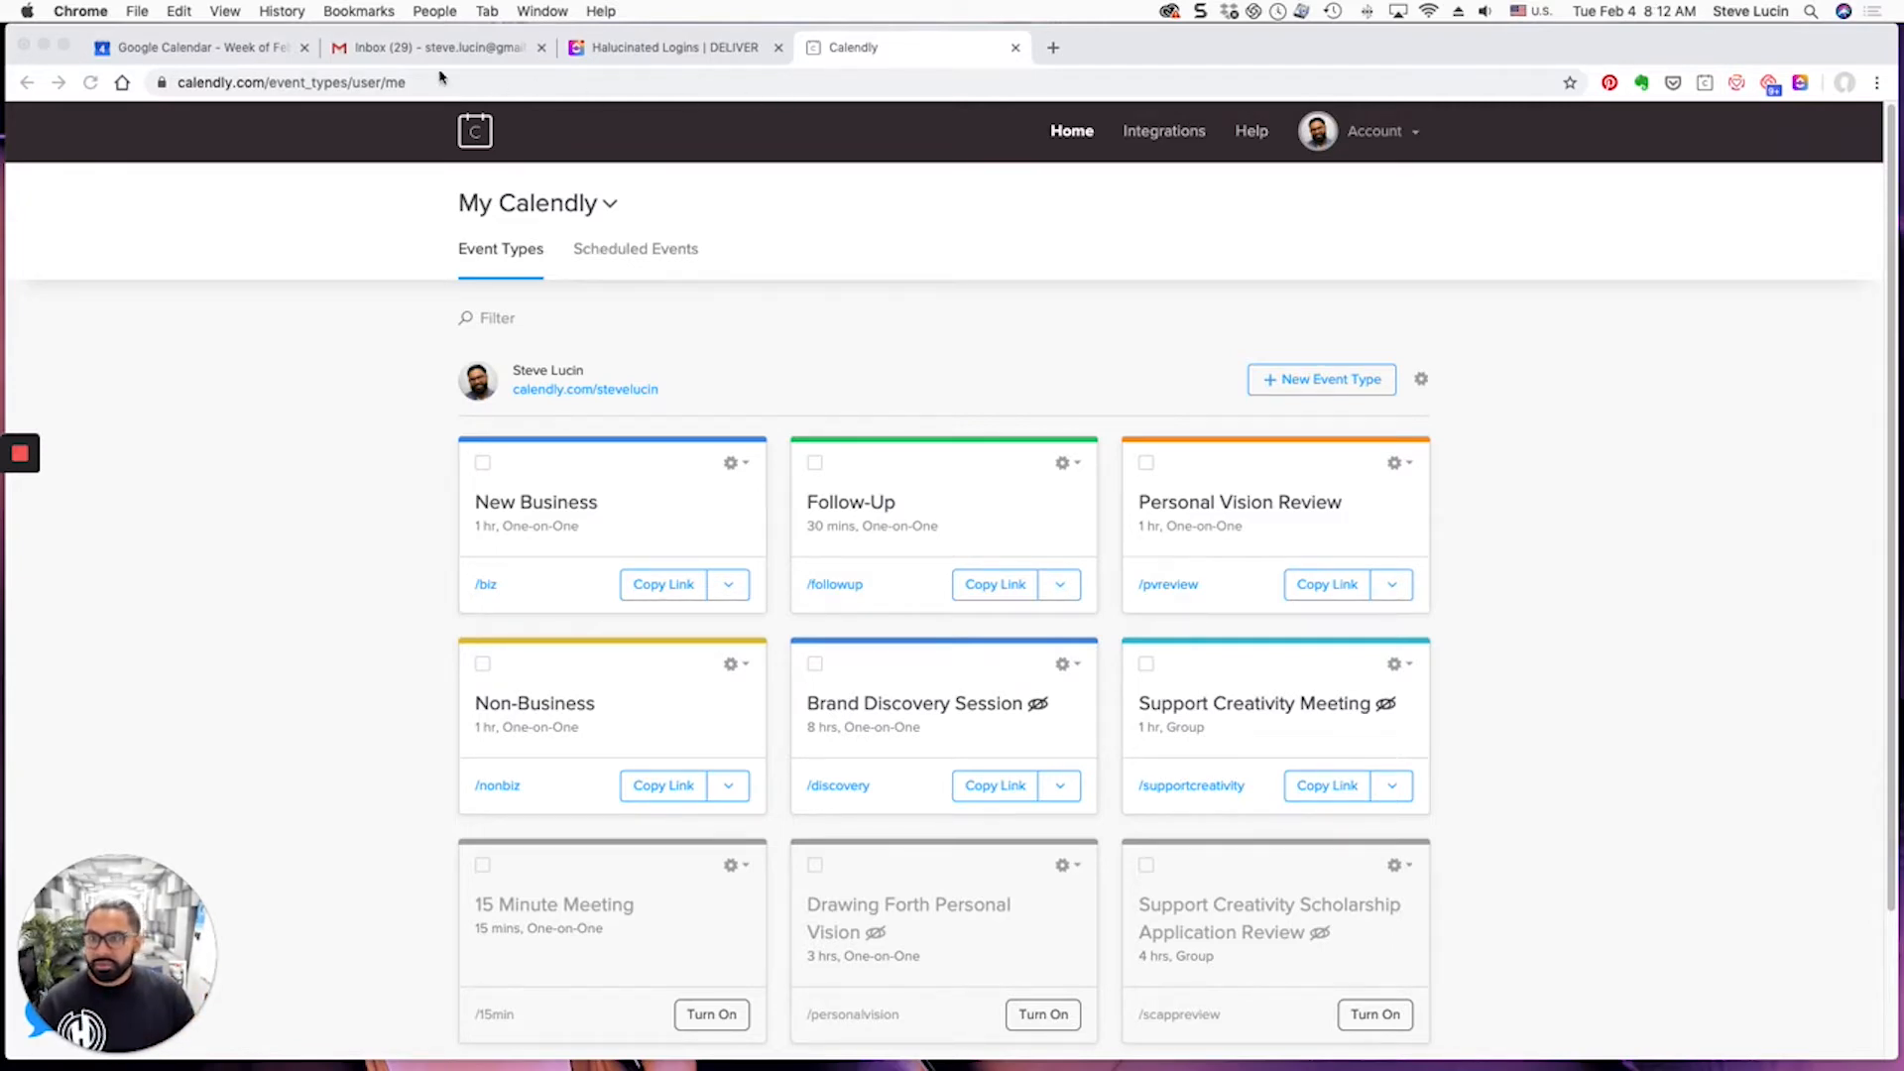
{"action": "mouse_move", "coordinate": [1267, 442]}
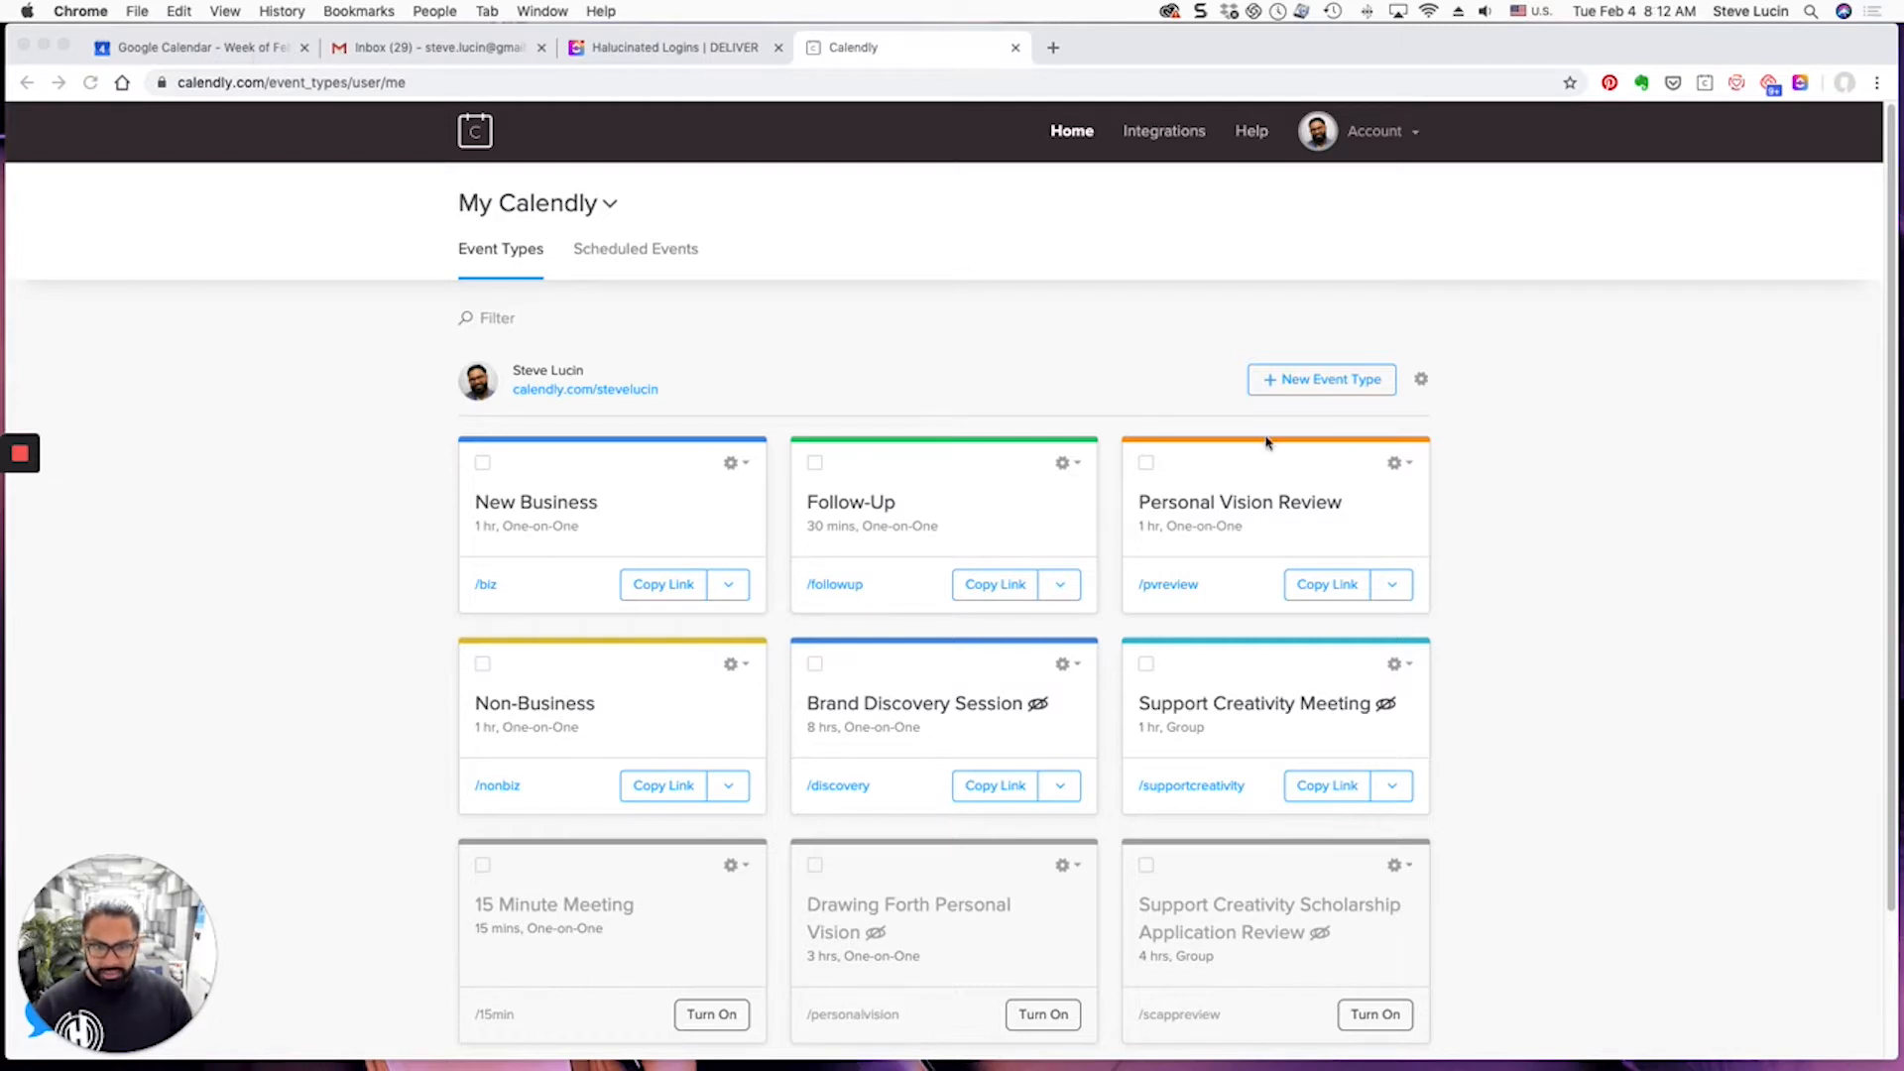
{"action": "mouse_move", "coordinate": [1363, 138]}
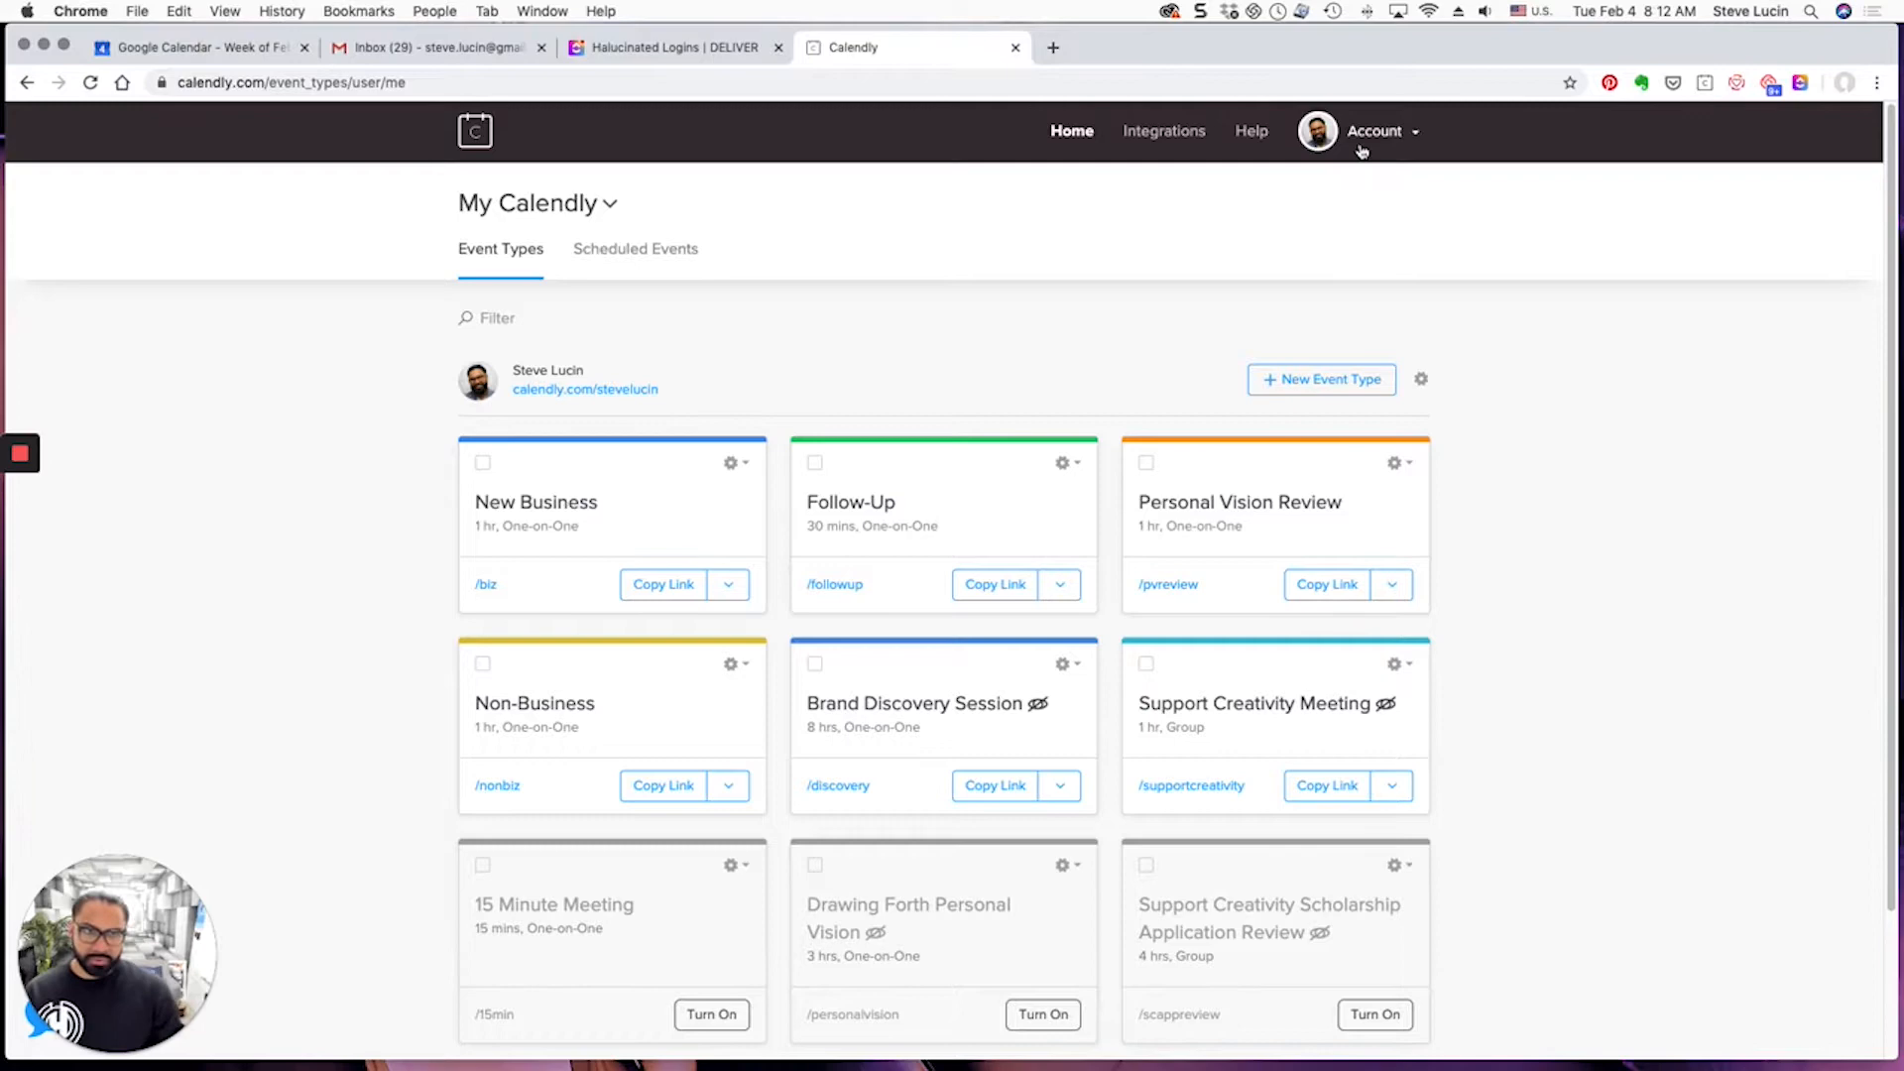
Switch from the Calendly event types page to the Google Calendar week view
{"action": "left_click", "coordinate": [194, 46]}
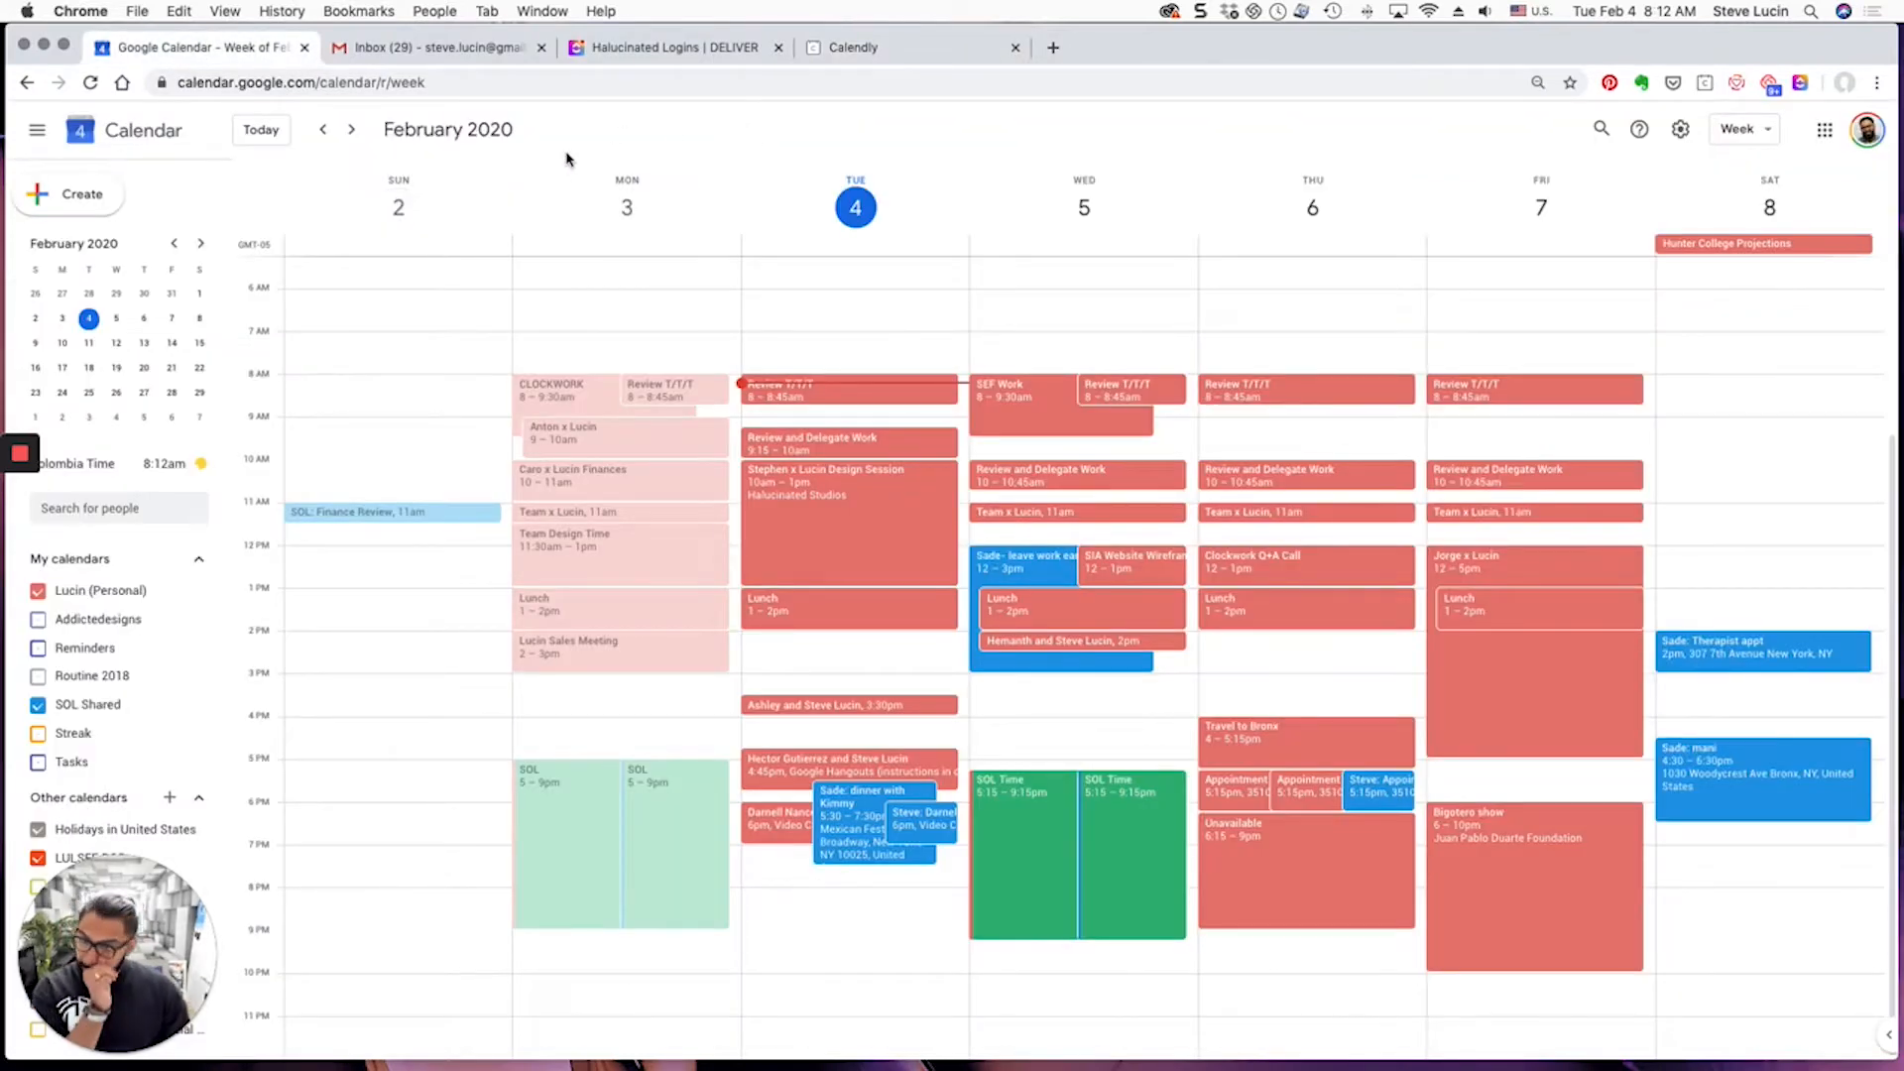
Advance Google Calendar two weeks to February 16–22, 2020 to locate the Berkeley Trip
{"action": "left_click", "coordinate": [351, 129]}
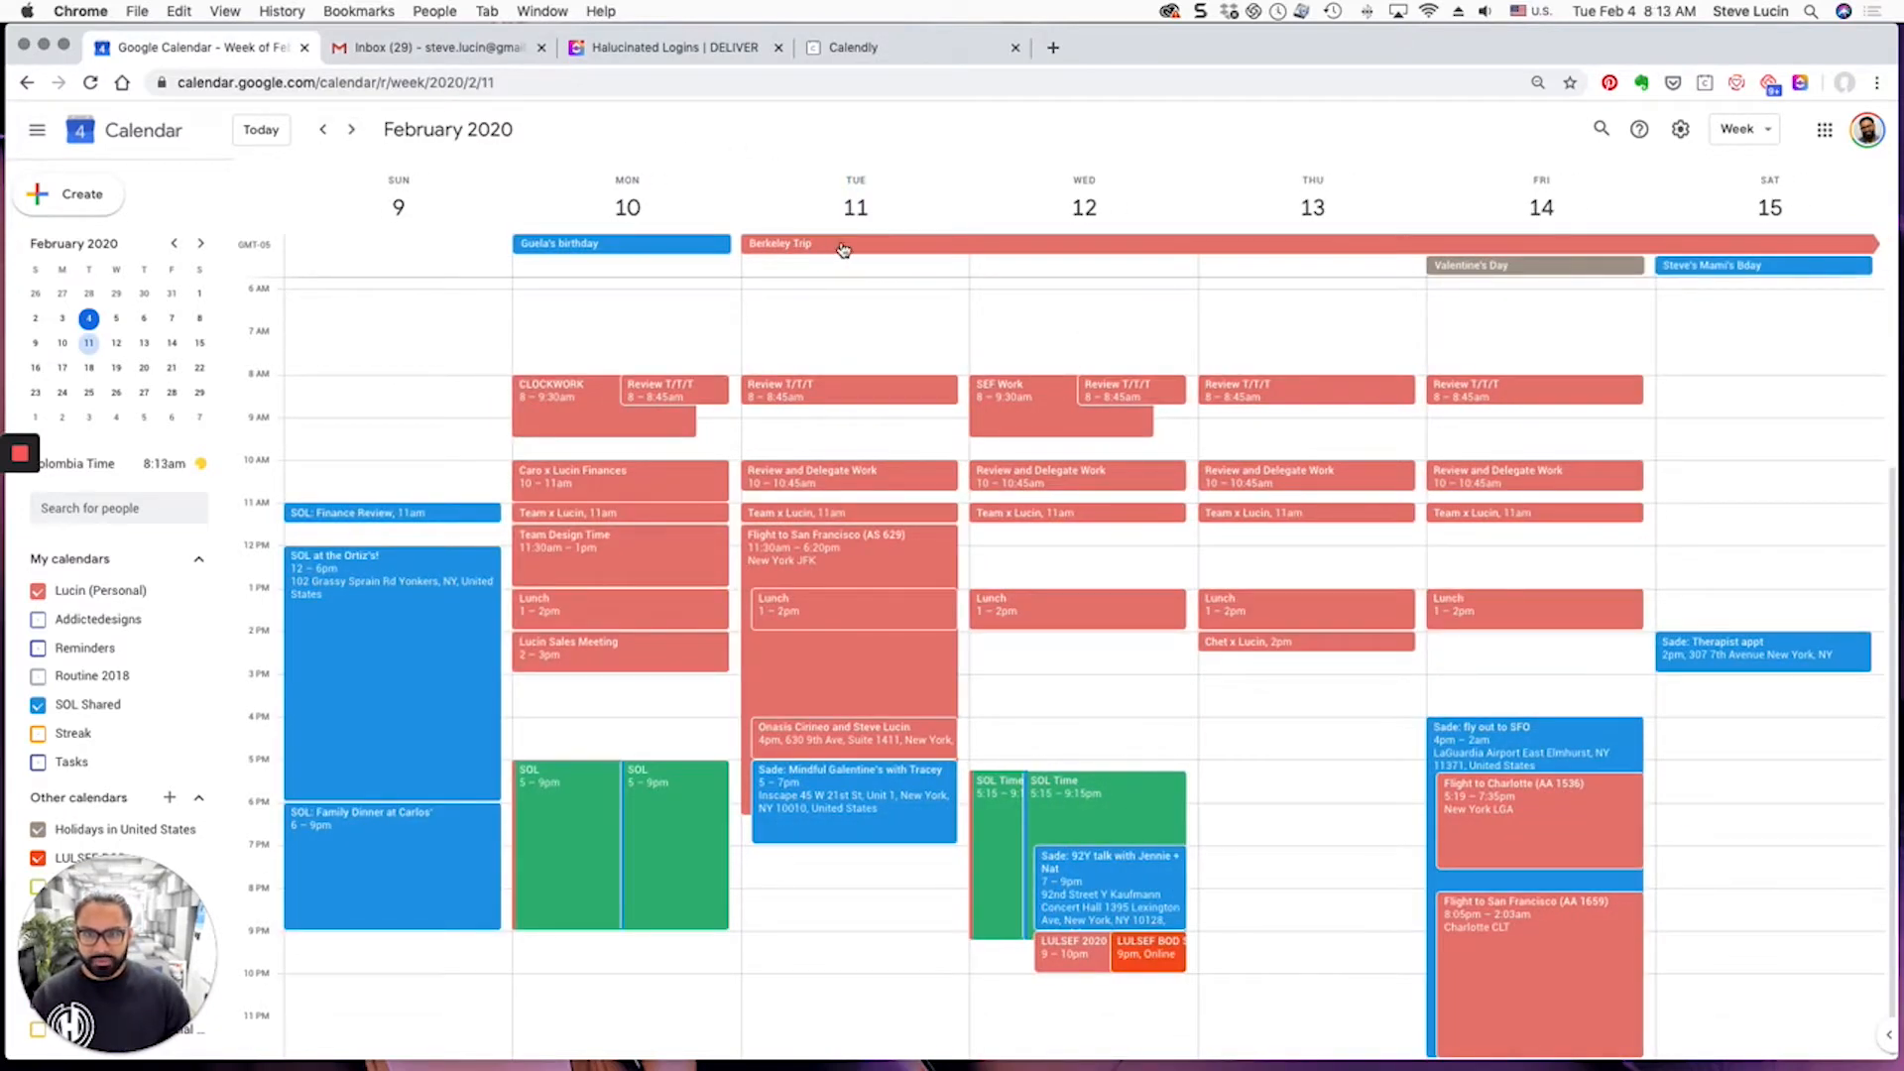
{"action": "mouse_move", "coordinate": [830, 478]}
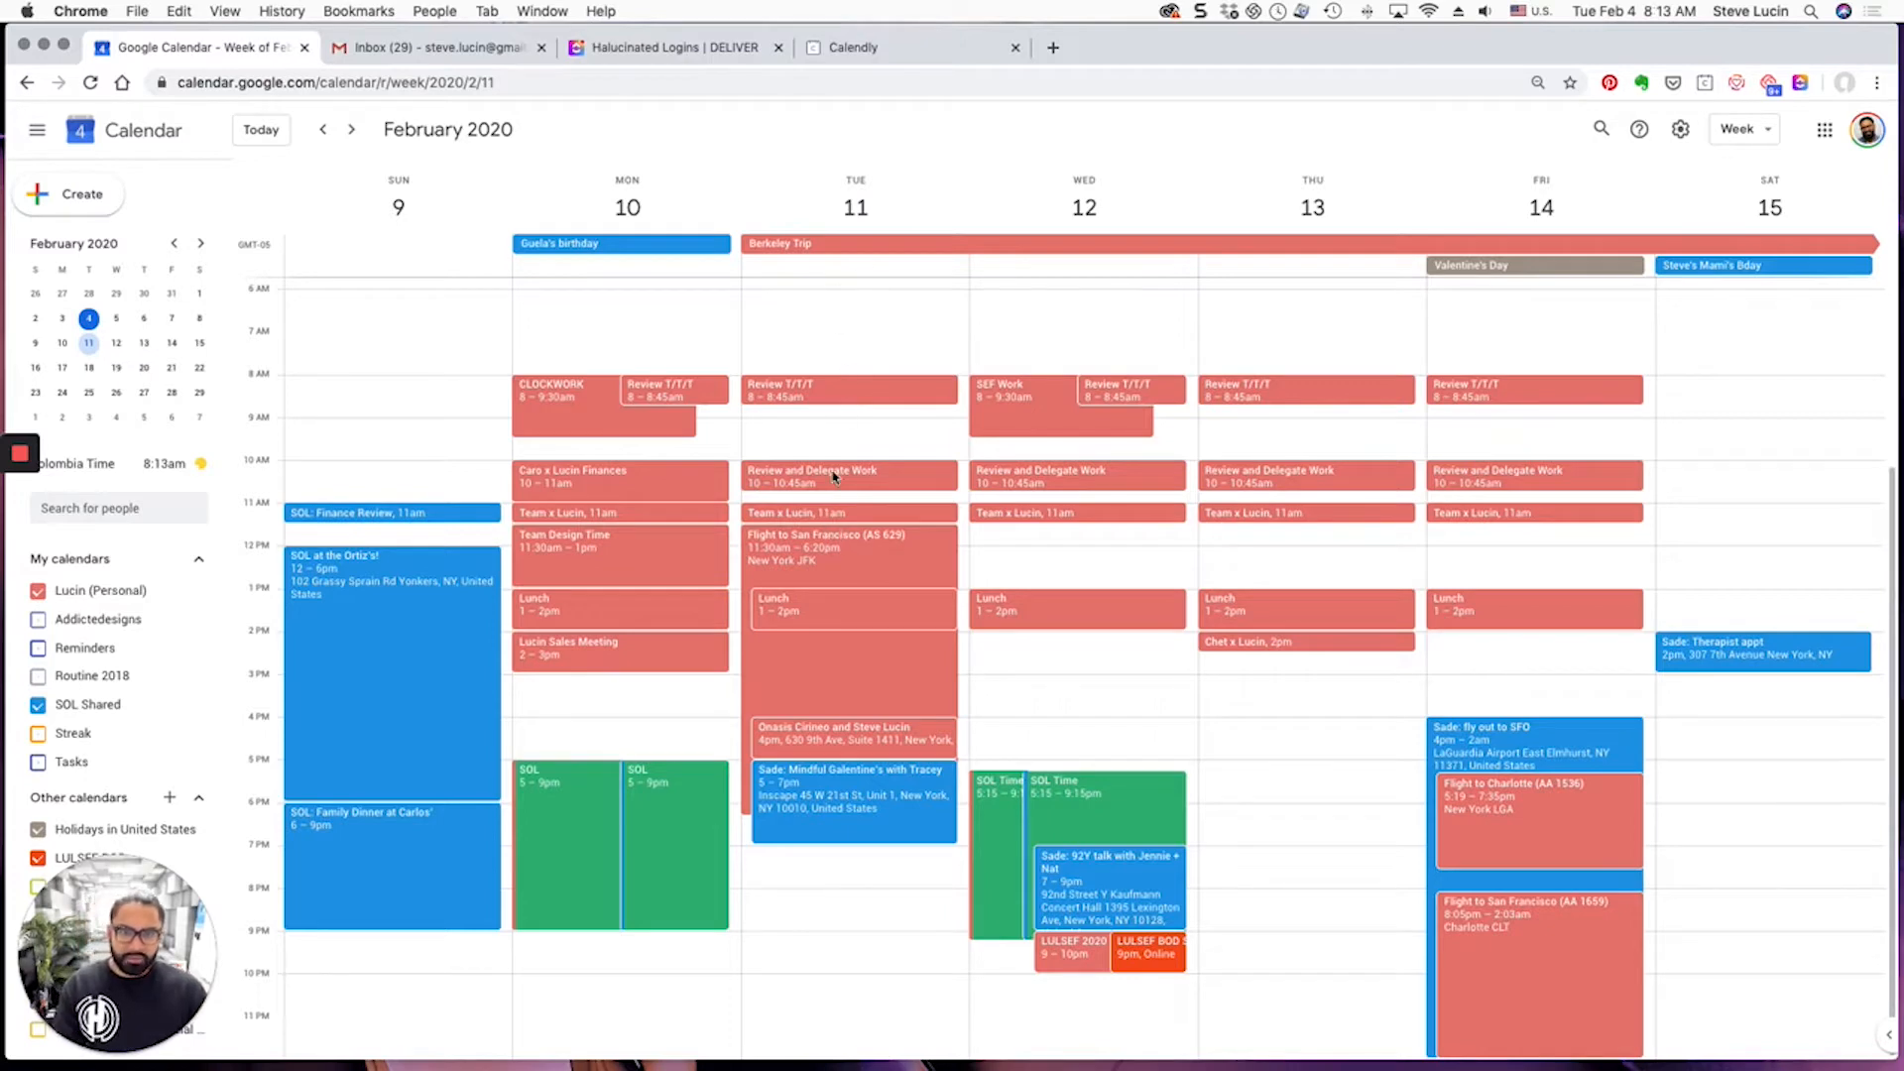
{"action": "mouse_move", "coordinate": [1301, 389]}
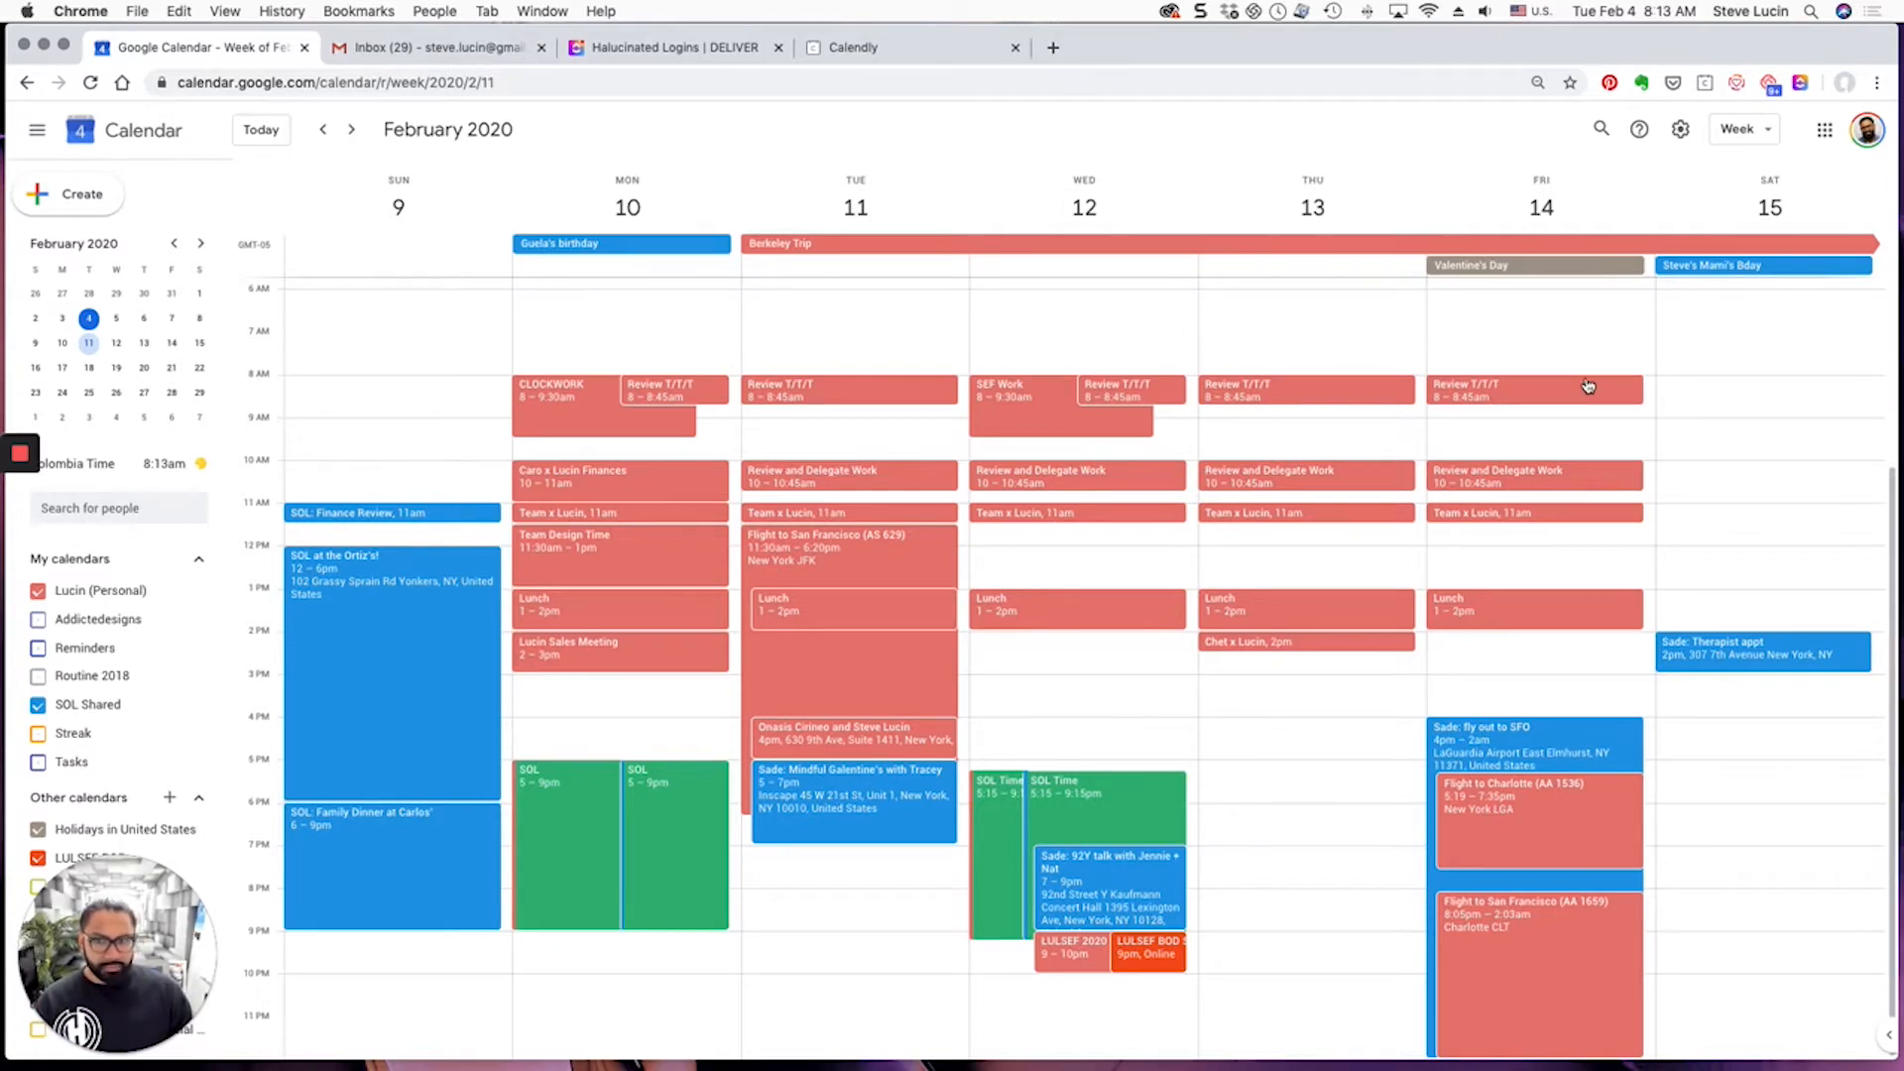
{"action": "mouse_move", "coordinate": [854, 228]}
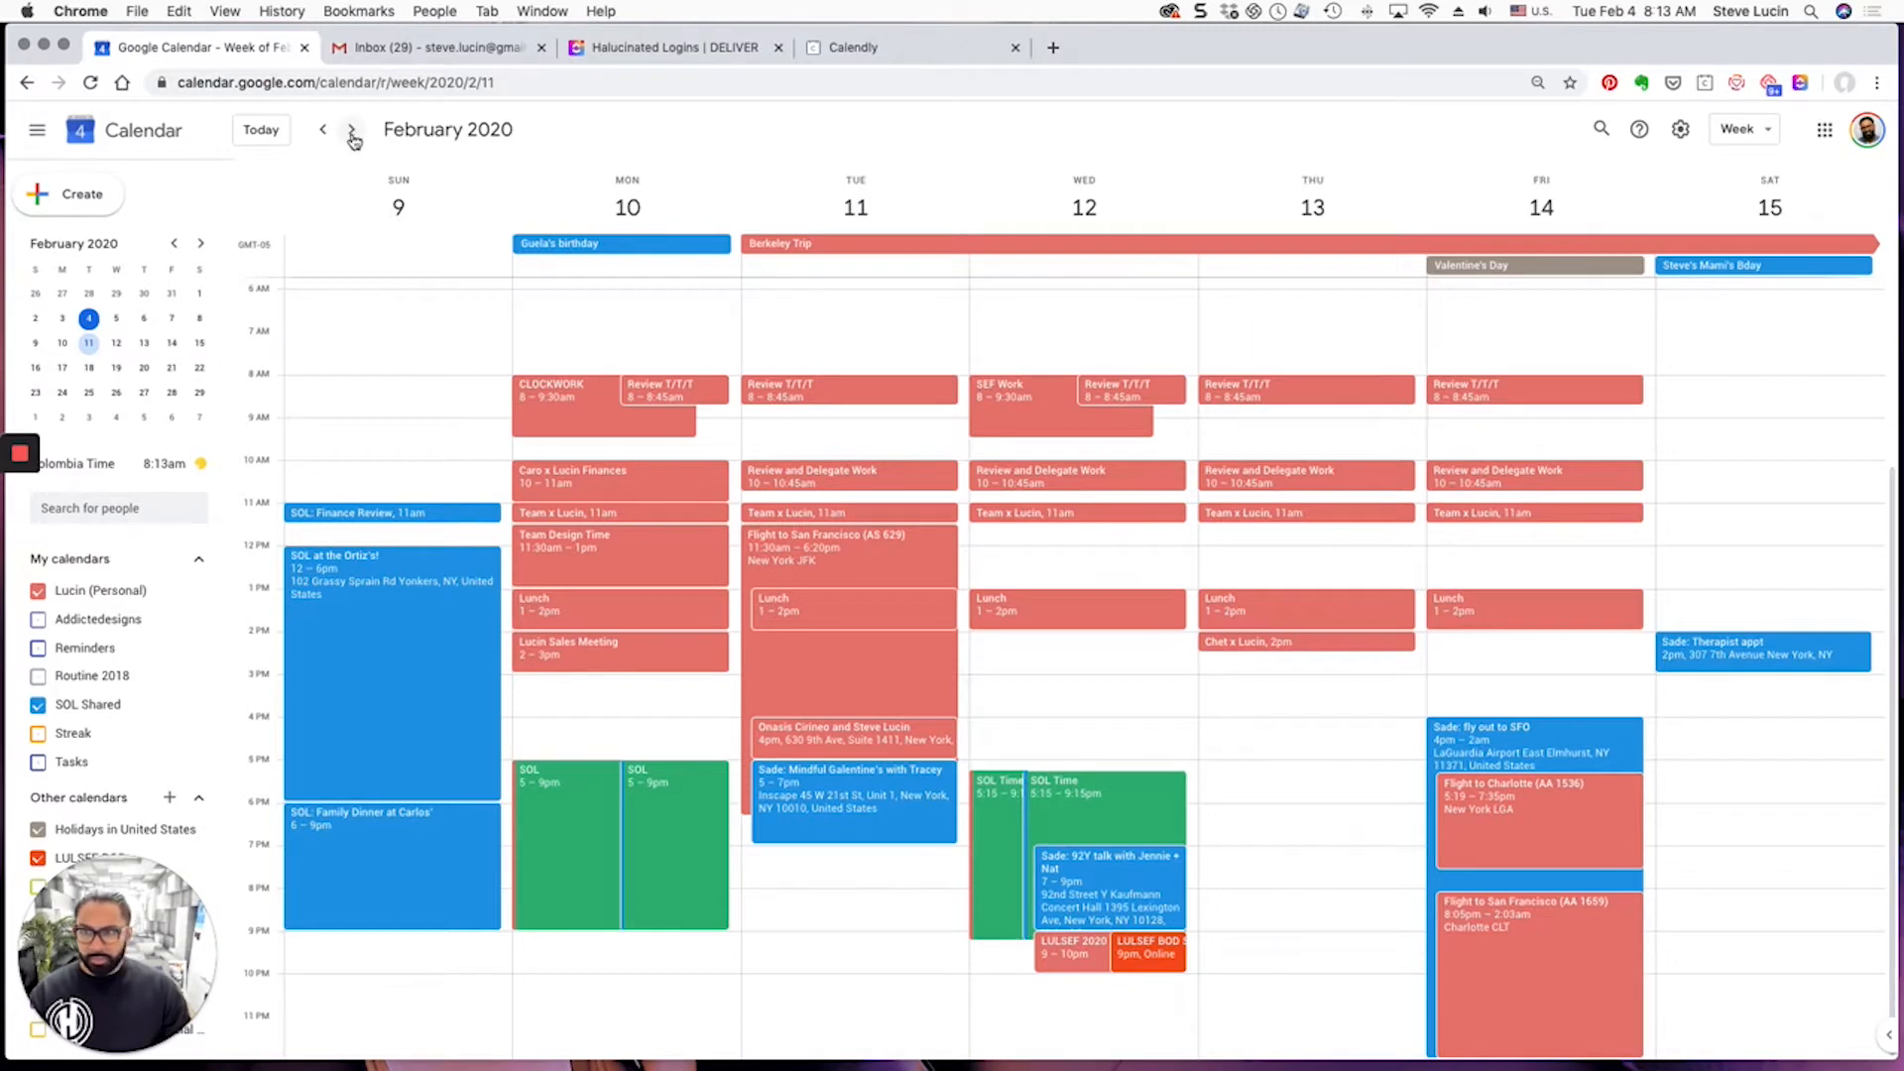
{"action": "left_click", "coordinate": [353, 130]}
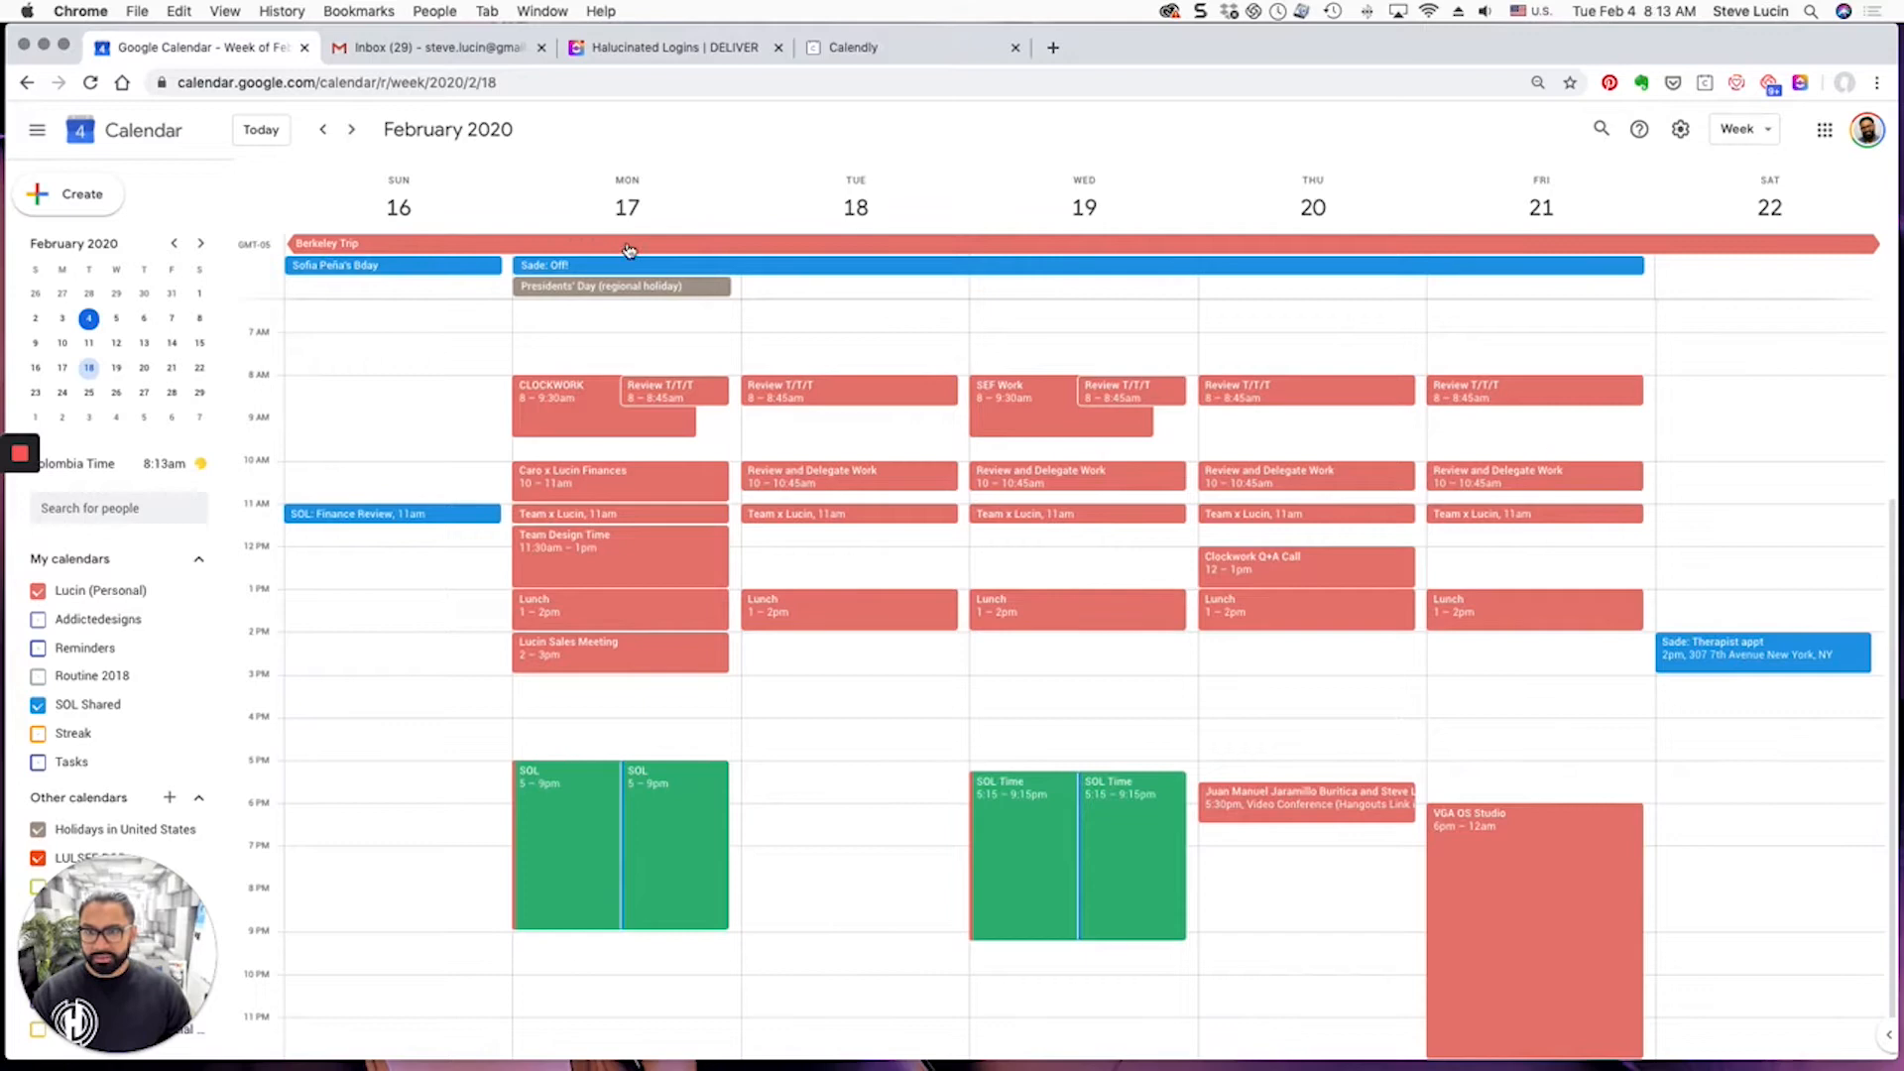
{"action": "mouse_move", "coordinate": [1091, 249]}
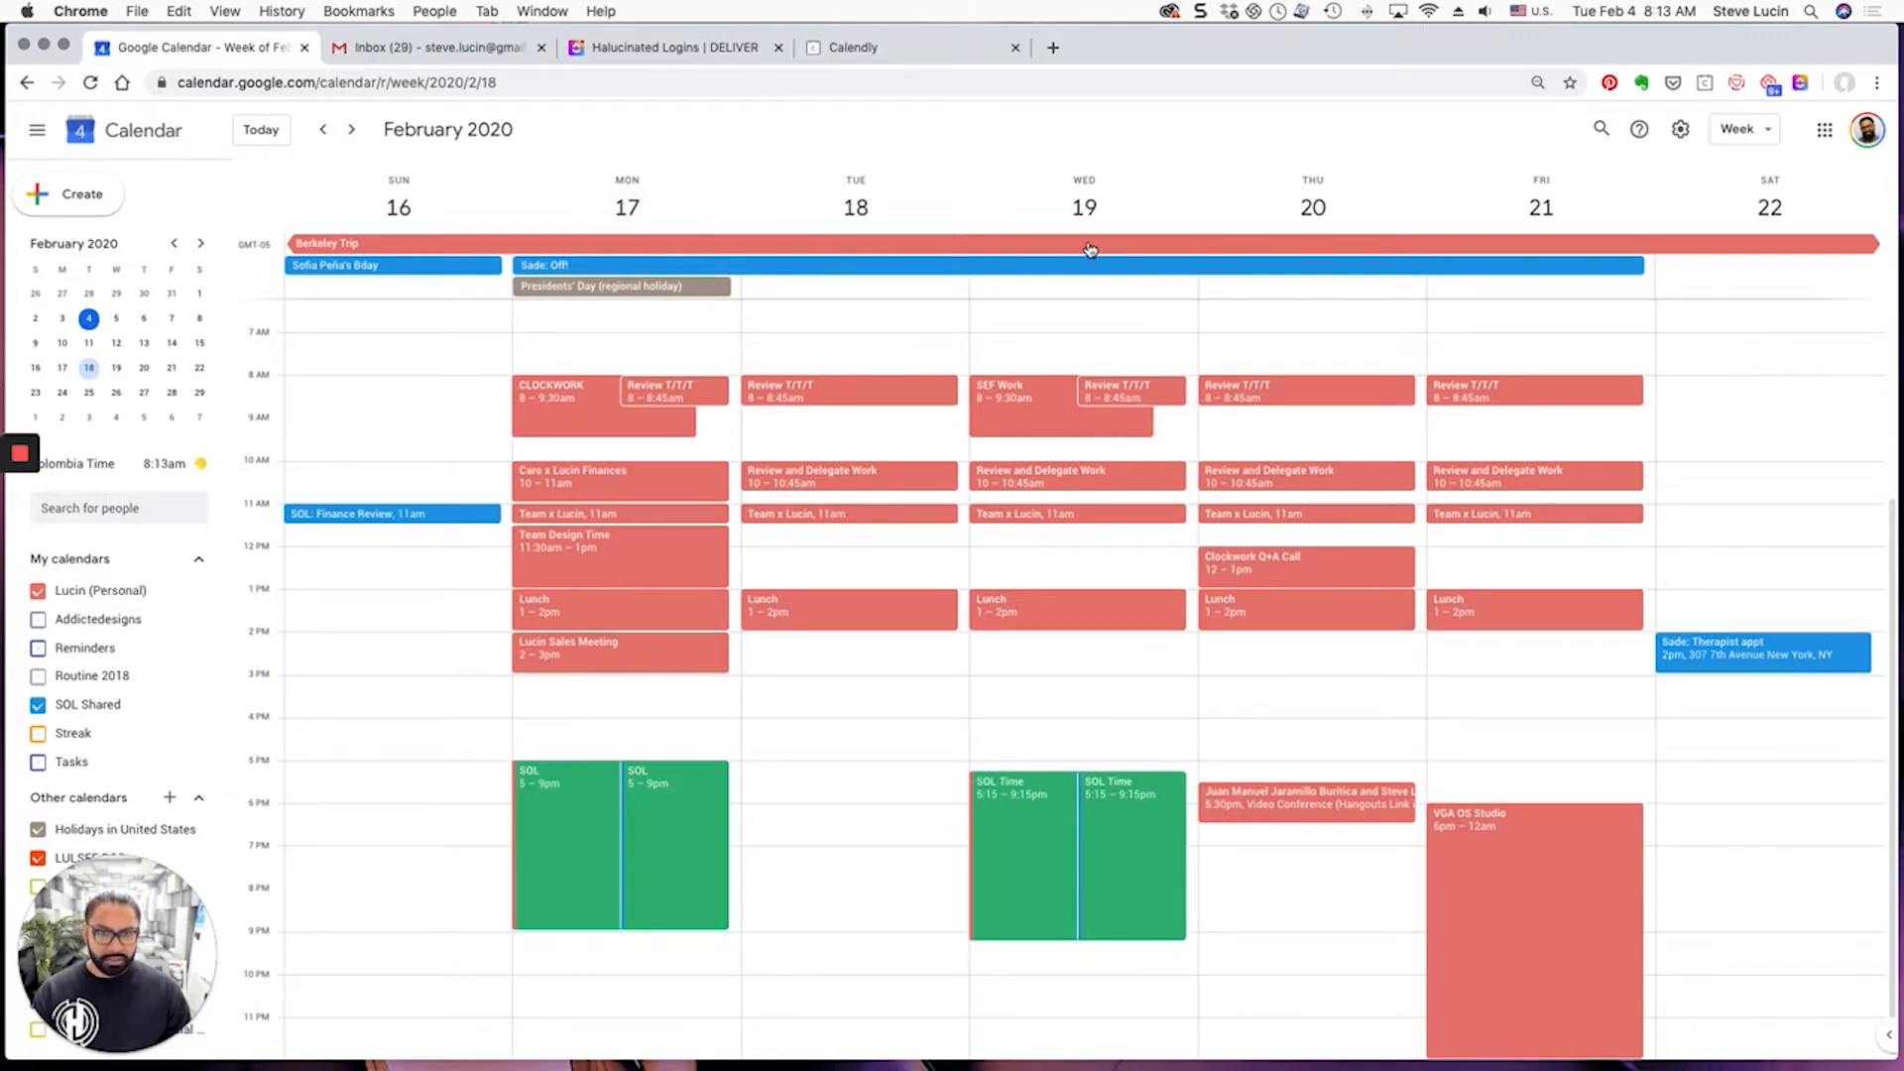
{"action": "mouse_move", "coordinate": [1398, 230]}
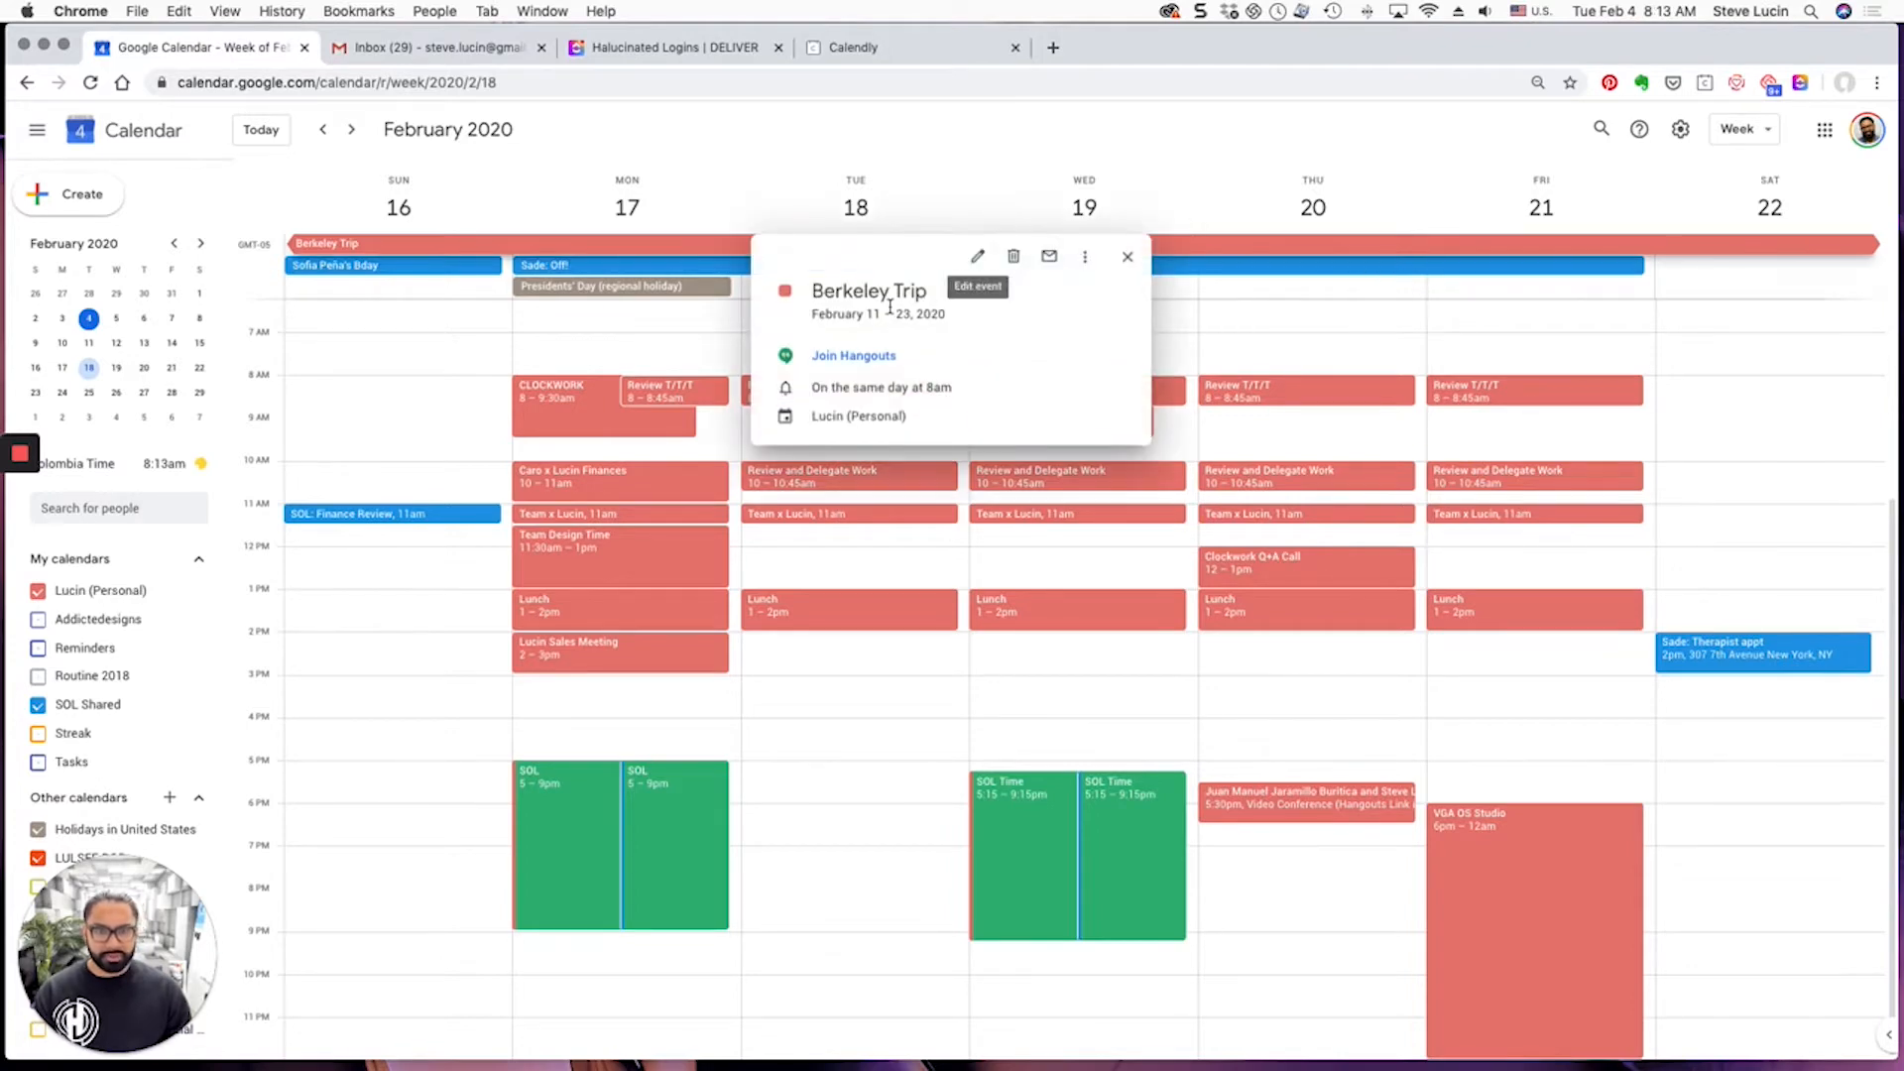
Edit the Berkeley Trip to end on Wednesday, February 19 and save, then view the prior week
{"action": "left_click", "coordinate": [976, 256]}
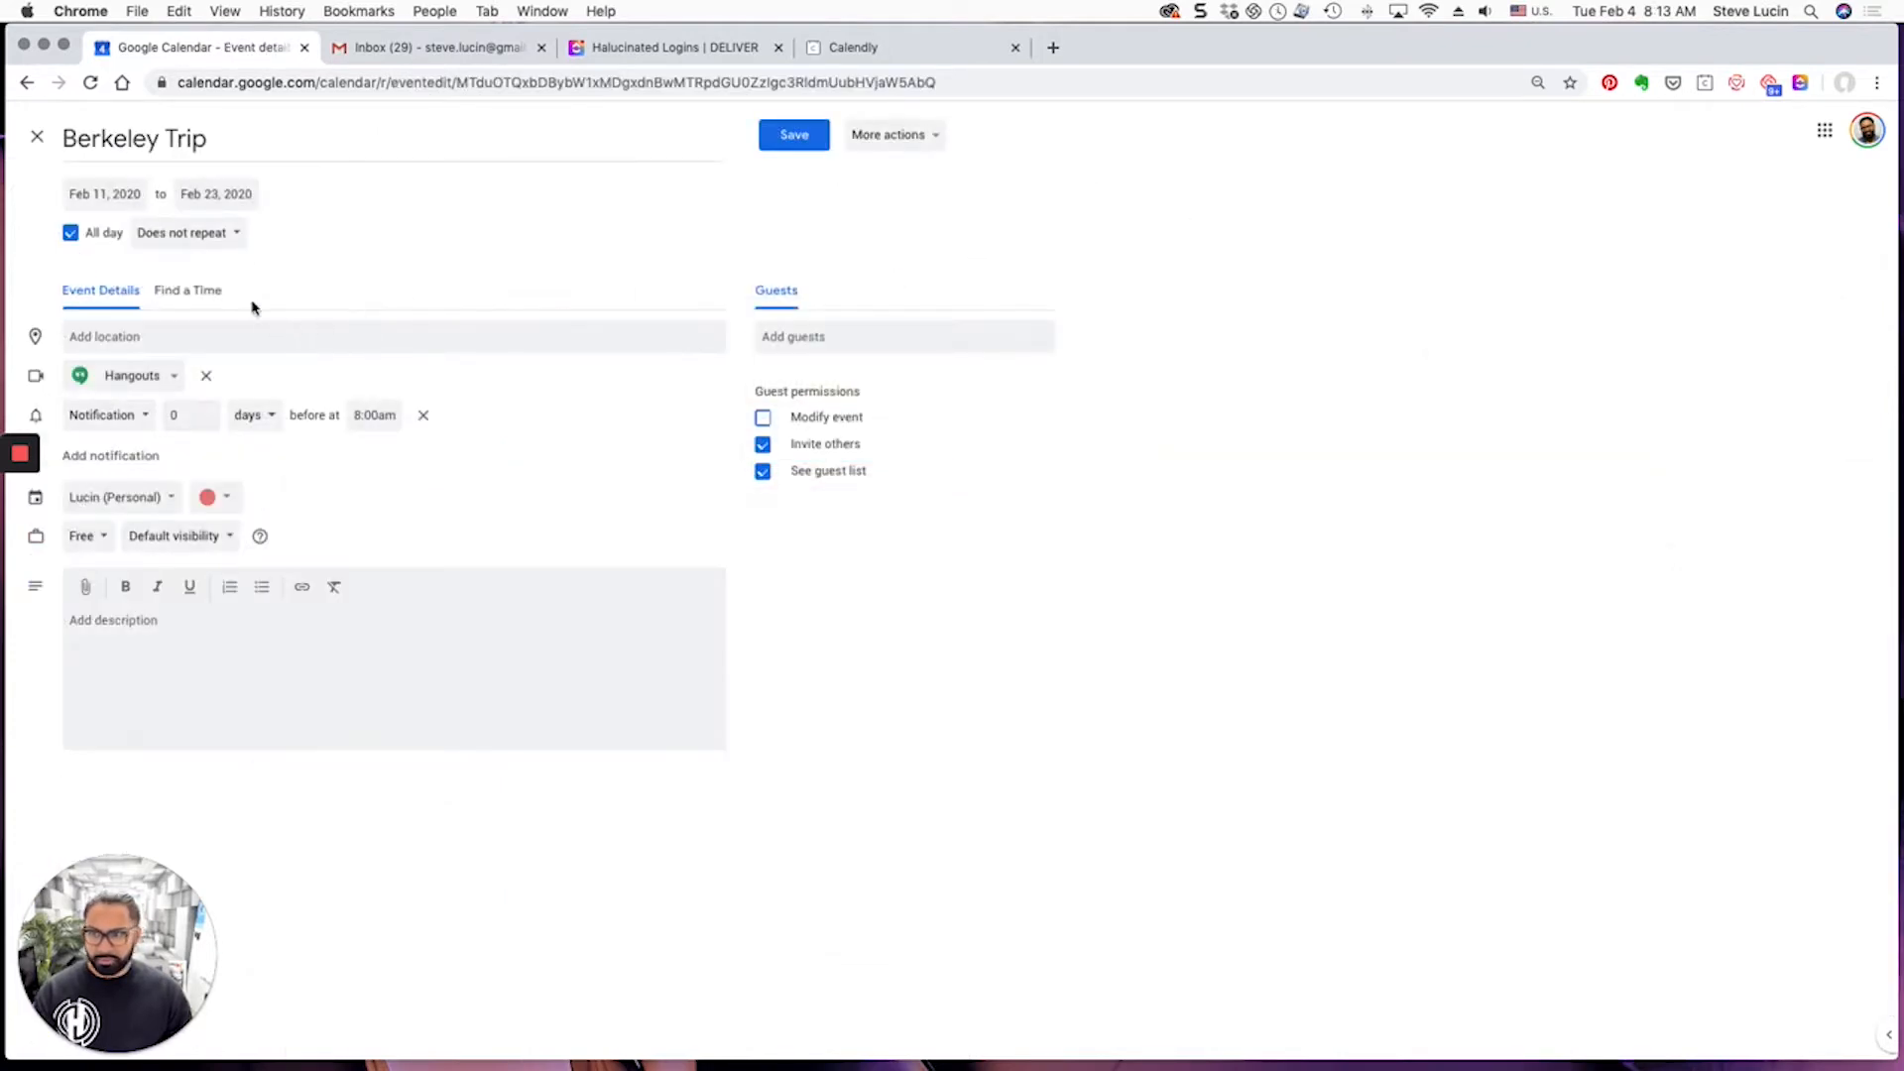
{"action": "left_click", "coordinate": [215, 192]}
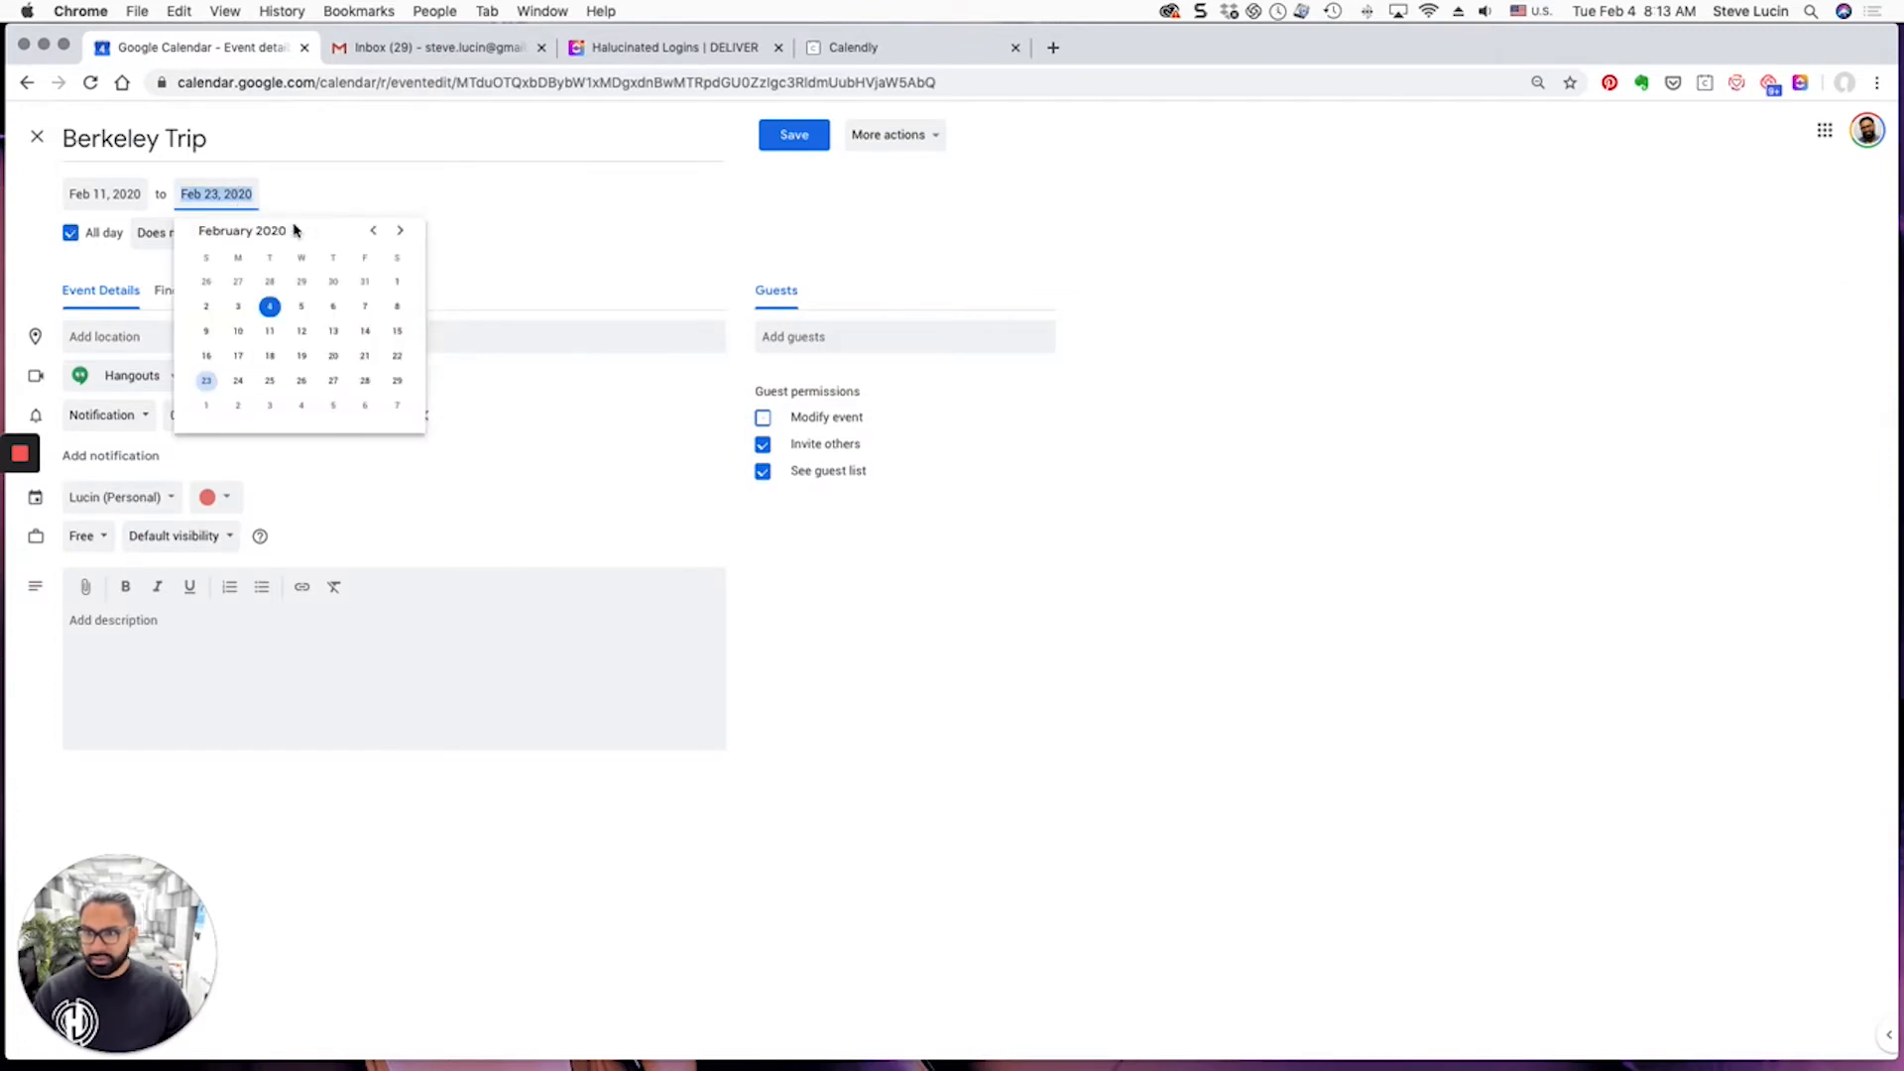
{"action": "mouse_move", "coordinate": [452, 246]}
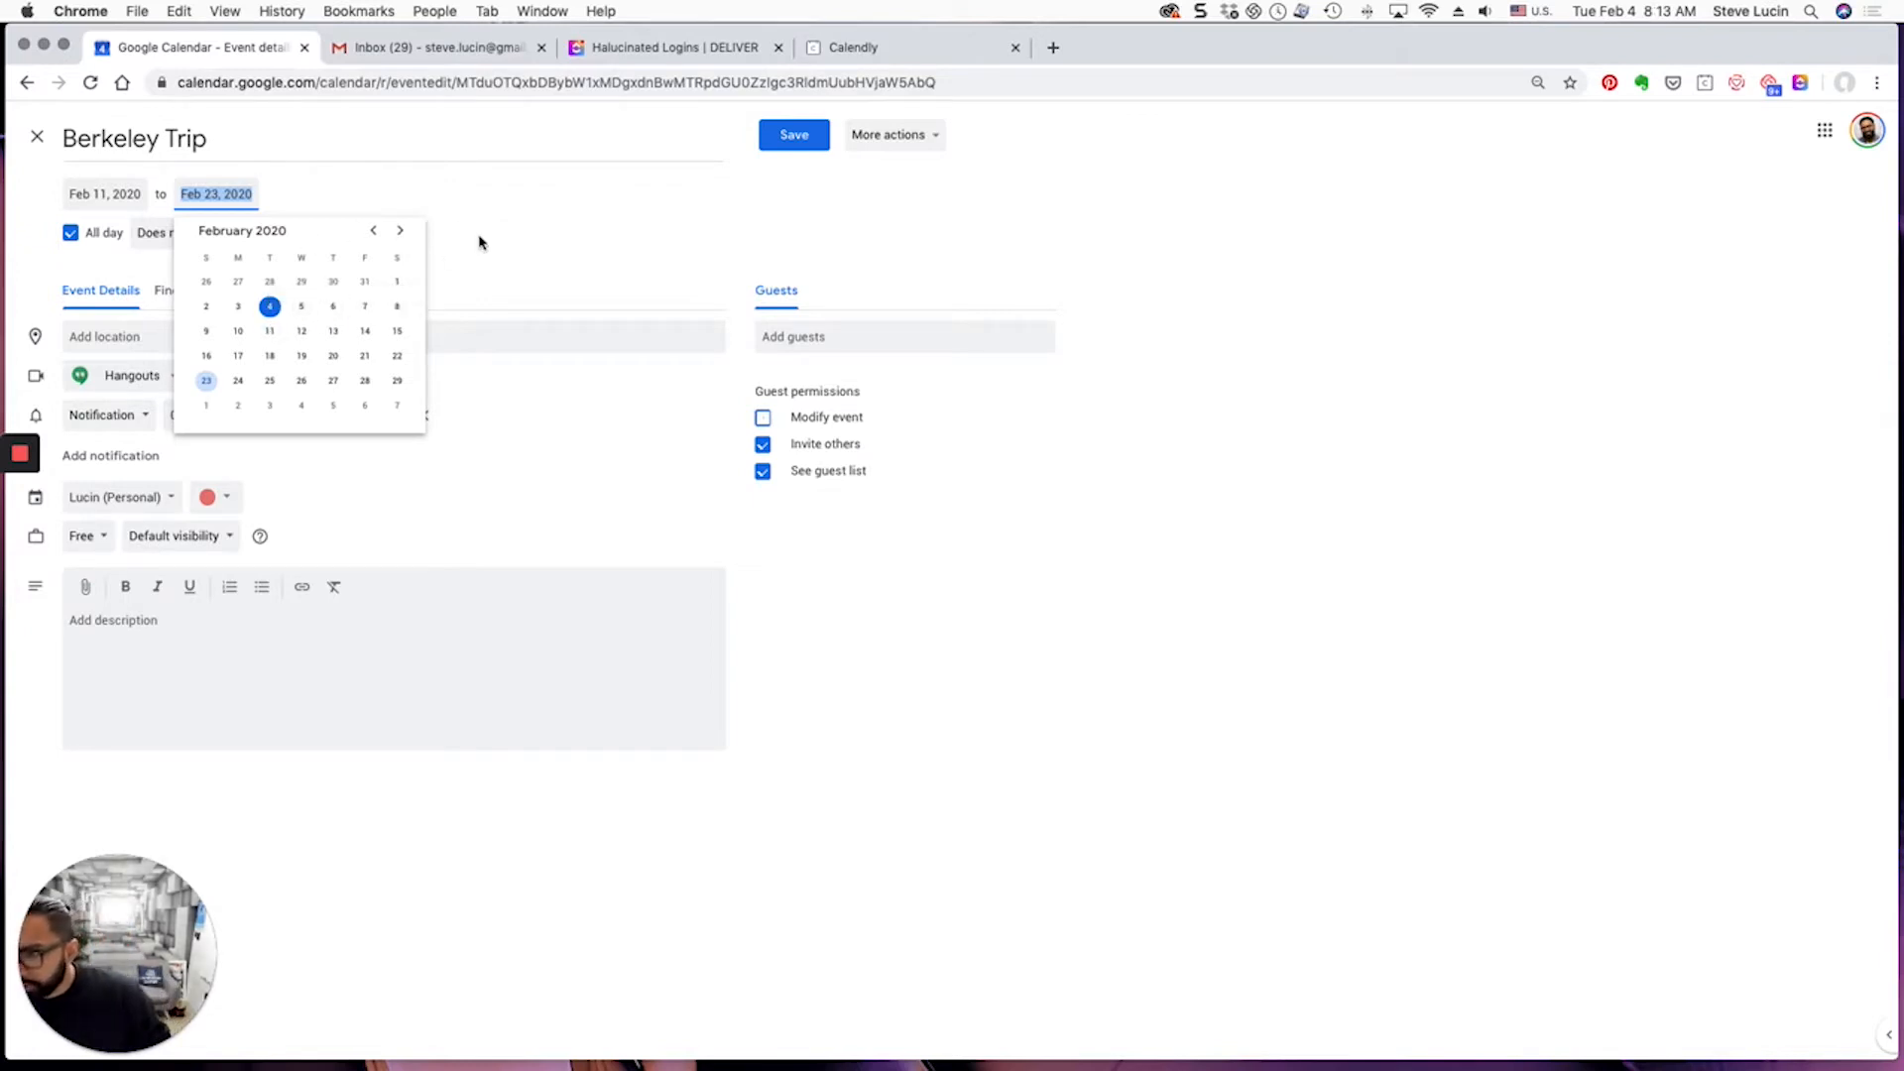
{"action": "left_click", "coordinate": [105, 195]}
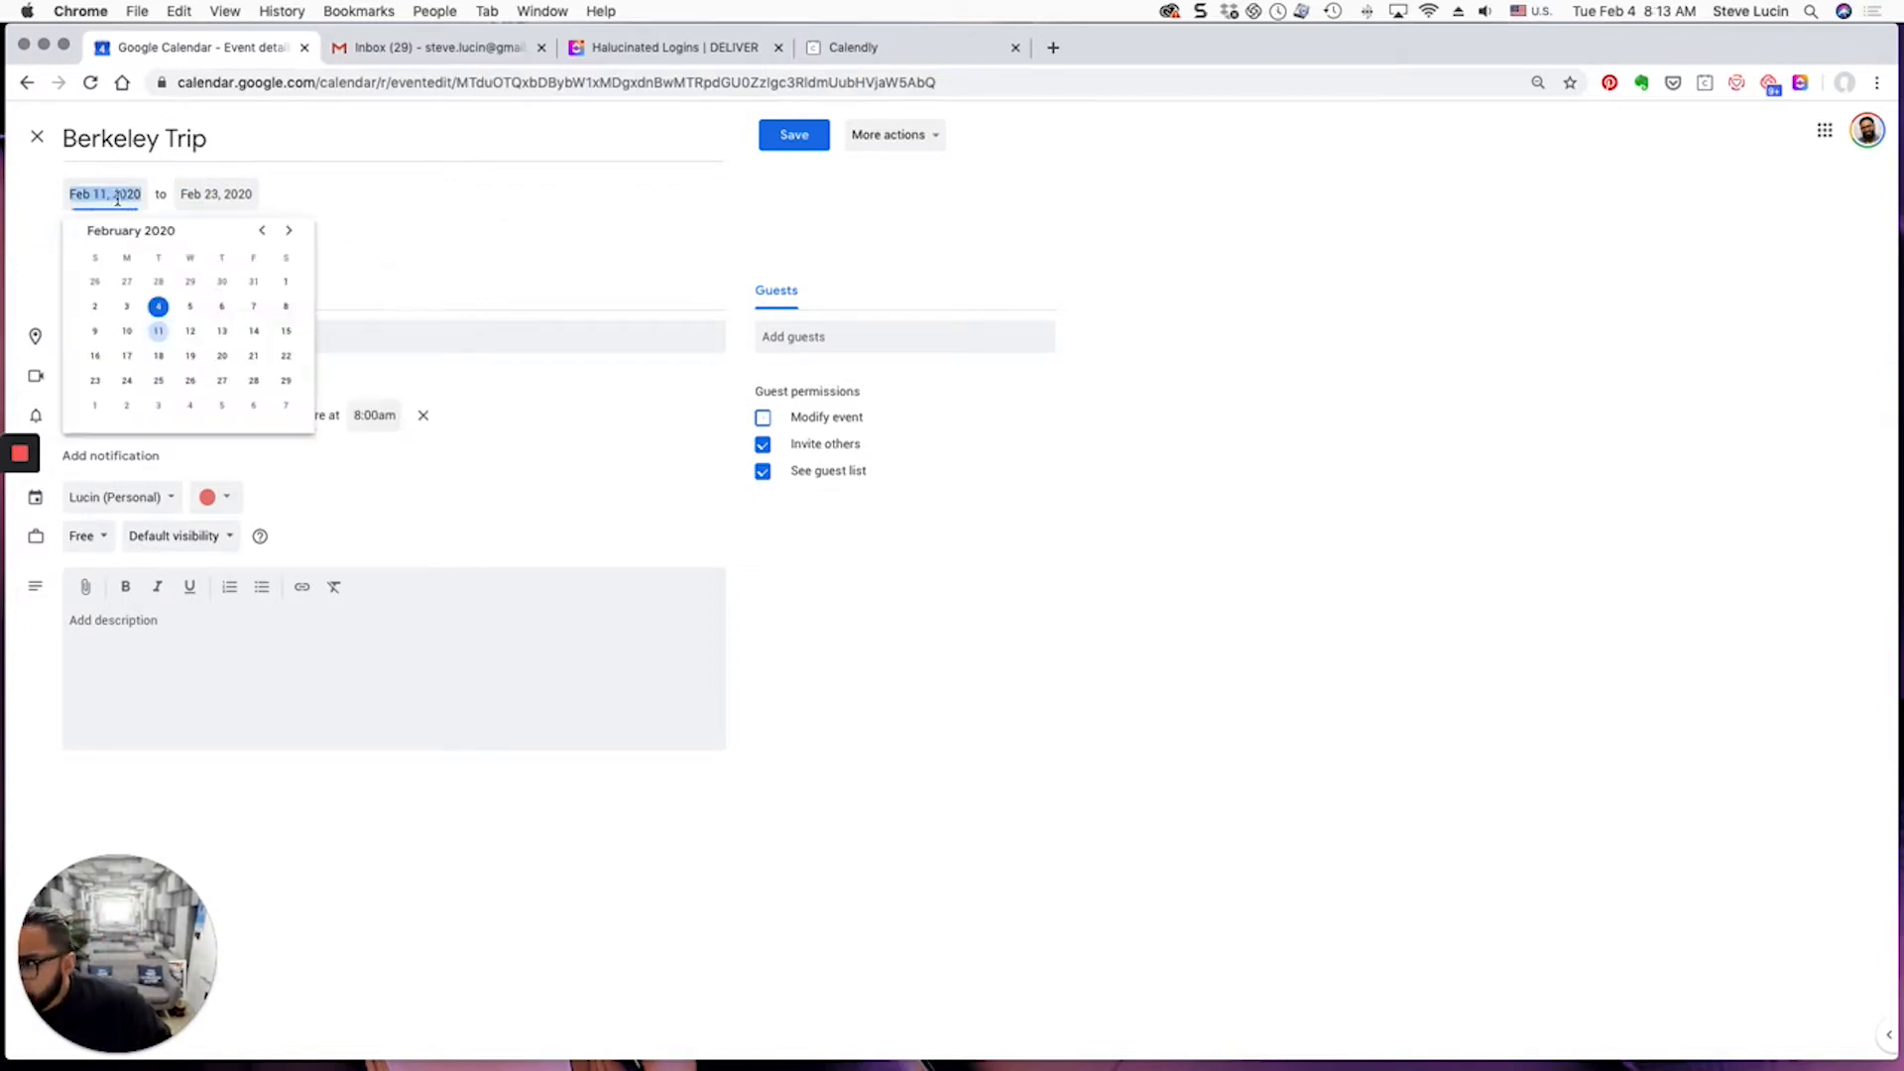
{"action": "left_click", "coordinate": [215, 194]}
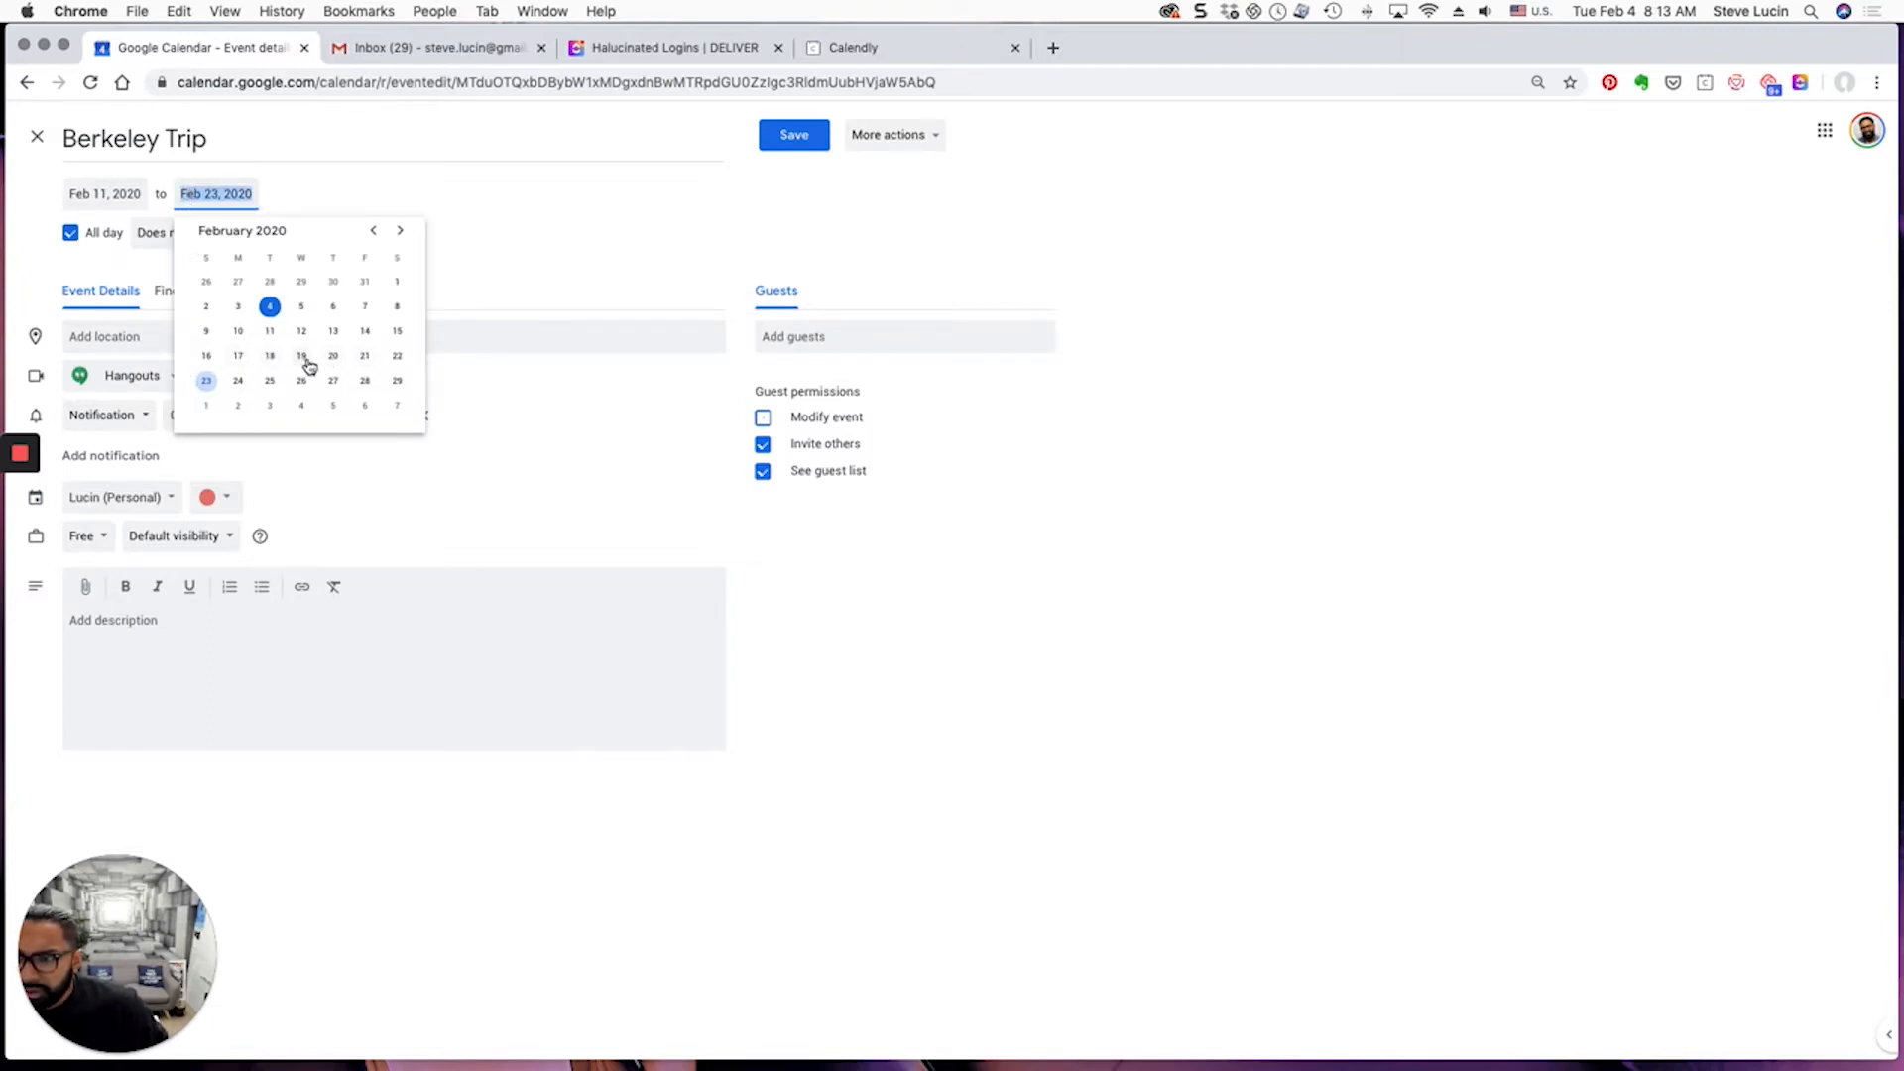
{"action": "mouse_move", "coordinate": [331, 355]}
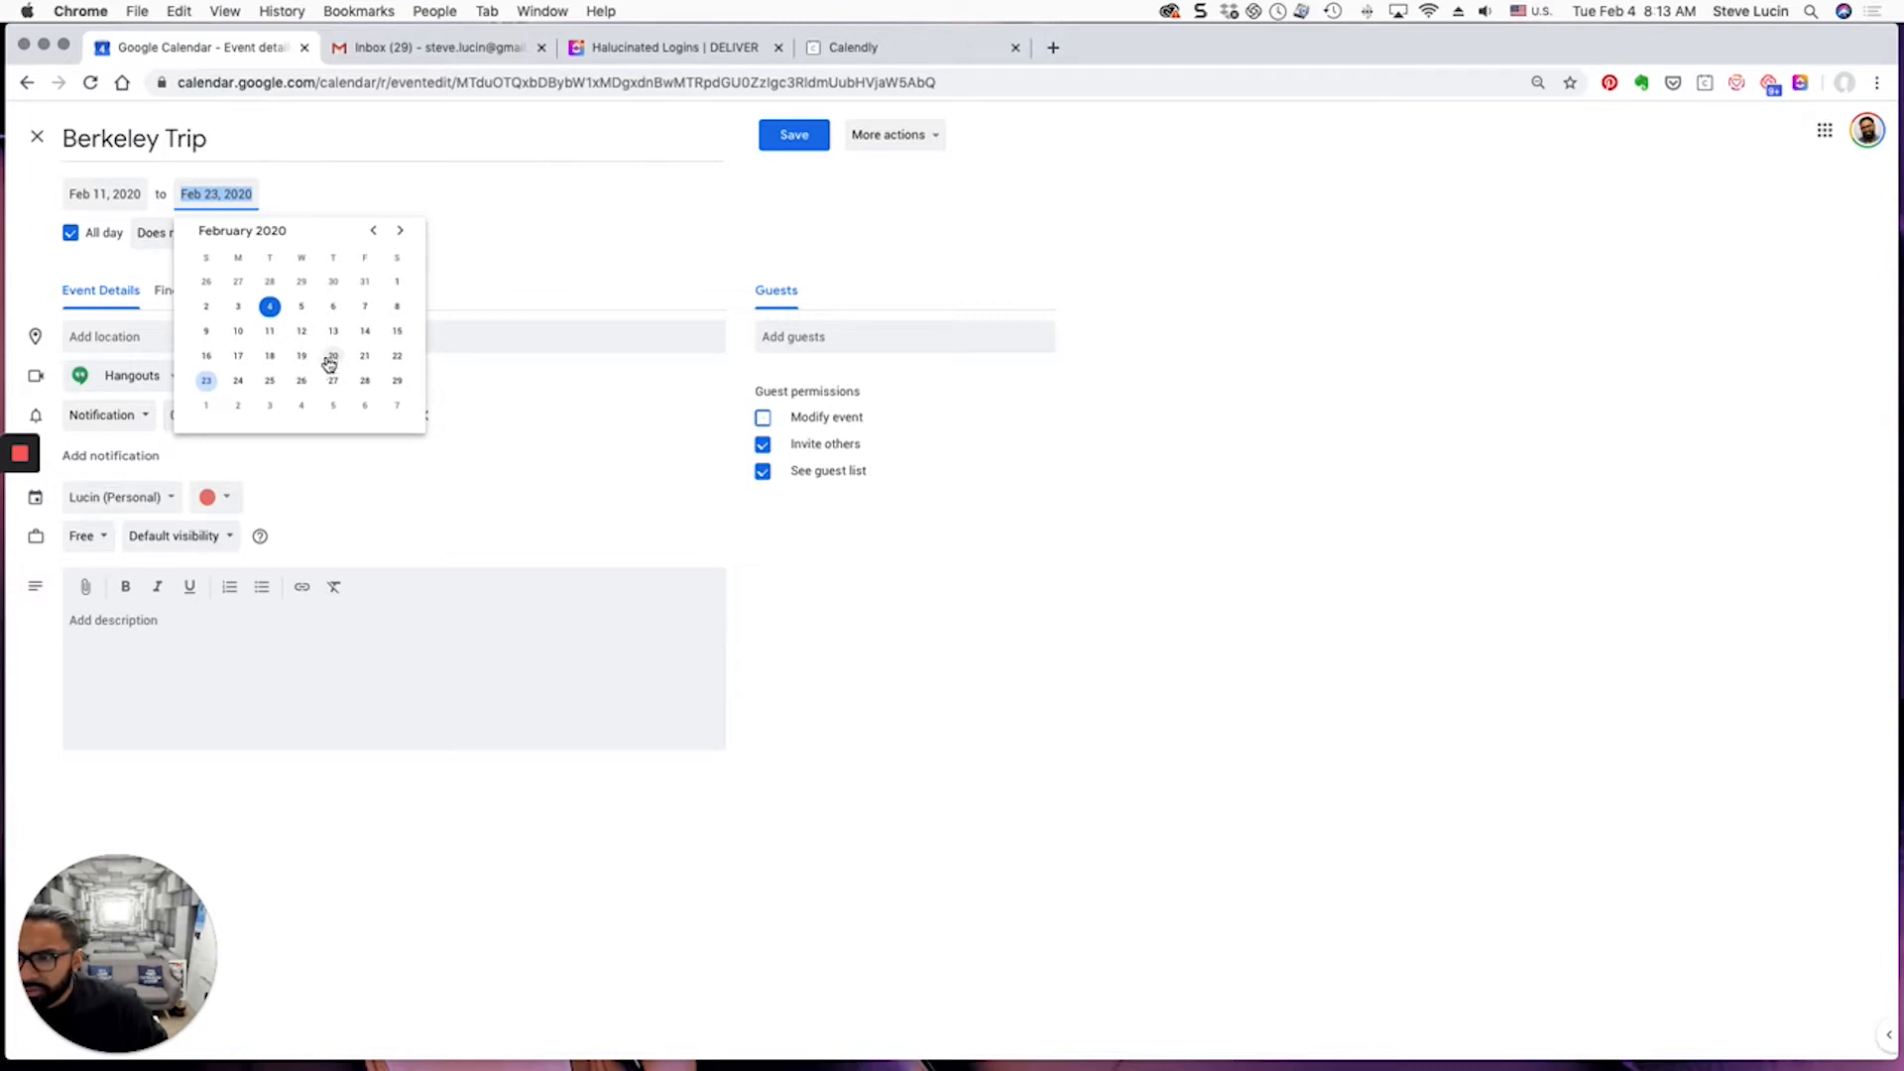
{"action": "left_click", "coordinate": [793, 135]}
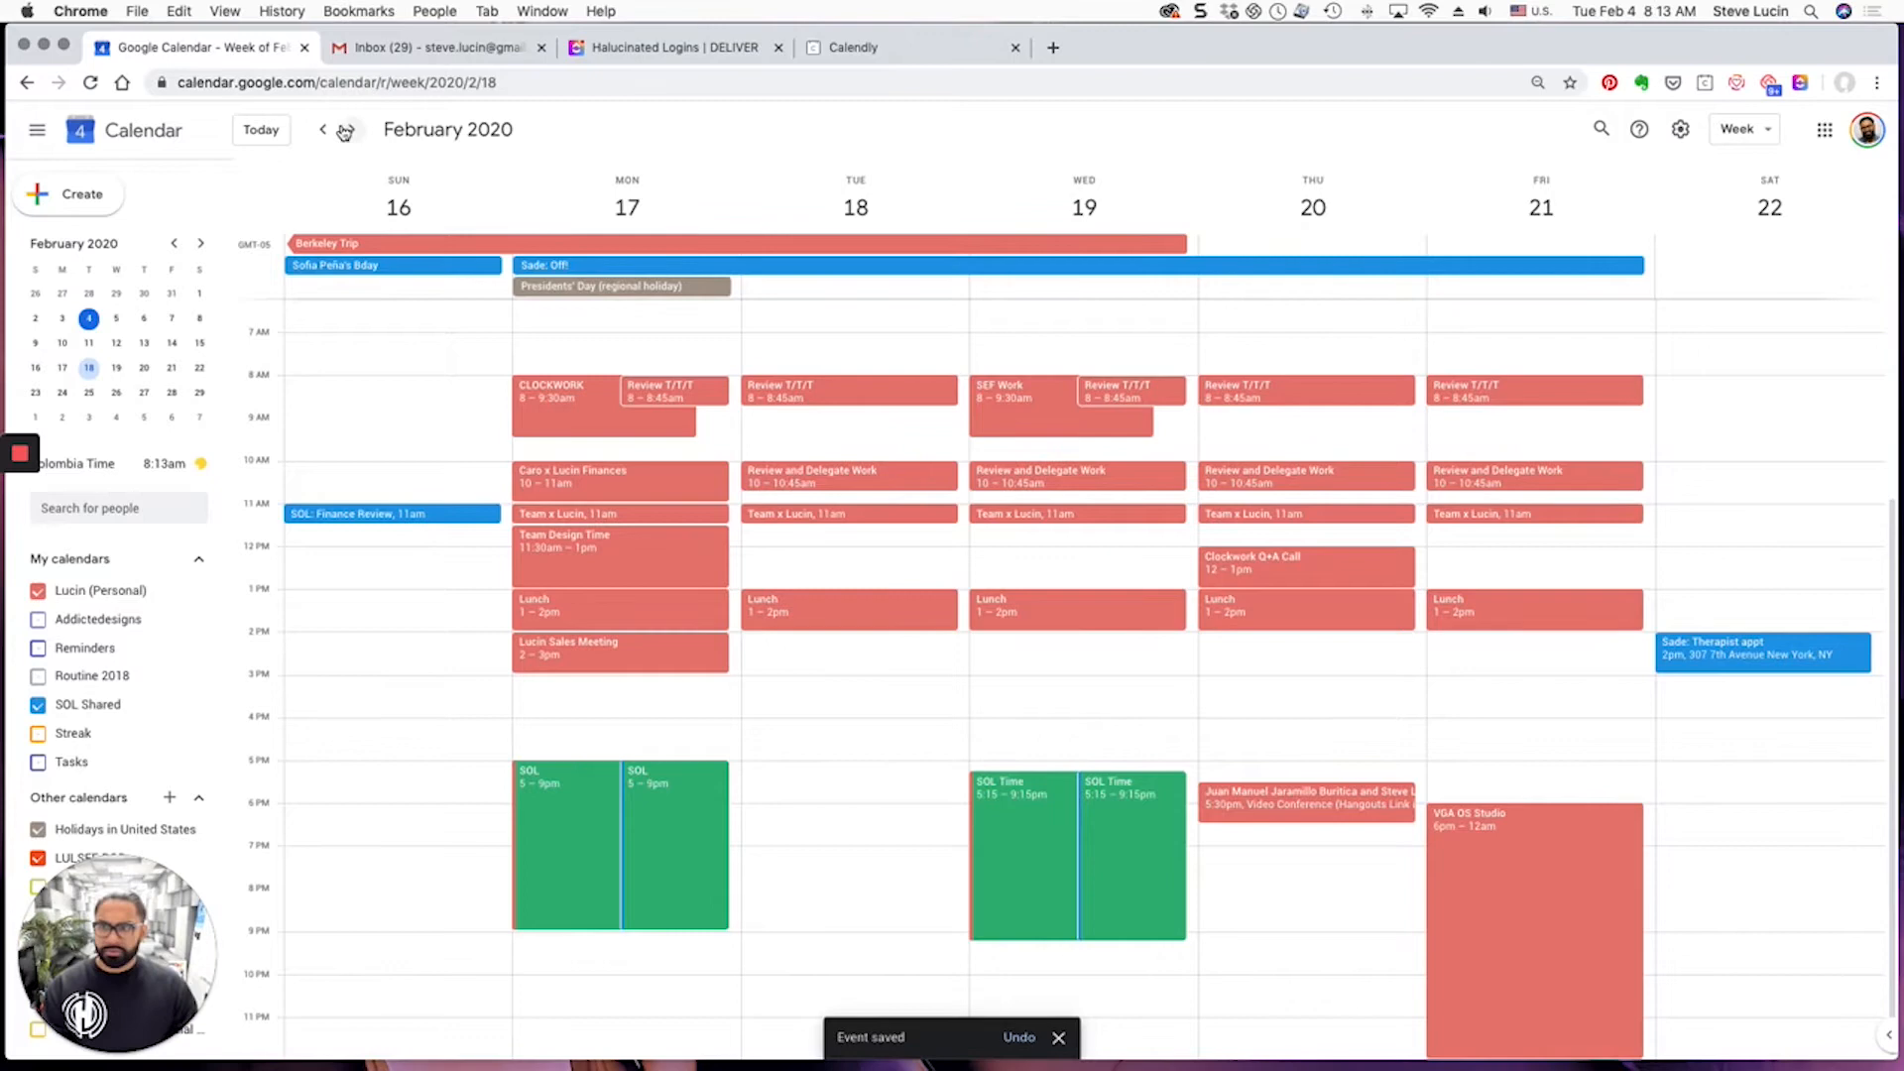
{"action": "left_click", "coordinate": [324, 129]}
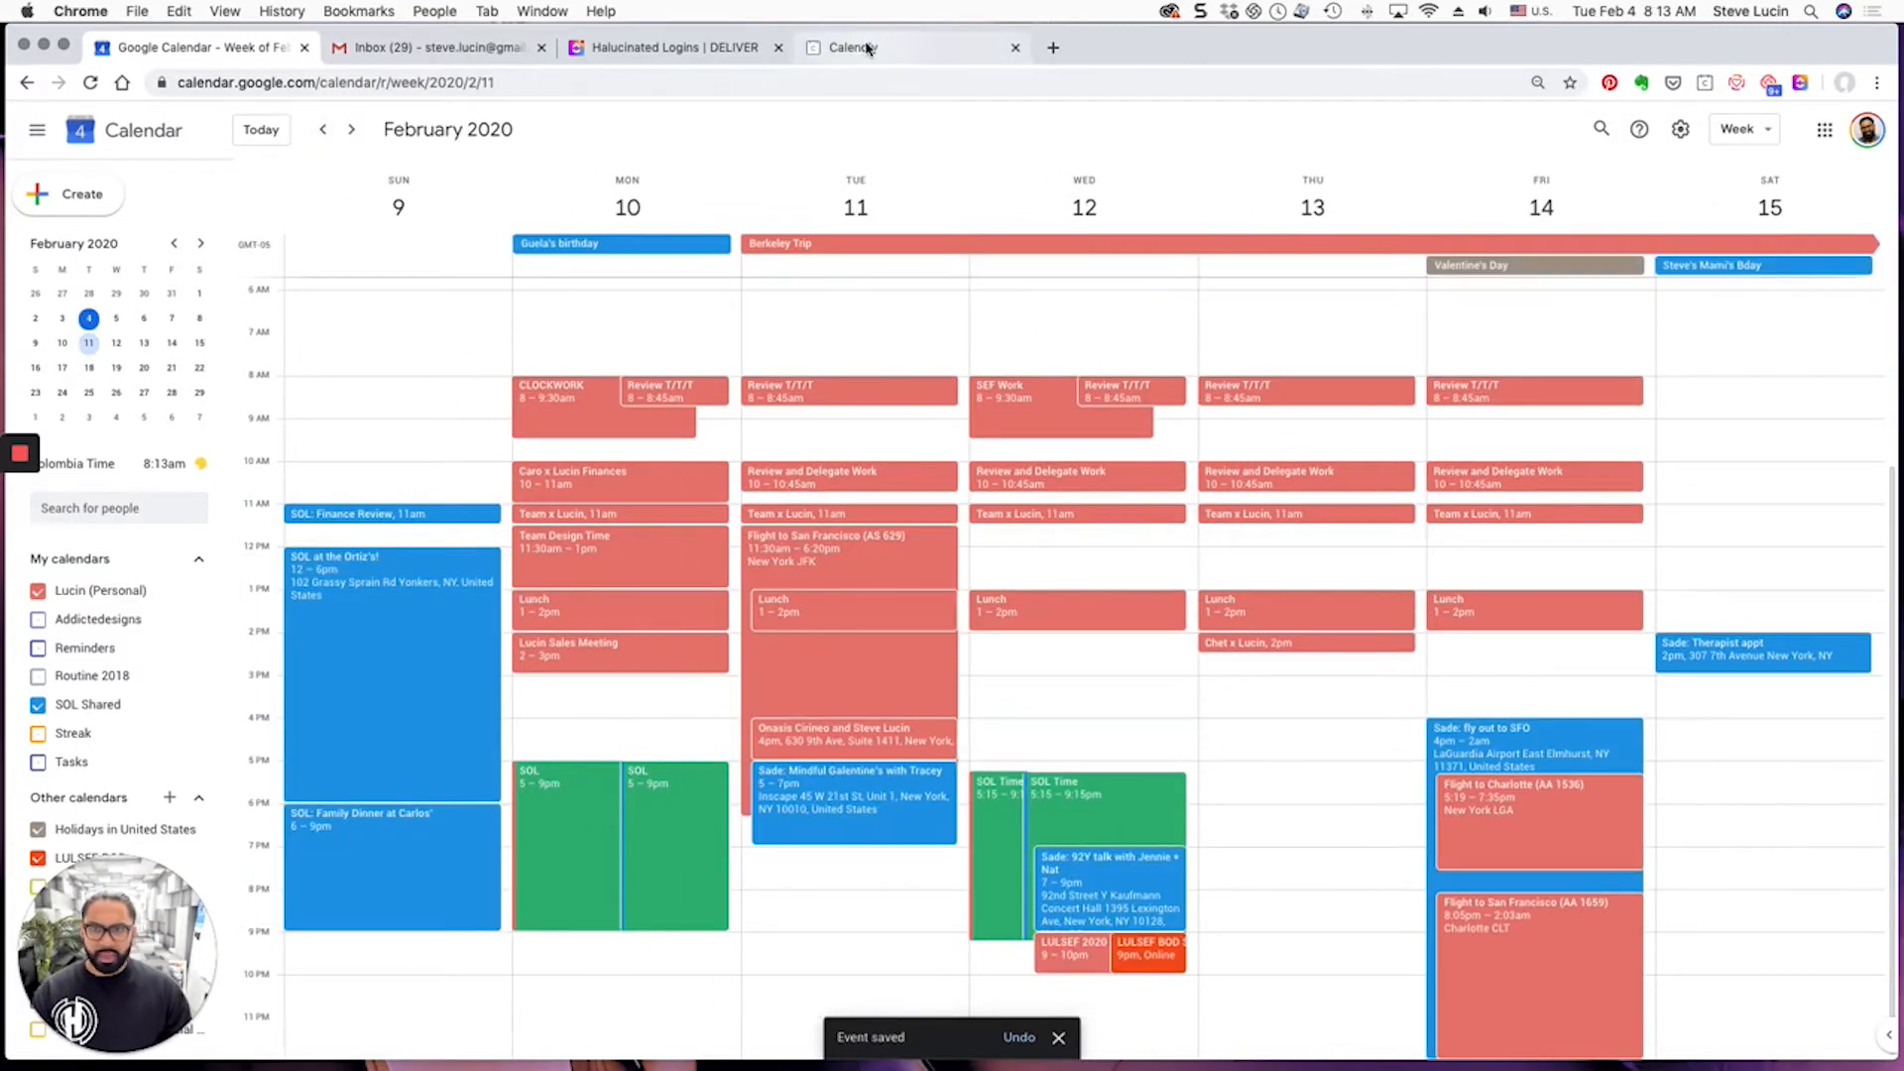
Return to the Calendly event types page to review the active meeting types
{"action": "left_click", "coordinate": [905, 47]}
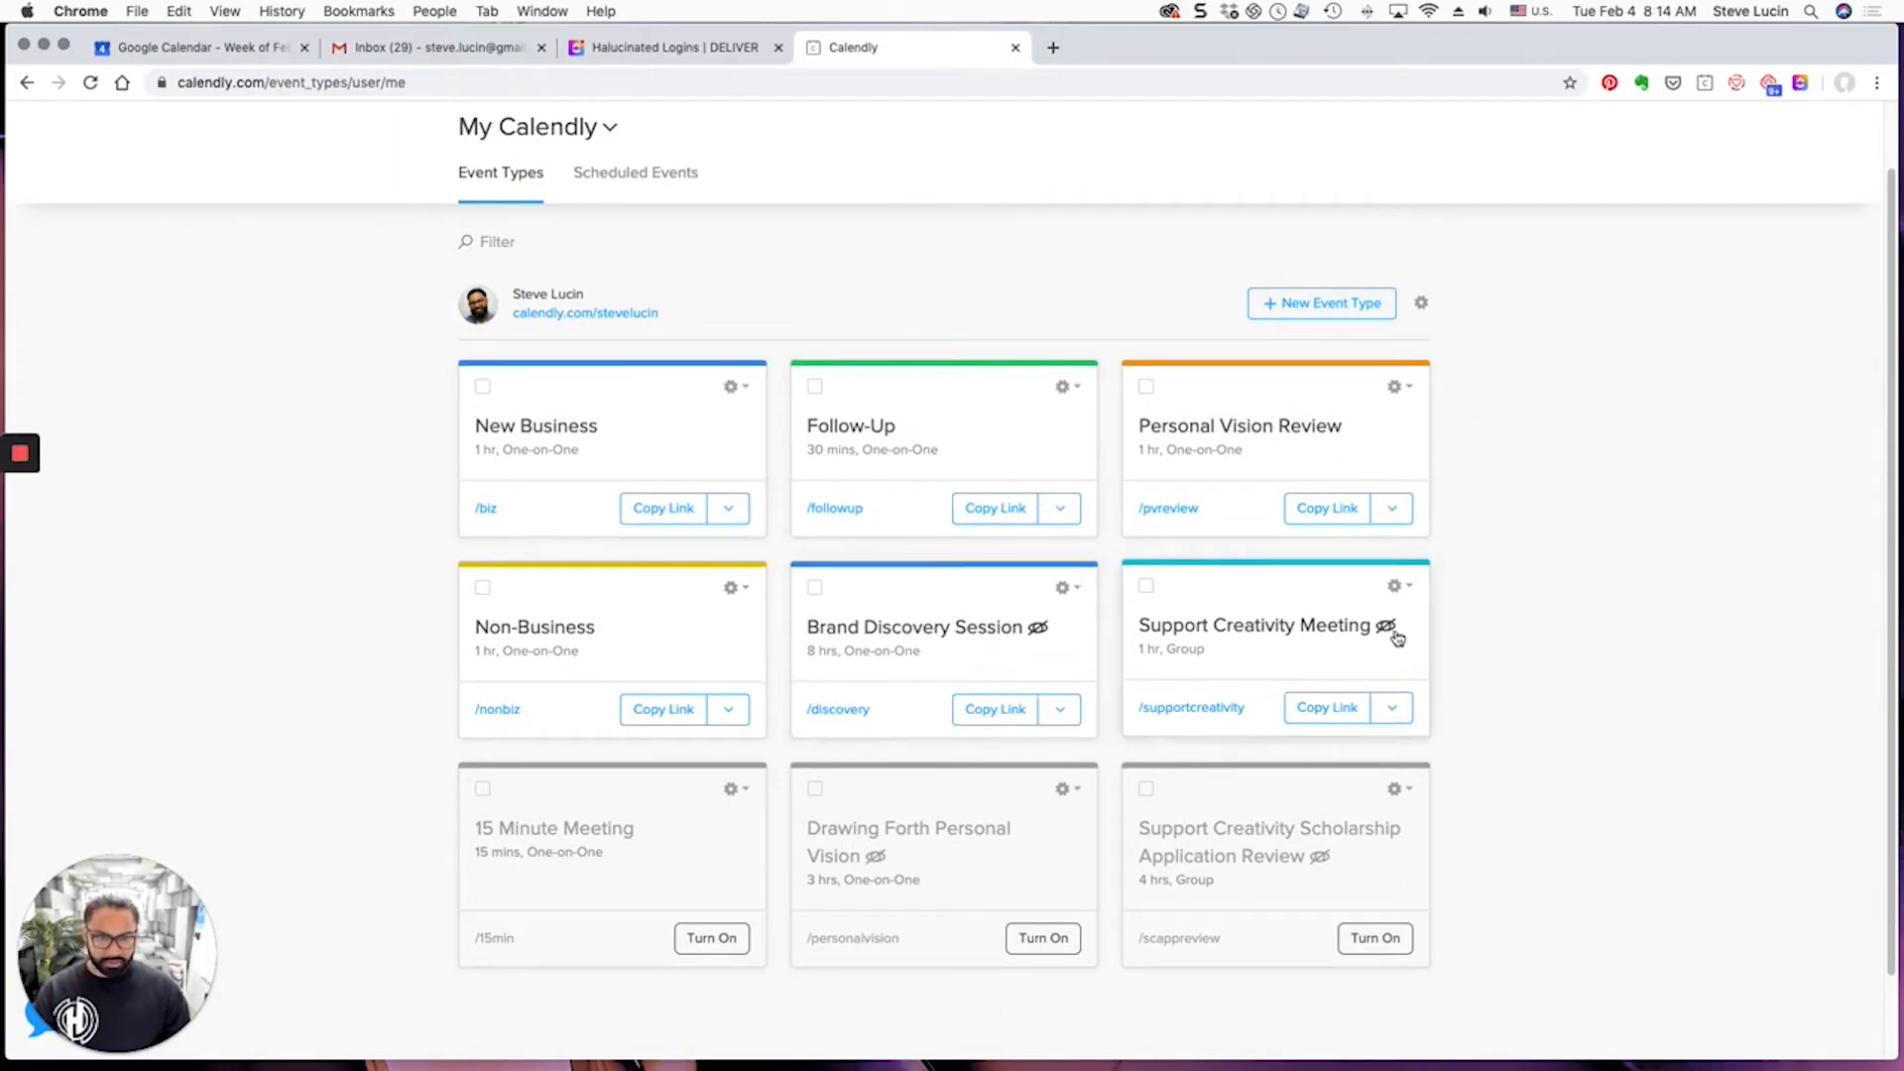
{"action": "mouse_move", "coordinate": [851, 388]}
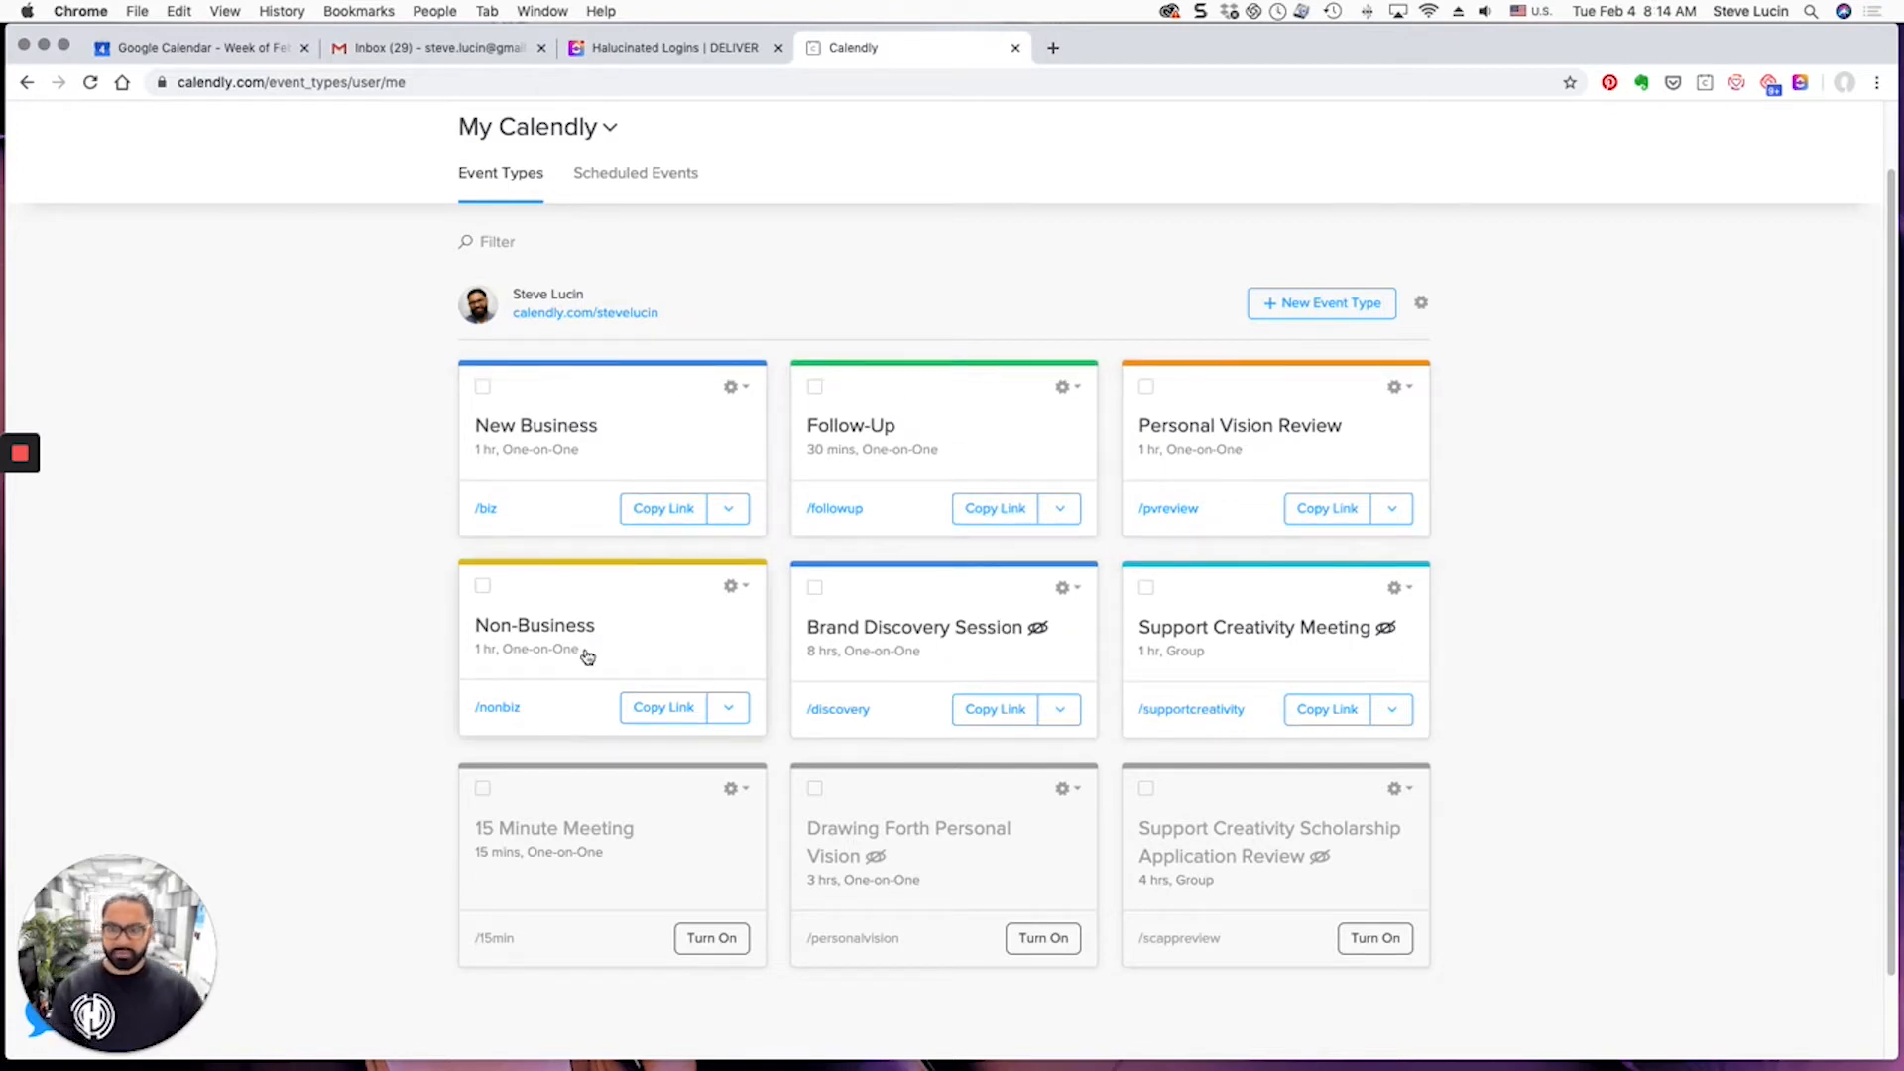
{"action": "mouse_move", "coordinate": [593, 565]}
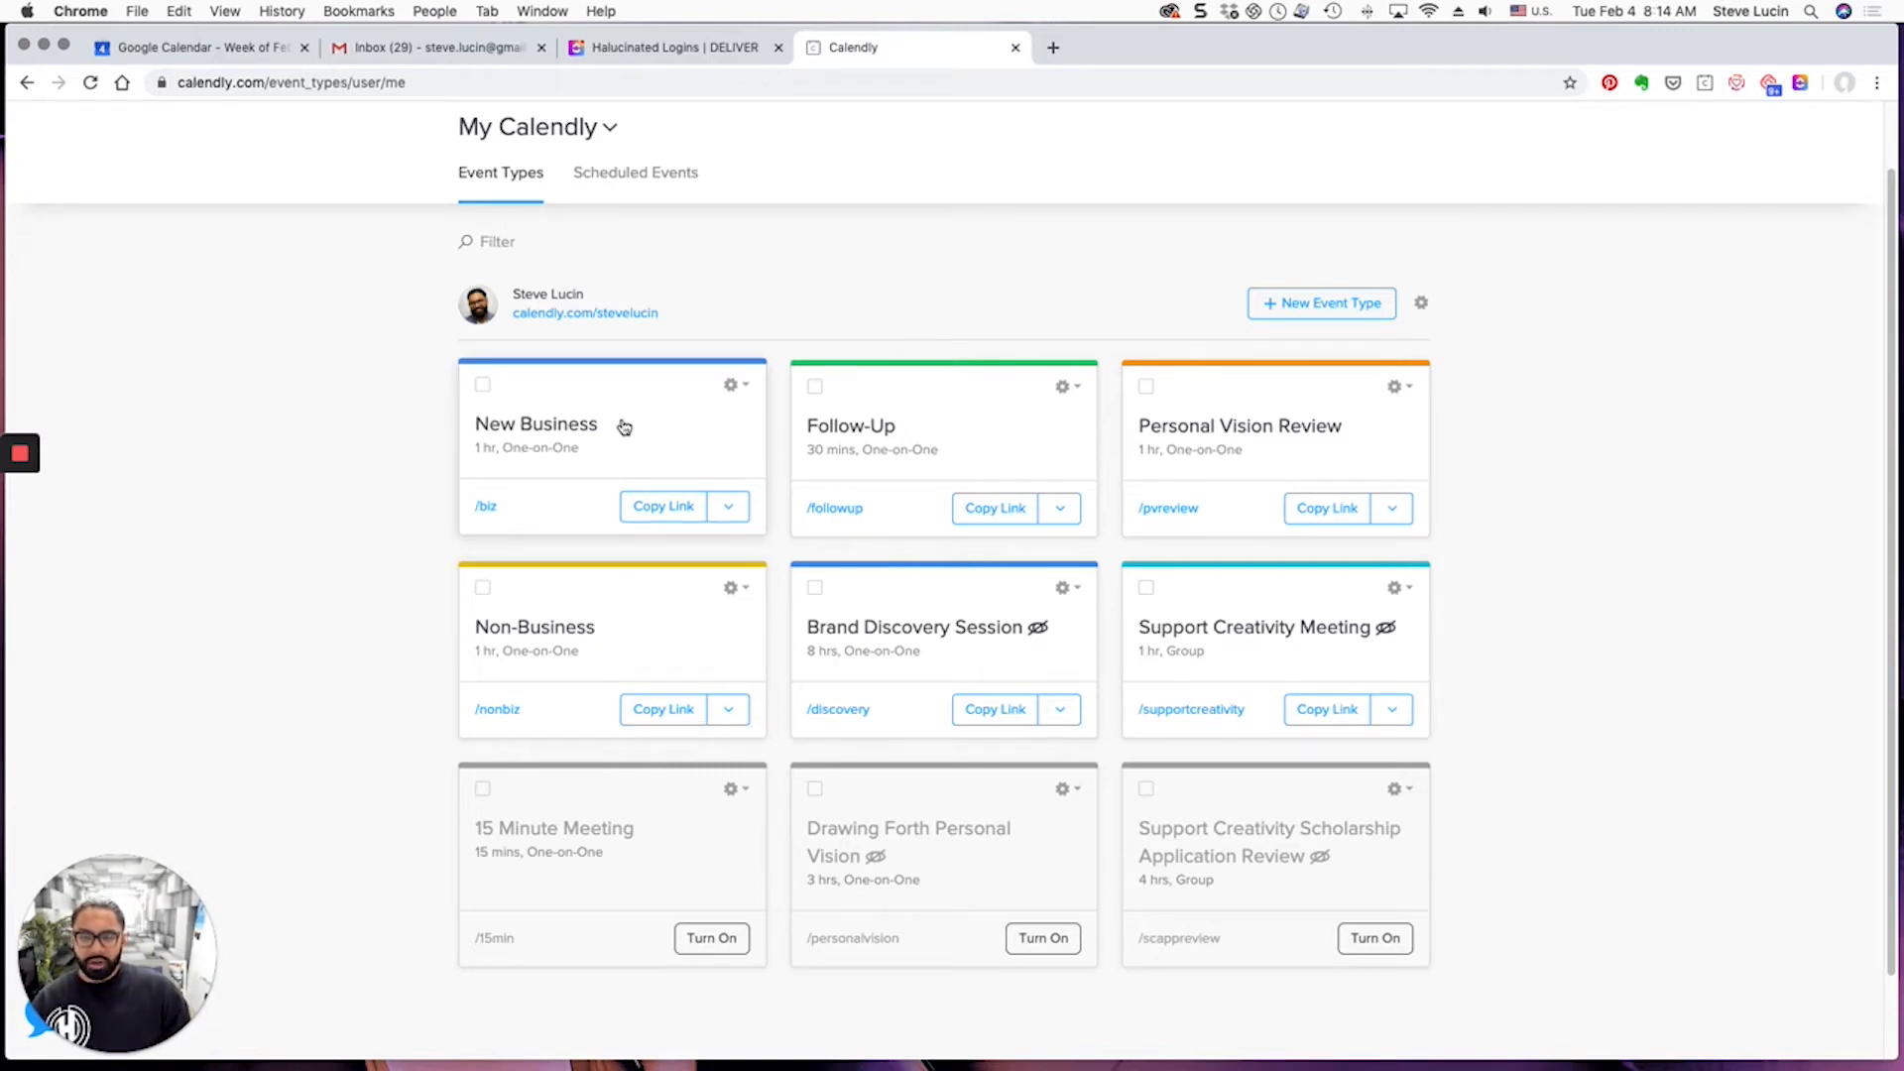
{"action": "mouse_move", "coordinate": [543, 436]}
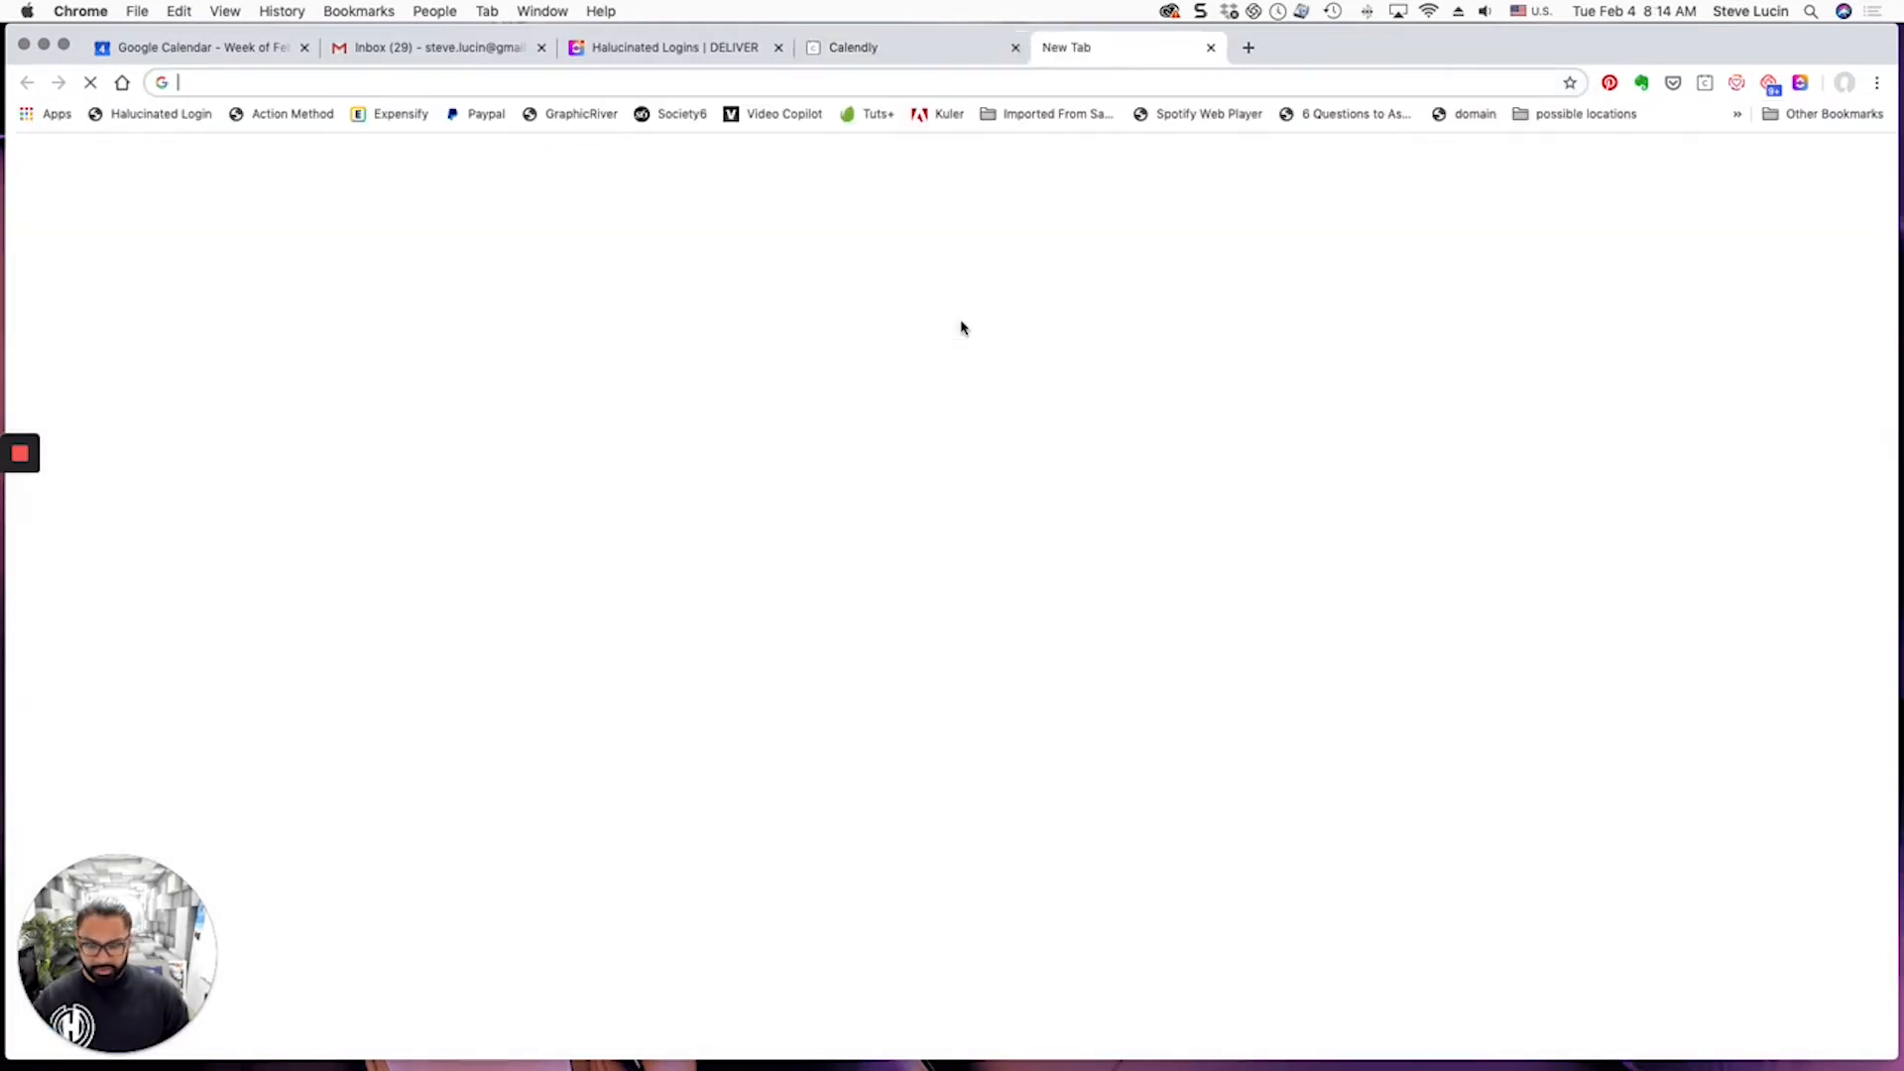
Visit stevelucin.com/chat to see the four bookable meeting types, then return to the New Business editor
{"action": "type", "text": "stevelucin.com/chat"}
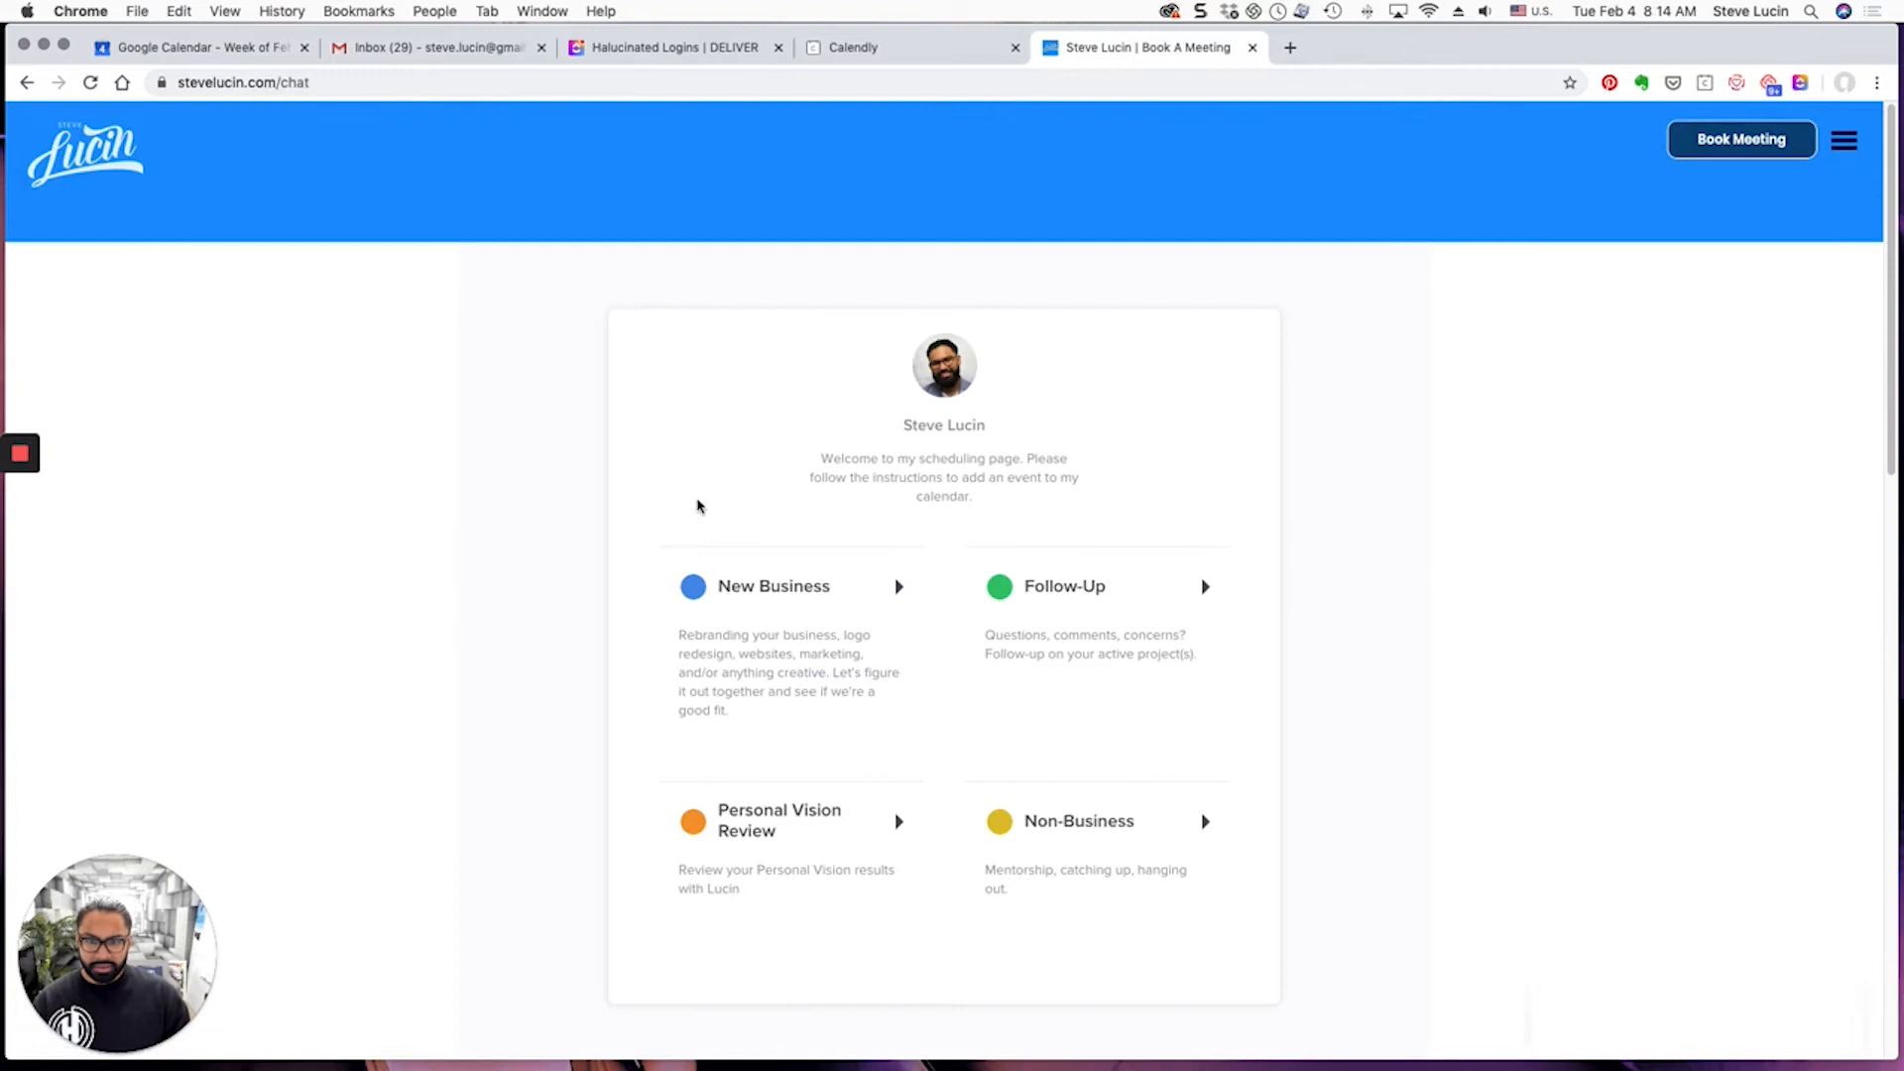
{"action": "mouse_move", "coordinate": [1114, 706]}
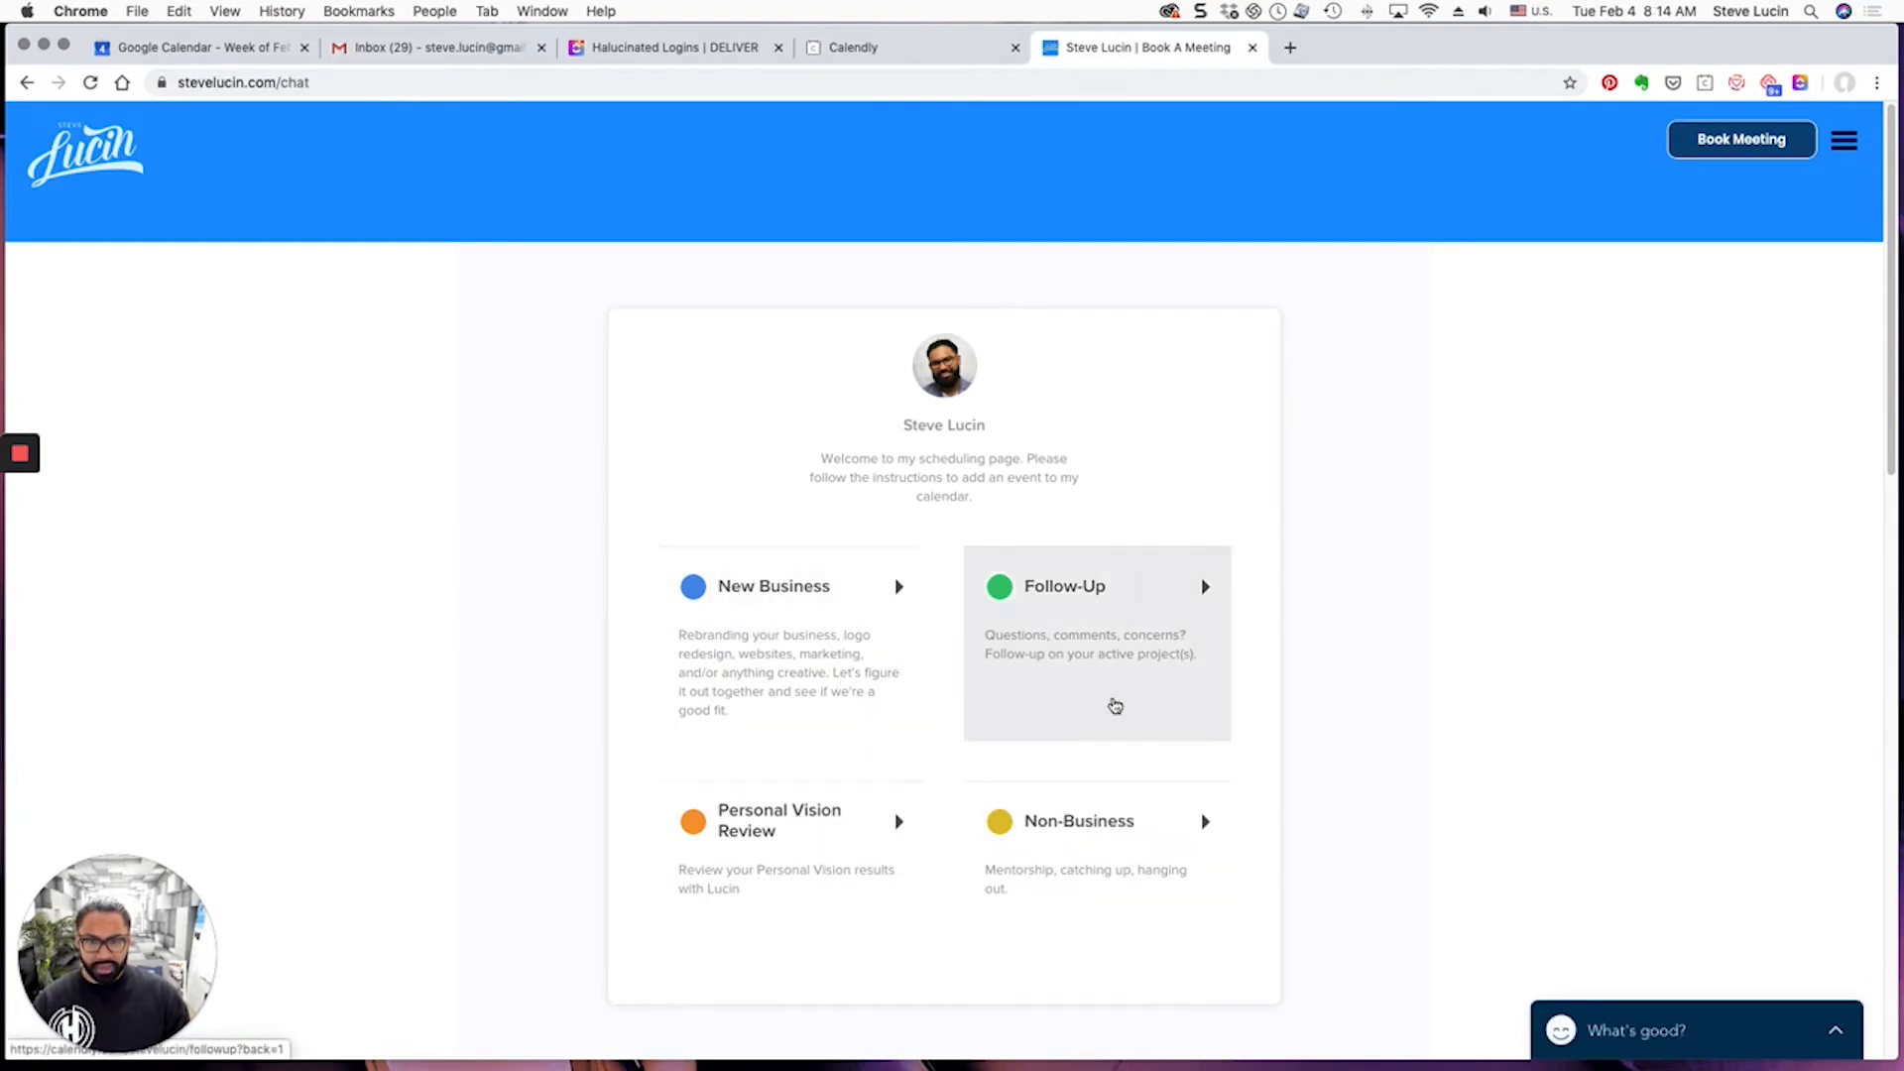
{"action": "mouse_move", "coordinate": [1017, 193]}
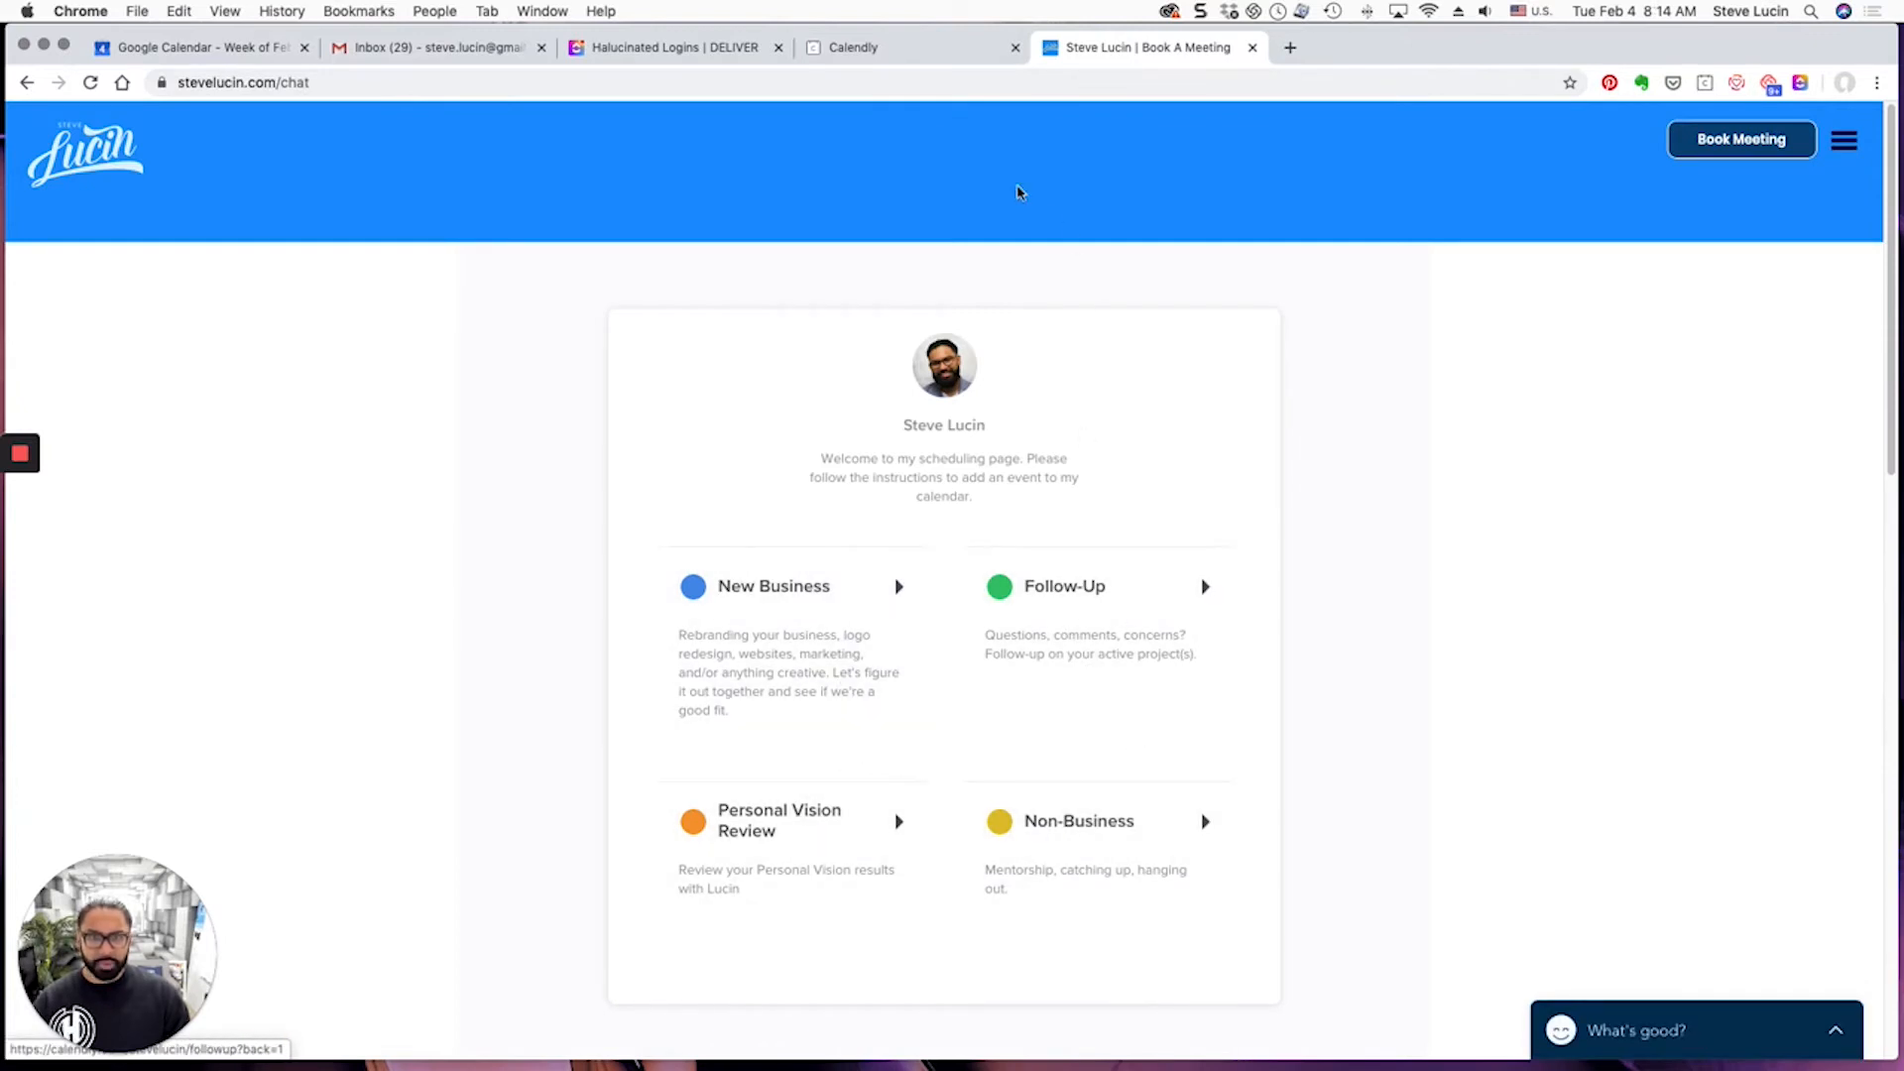
{"action": "left_click", "coordinate": [850, 46]}
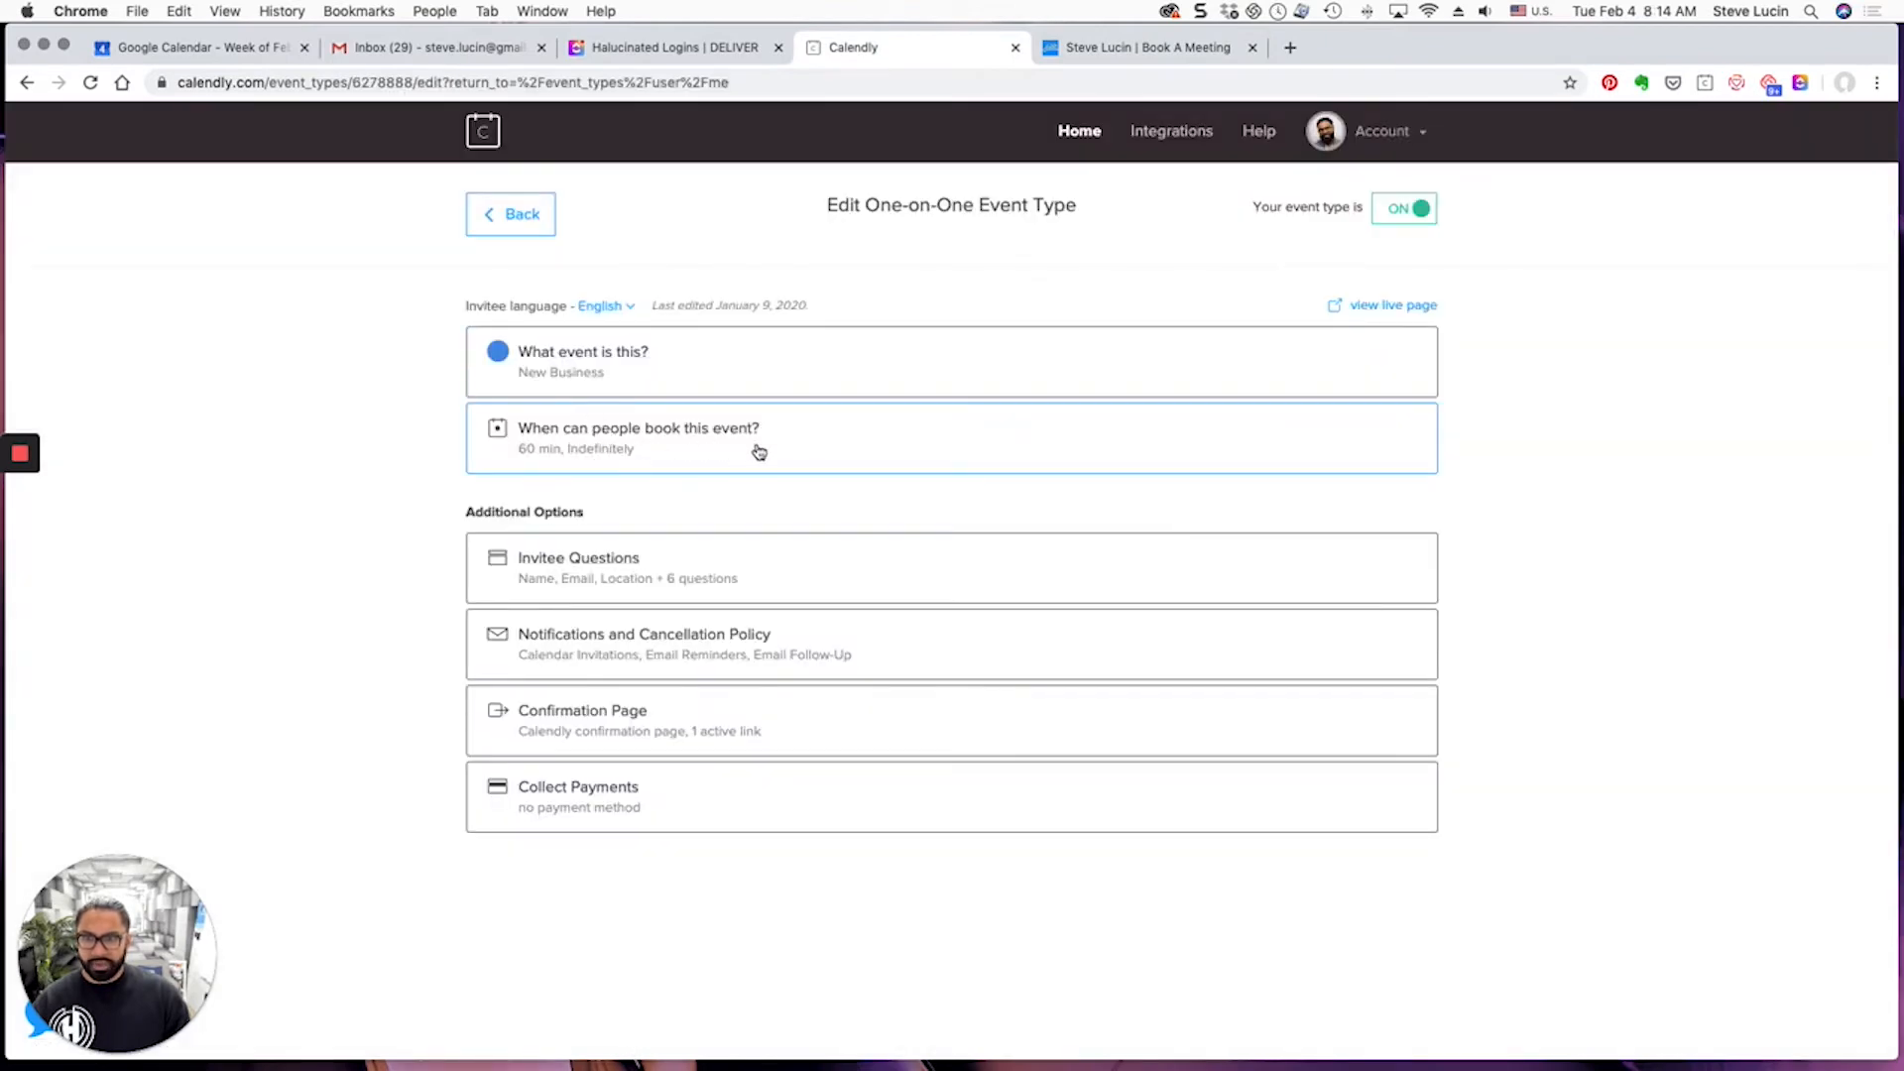
Expand New Business booking availability and show more weeks through March 7, 2020
{"action": "left_click", "coordinate": [637, 441]}
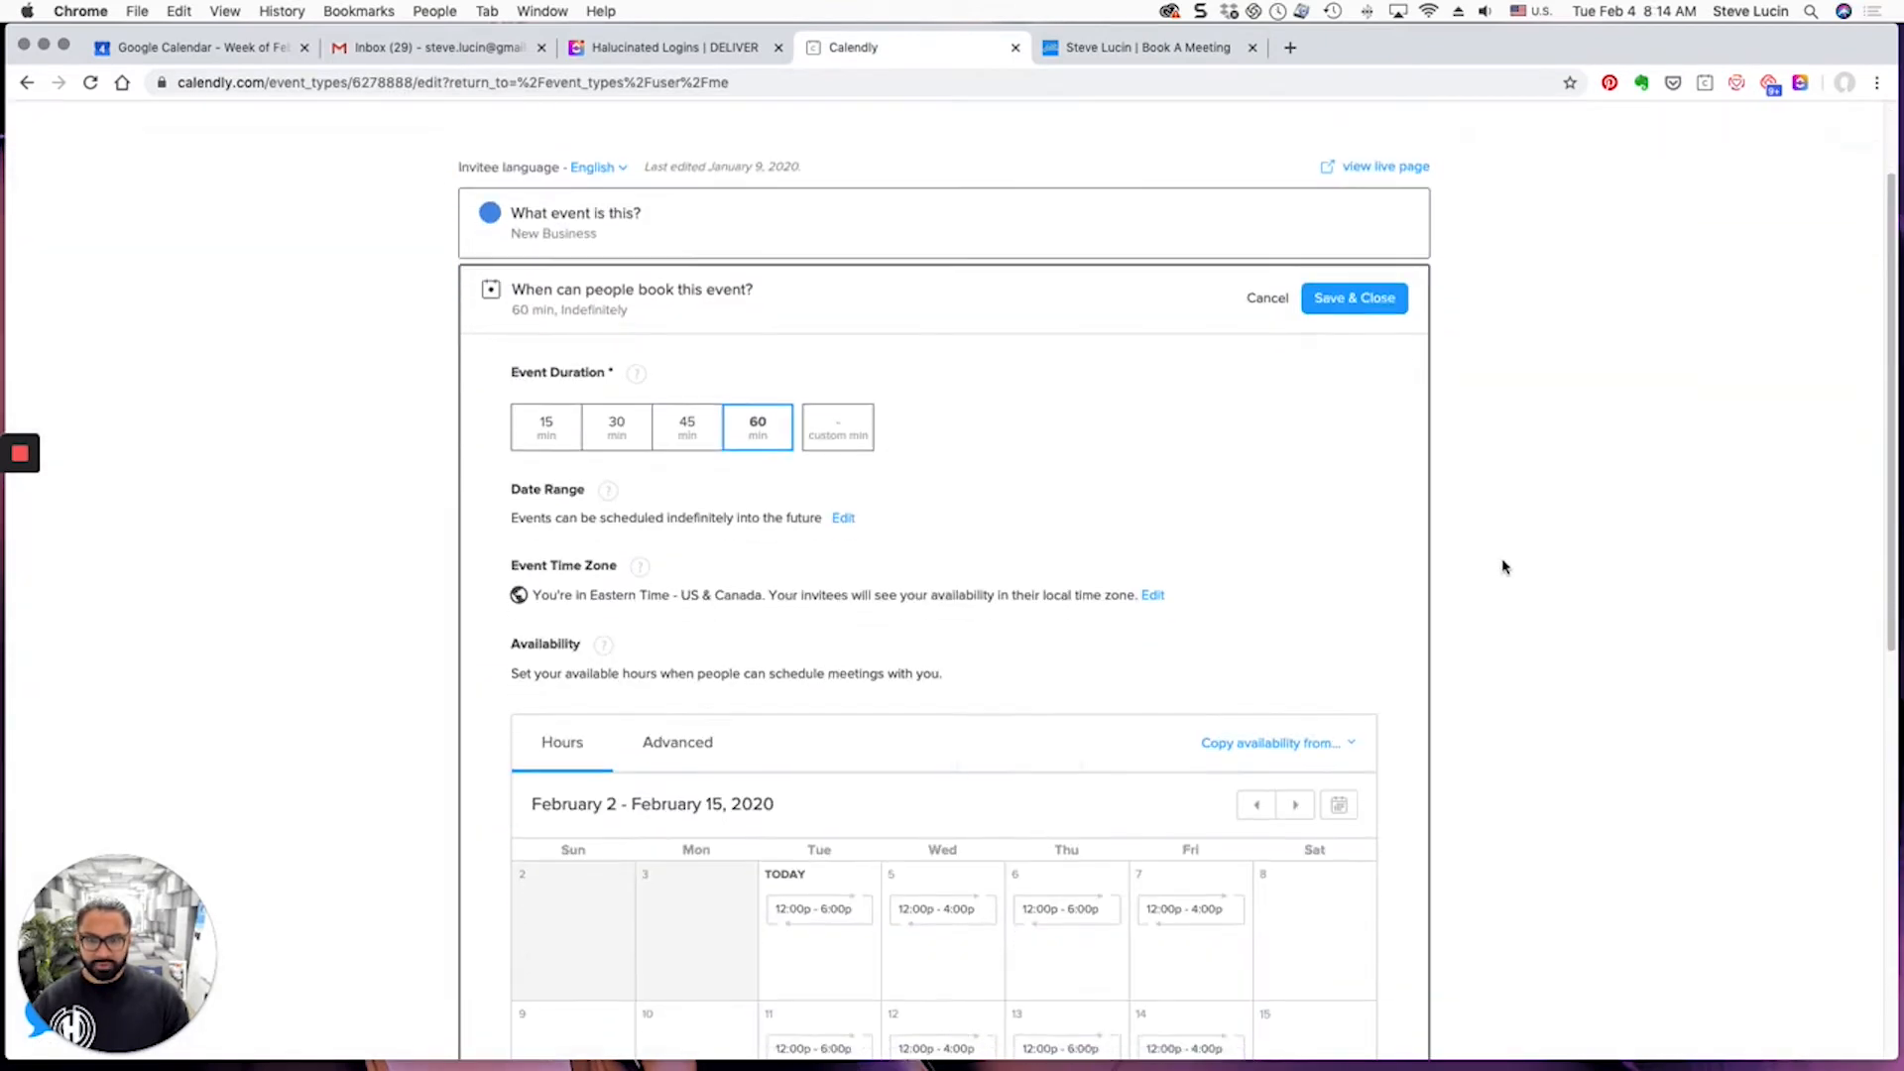
{"action": "scroll", "scroll_direction": "down", "scroll_amount": 3}
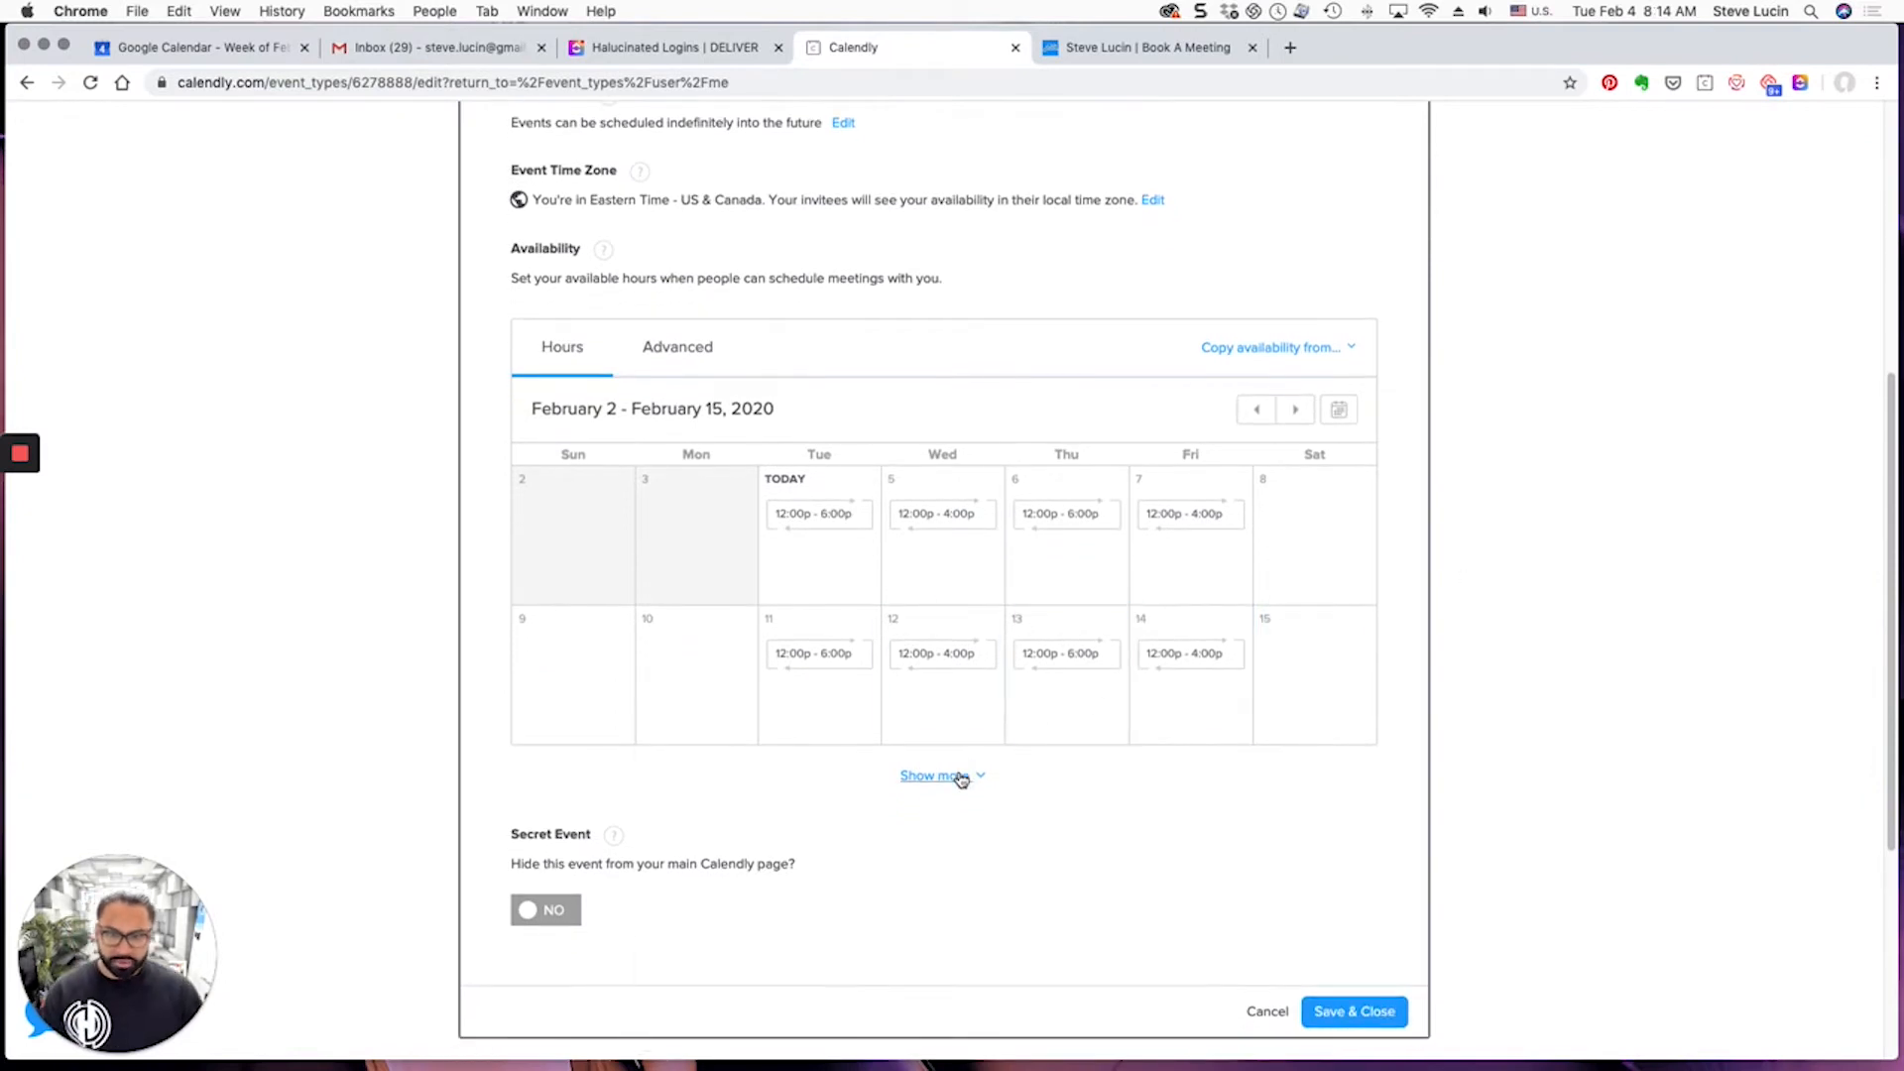
{"action": "left_click", "coordinate": [934, 775]}
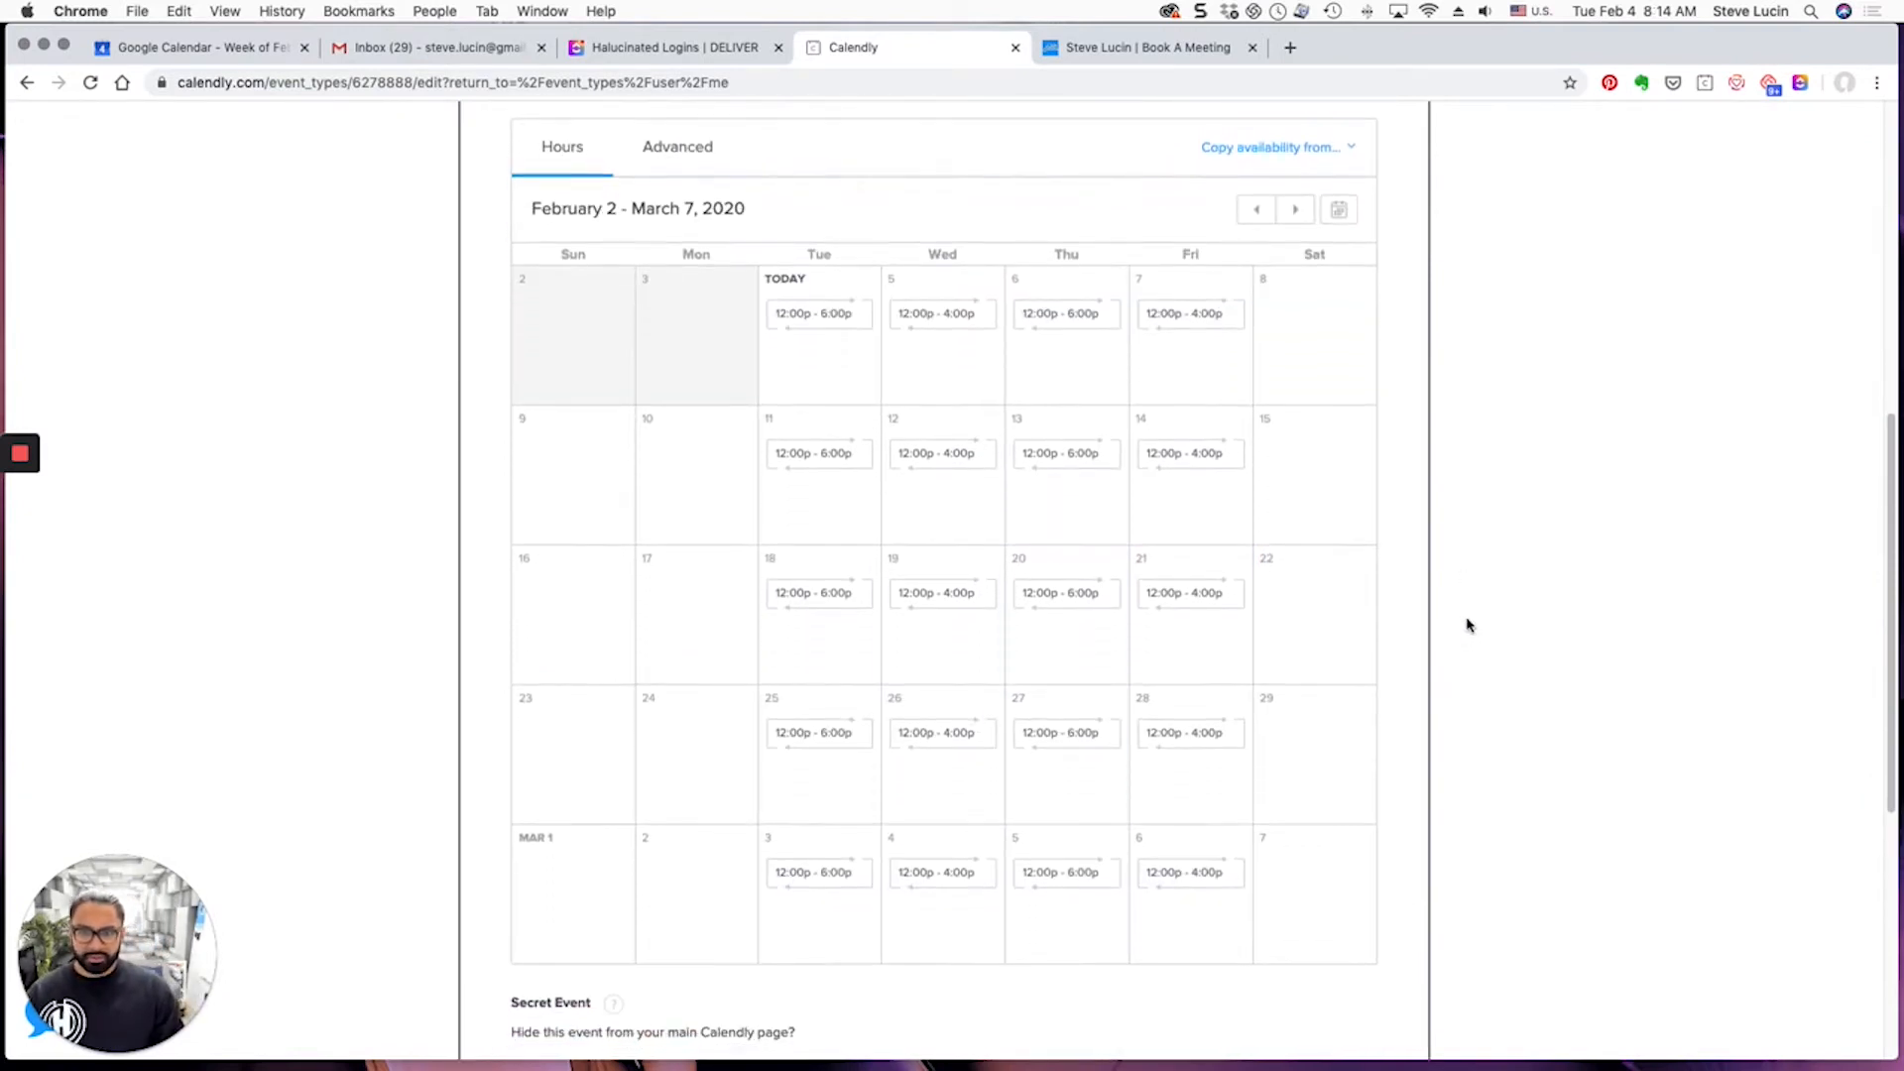
{"action": "scroll", "scroll_direction": "down", "scroll_amount": 3}
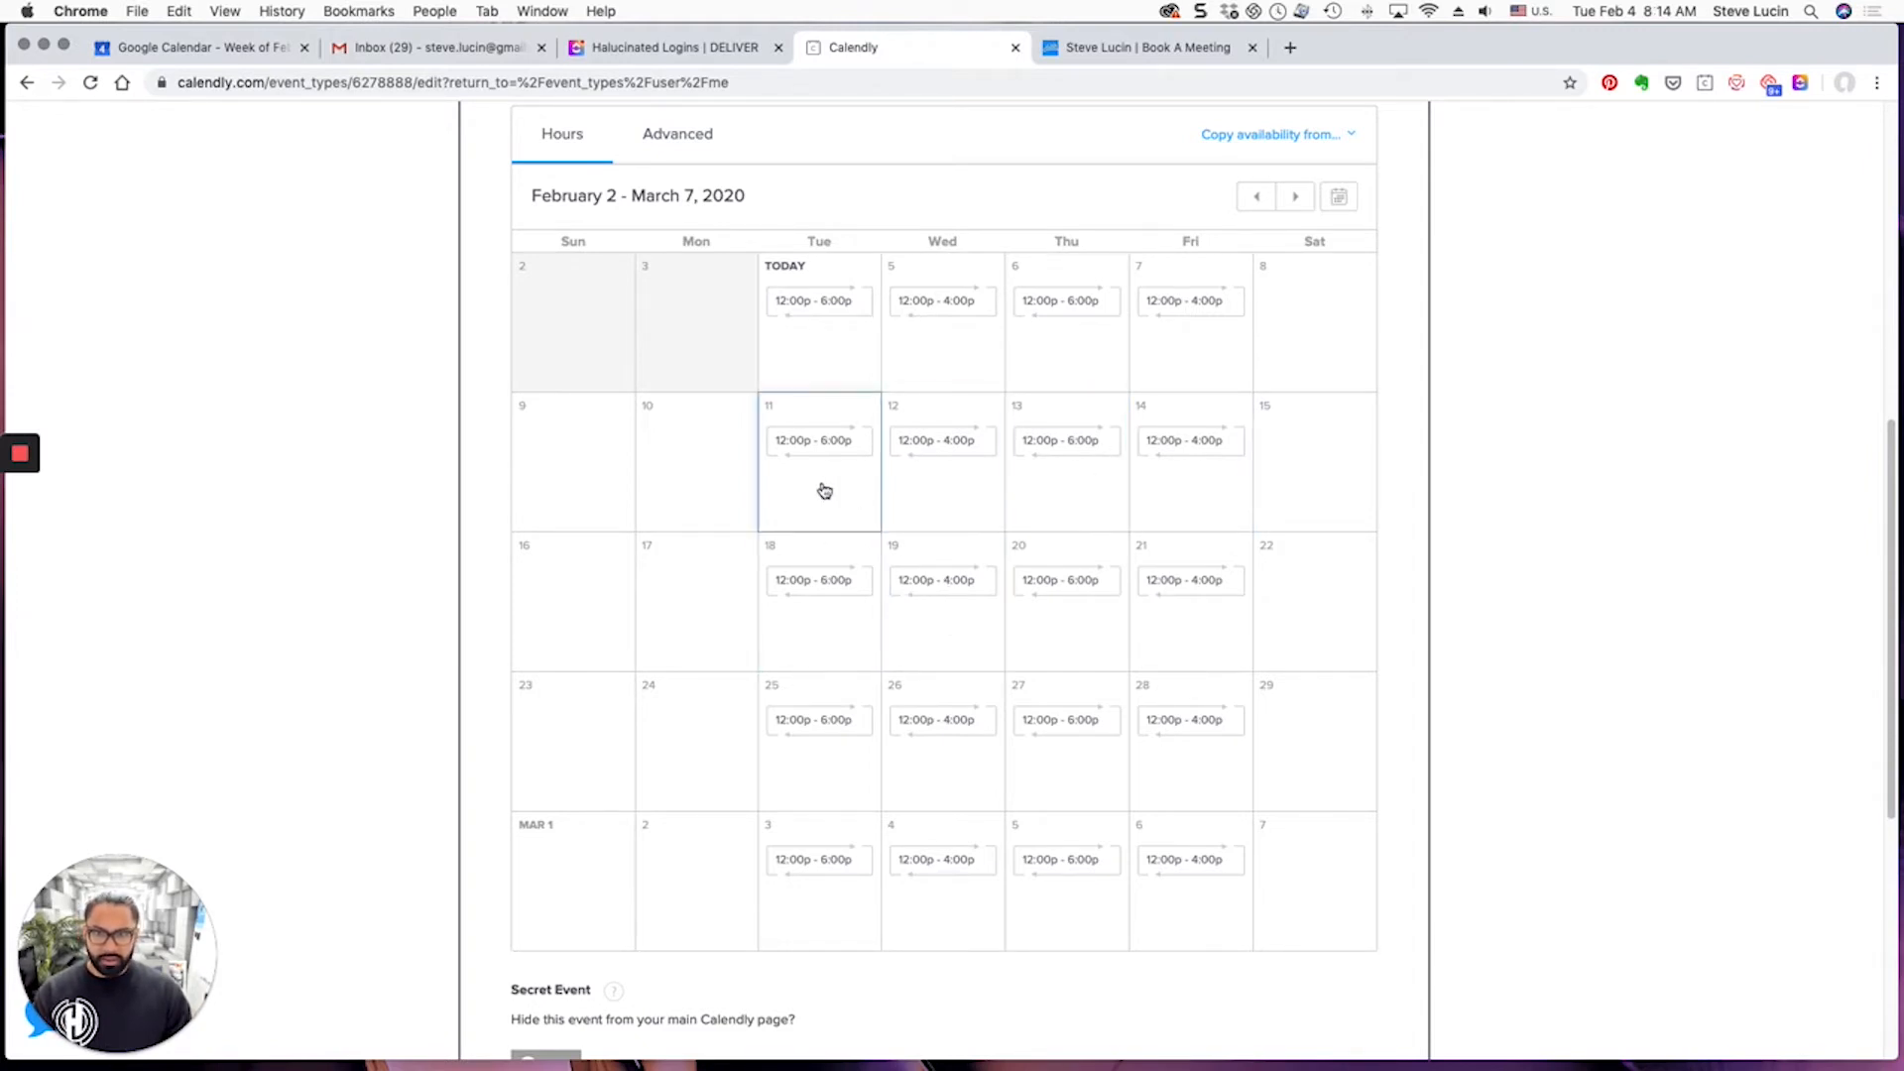
Mark February 11, 18 and 19 as 'I'm unavailable' for New Business, each applied to that day only
{"action": "left_click", "coordinate": [819, 440]}
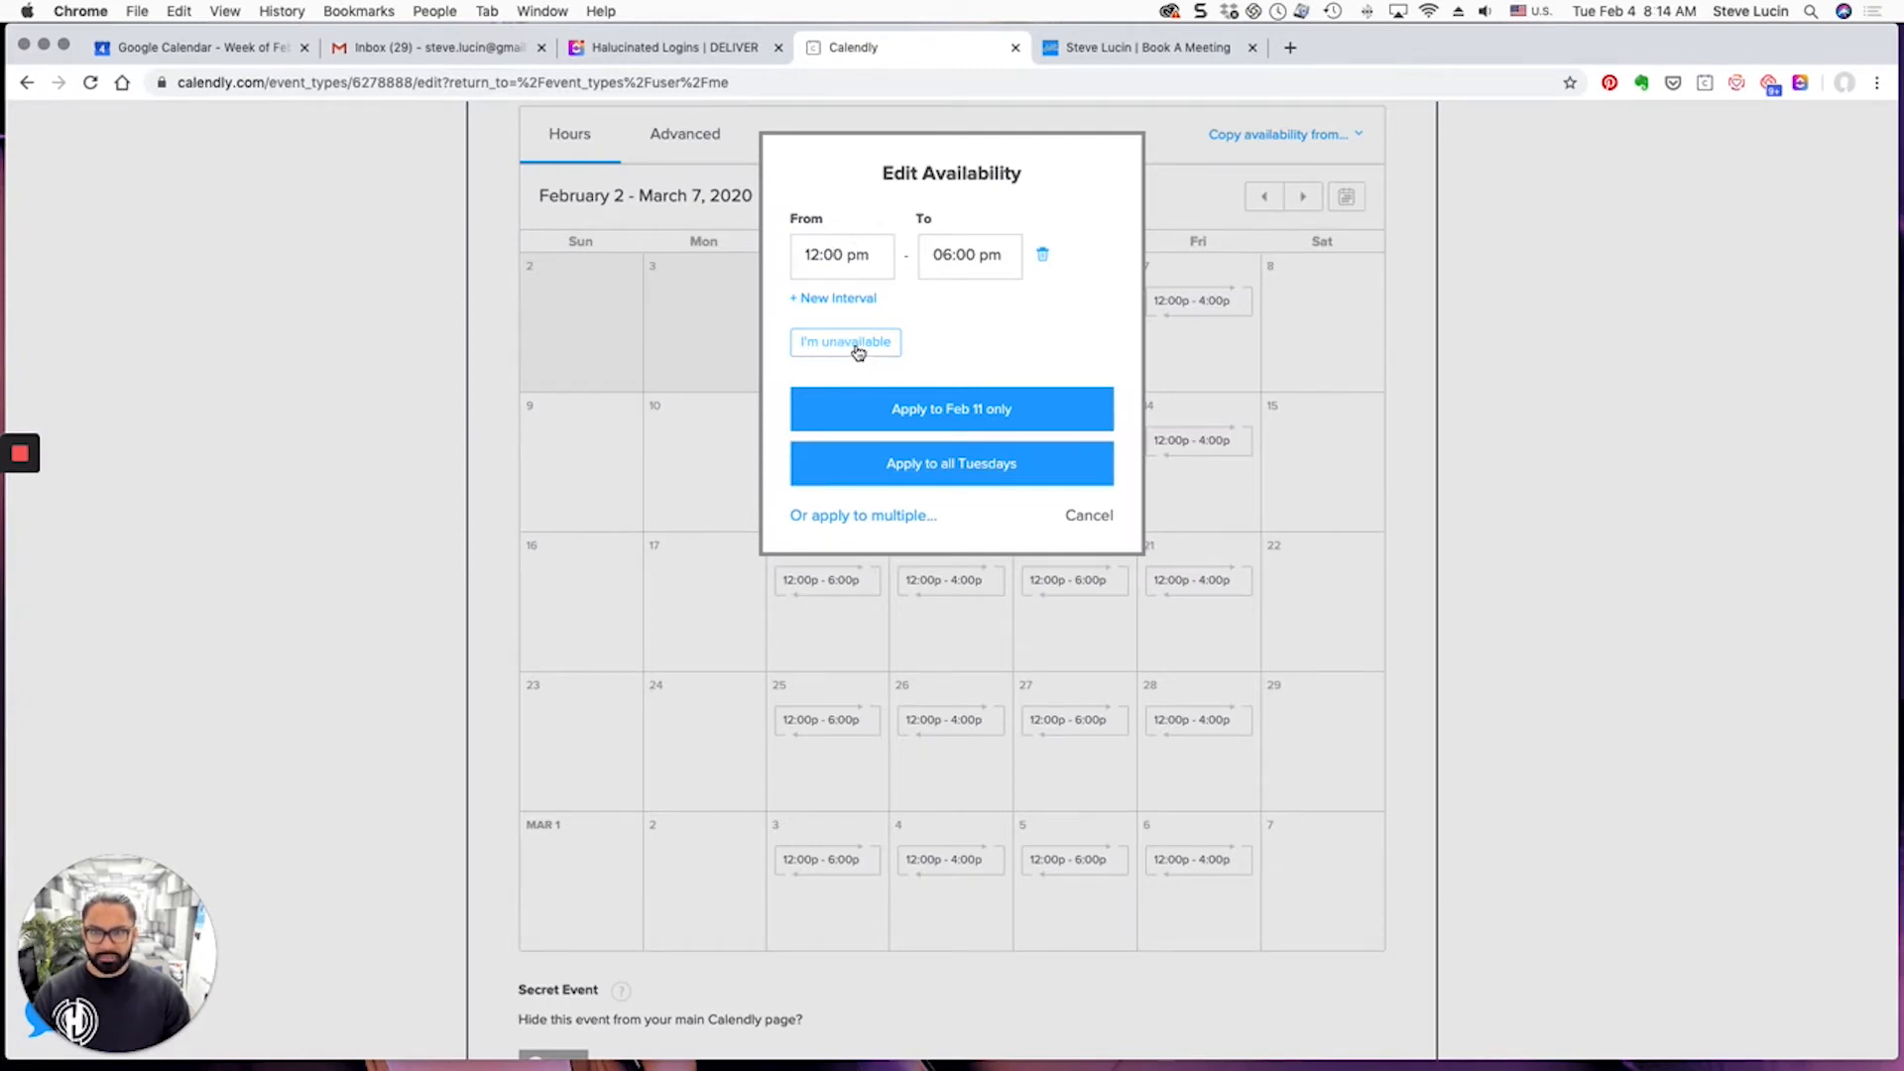
{"action": "left_click", "coordinate": [845, 341]}
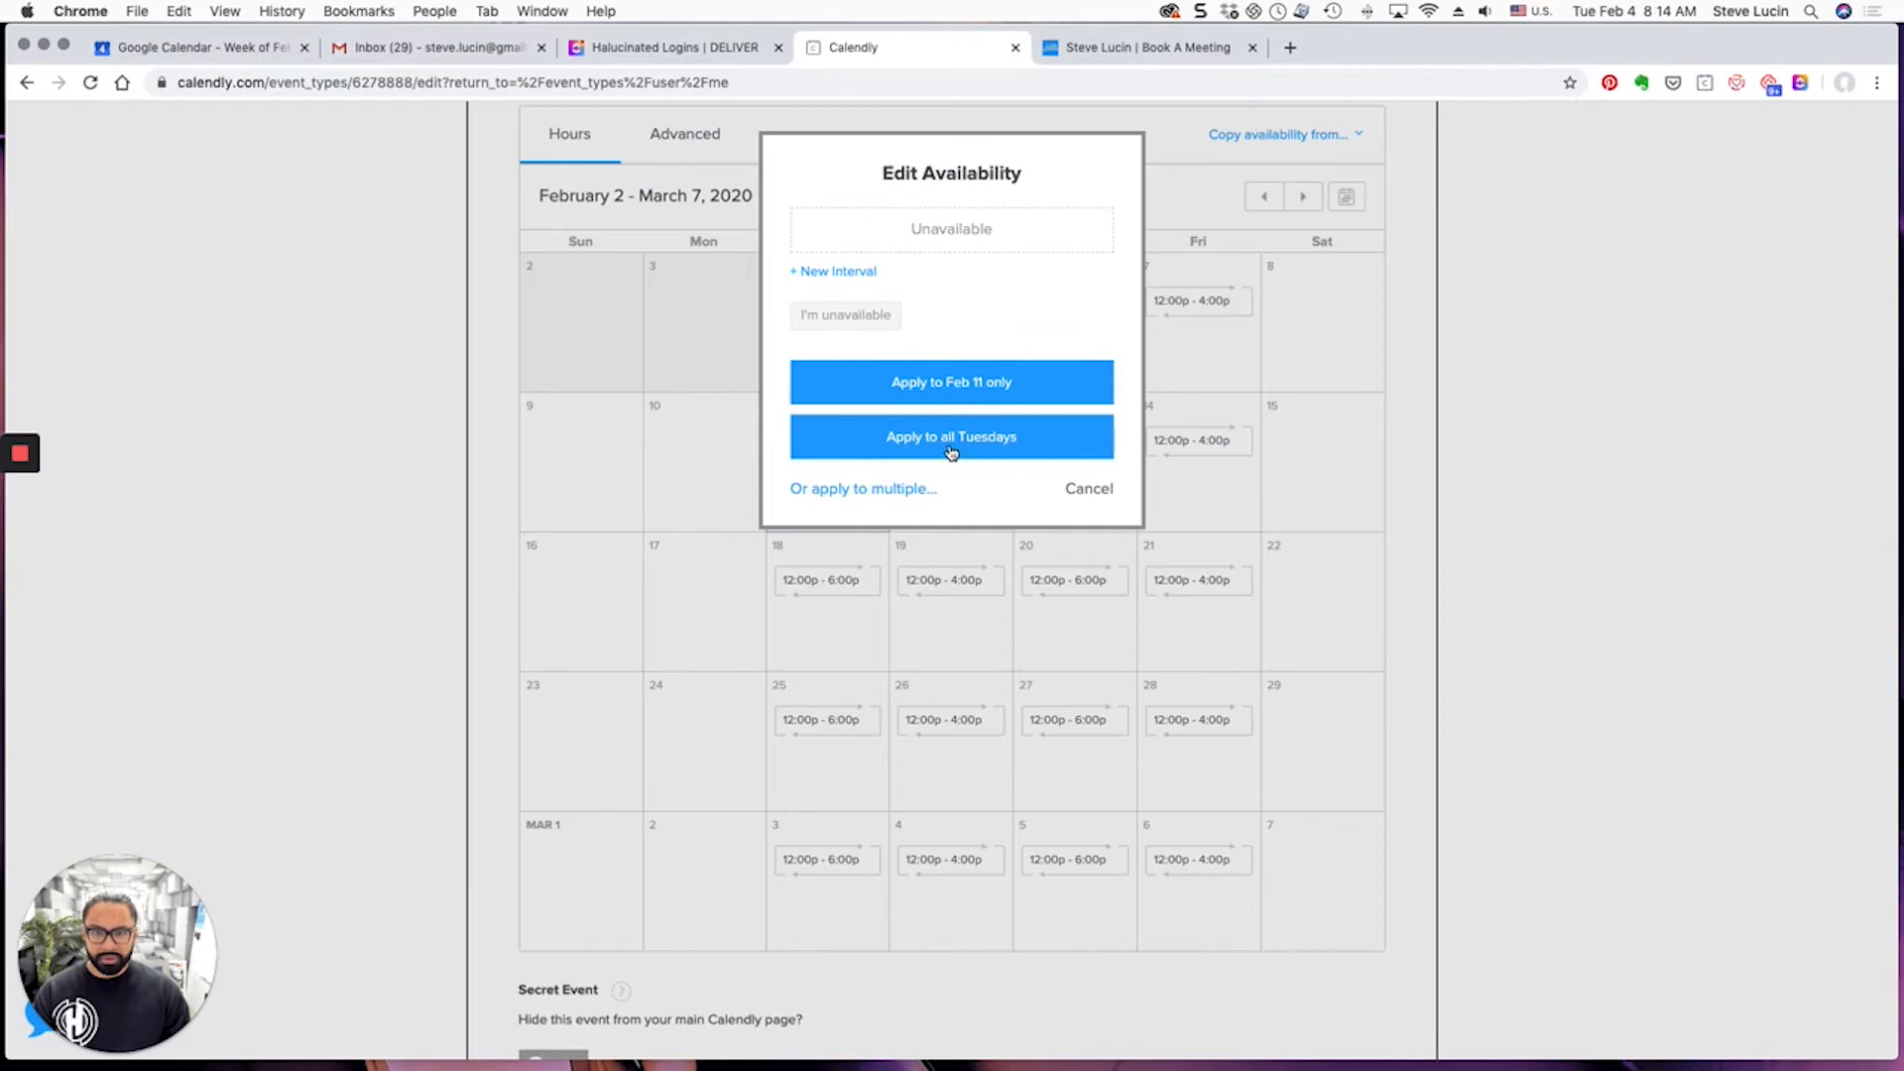
{"action": "mouse_move", "coordinate": [991, 390]}
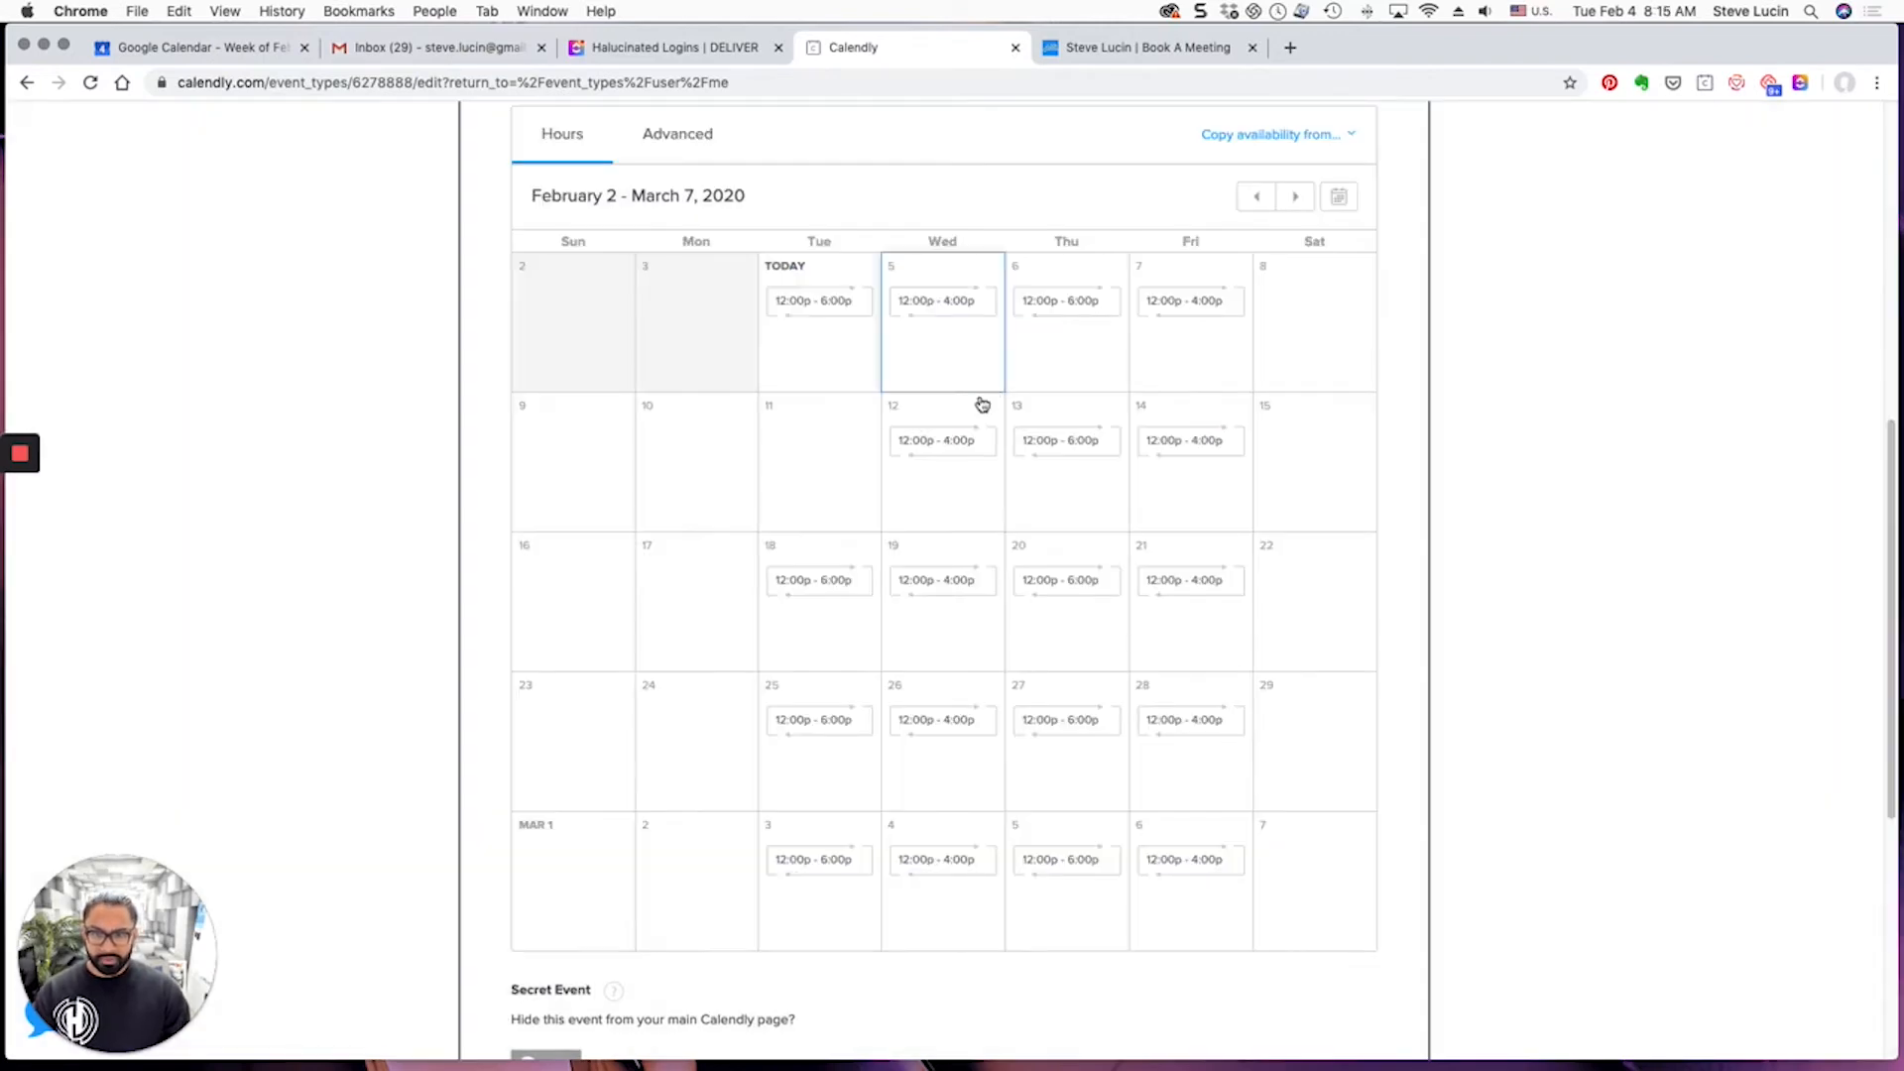
{"action": "left_click", "coordinate": [940, 440]}
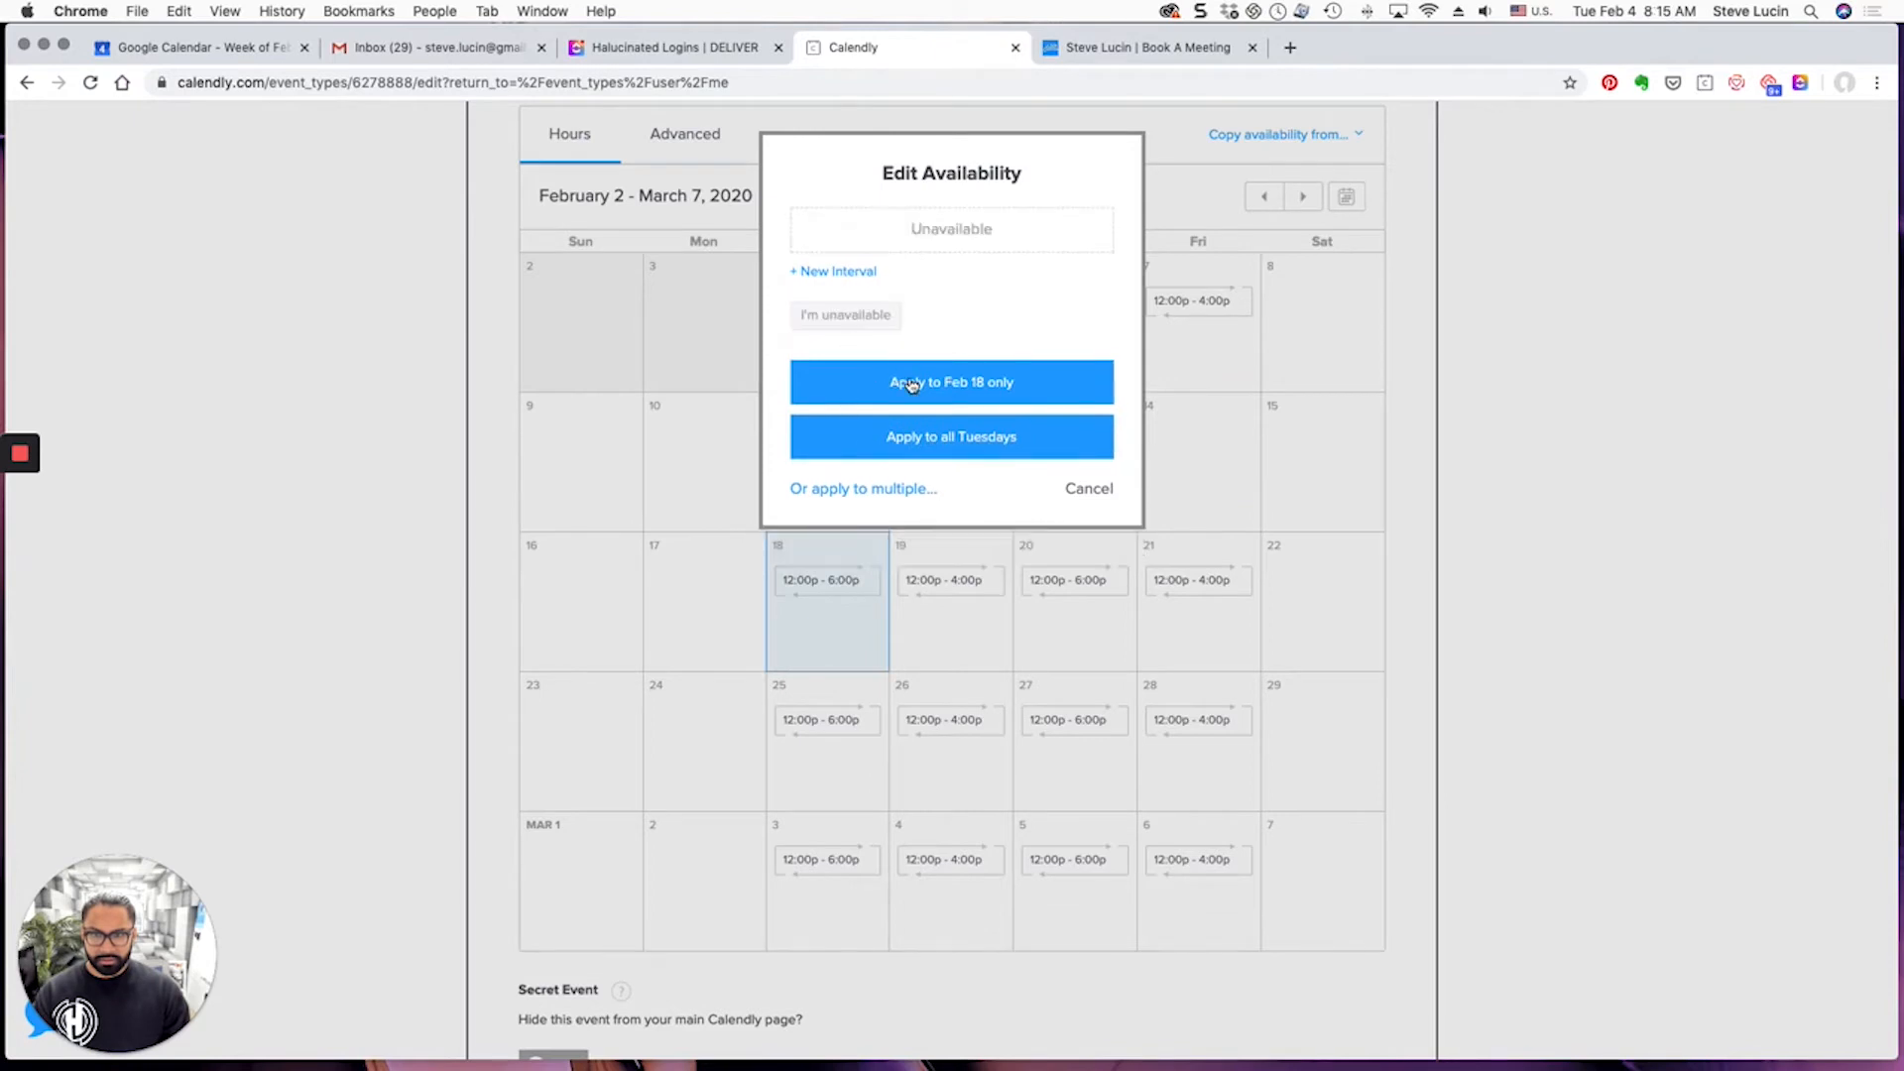
{"action": "left_click", "coordinate": [950, 612]}
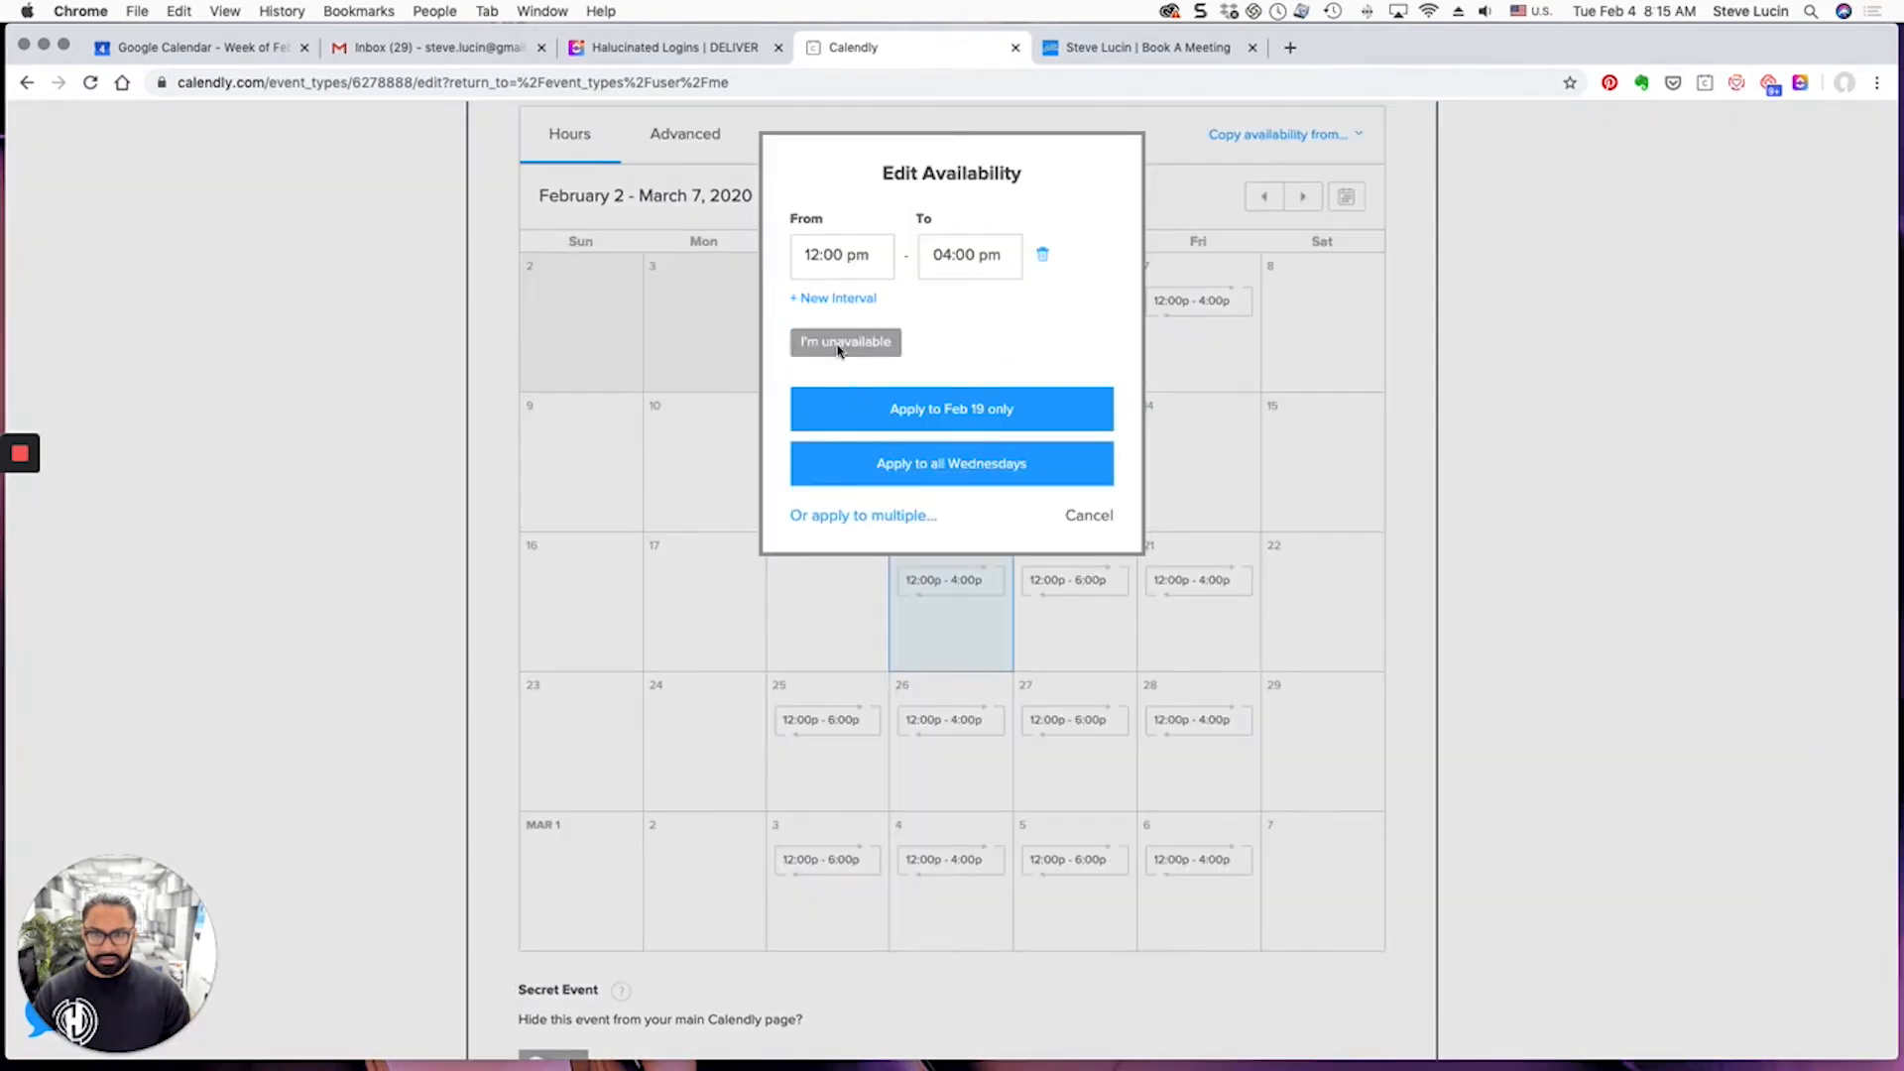
{"action": "left_click", "coordinate": [845, 341]}
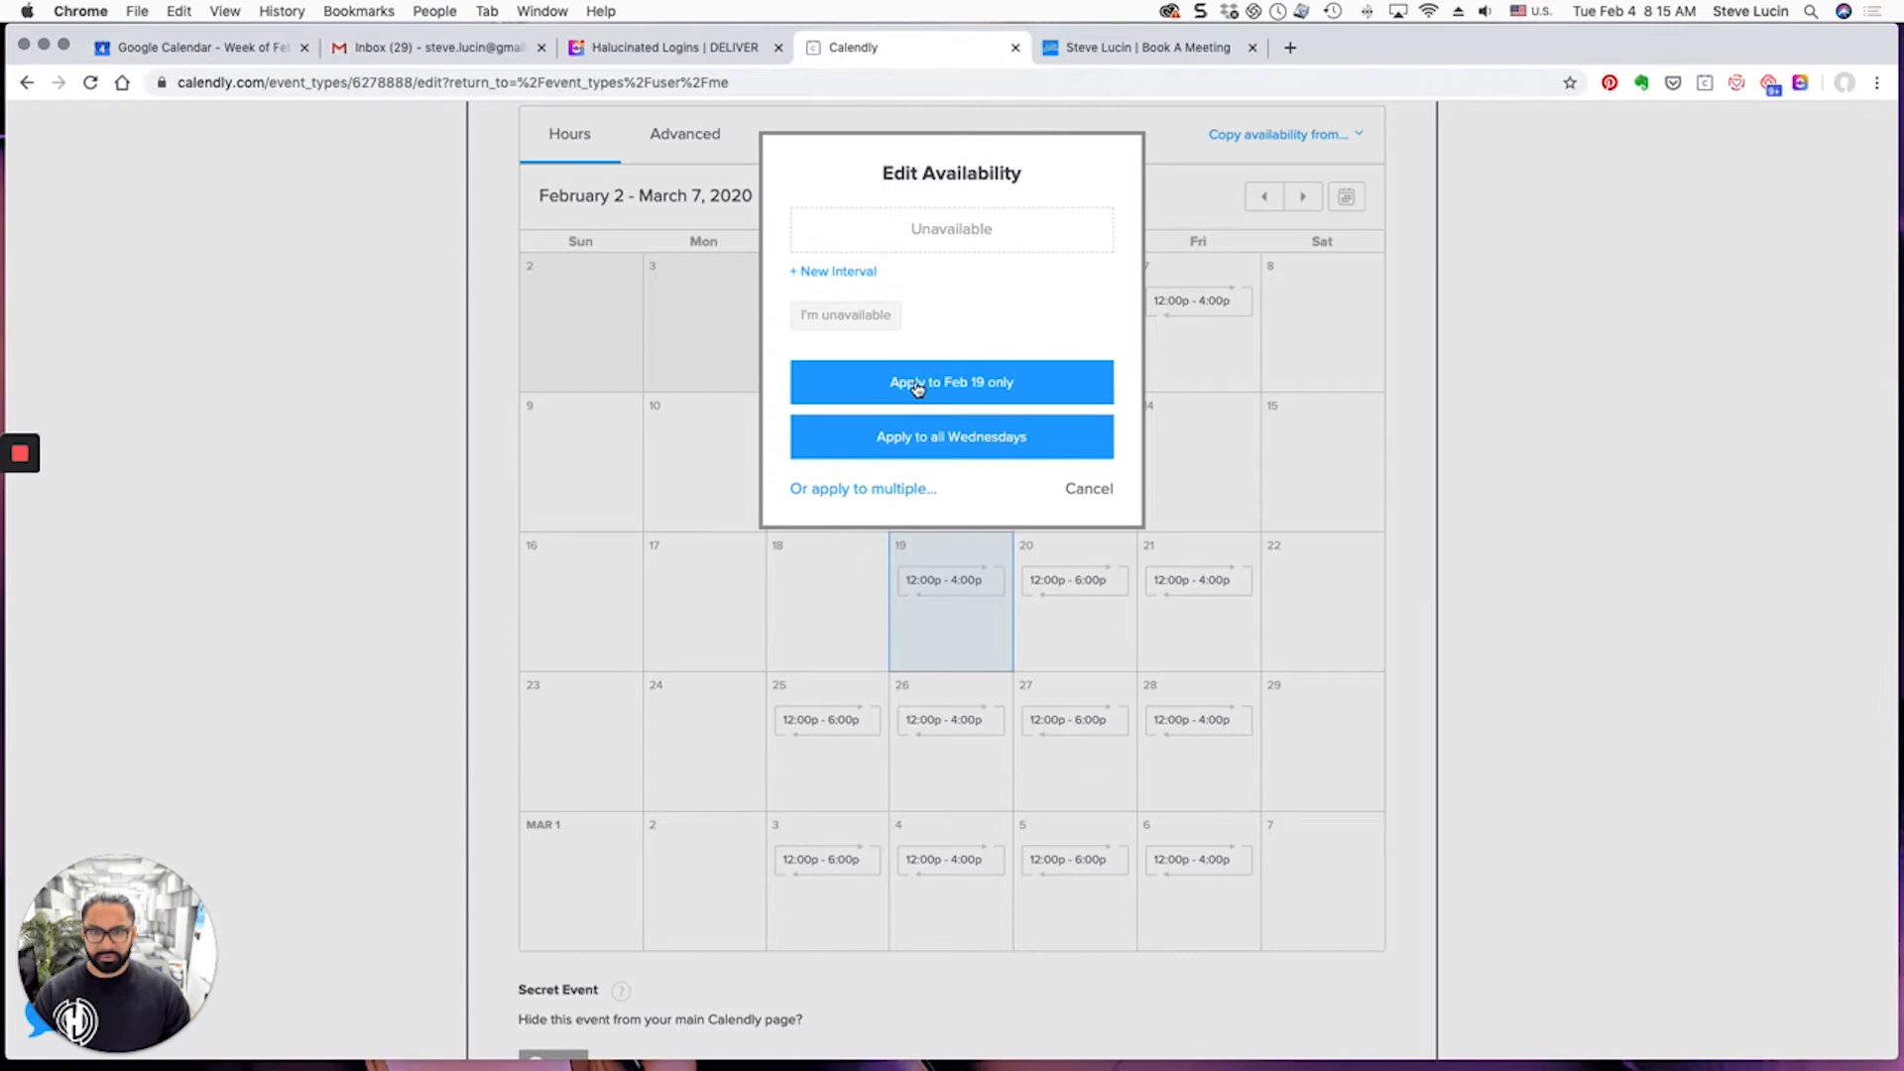
{"action": "left_click", "coordinate": [950, 381]}
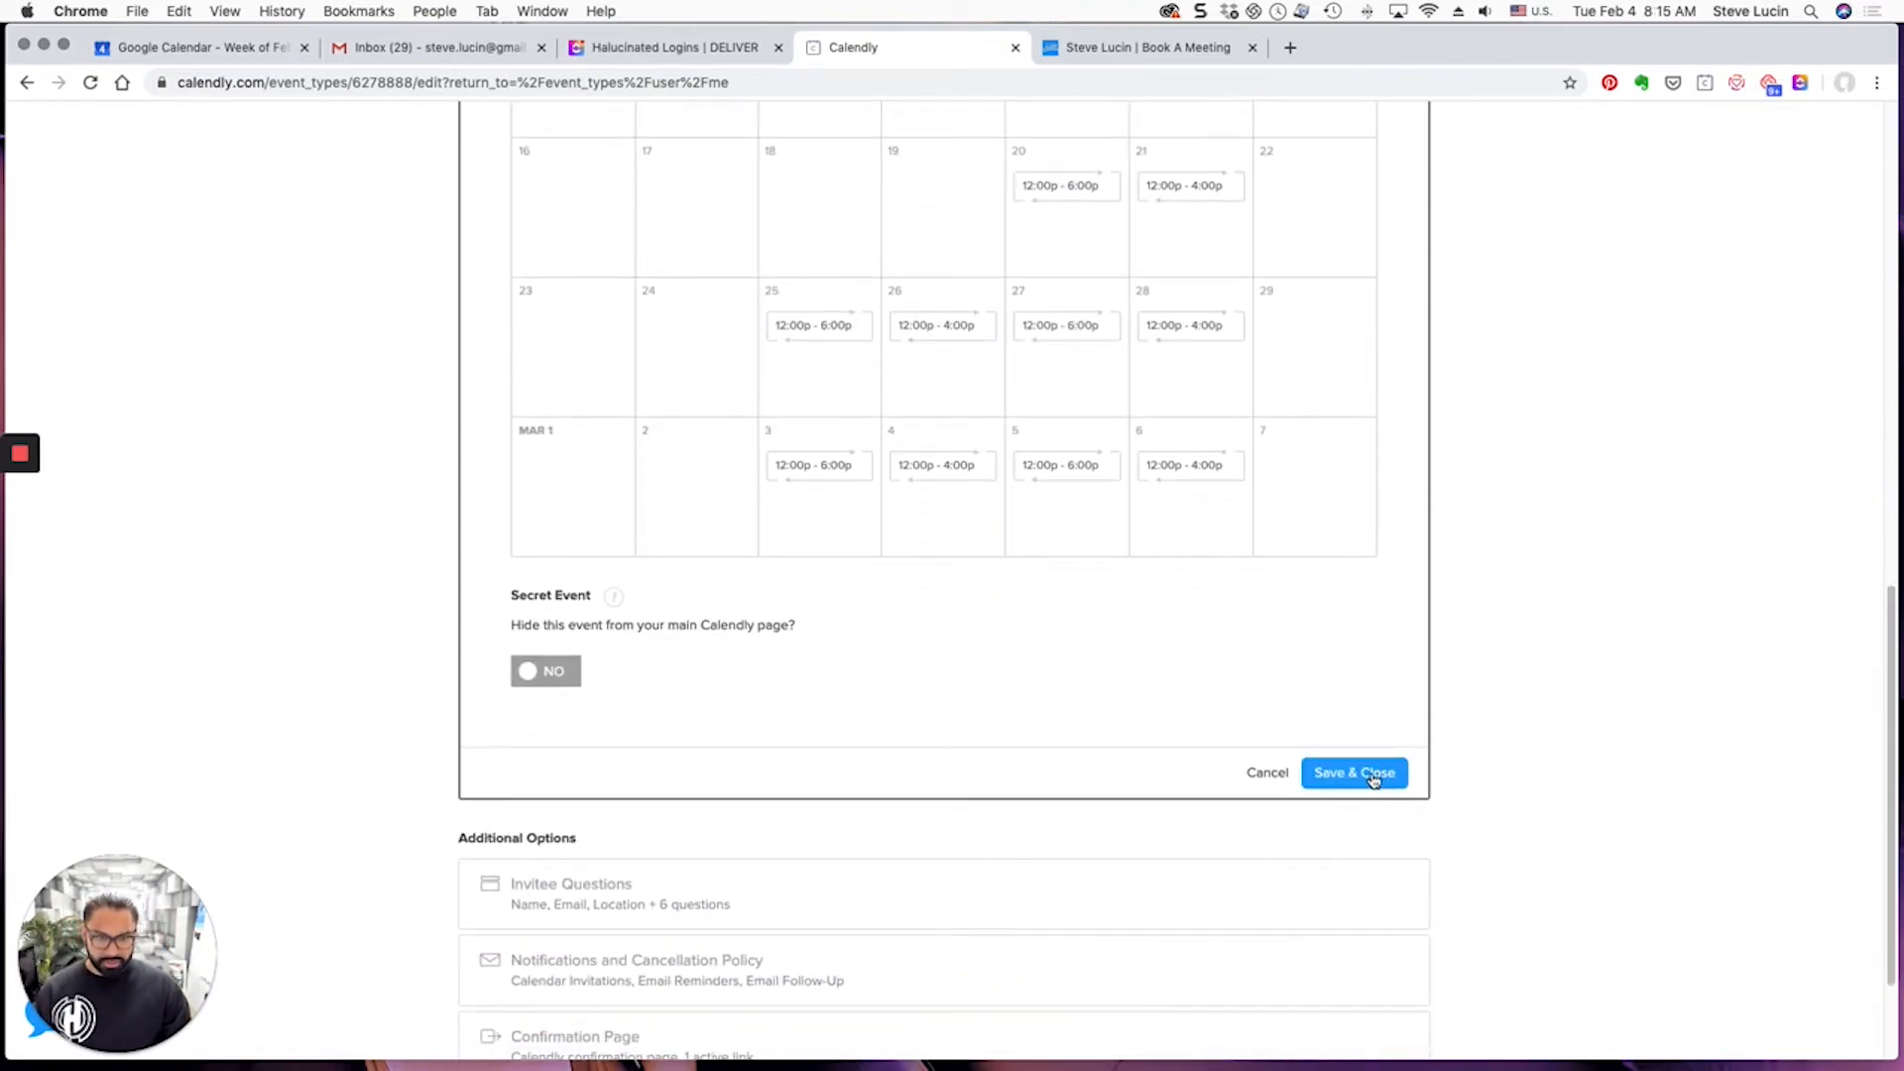
Save and close the New Business availability and go back to the event types list
{"action": "left_click", "coordinate": [1352, 771]}
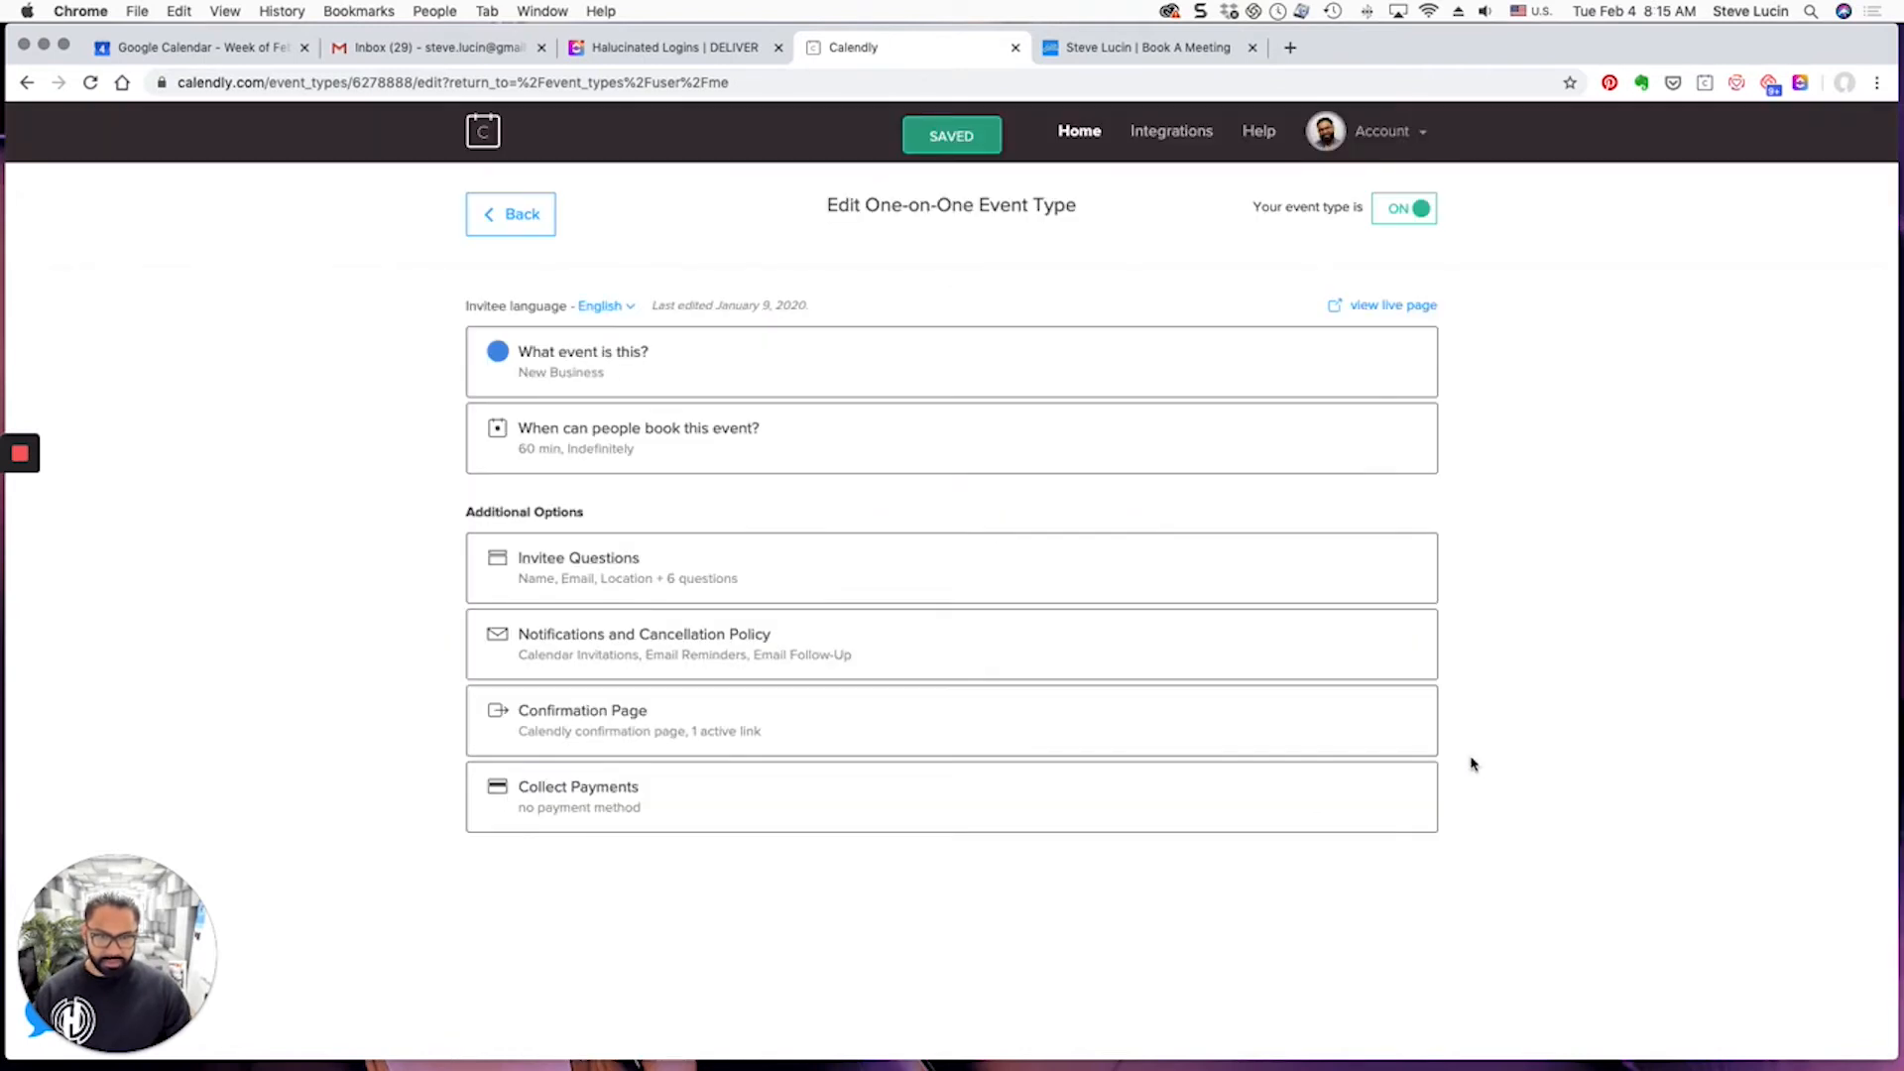
{"action": "left_click", "coordinate": [510, 214]}
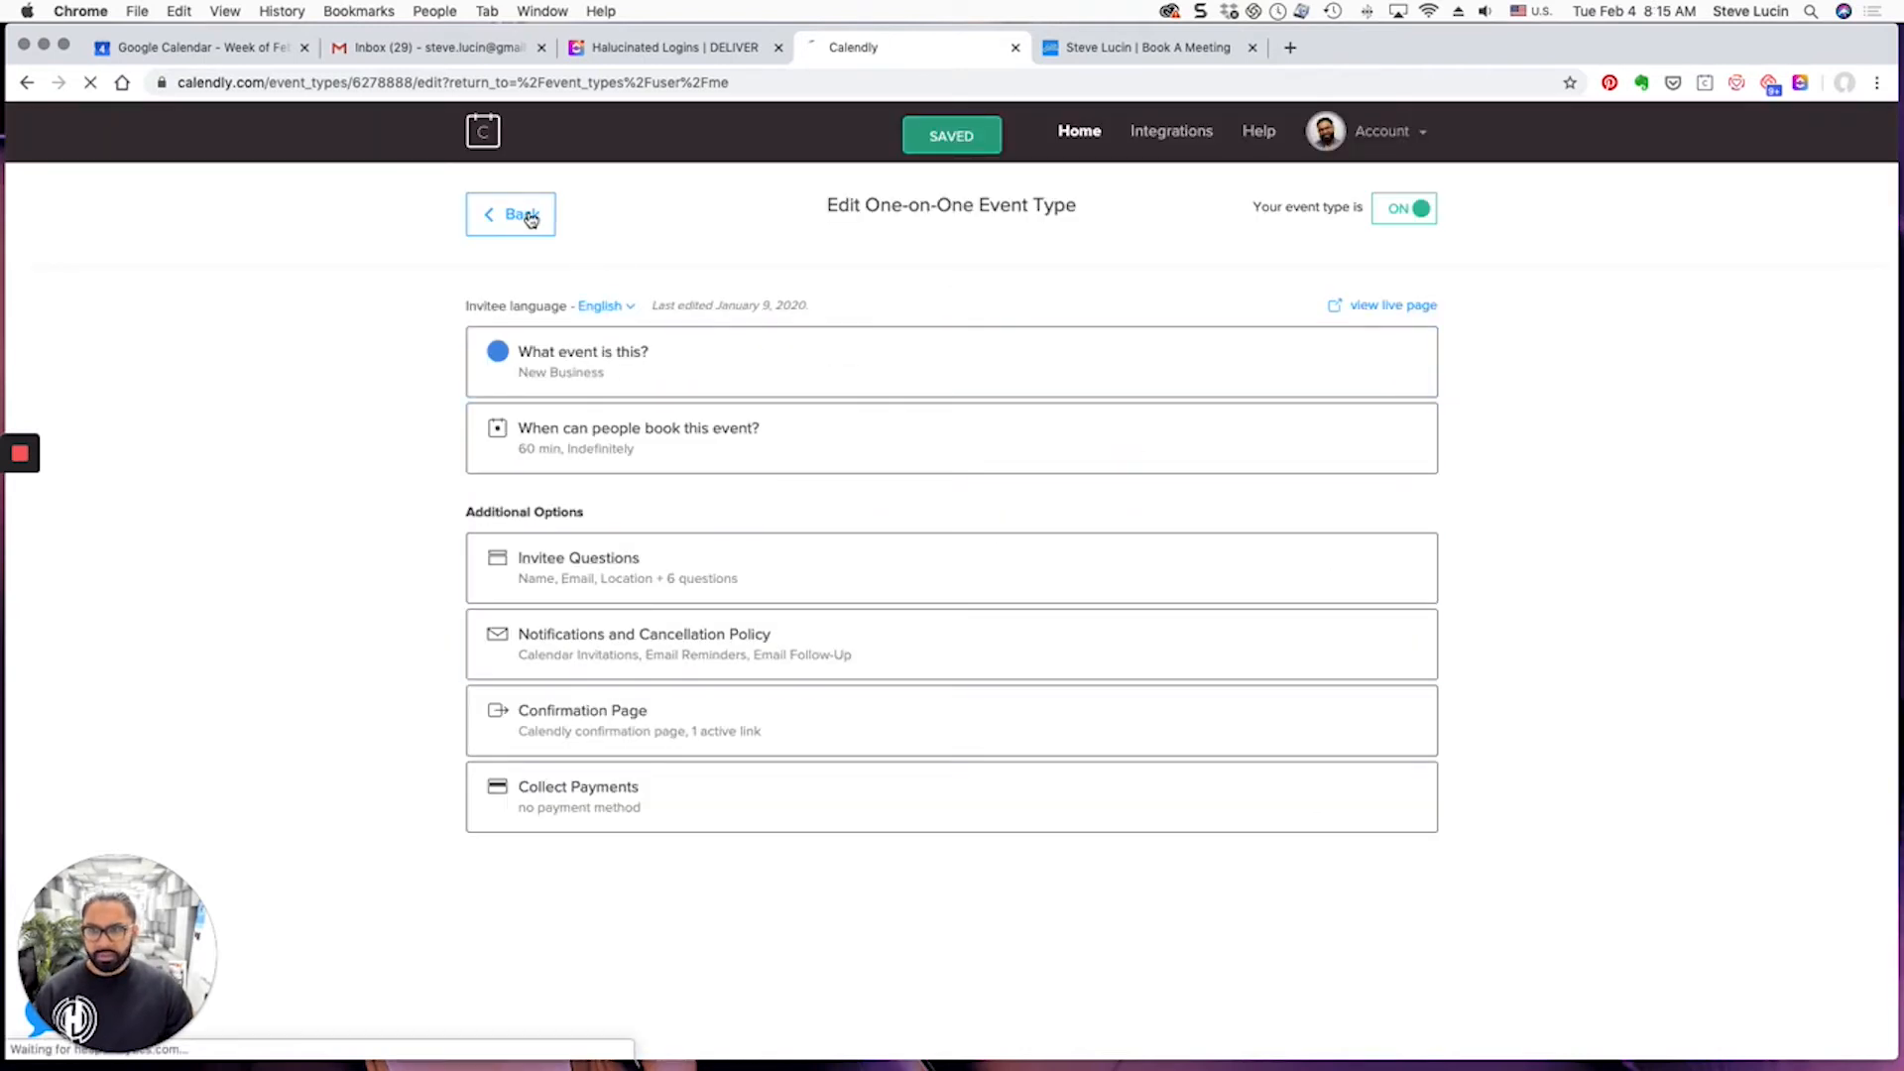
{"action": "left_click", "coordinate": [509, 214]}
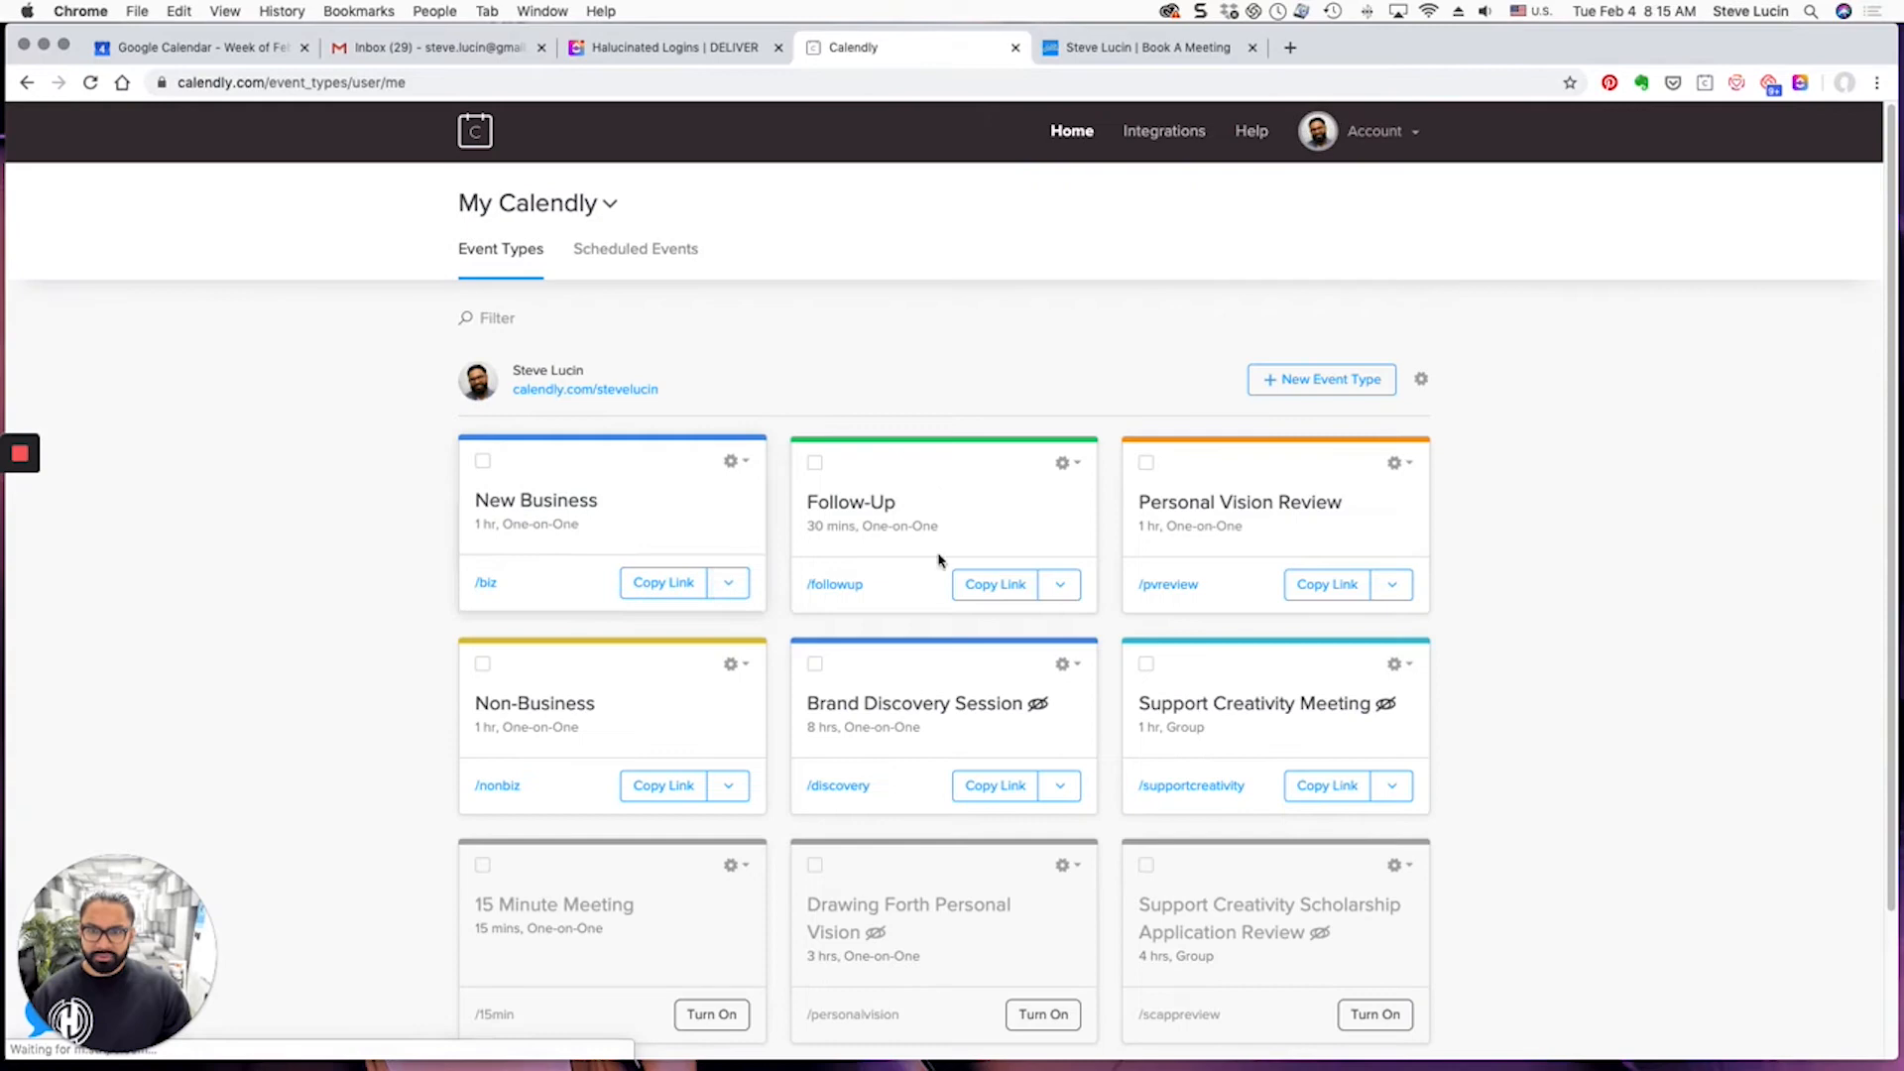
Open the Follow-Up event type and expand its booking availability calendar
{"action": "left_click", "coordinate": [850, 502]}
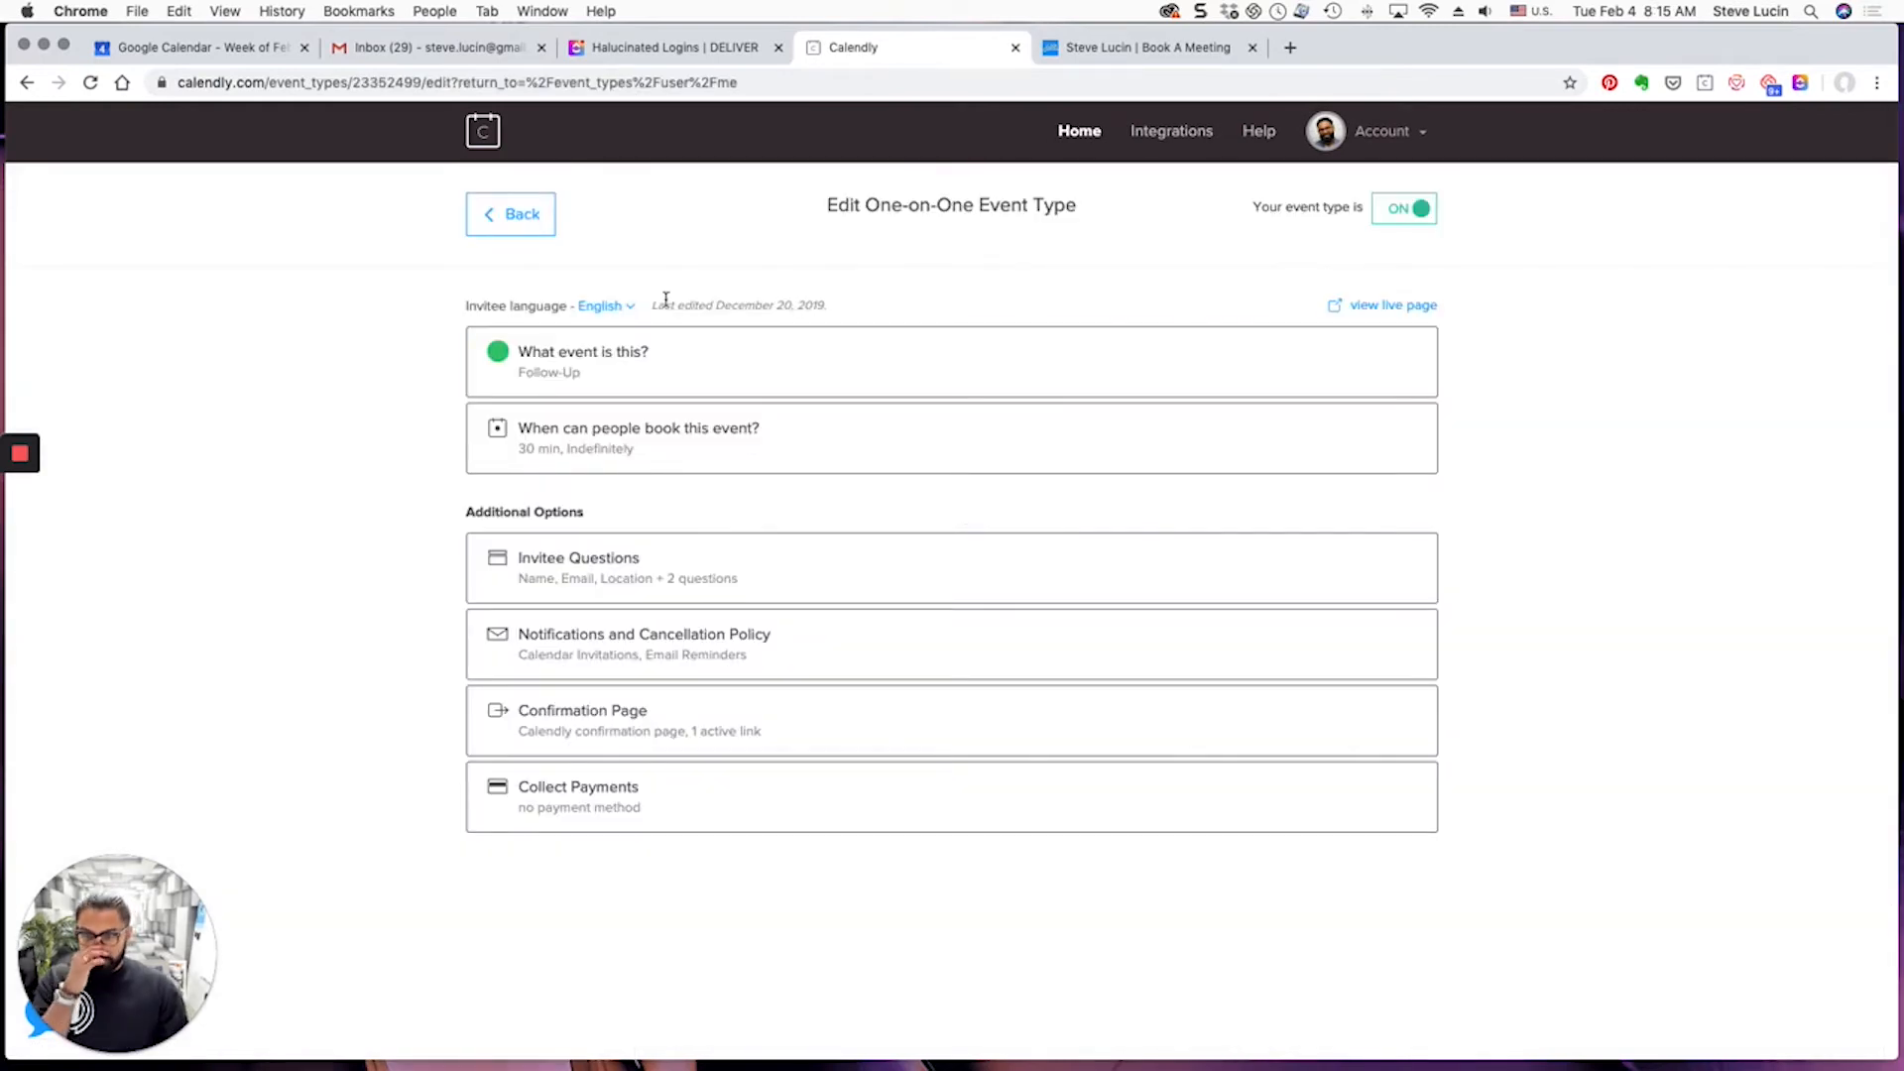
{"action": "left_click", "coordinate": [637, 436]}
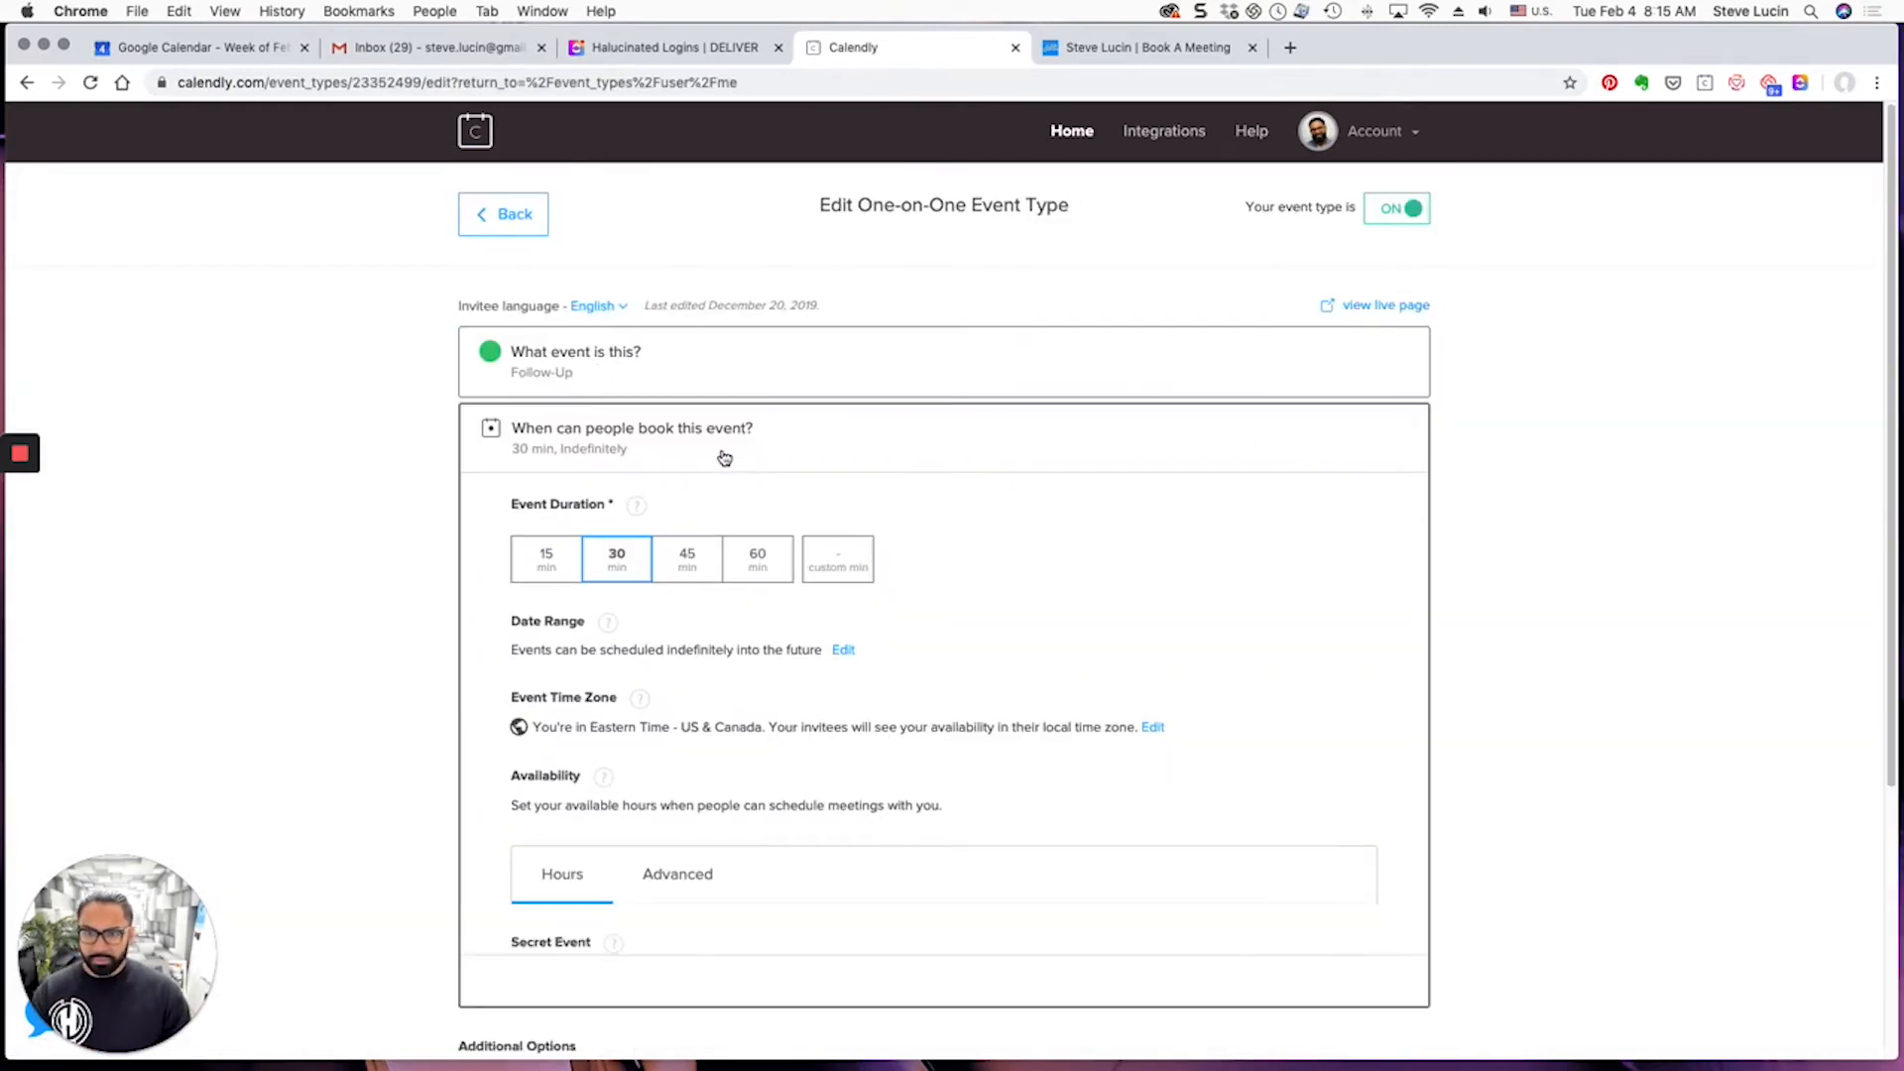
{"action": "scroll", "scroll_direction": "down", "scroll_amount": 3}
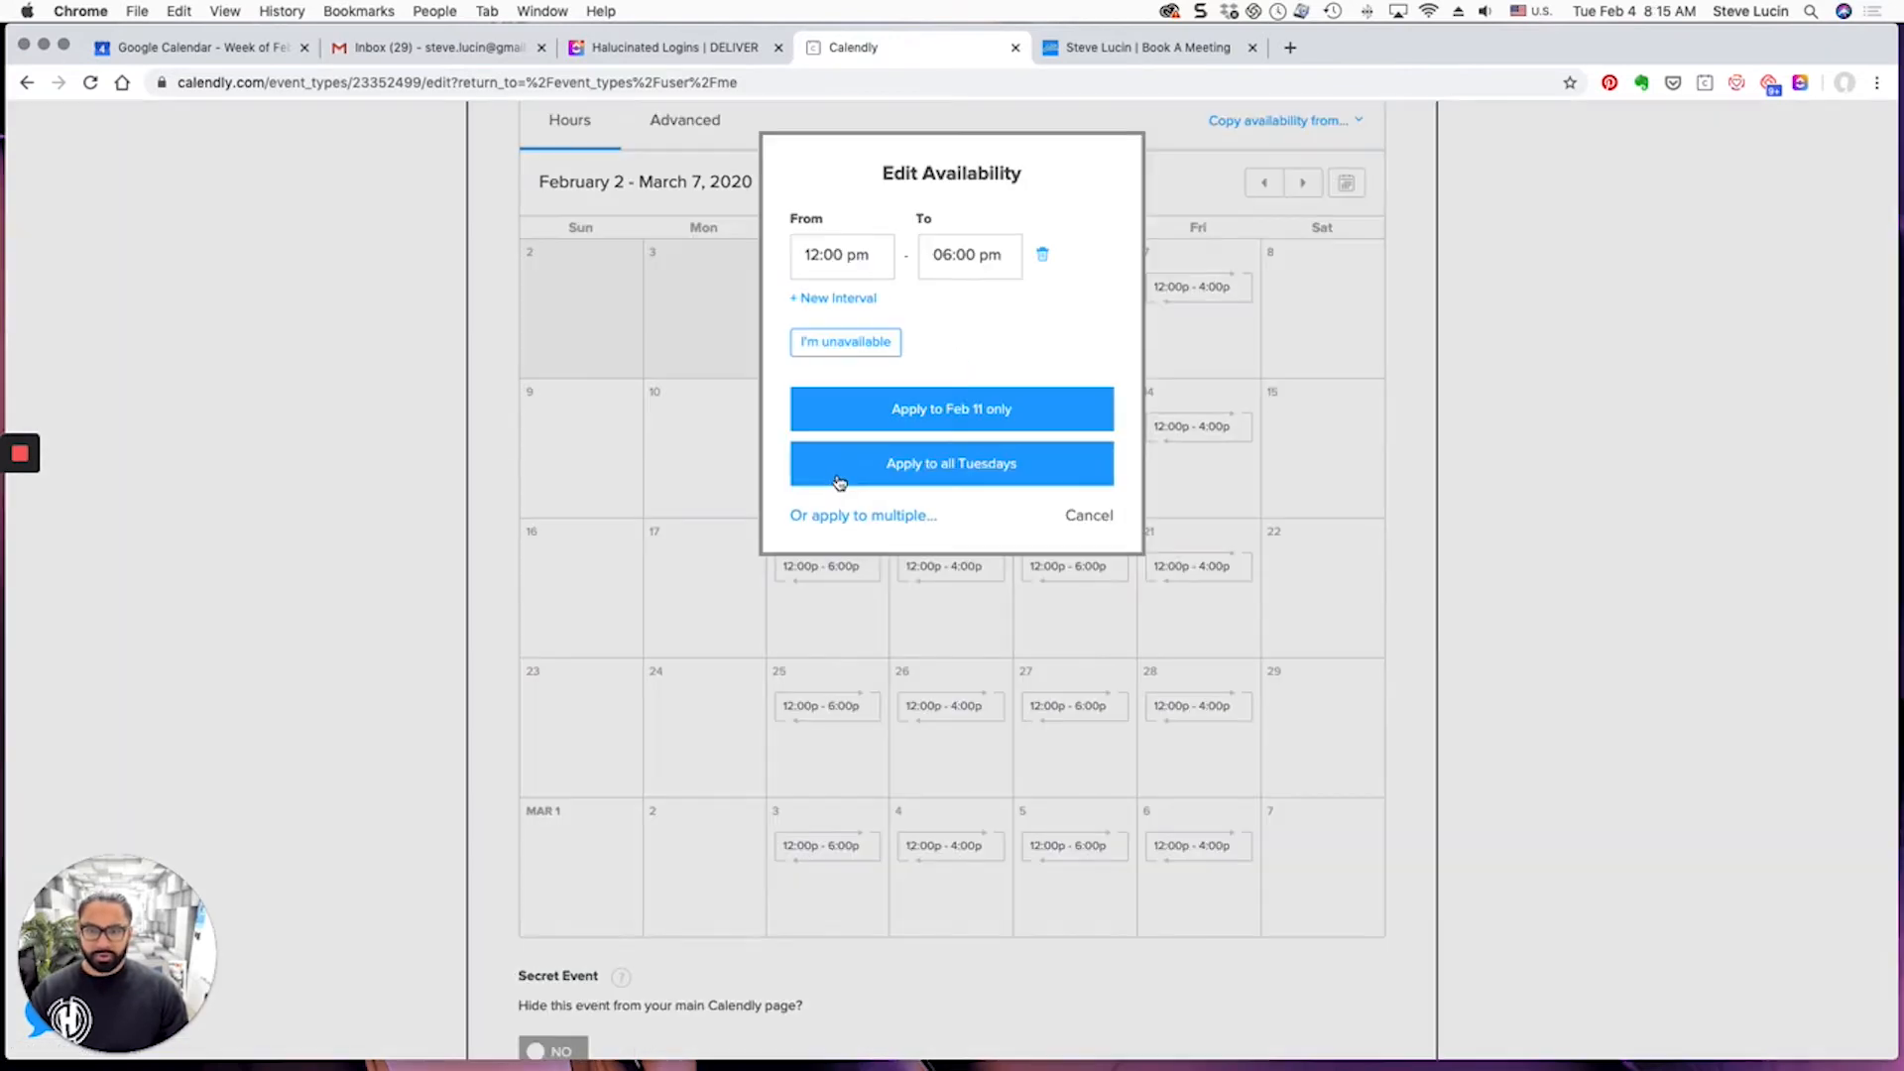
Mark the February 11–19 trip days unavailable for Follow-Up and save the change
{"action": "left_click", "coordinate": [845, 341]}
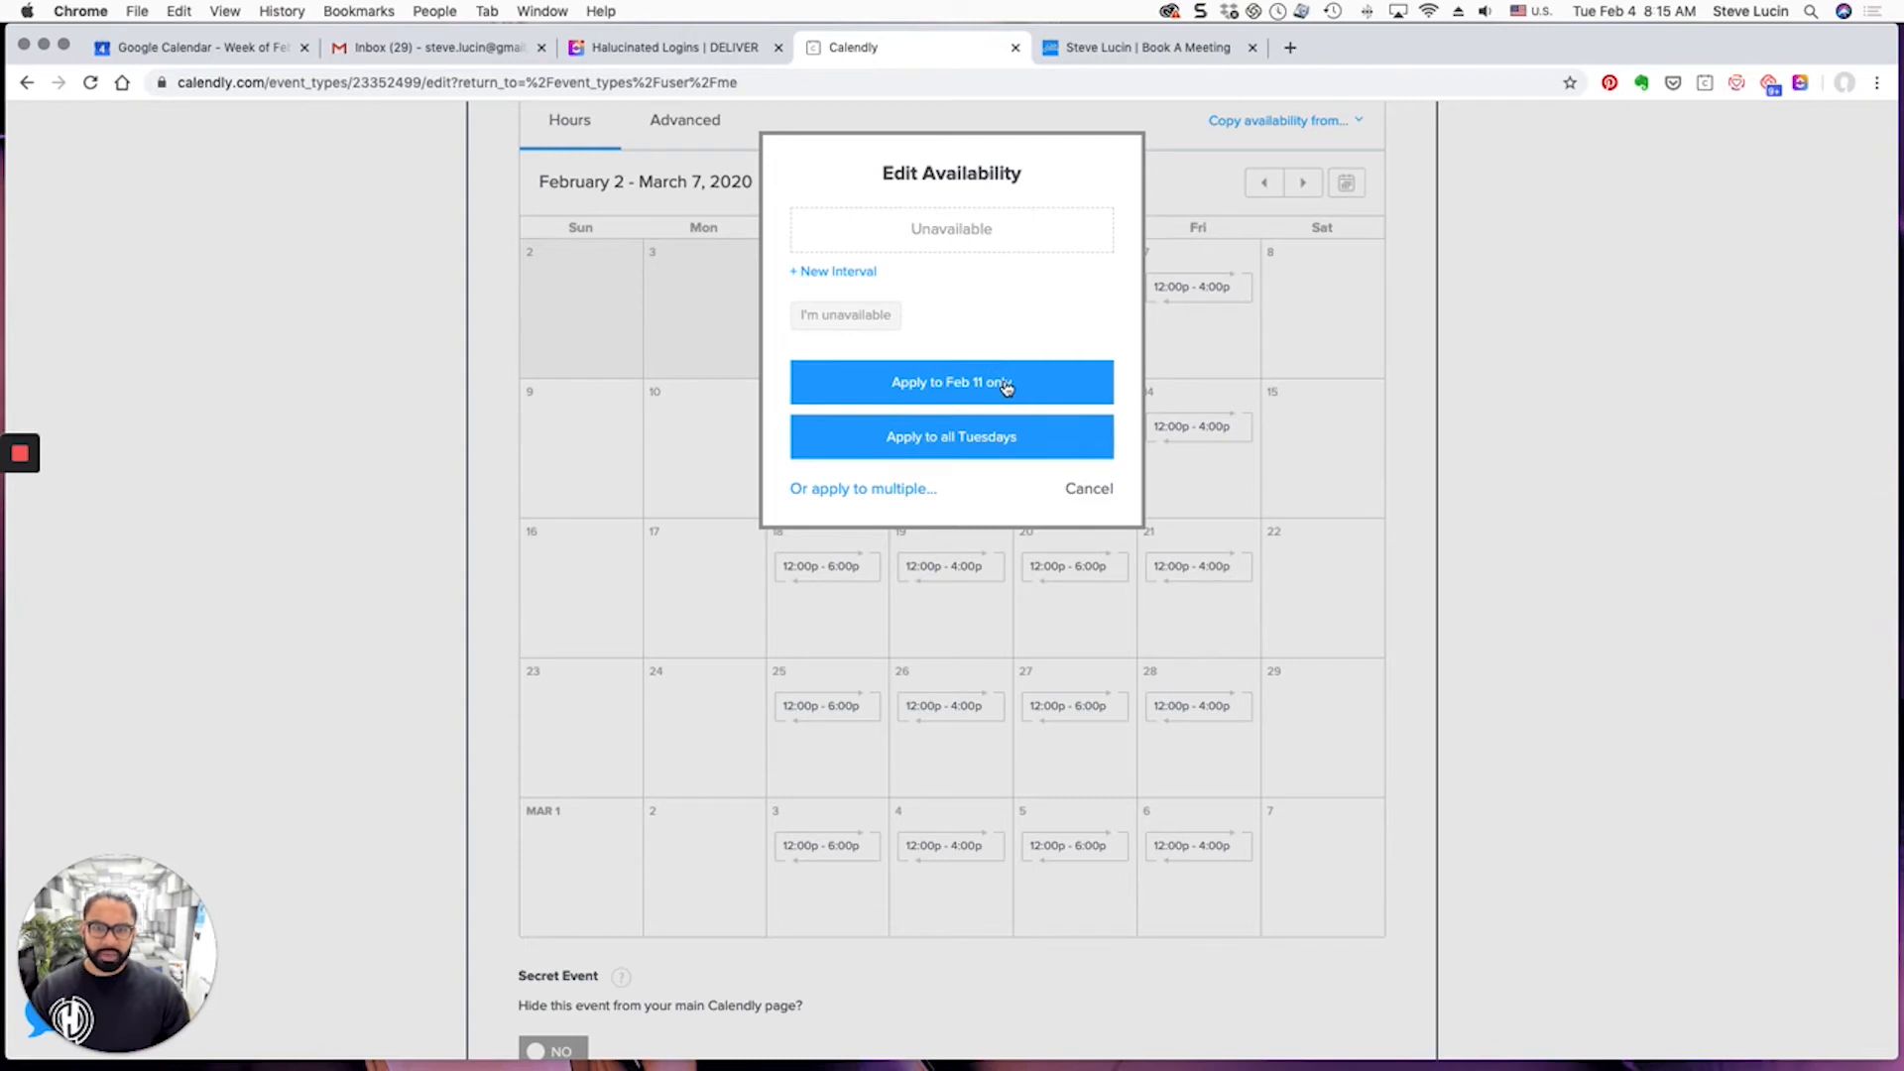
{"action": "left_click", "coordinate": [950, 381]}
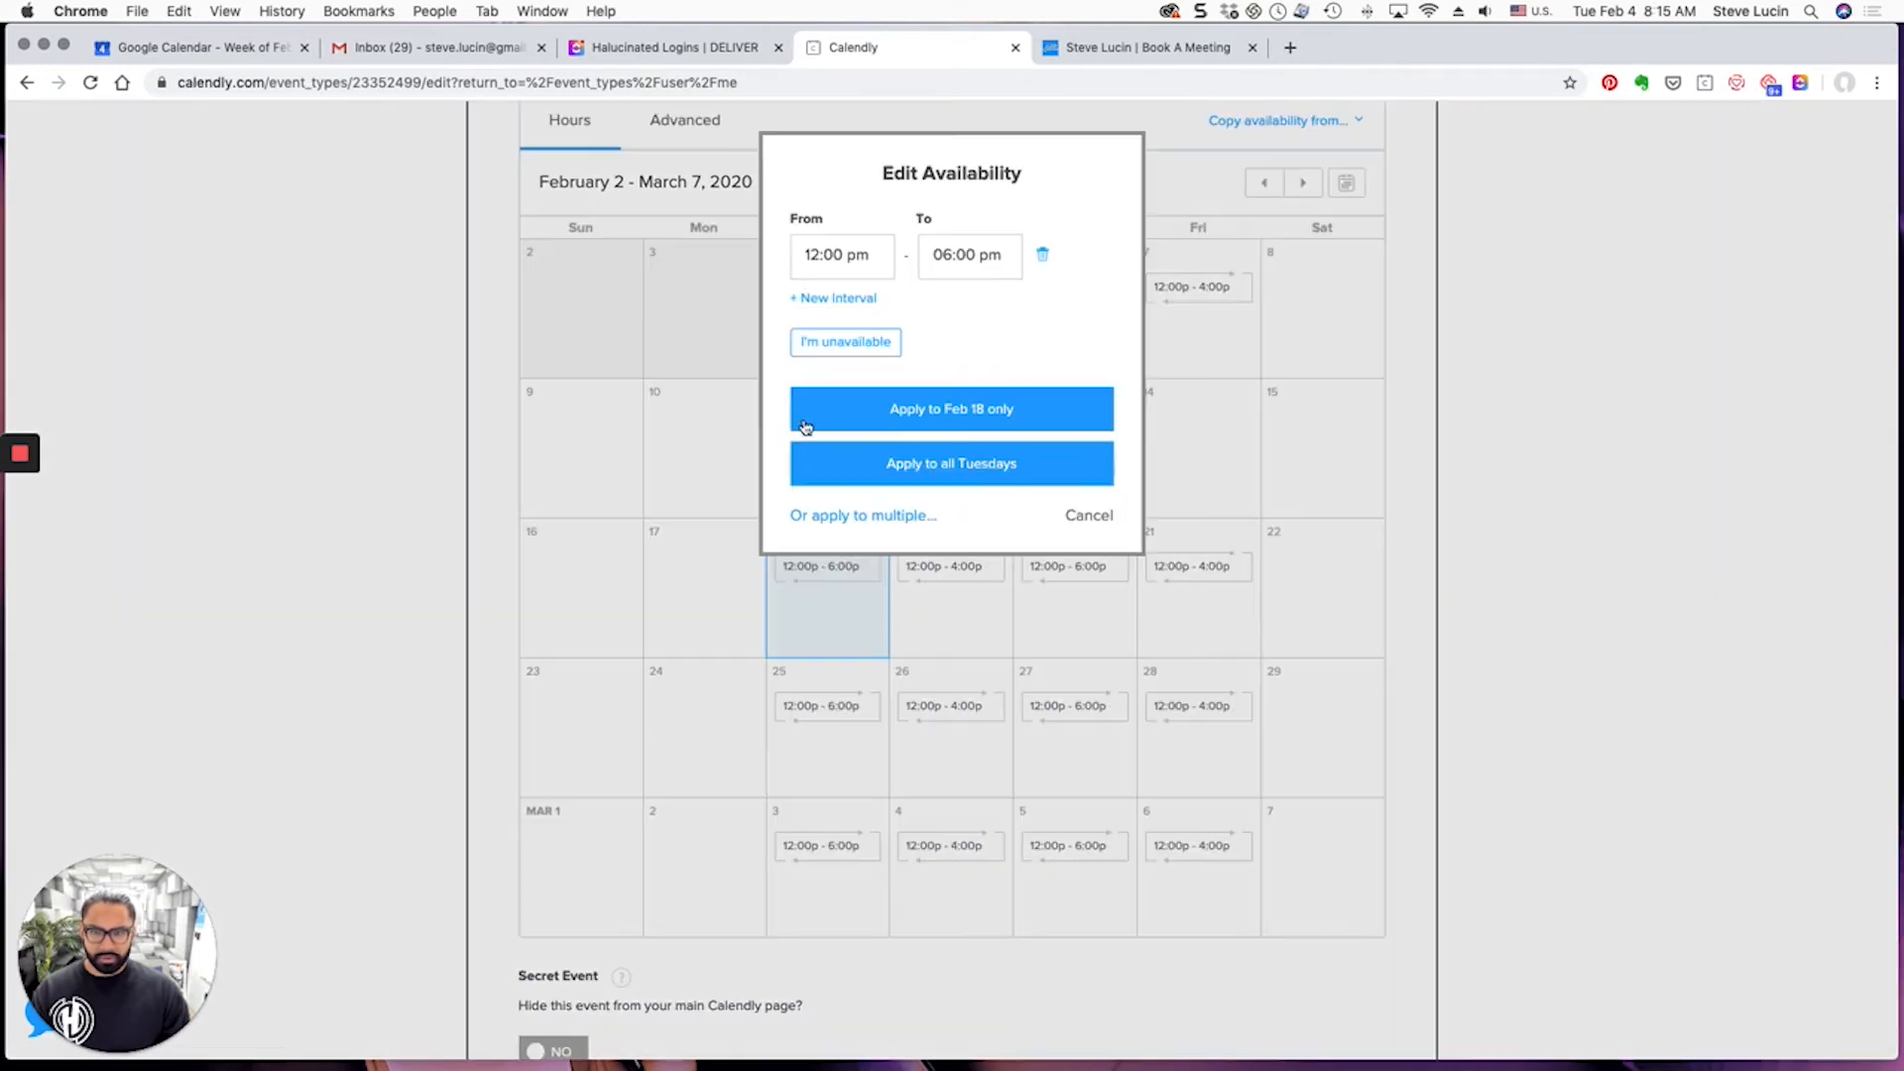
{"action": "left_click", "coordinate": [949, 408]}
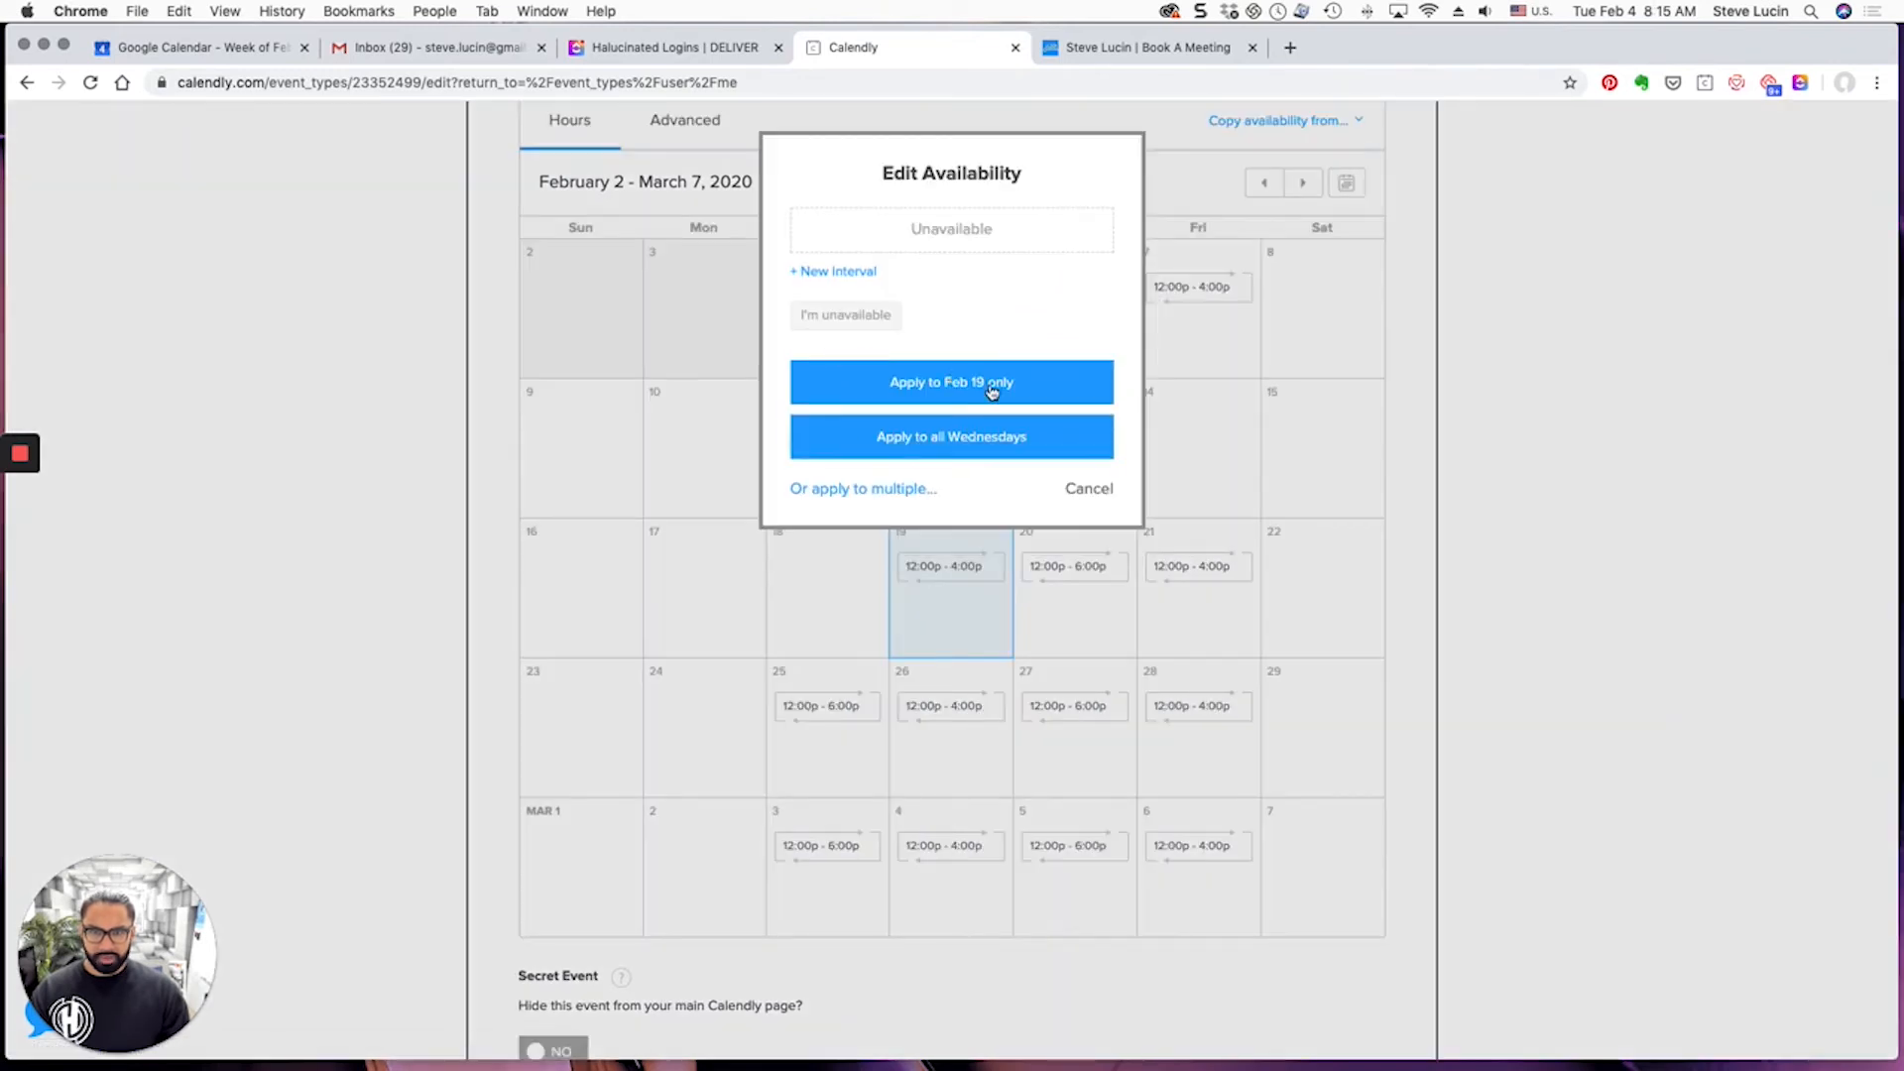
{"action": "left_click", "coordinate": [949, 381]}
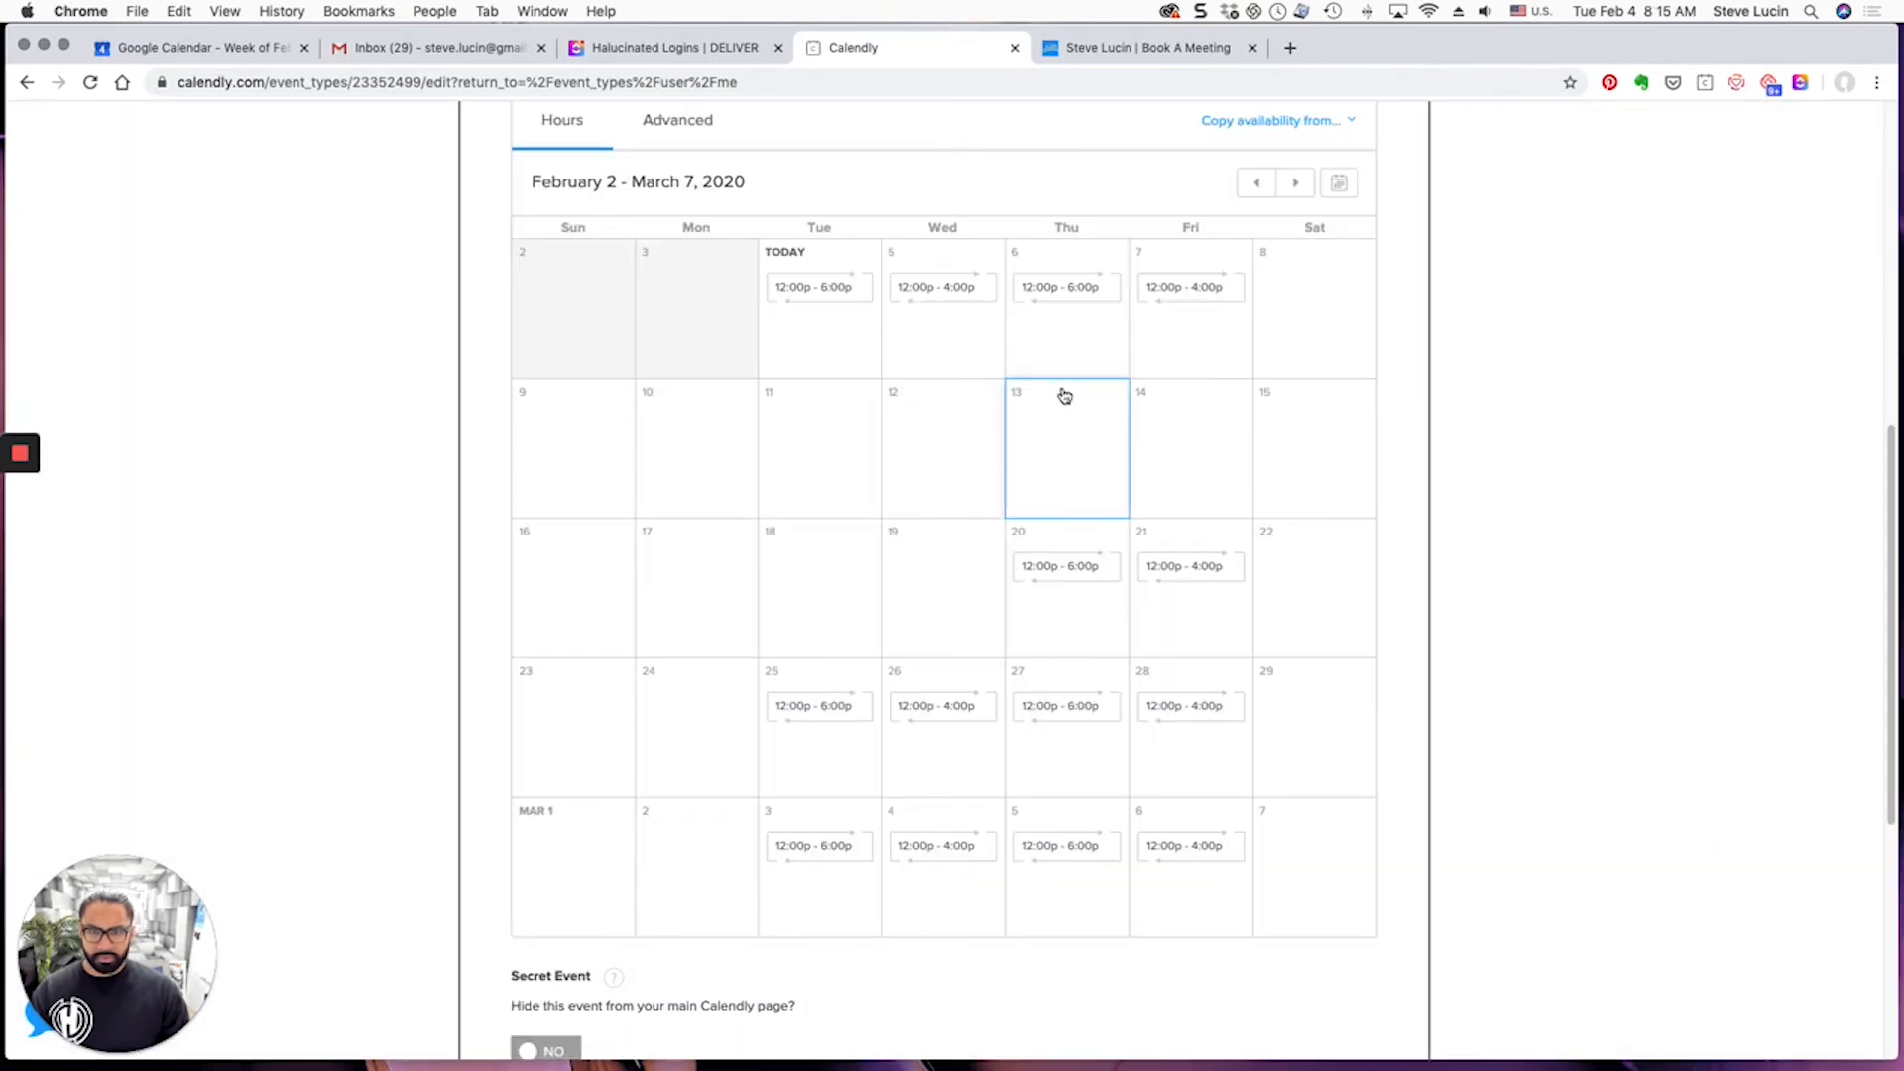
{"action": "scroll", "scroll_direction": "down", "scroll_amount": 3}
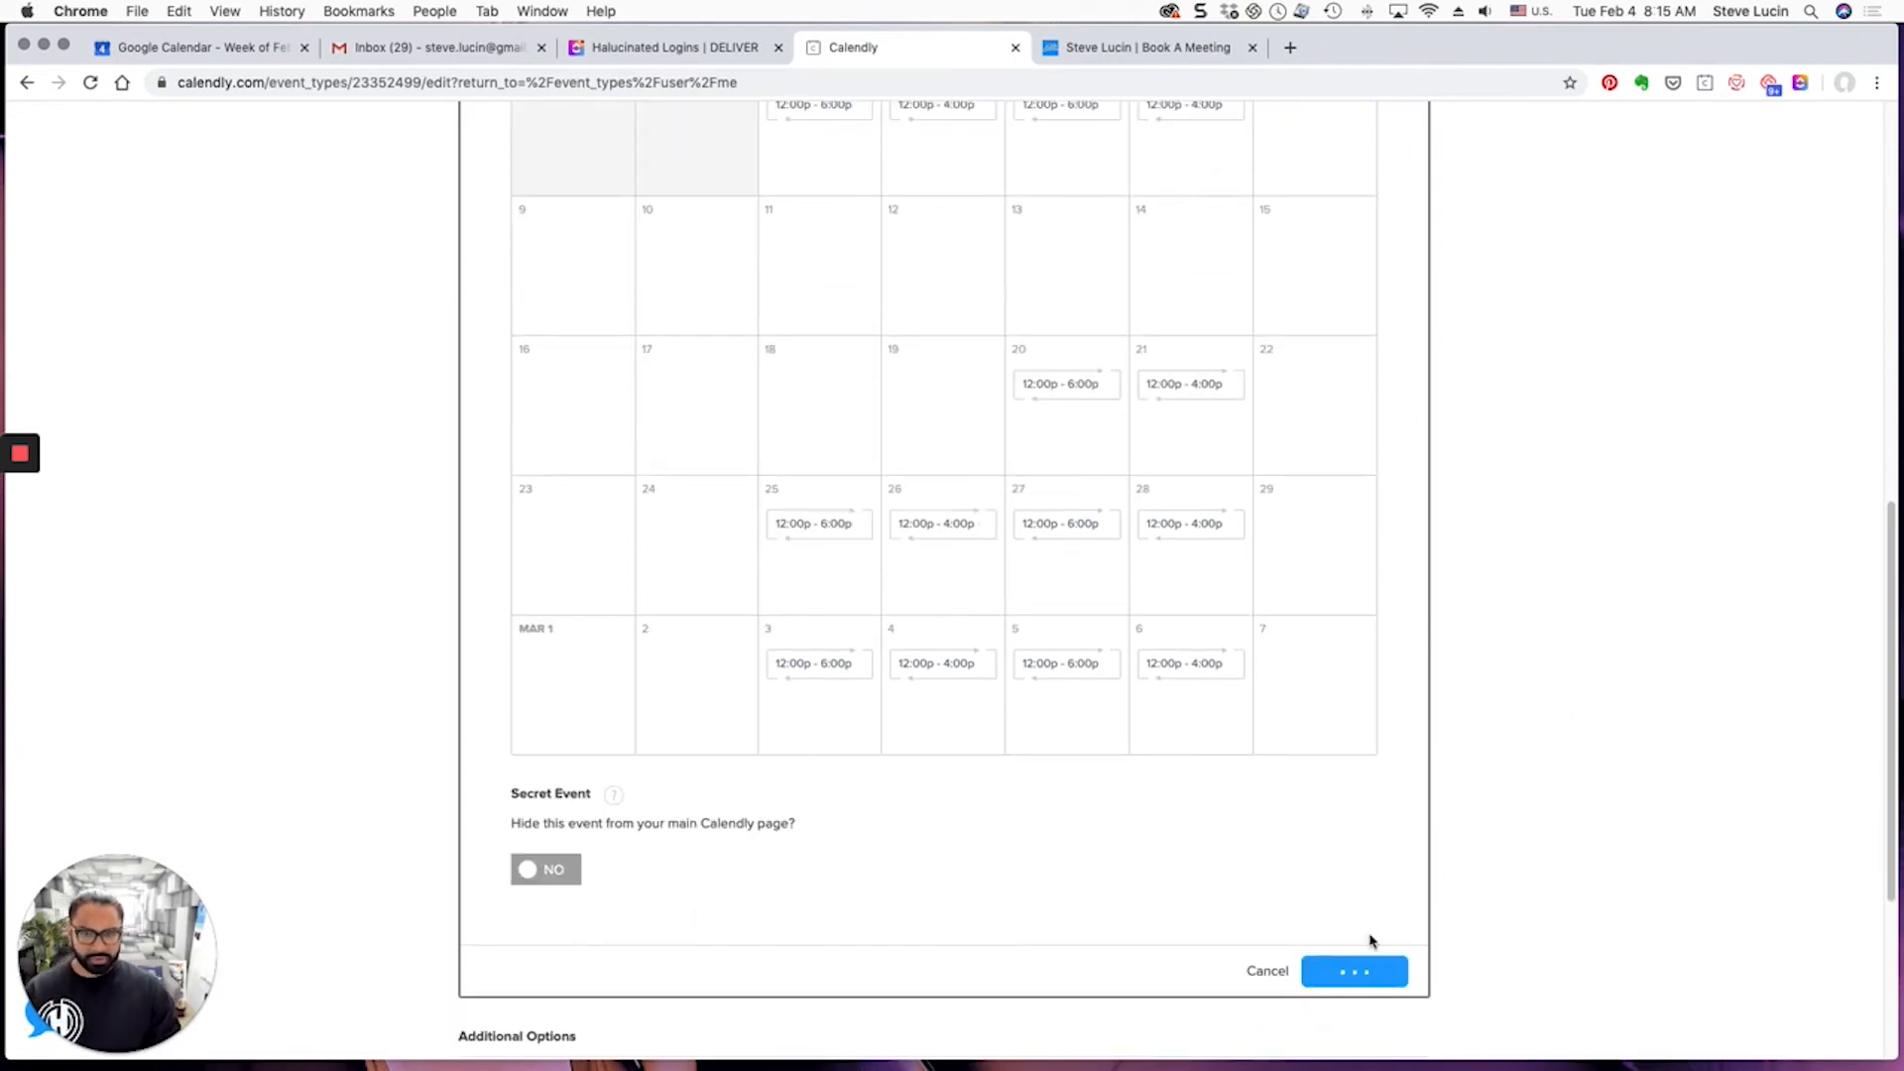
{"action": "left_click", "coordinate": [1352, 970]}
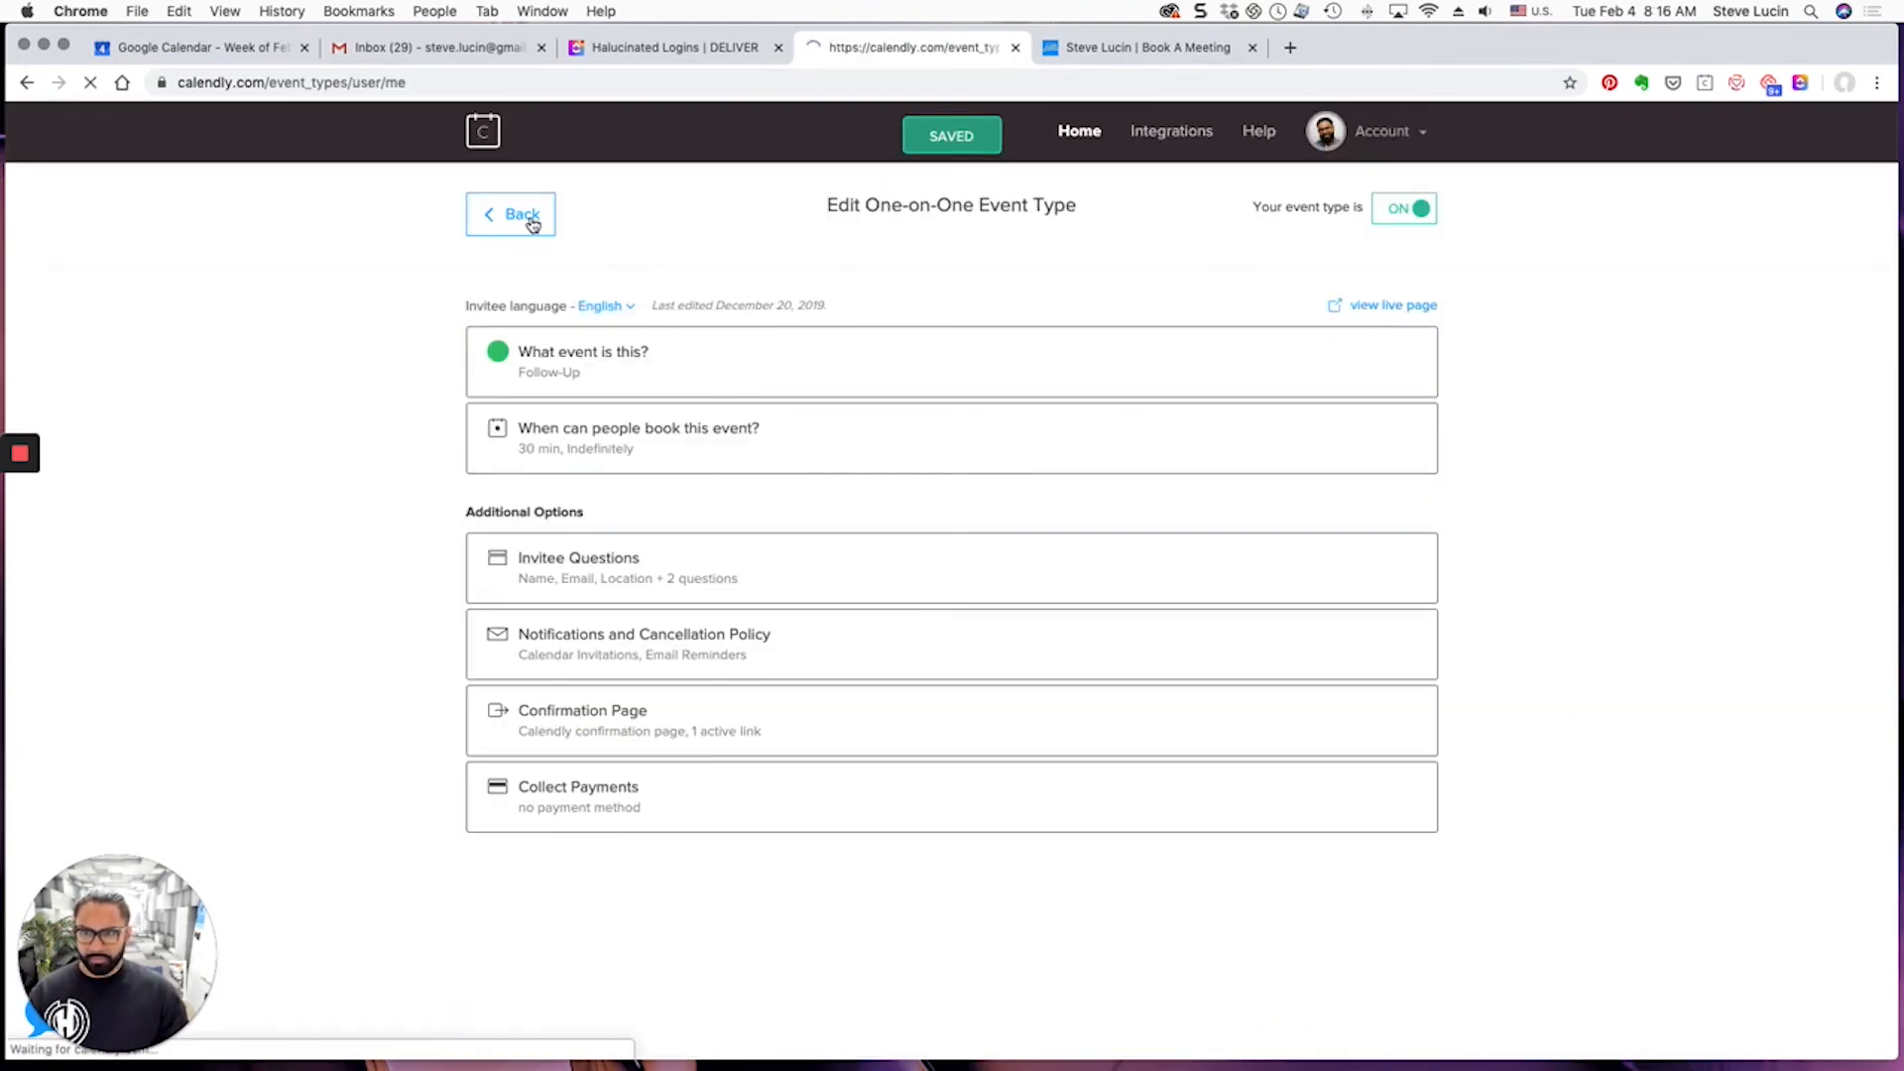
Open Personal Vision Review and show more weeks of its availability calendar
{"action": "left_click", "coordinate": [510, 215]}
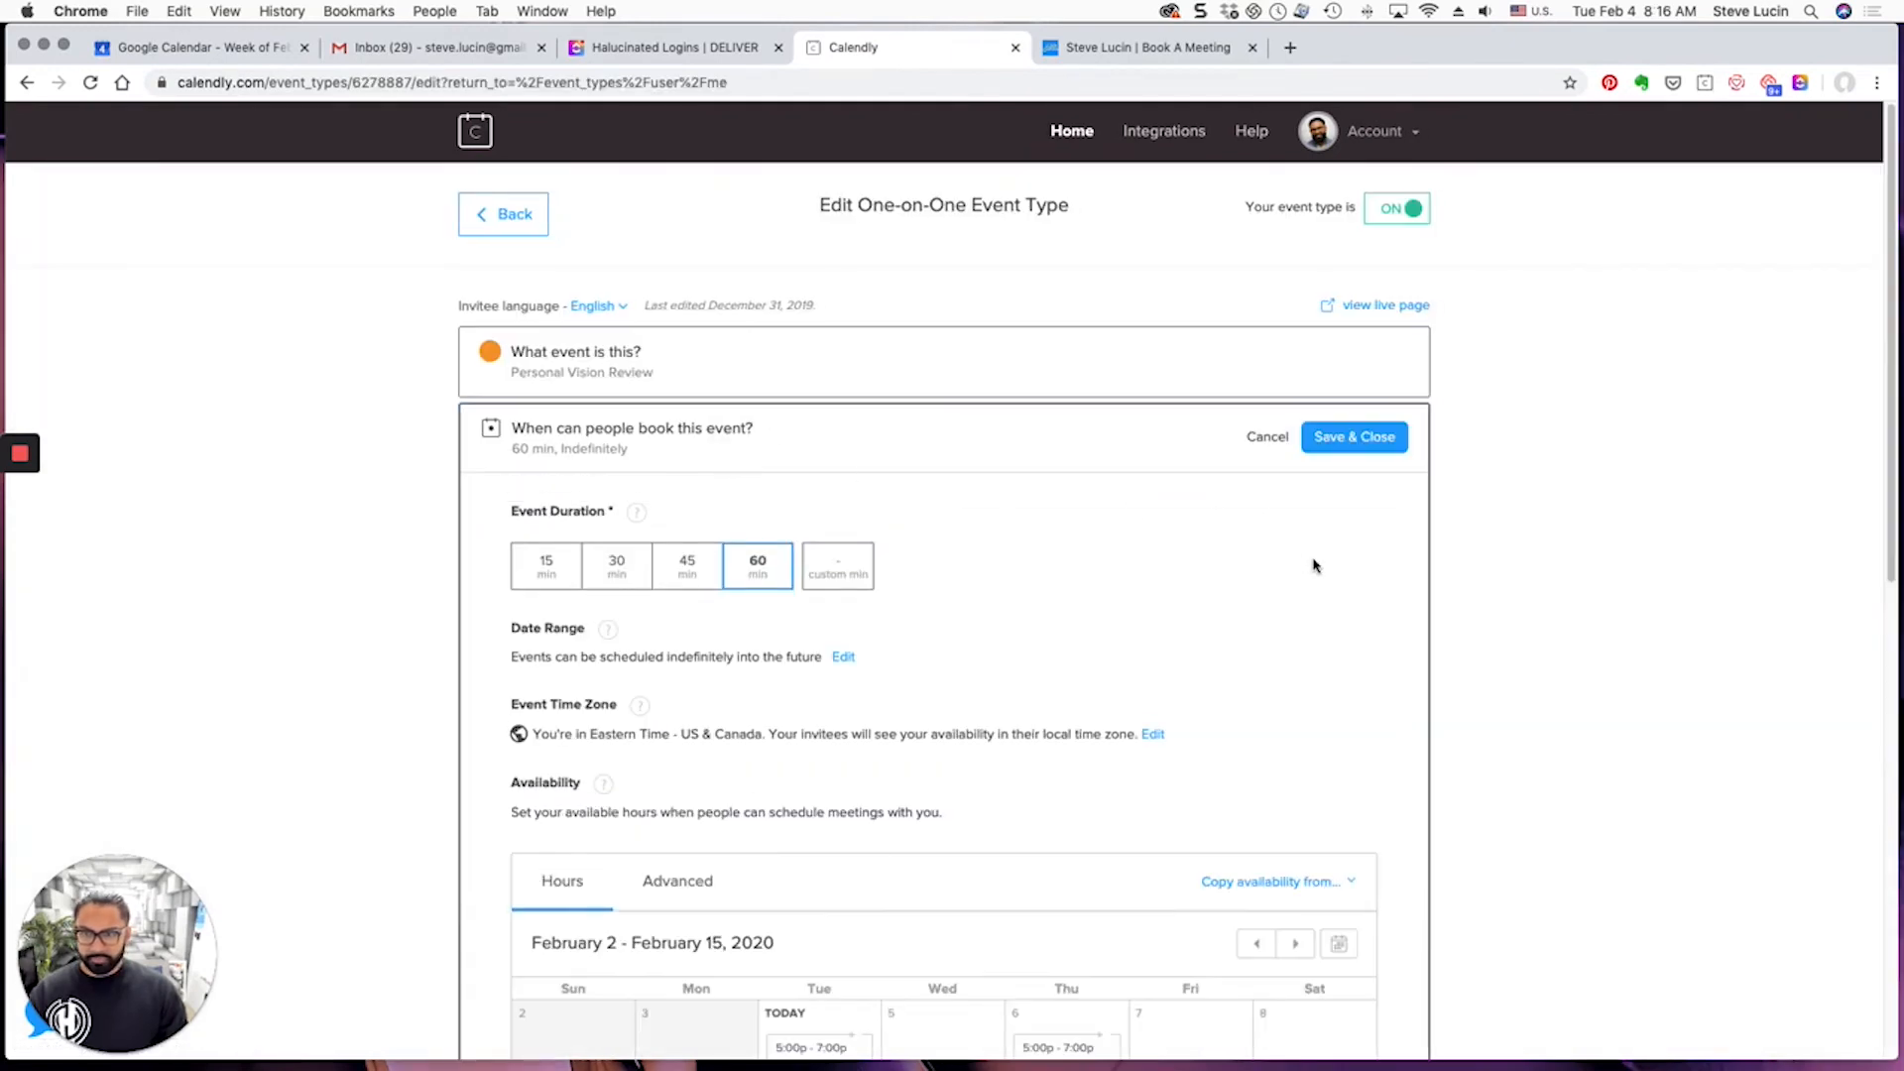
{"action": "scroll", "scroll_direction": "down", "scroll_amount": 3}
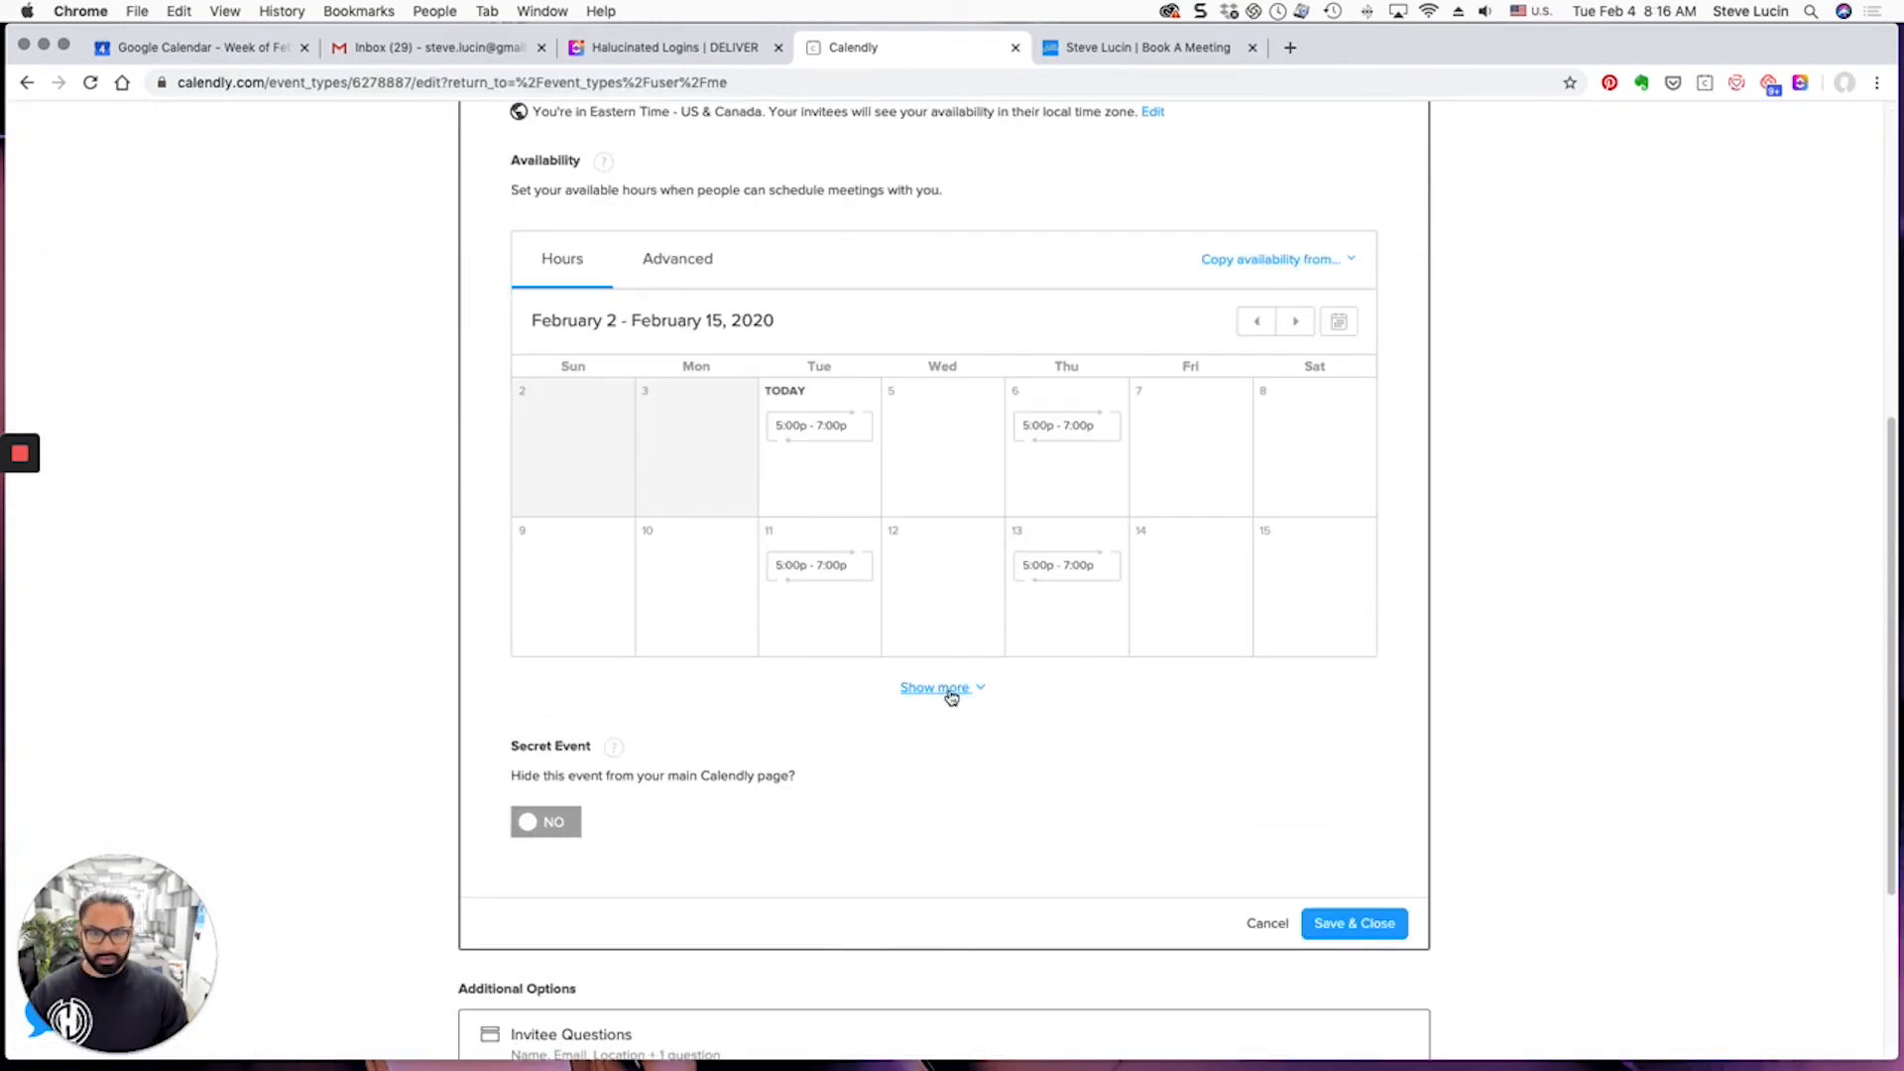
{"action": "left_click", "coordinate": [934, 688]}
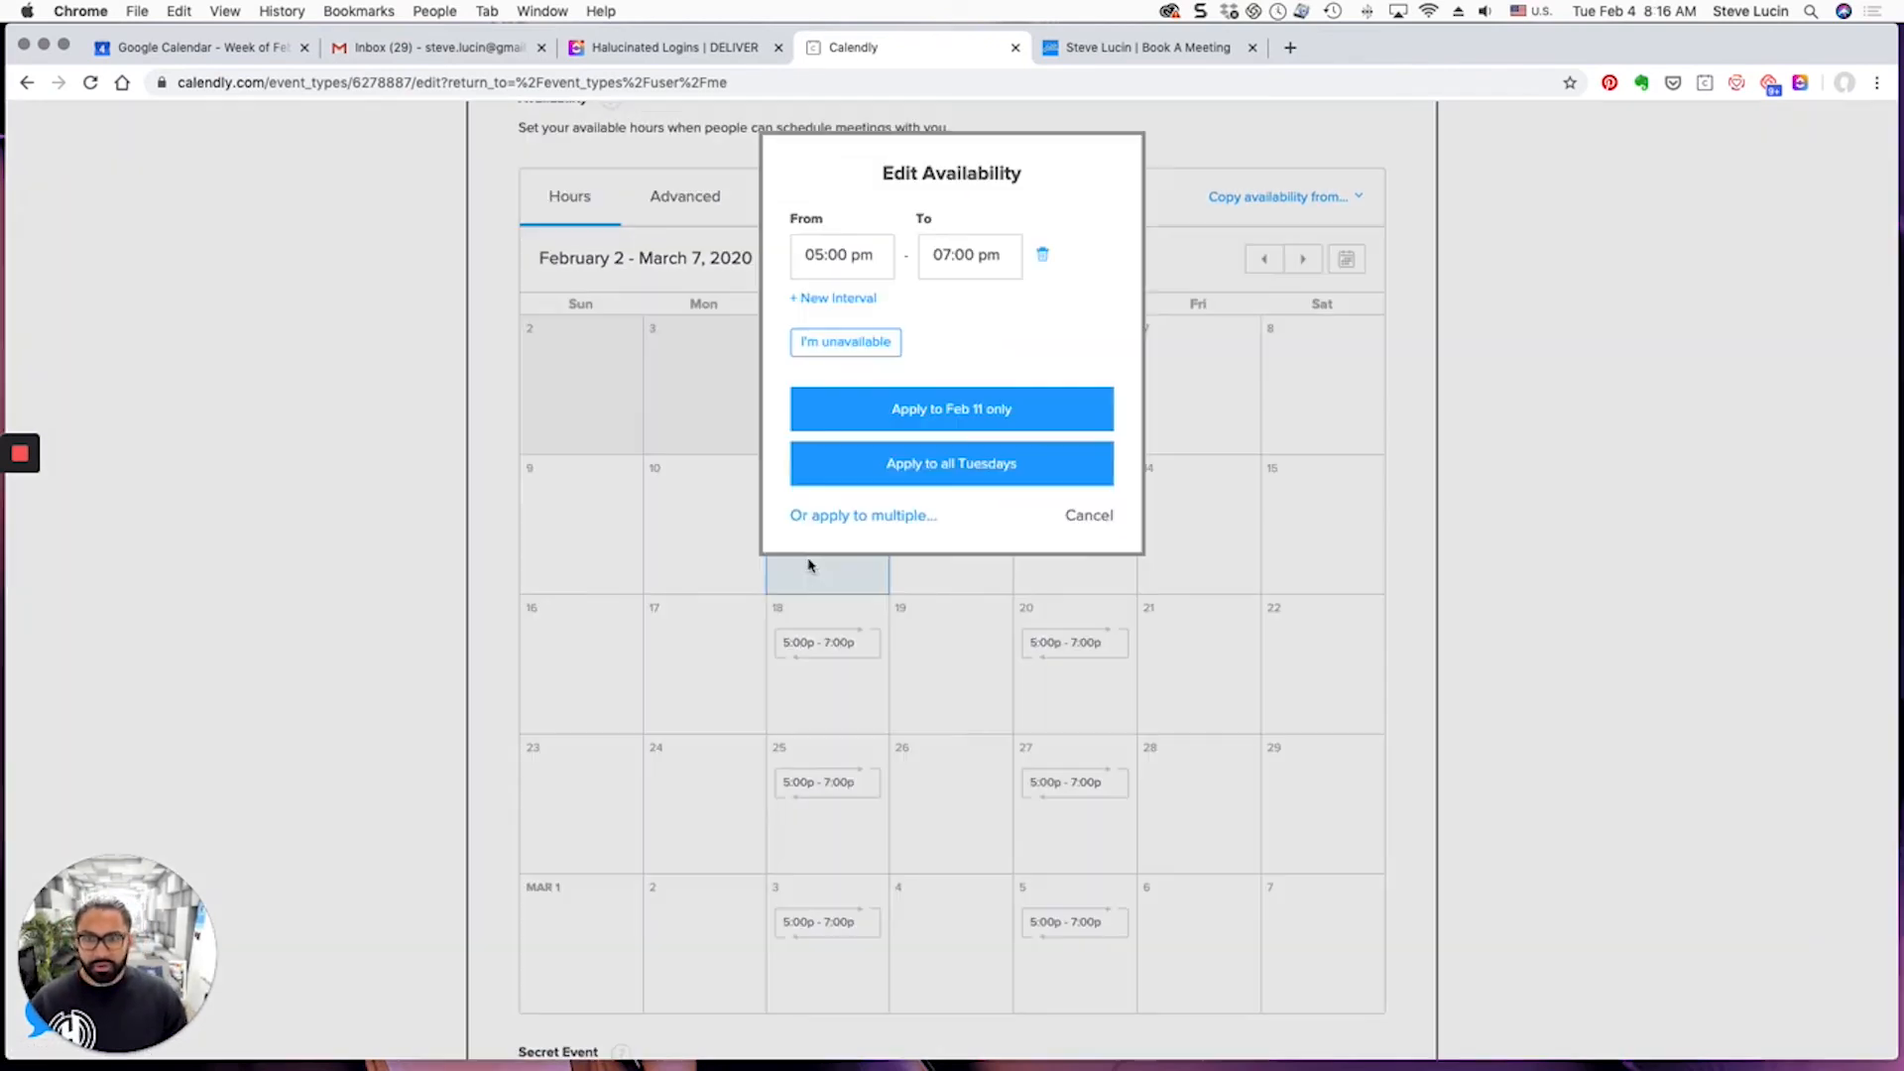
Mark February 11, 13 and 18 unavailable for Personal Vision Review, save, and return to event types
{"action": "left_click", "coordinate": [845, 341]}
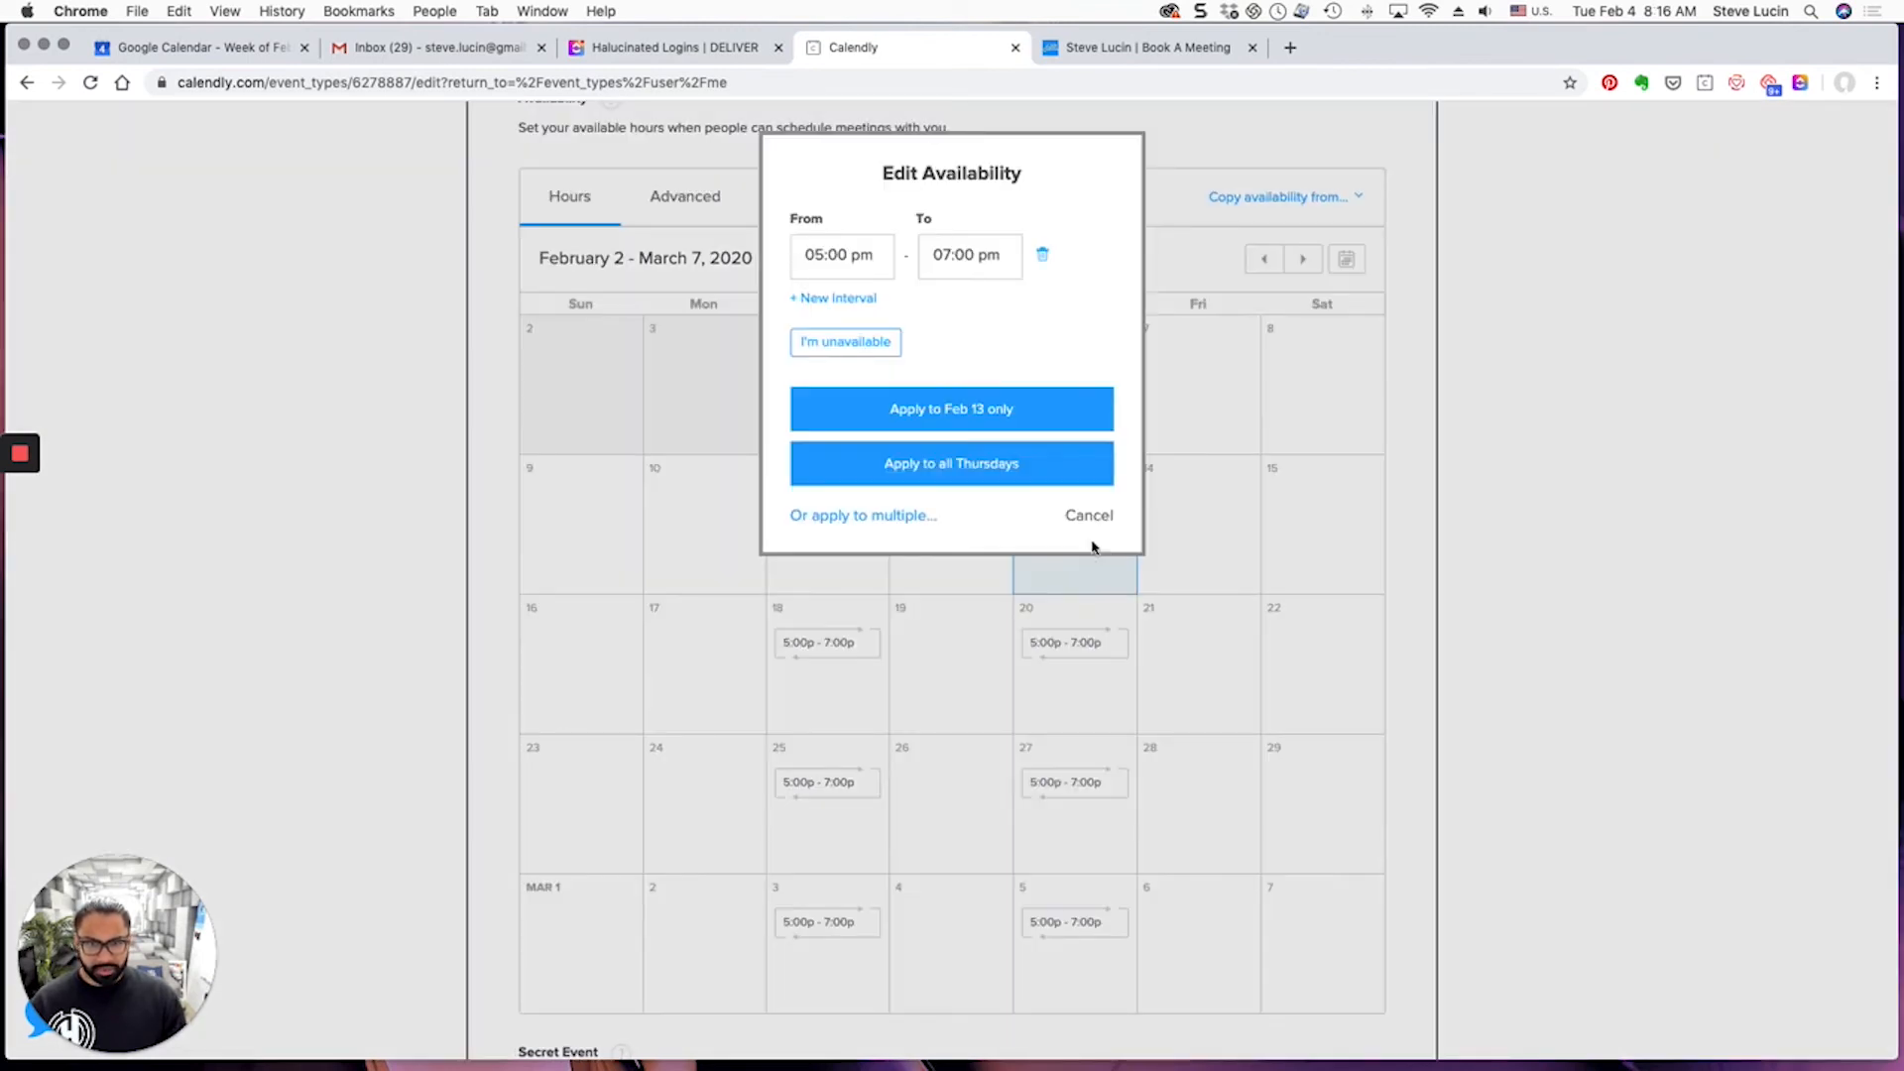
{"action": "left_click", "coordinate": [1086, 513]}
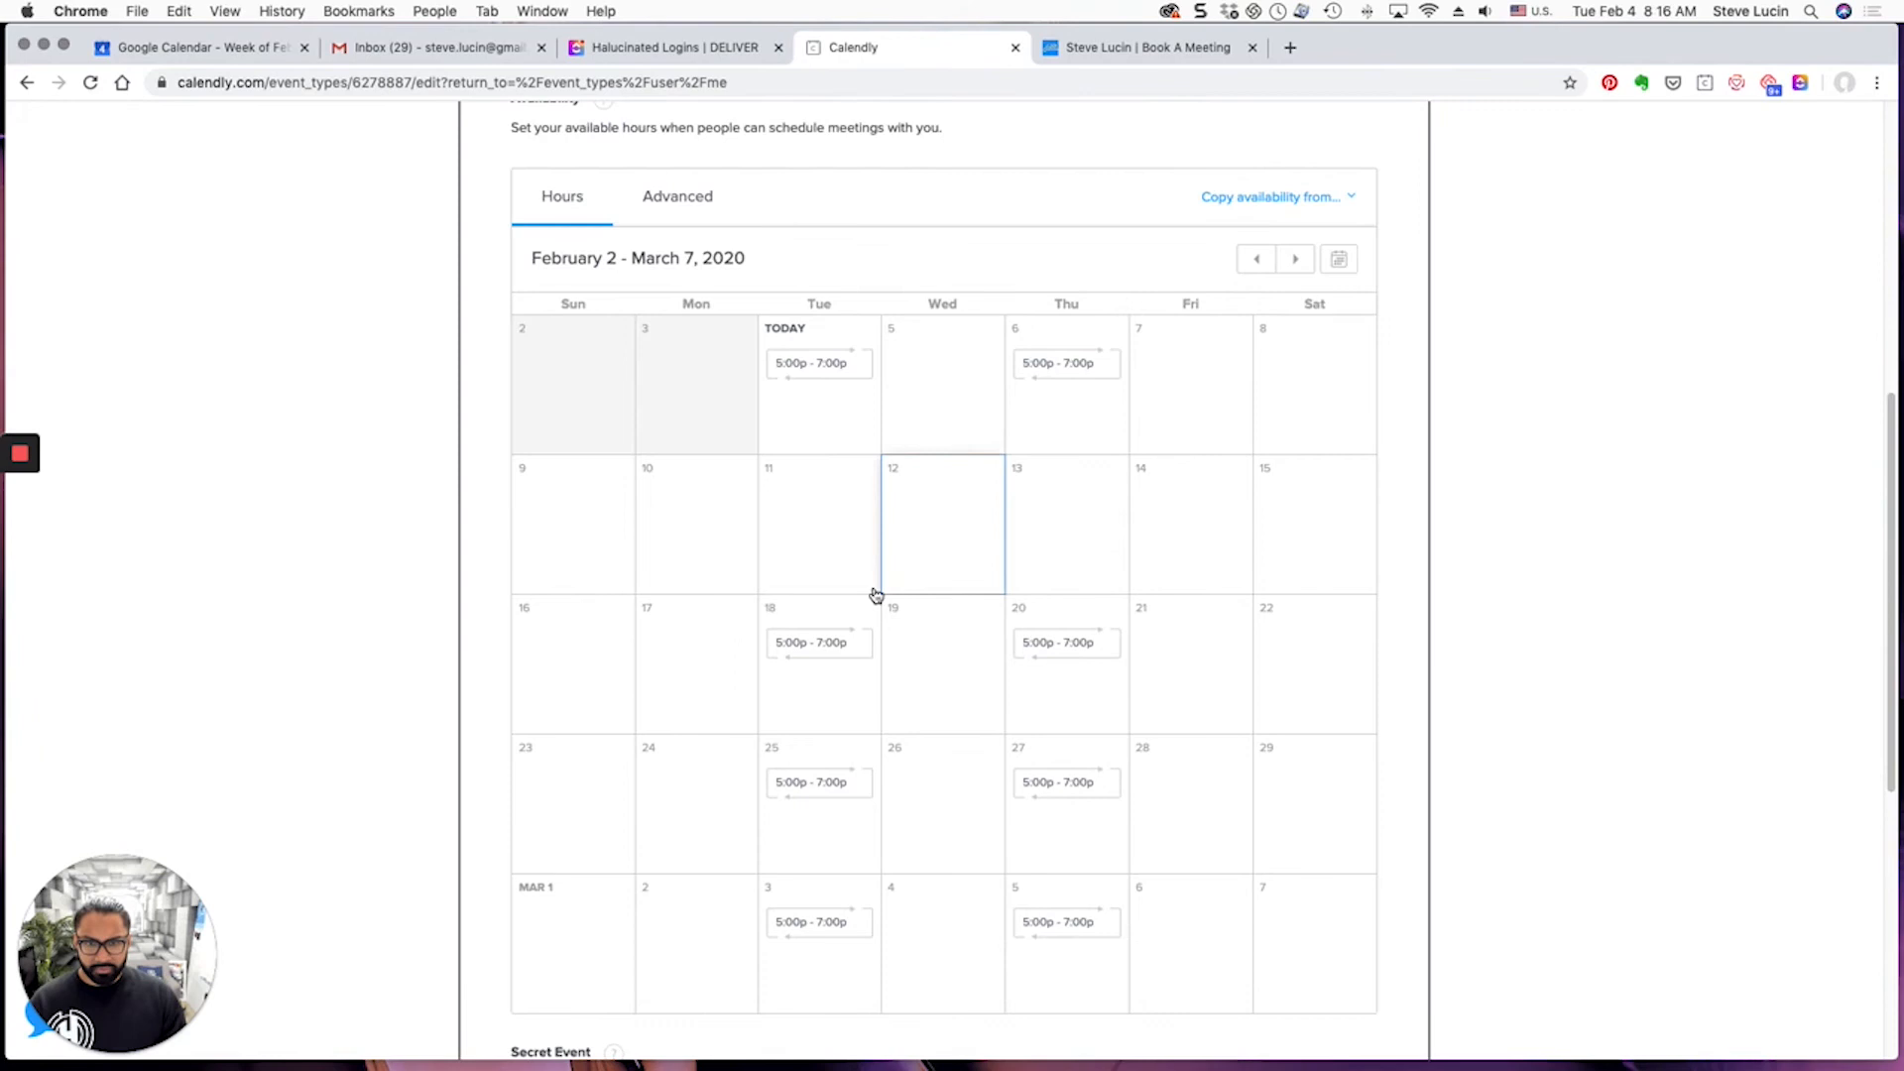
{"action": "left_click", "coordinate": [825, 640]}
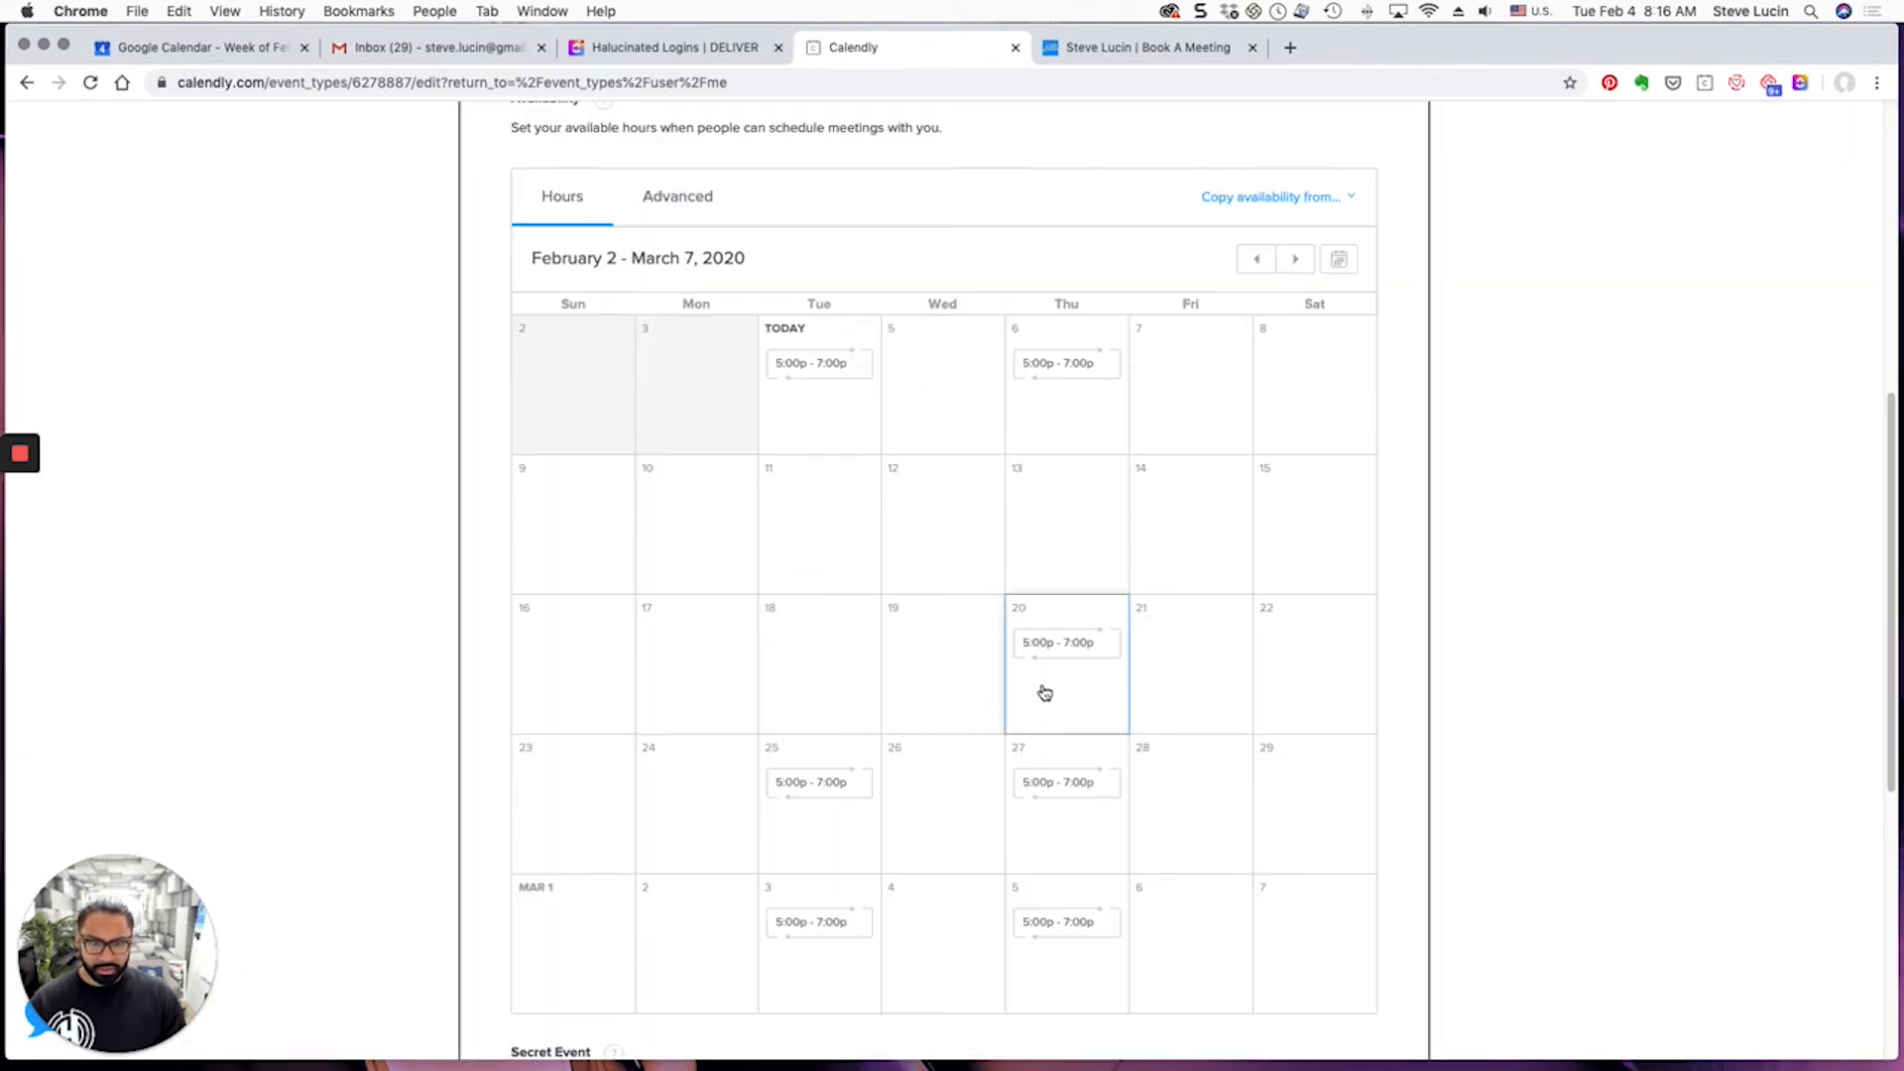
{"action": "scroll", "scroll_direction": "down", "scroll_amount": 3}
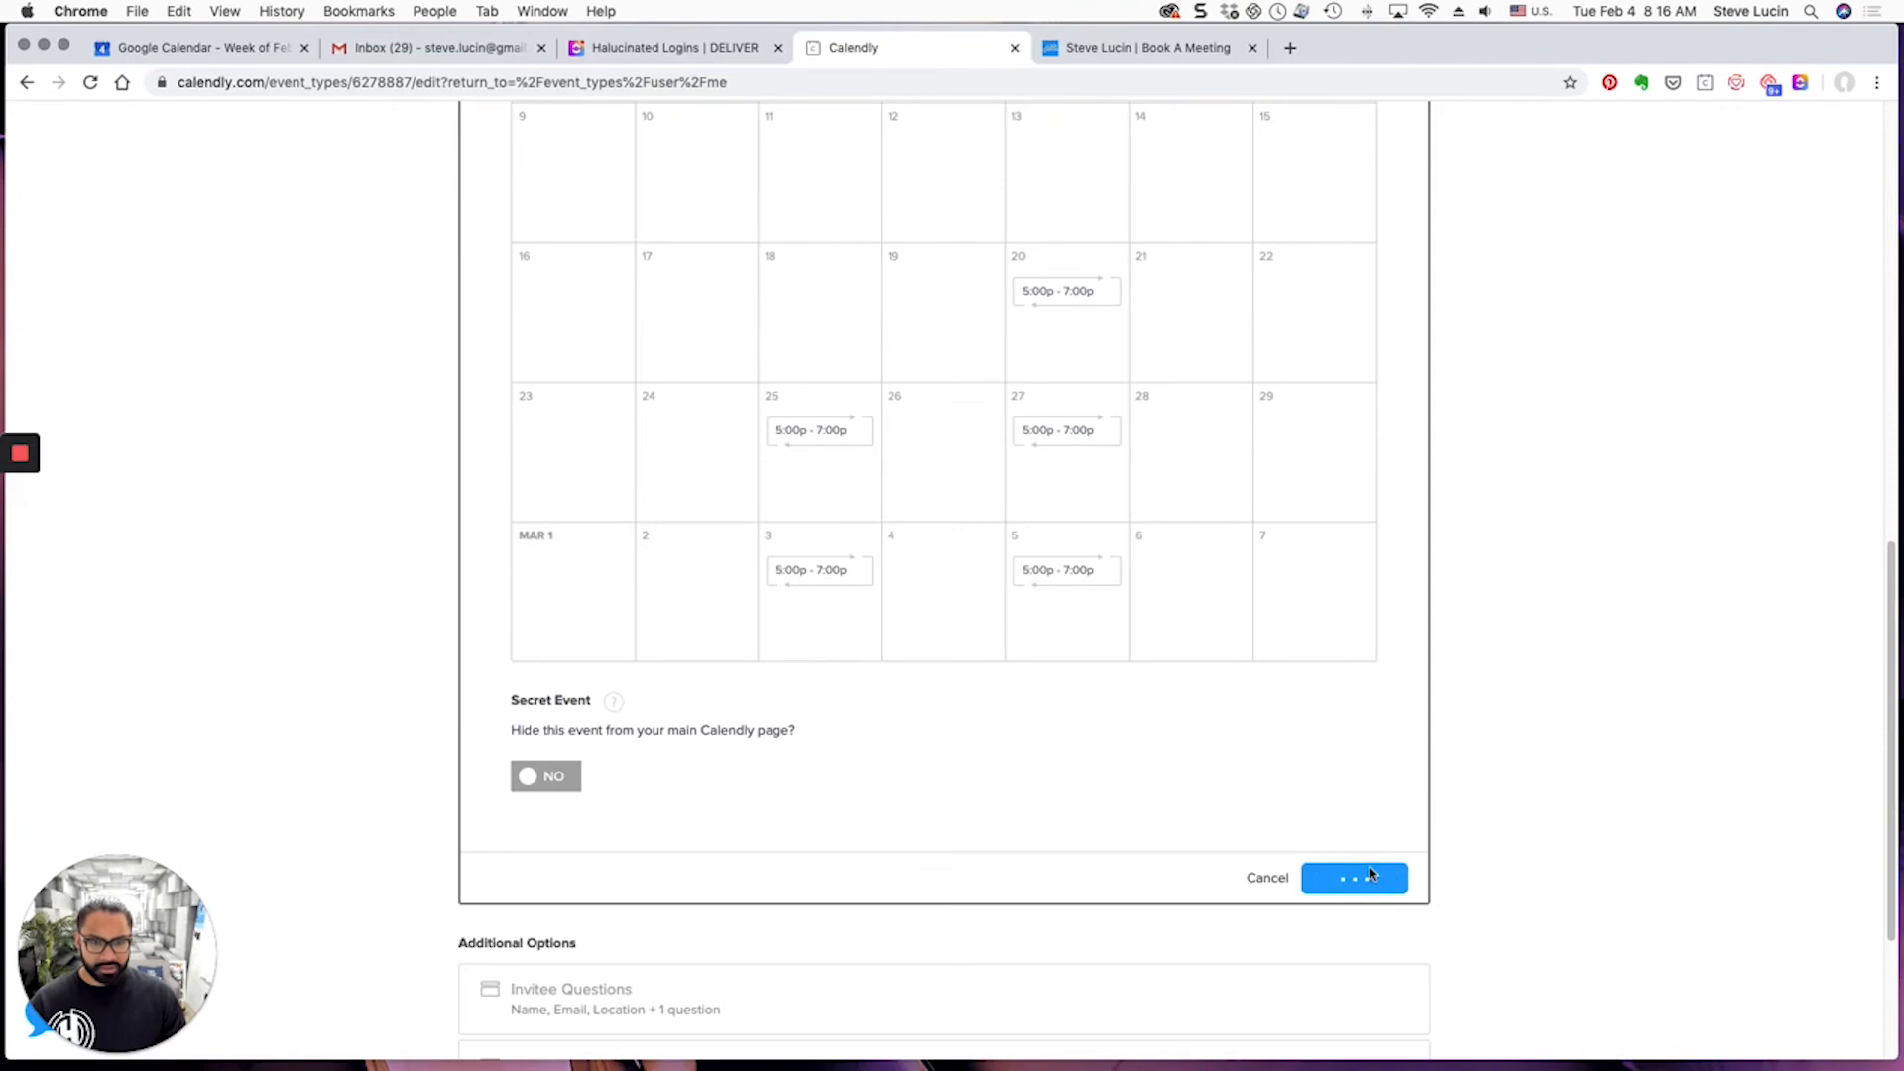
{"action": "left_click", "coordinate": [1352, 876]}
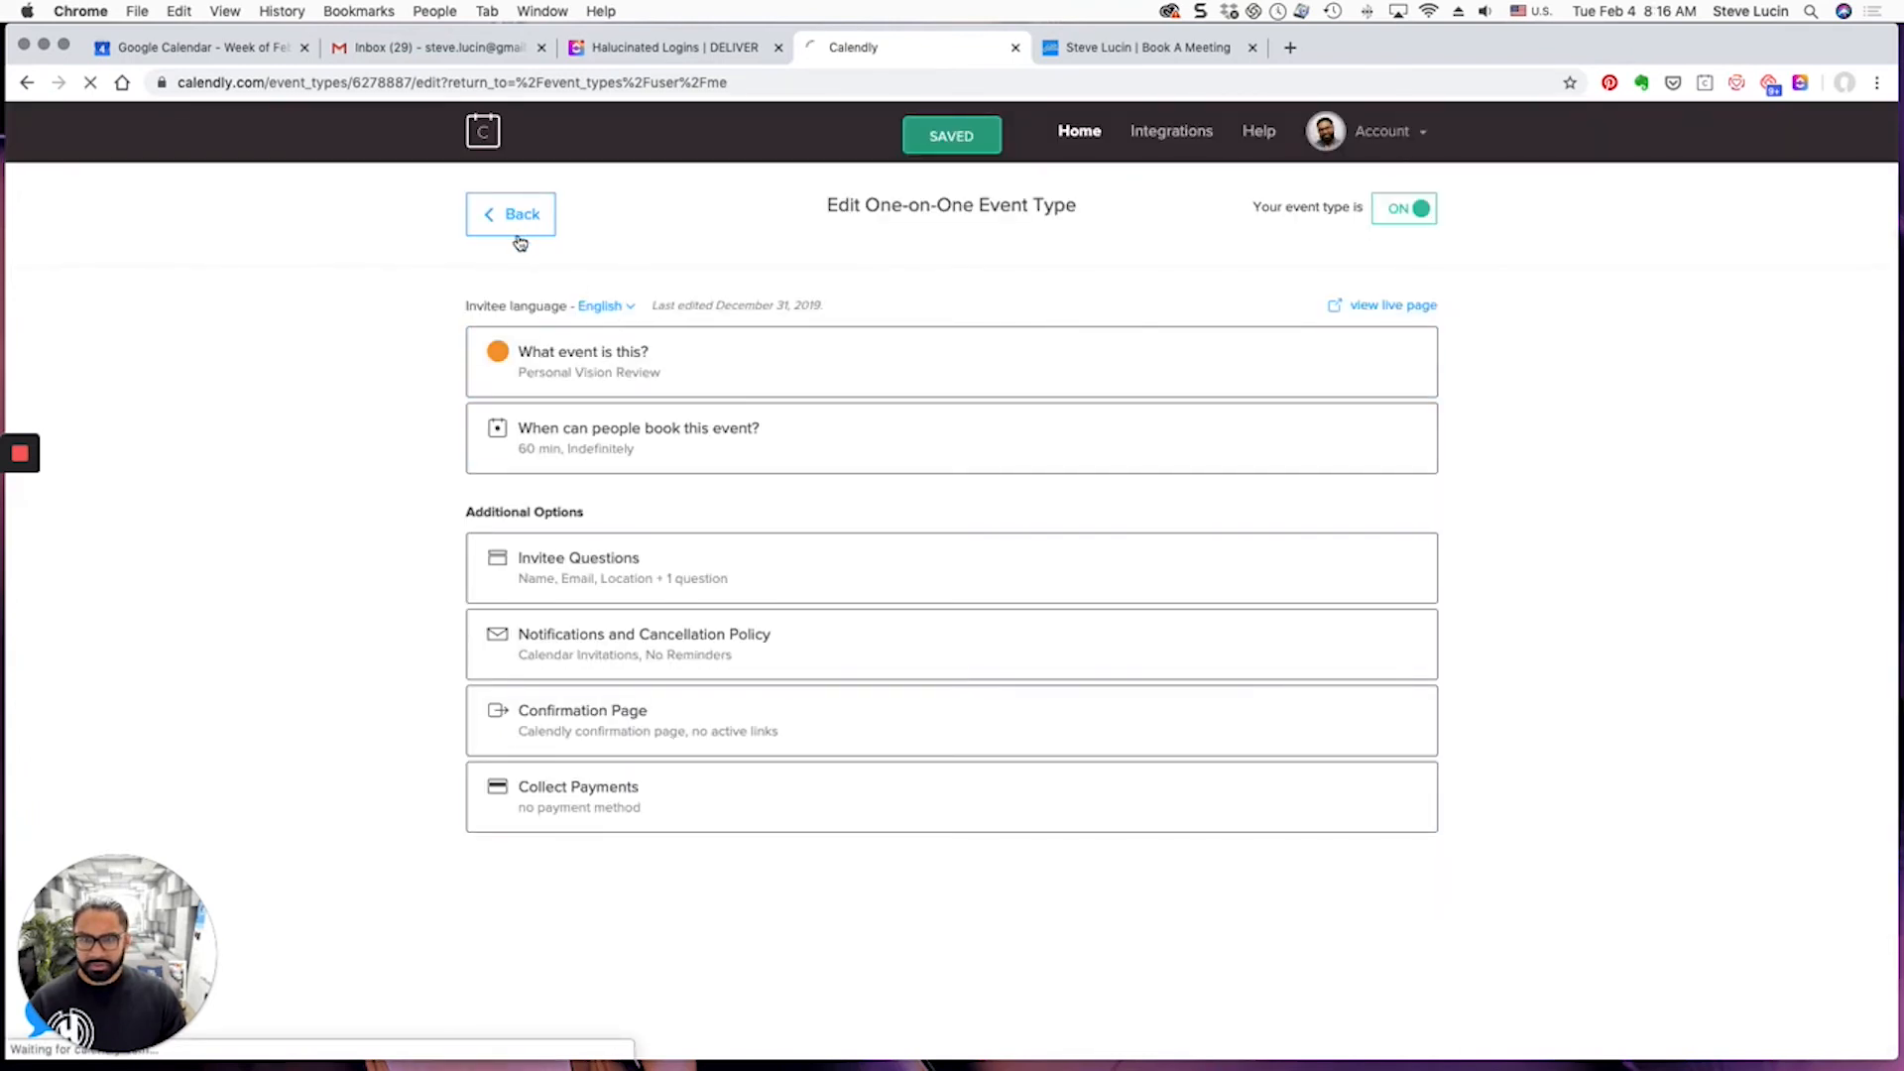
{"action": "left_click", "coordinate": [509, 214]}
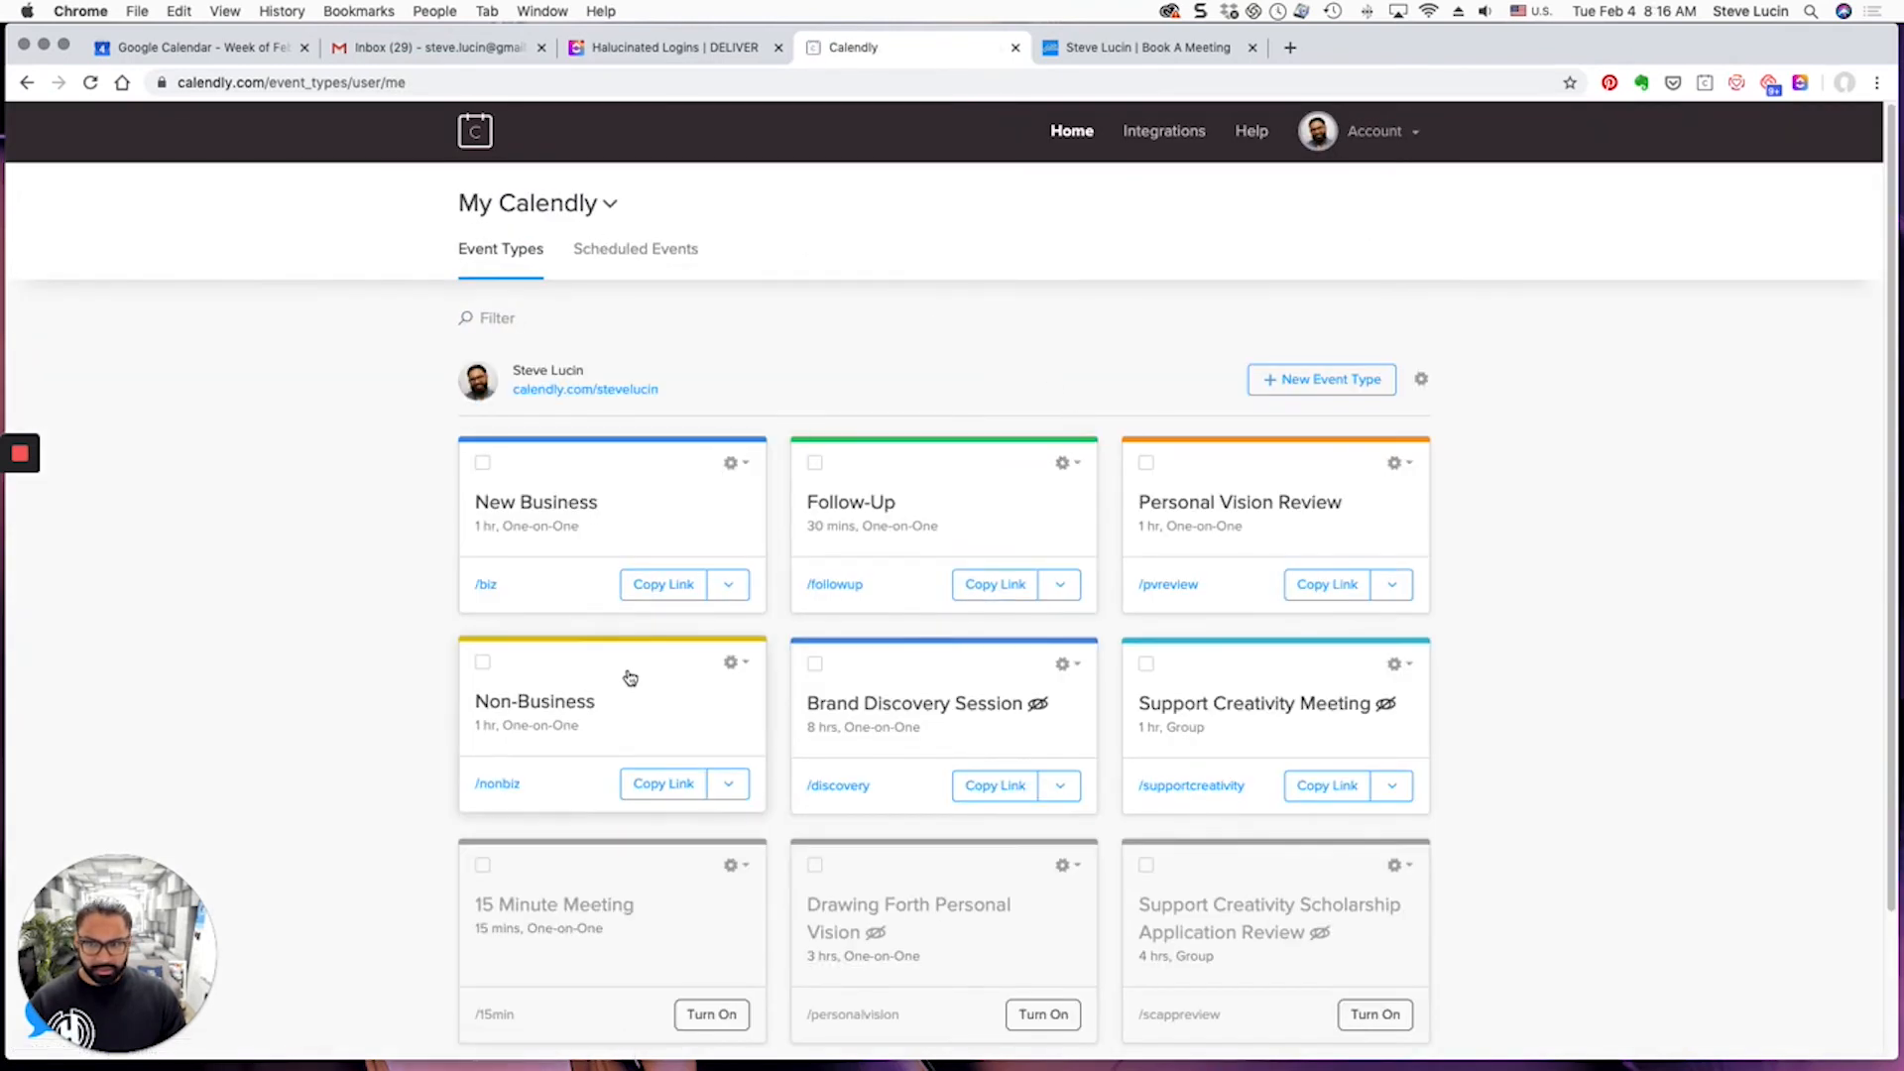
Open the Non-Business event type and show more weeks of its availability calendar
{"action": "left_click", "coordinate": [533, 702]}
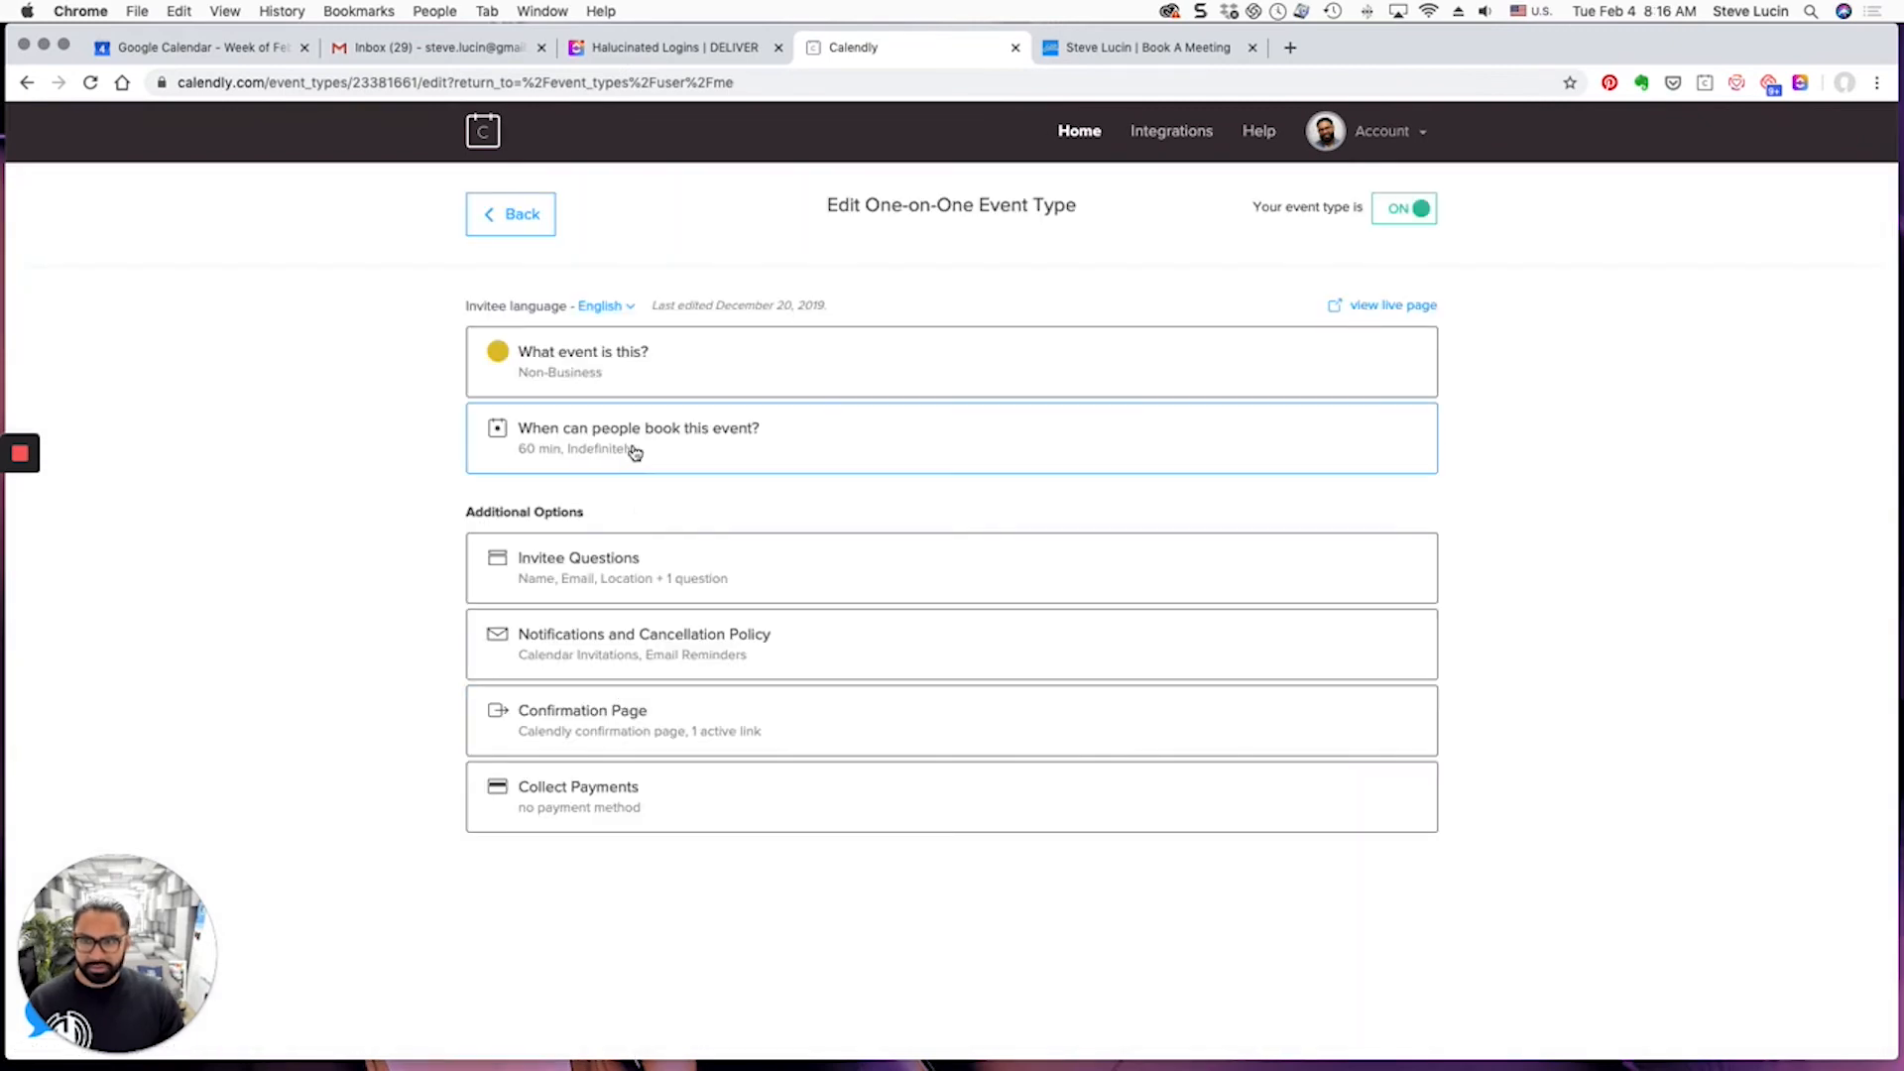
{"action": "left_click", "coordinate": [636, 439]}
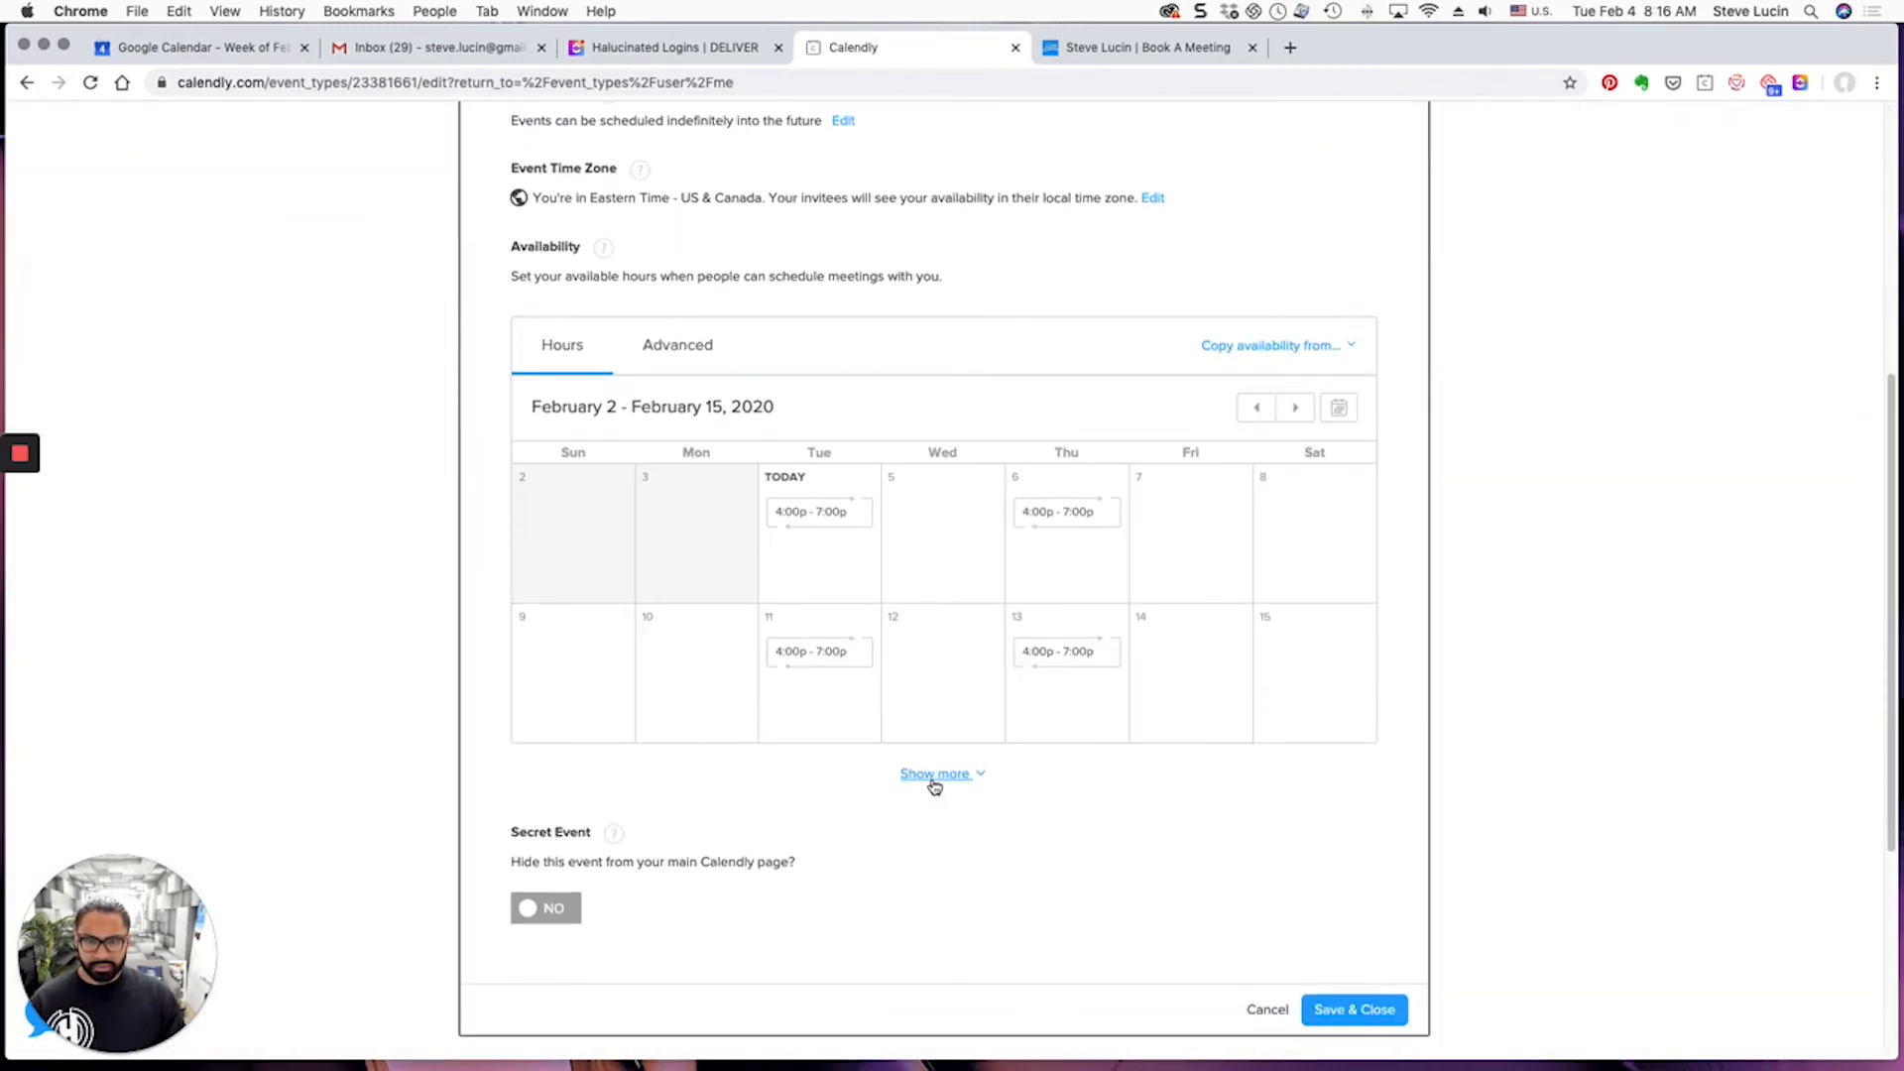
{"action": "left_click", "coordinate": [934, 774]}
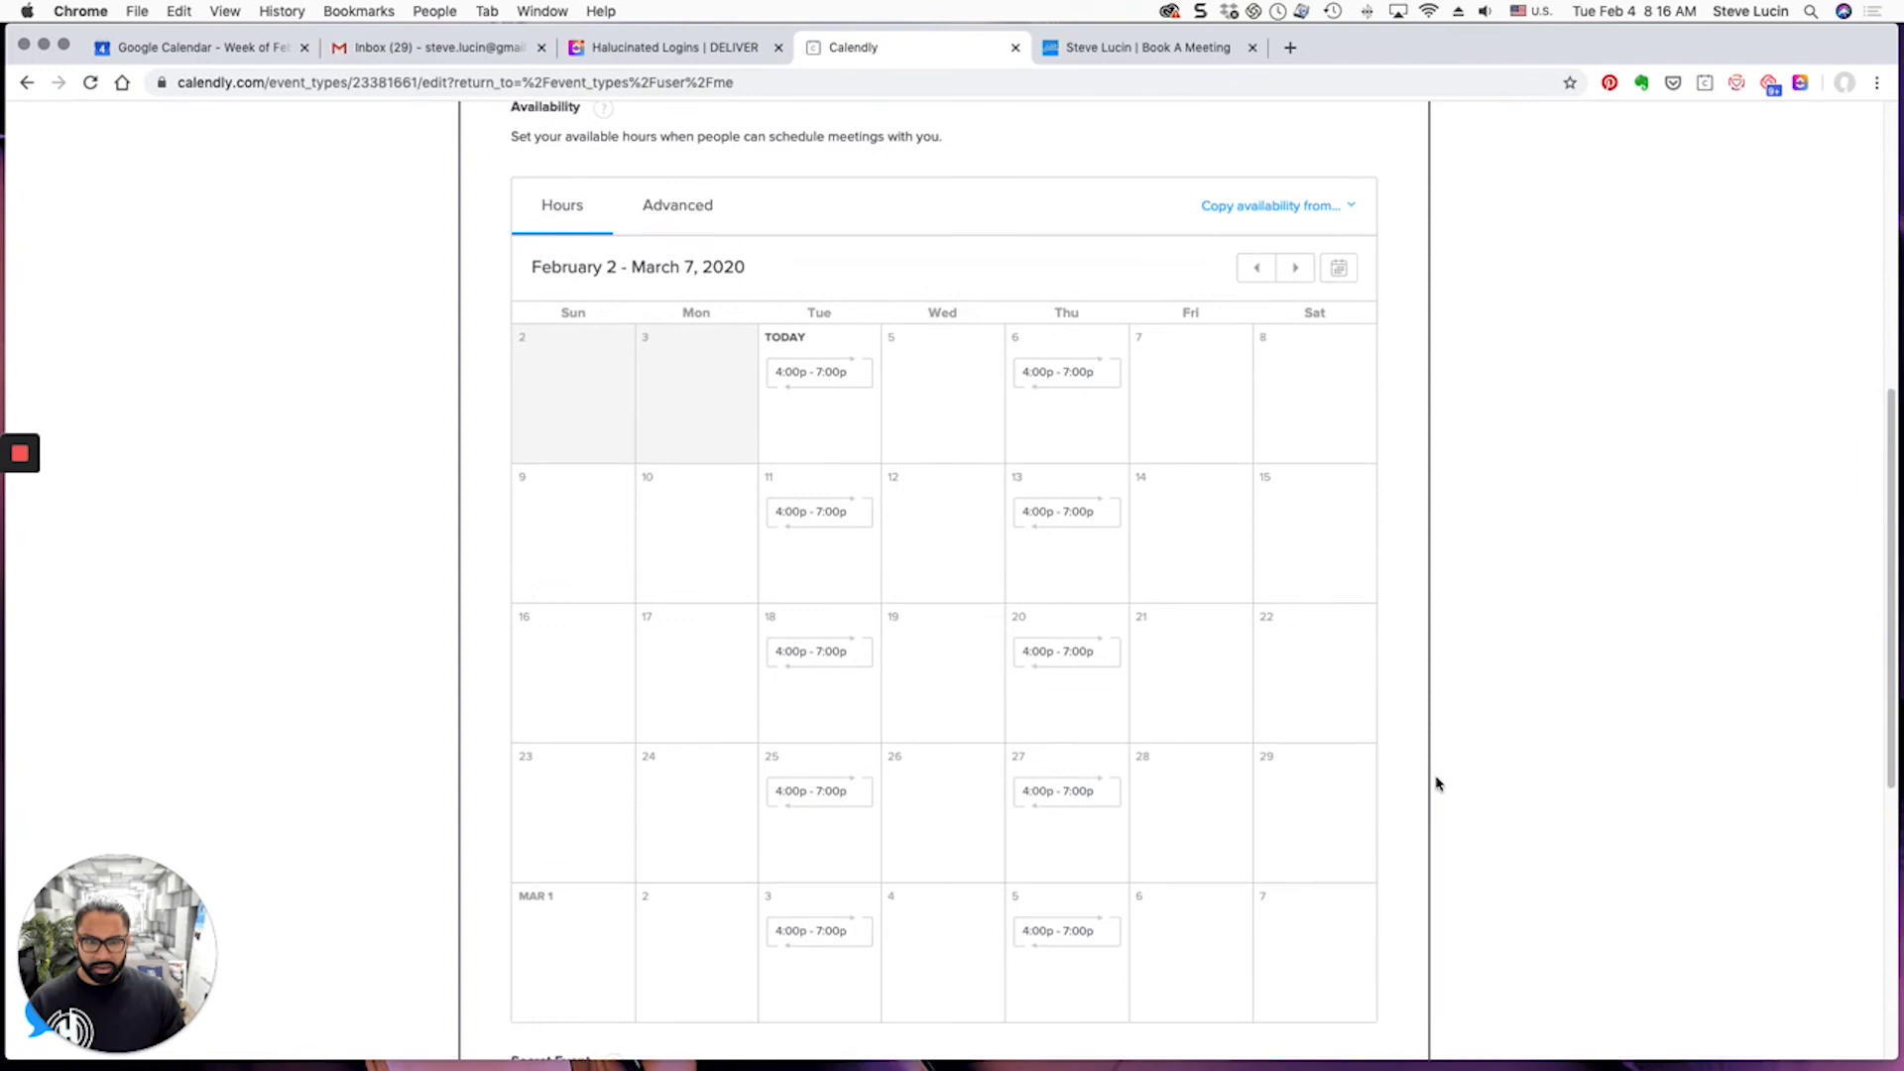
Mark the trip days unavailable for Non-Business, save, and switch to the stevelucin.com booking page
{"action": "left_click", "coordinate": [817, 512]}
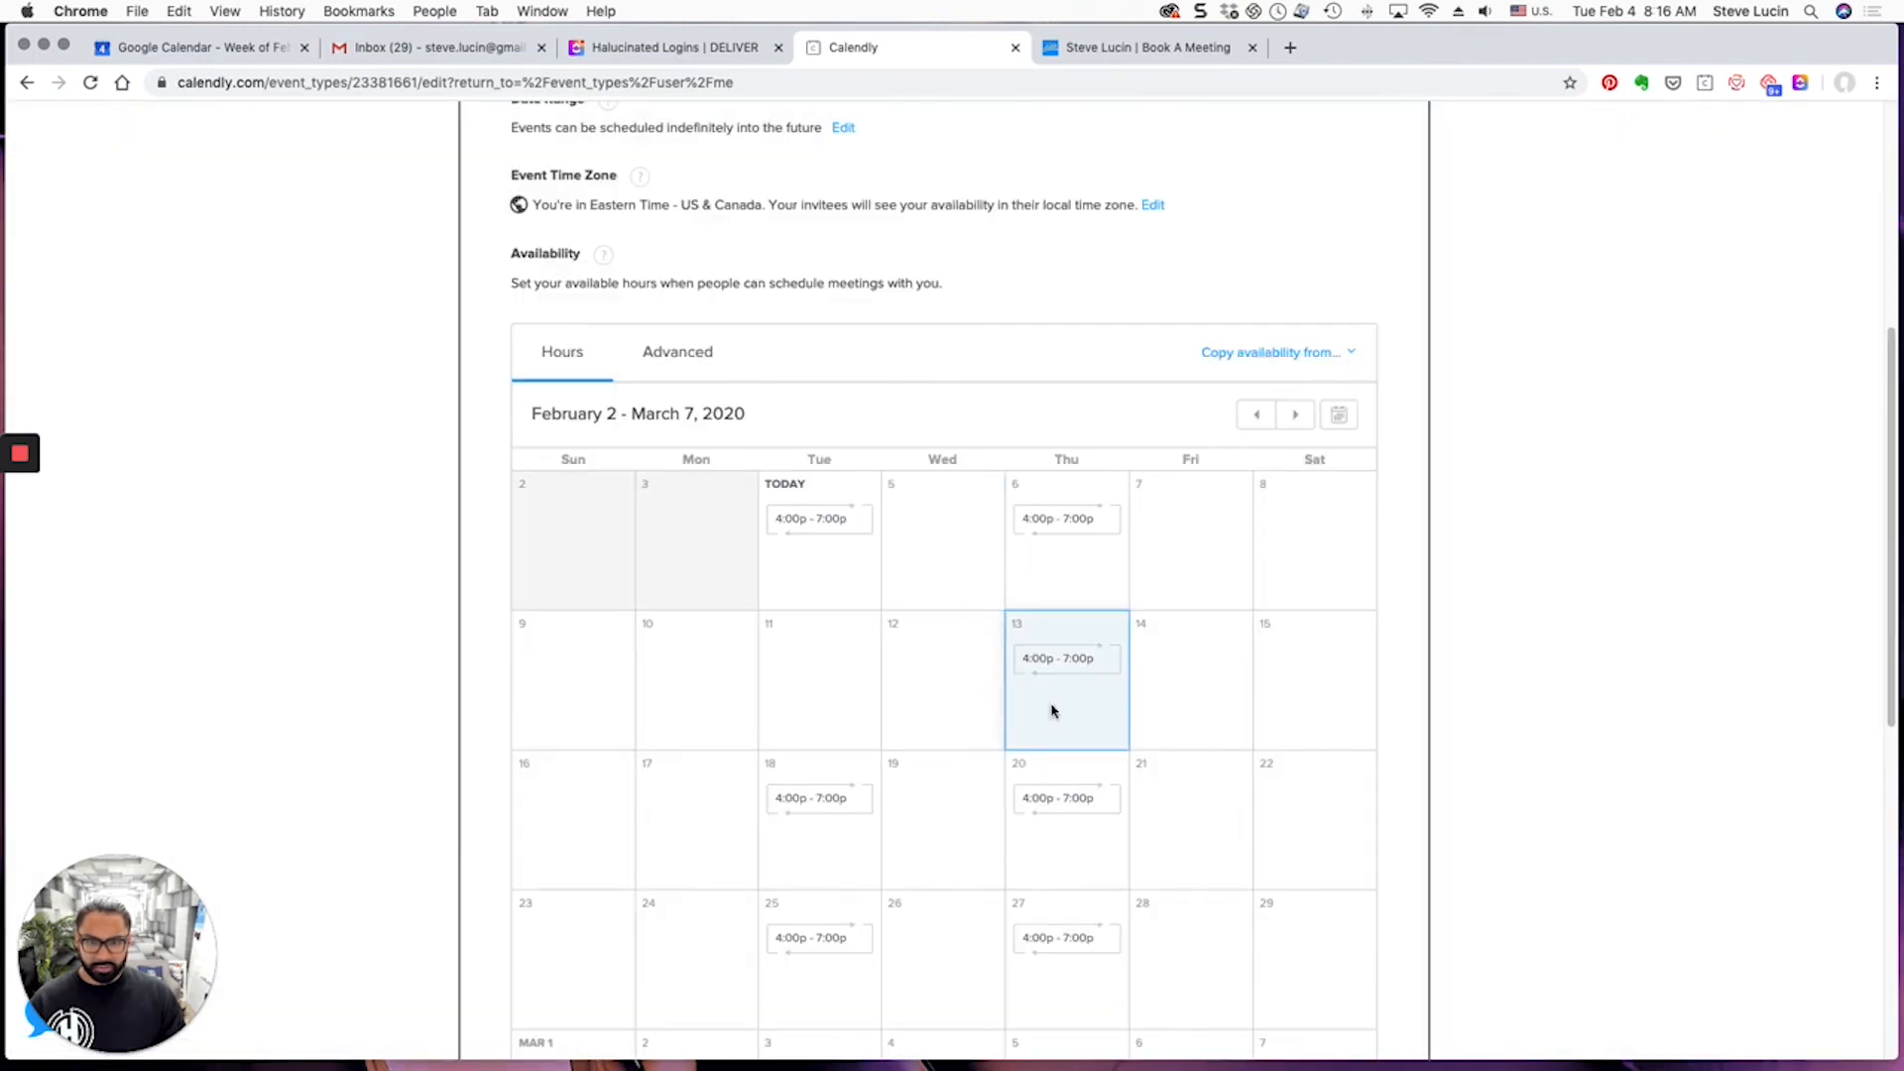
{"action": "scroll", "scroll_direction": "down", "scroll_amount": 3}
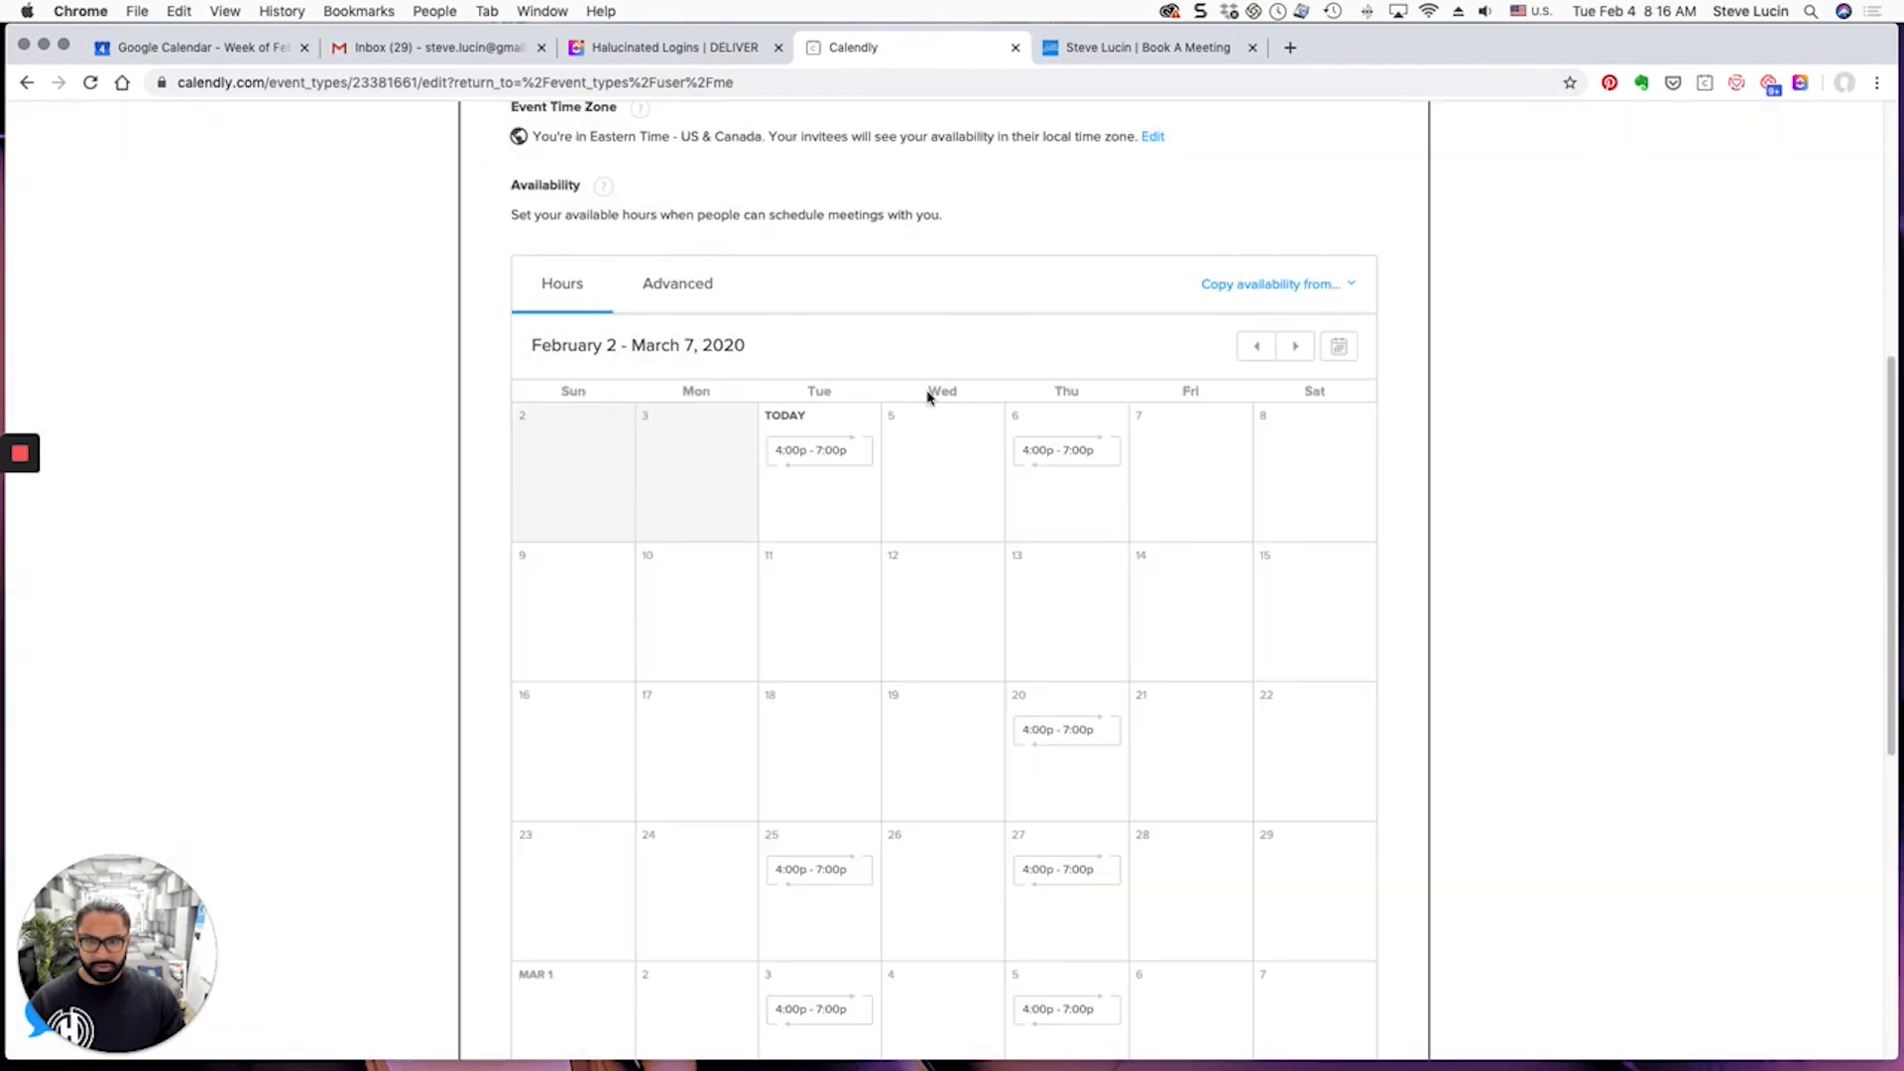
{"action": "scroll", "scroll_direction": "down", "scroll_amount": 3}
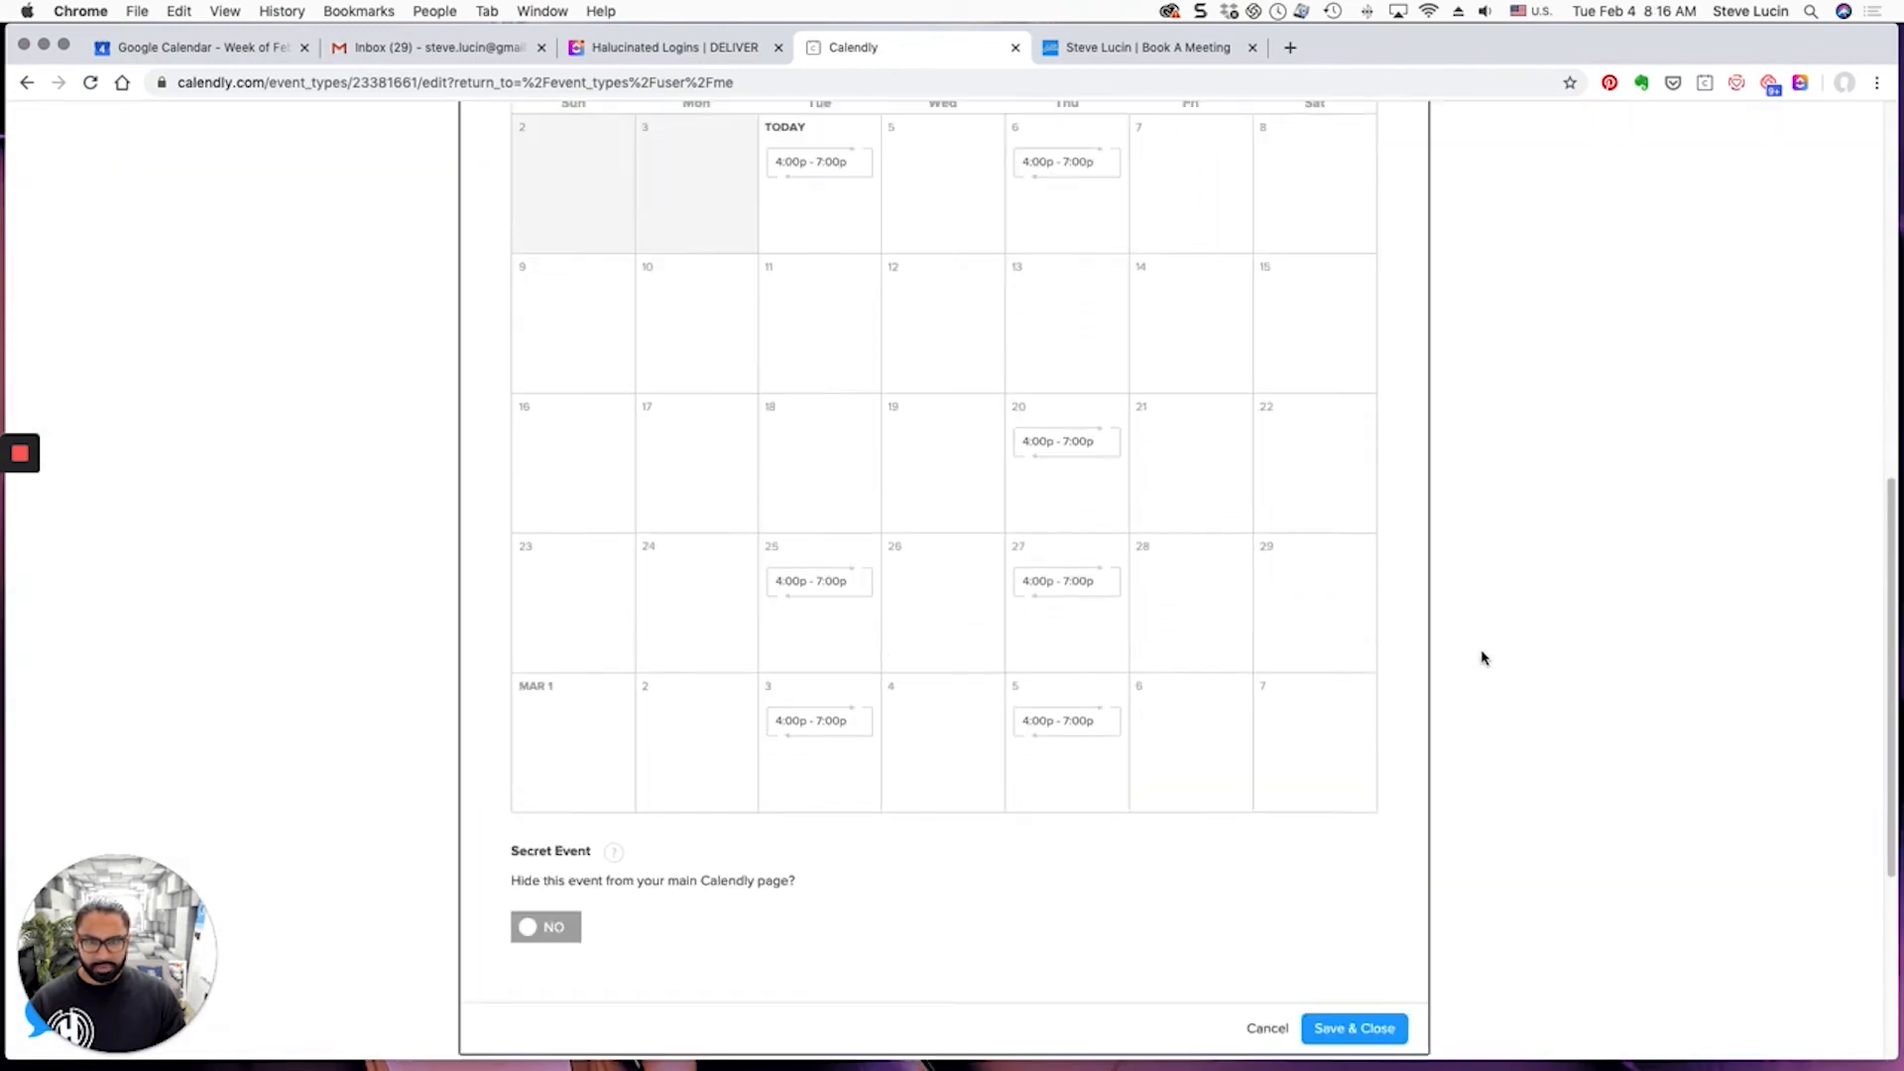
{"action": "left_click", "coordinate": [1353, 1029]}
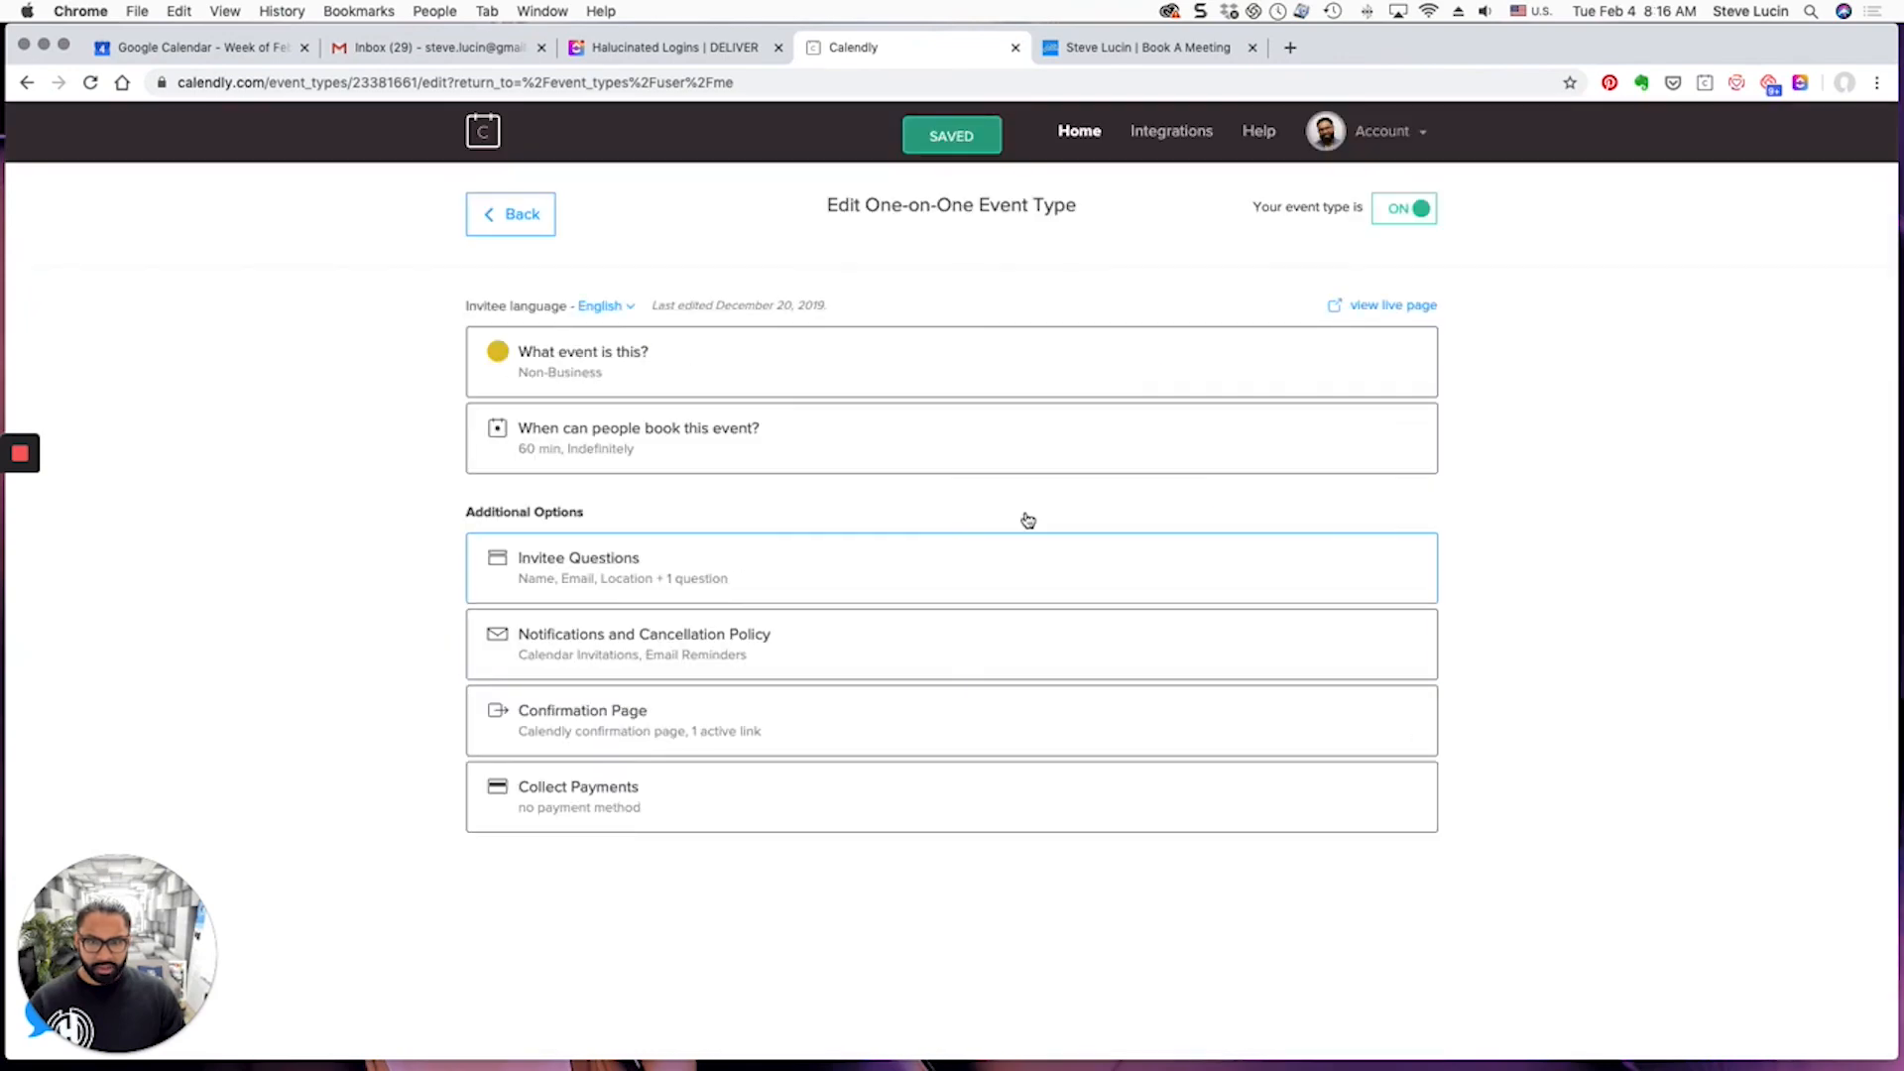
{"action": "left_click", "coordinate": [1148, 46]}
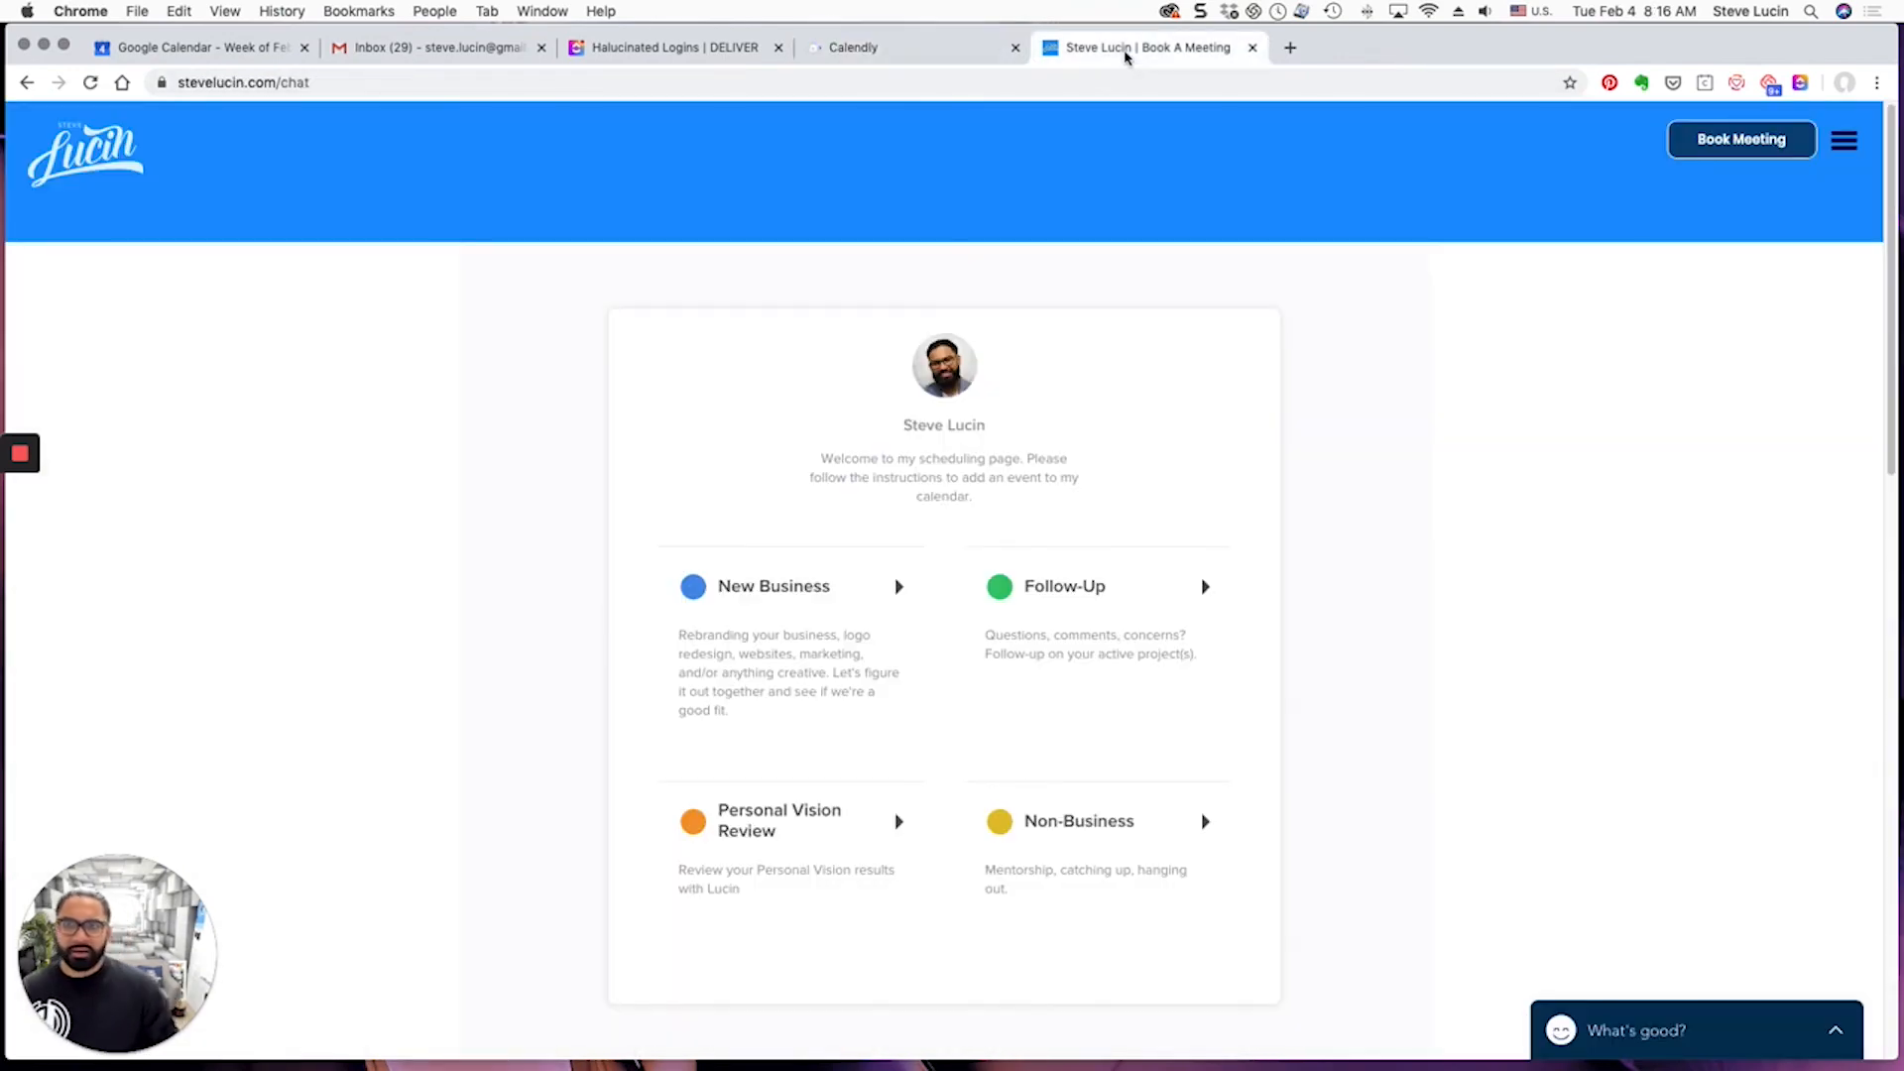
View the public New Business booking calendar on stevelucin.com, with February 11–19 now unbookable
{"action": "left_click", "coordinate": [773, 585]}
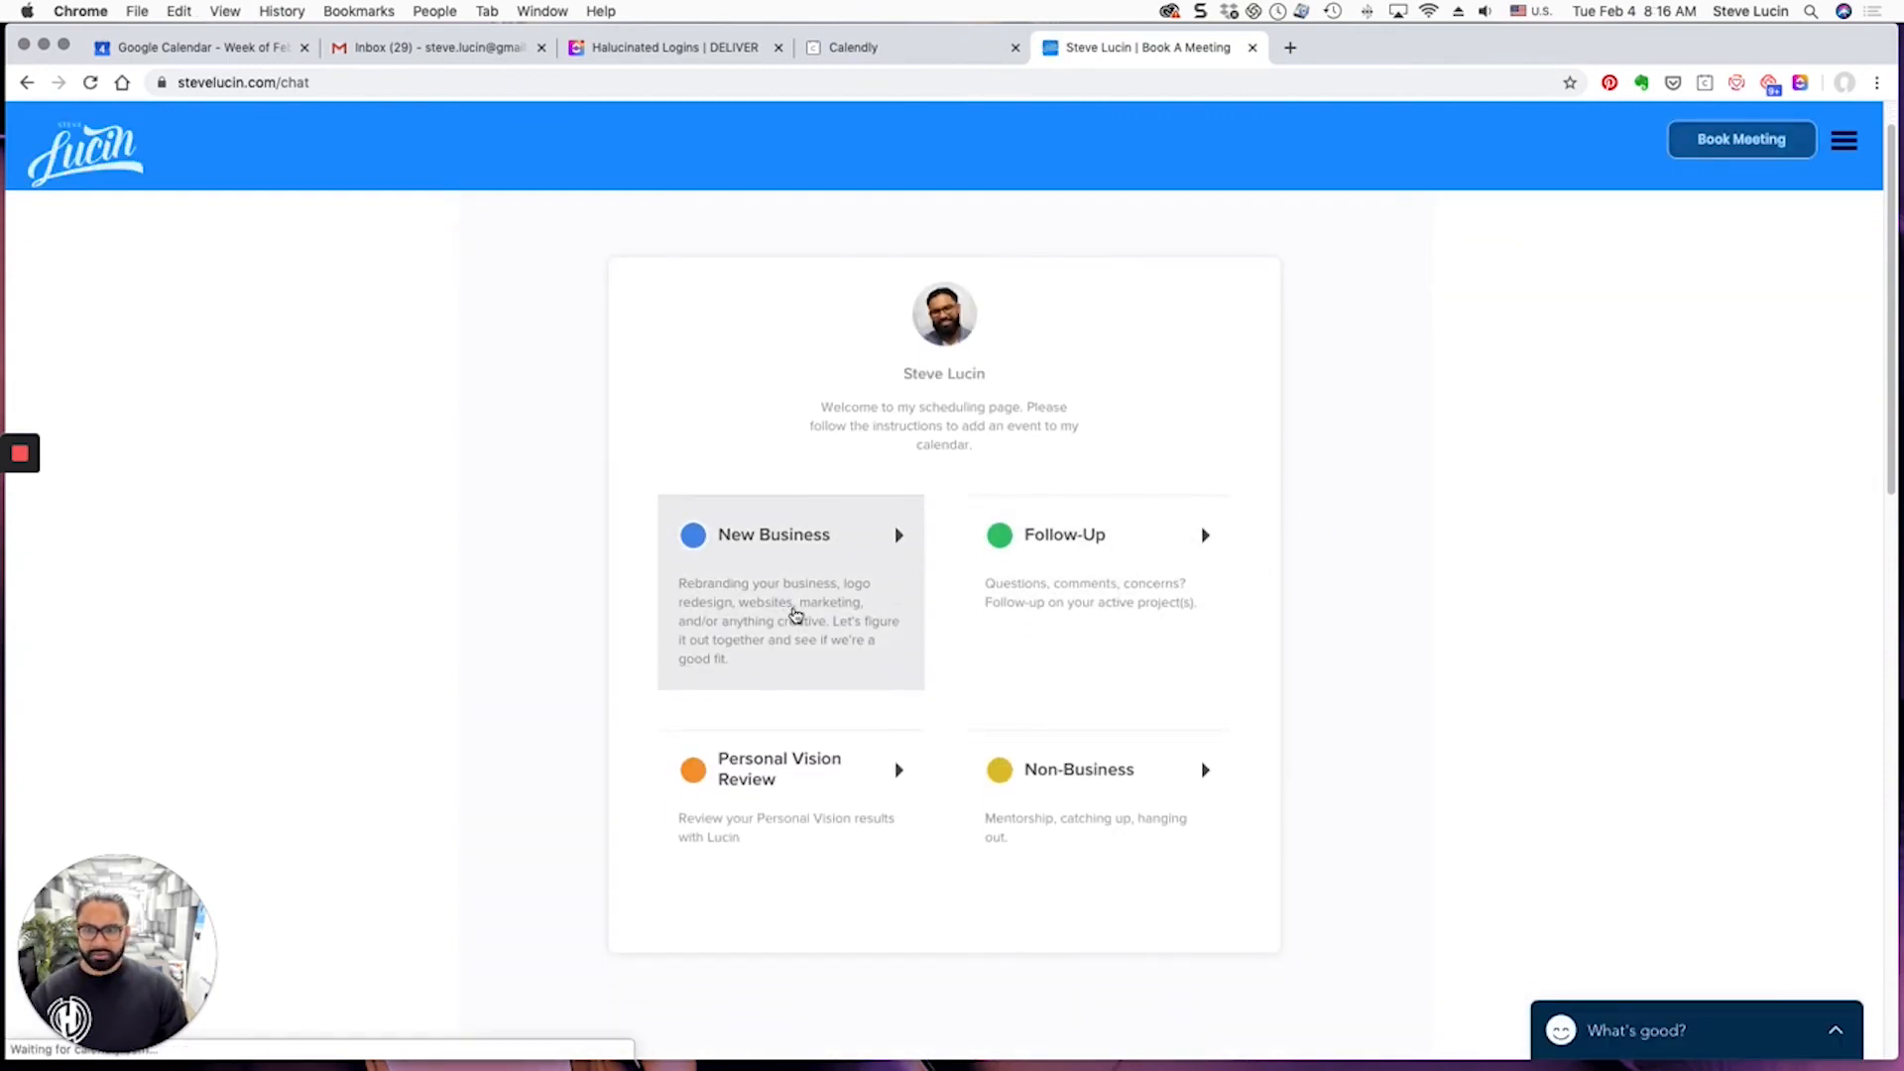
{"action": "left_click", "coordinate": [789, 533]}
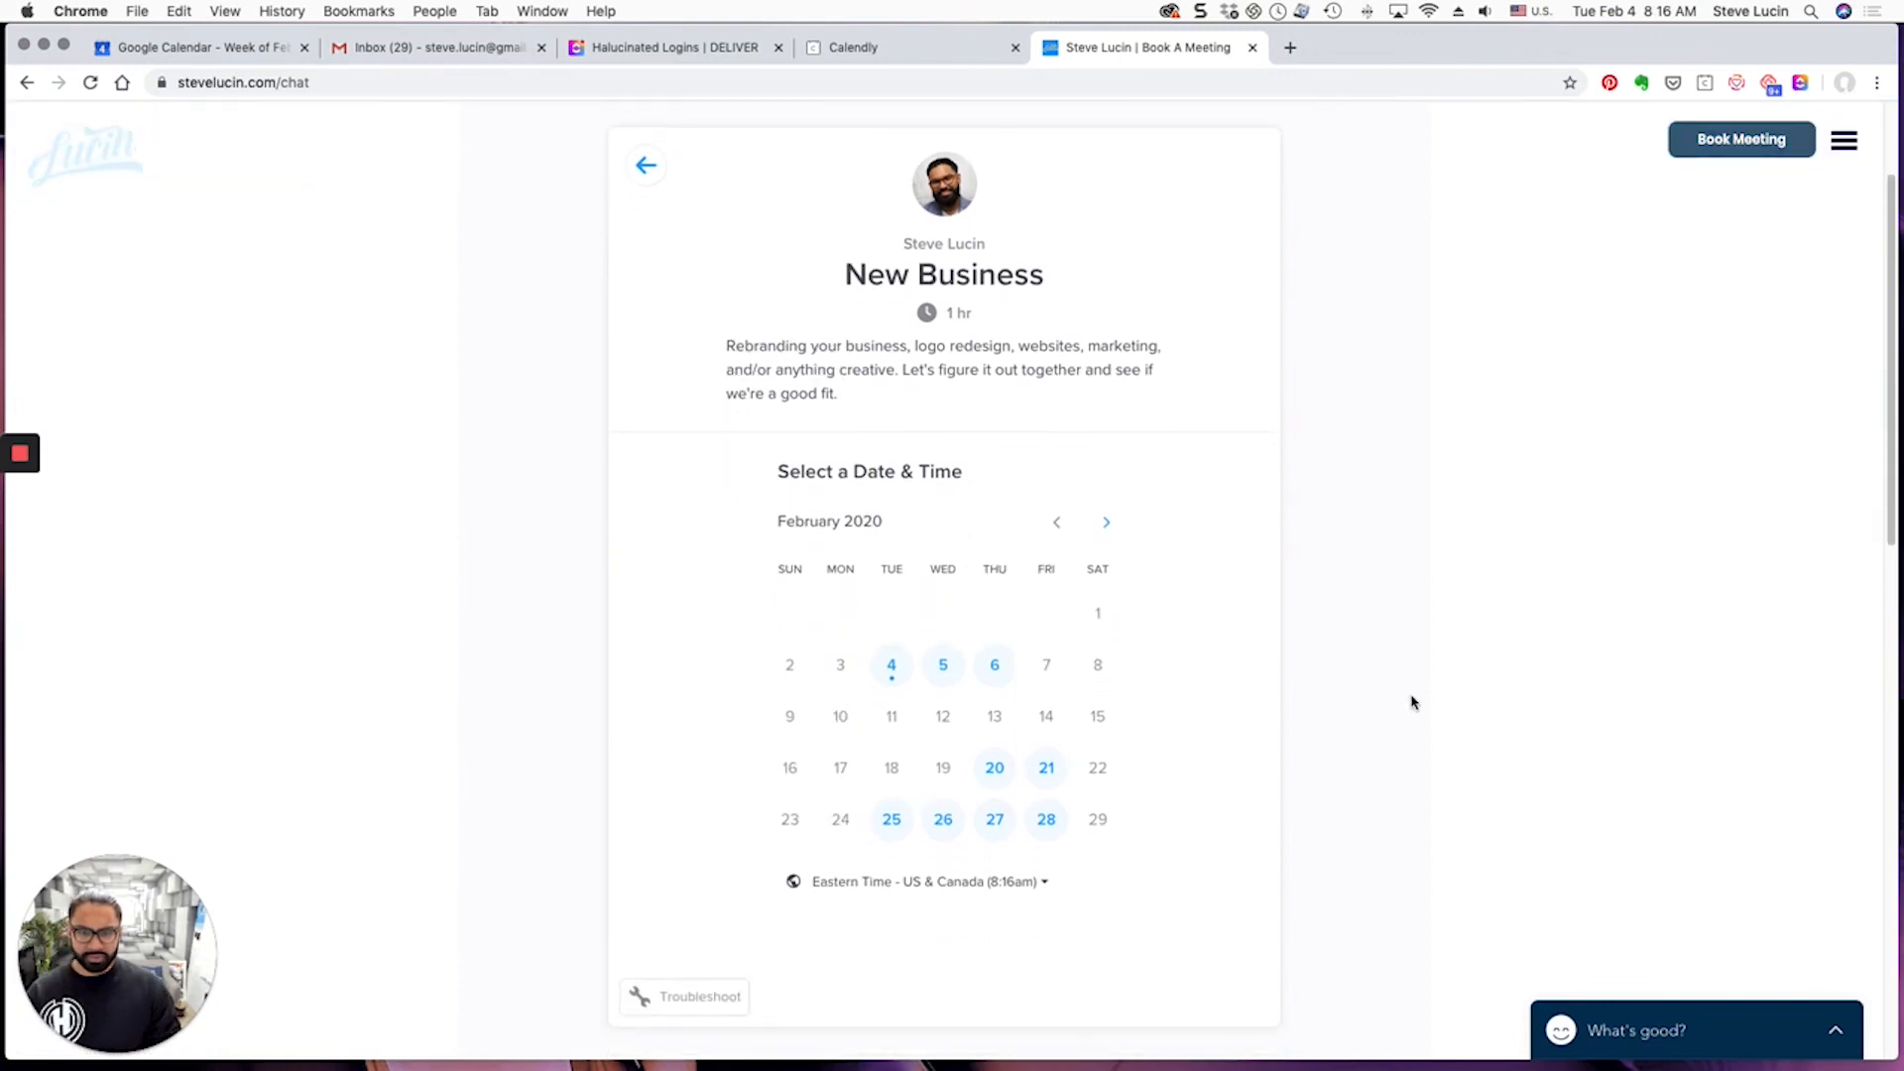
{"action": "mouse_move", "coordinate": [892, 728]}
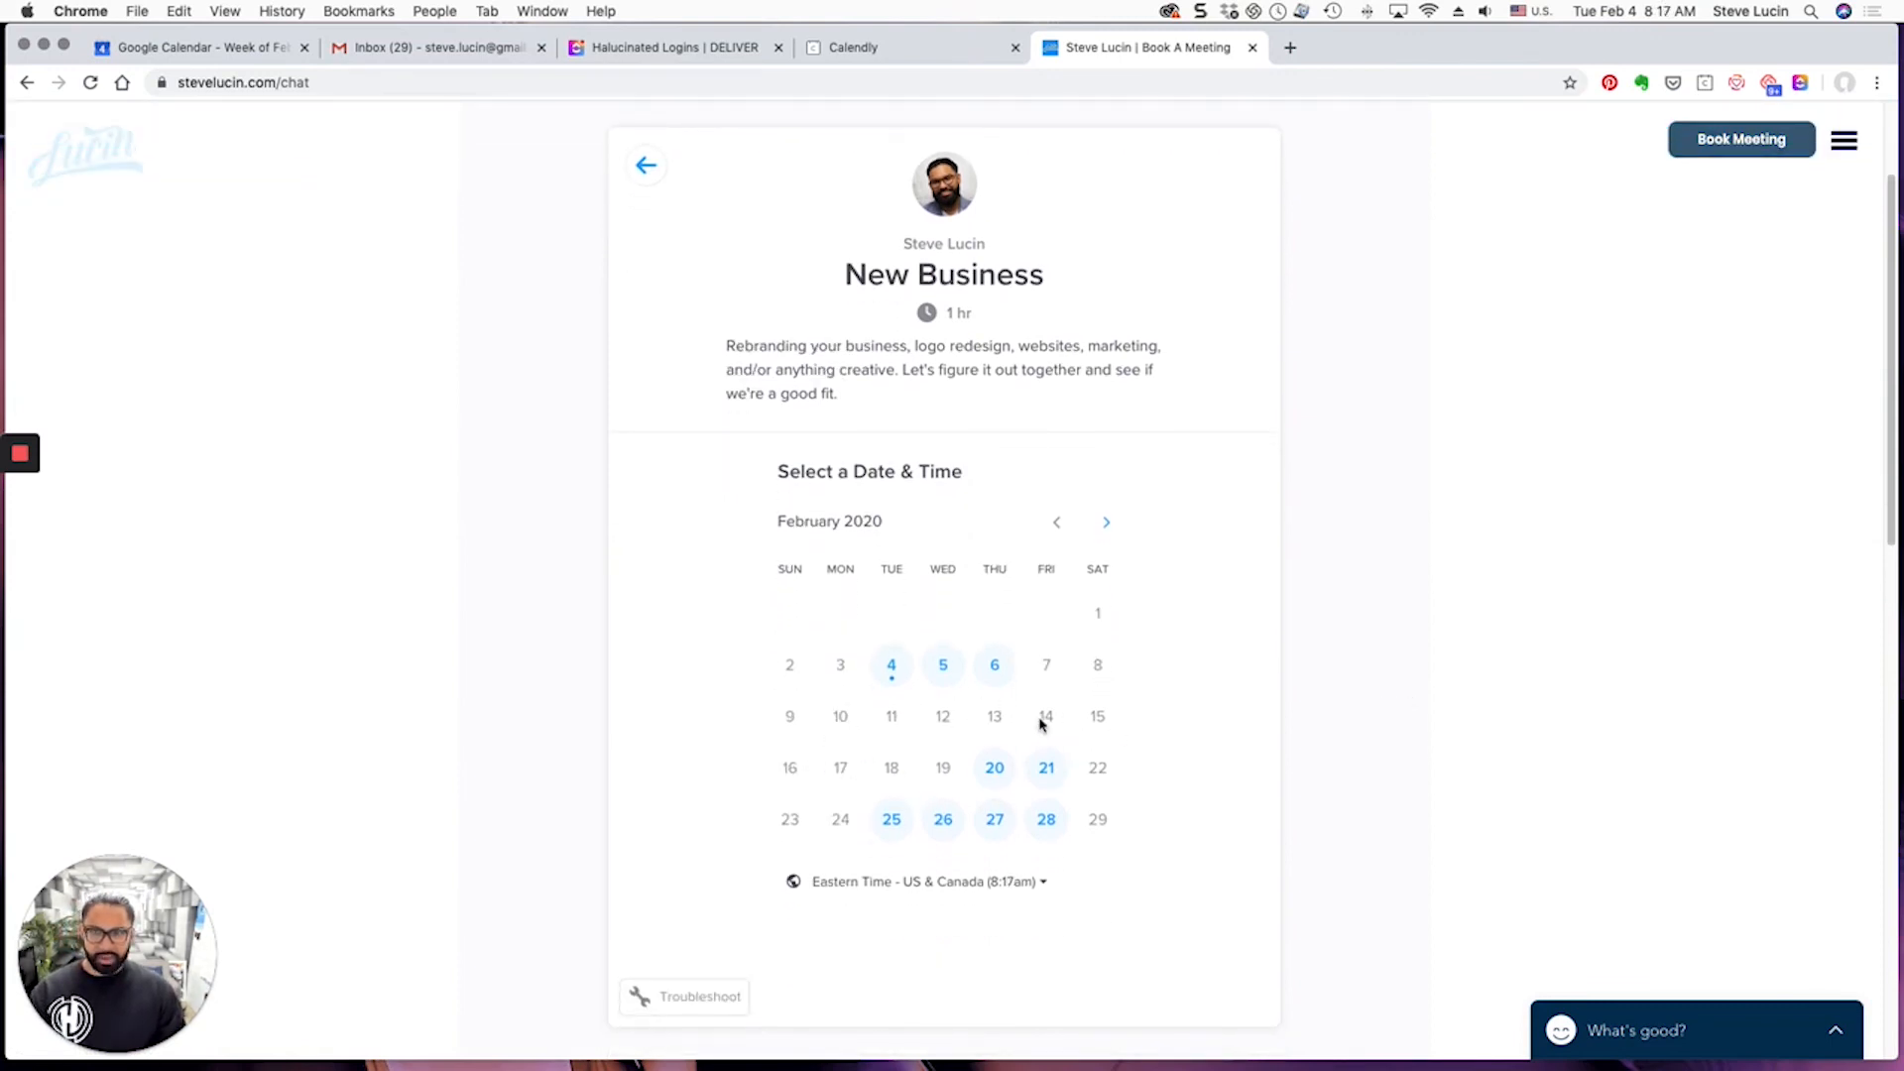
{"action": "mouse_move", "coordinate": [1287, 561]}
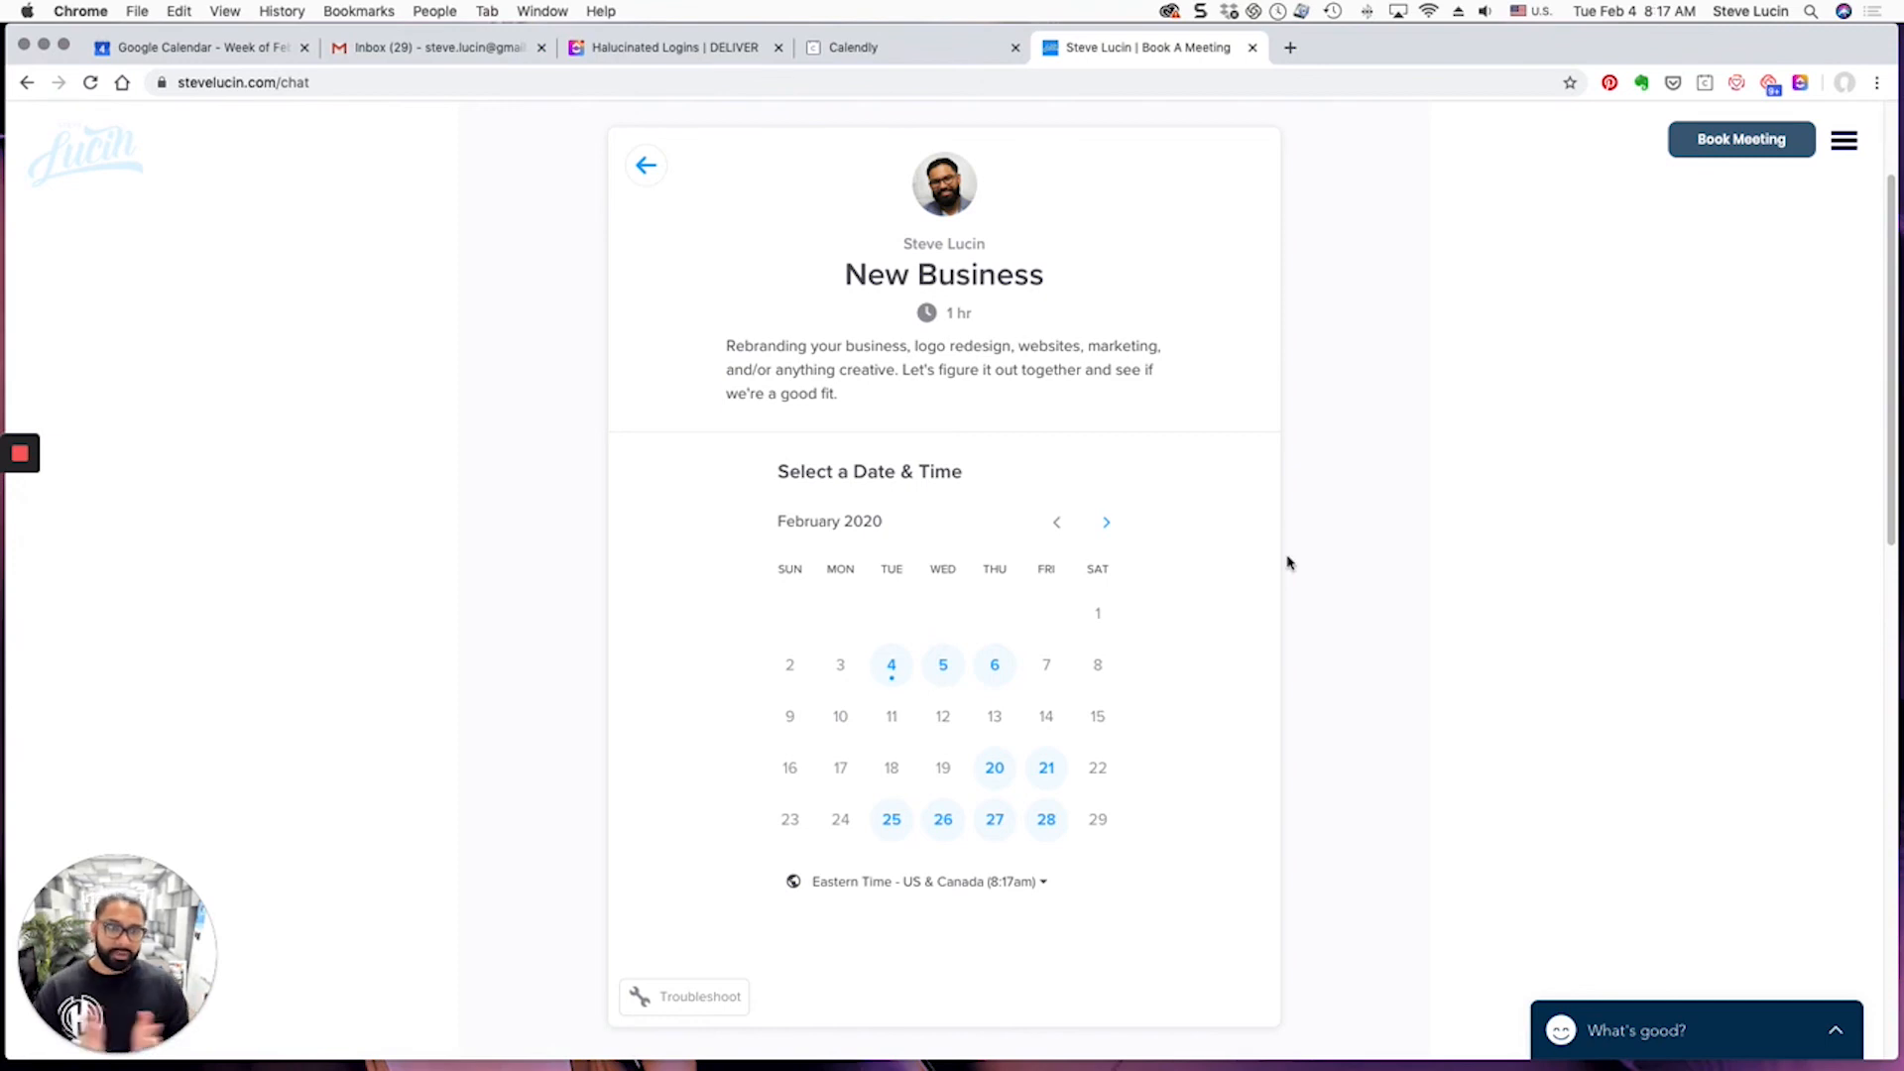